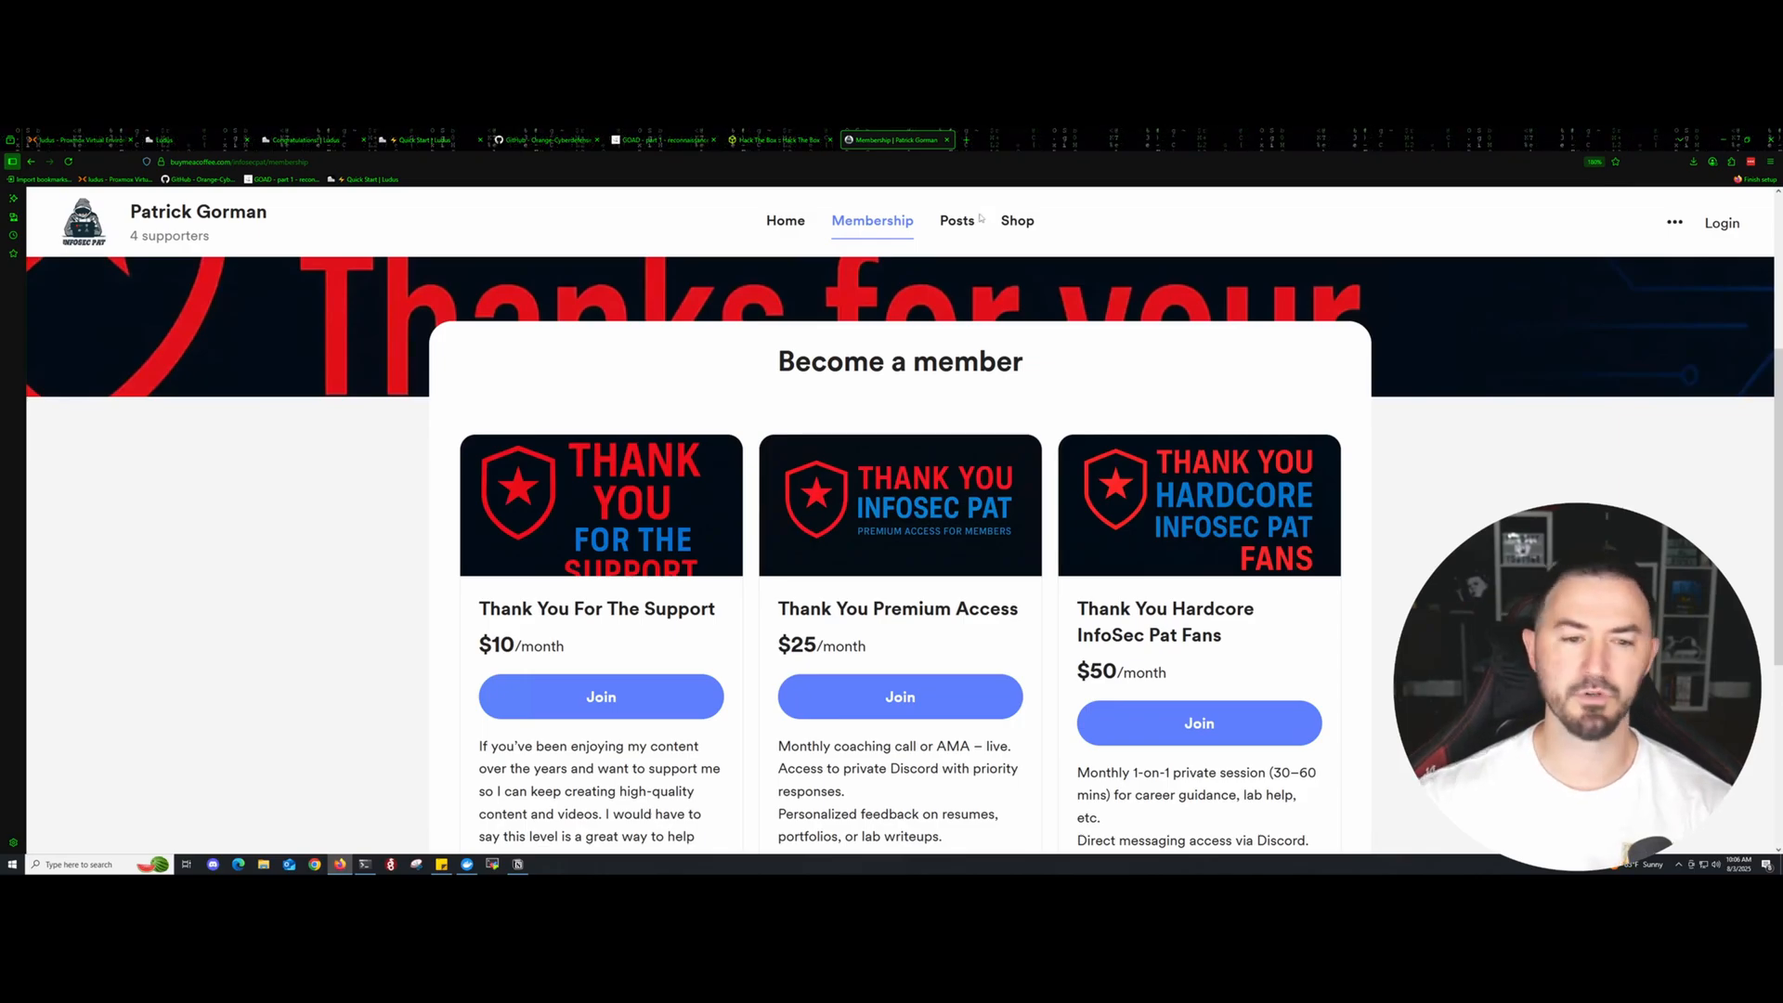
pyautogui.moveTo(392, 513)
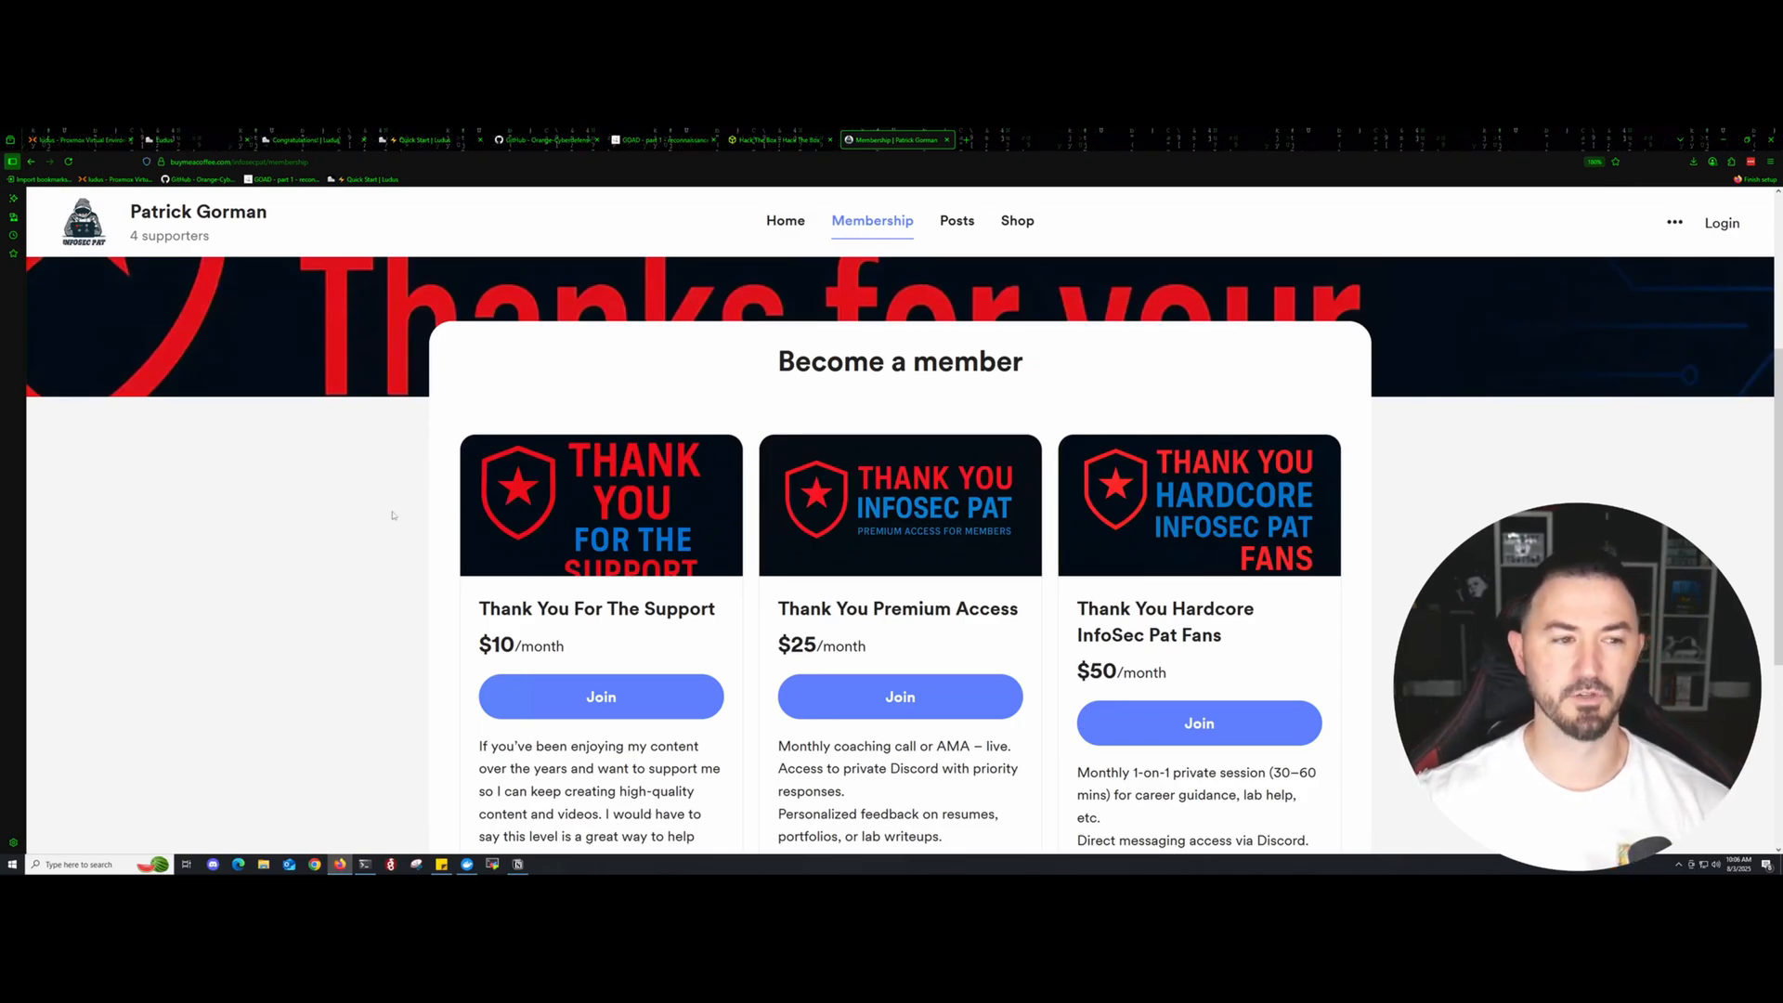
pyautogui.moveTo(181, 364)
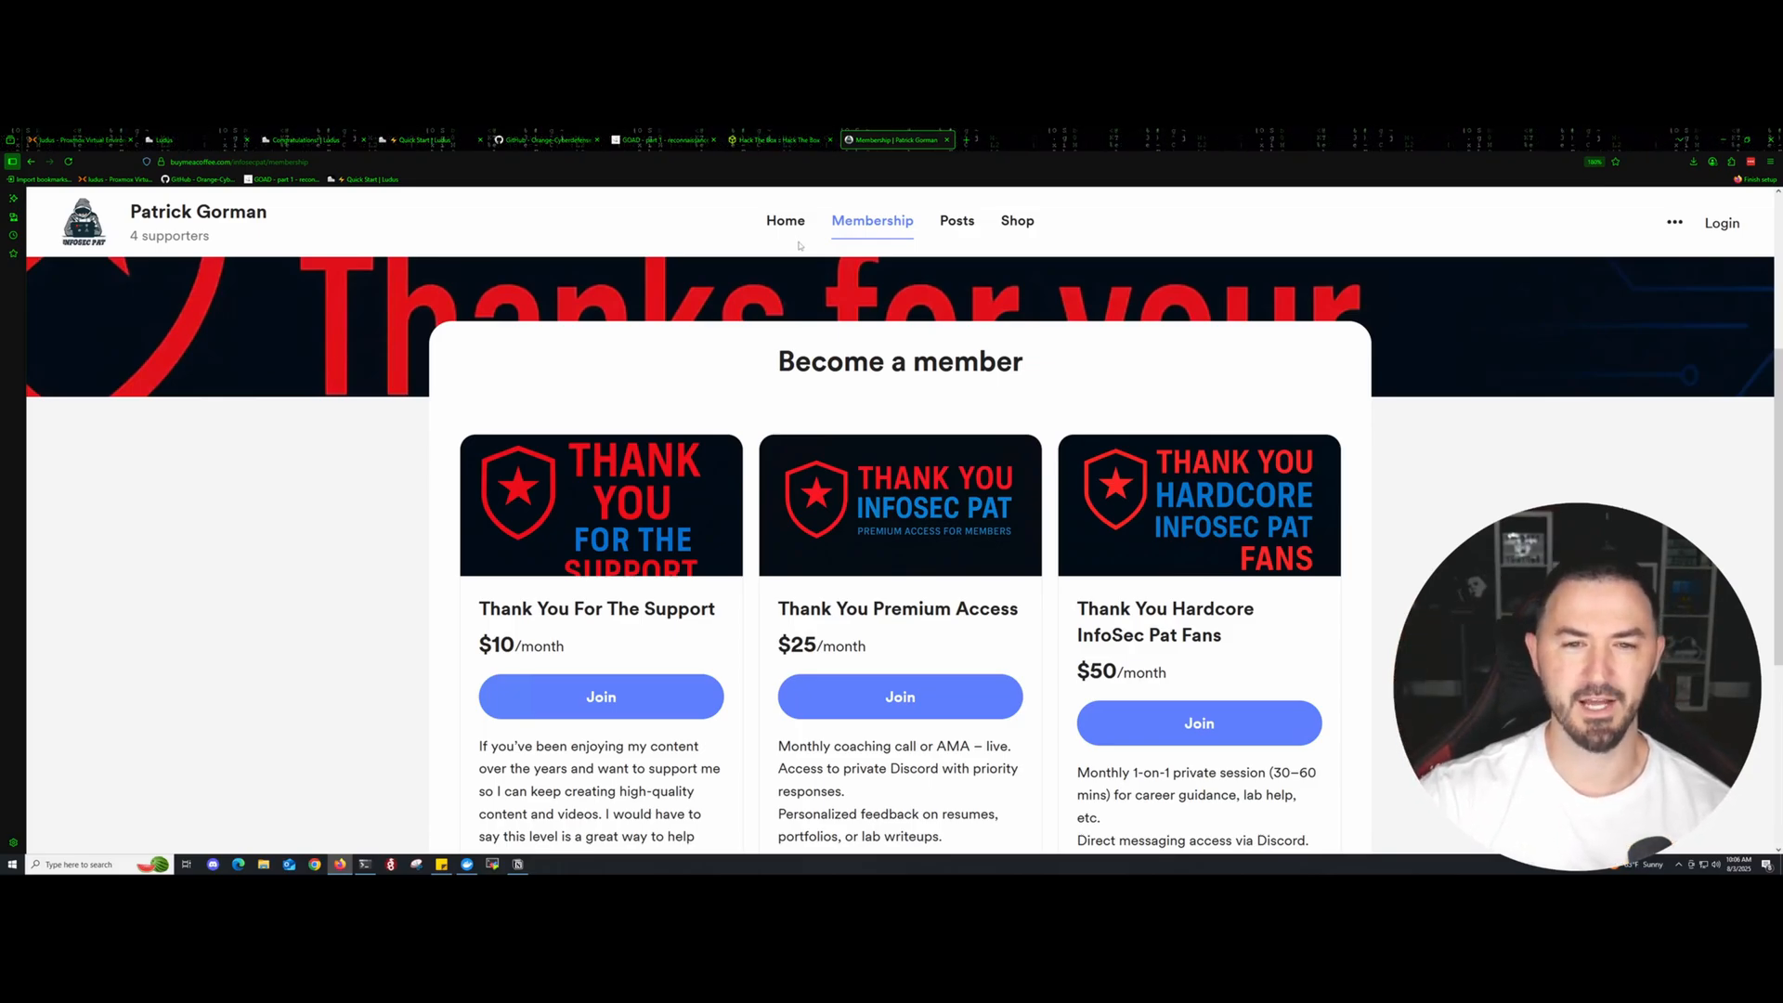
# - Visit the creator's home page, then the Membership tiers
pyautogui.click(785, 221)
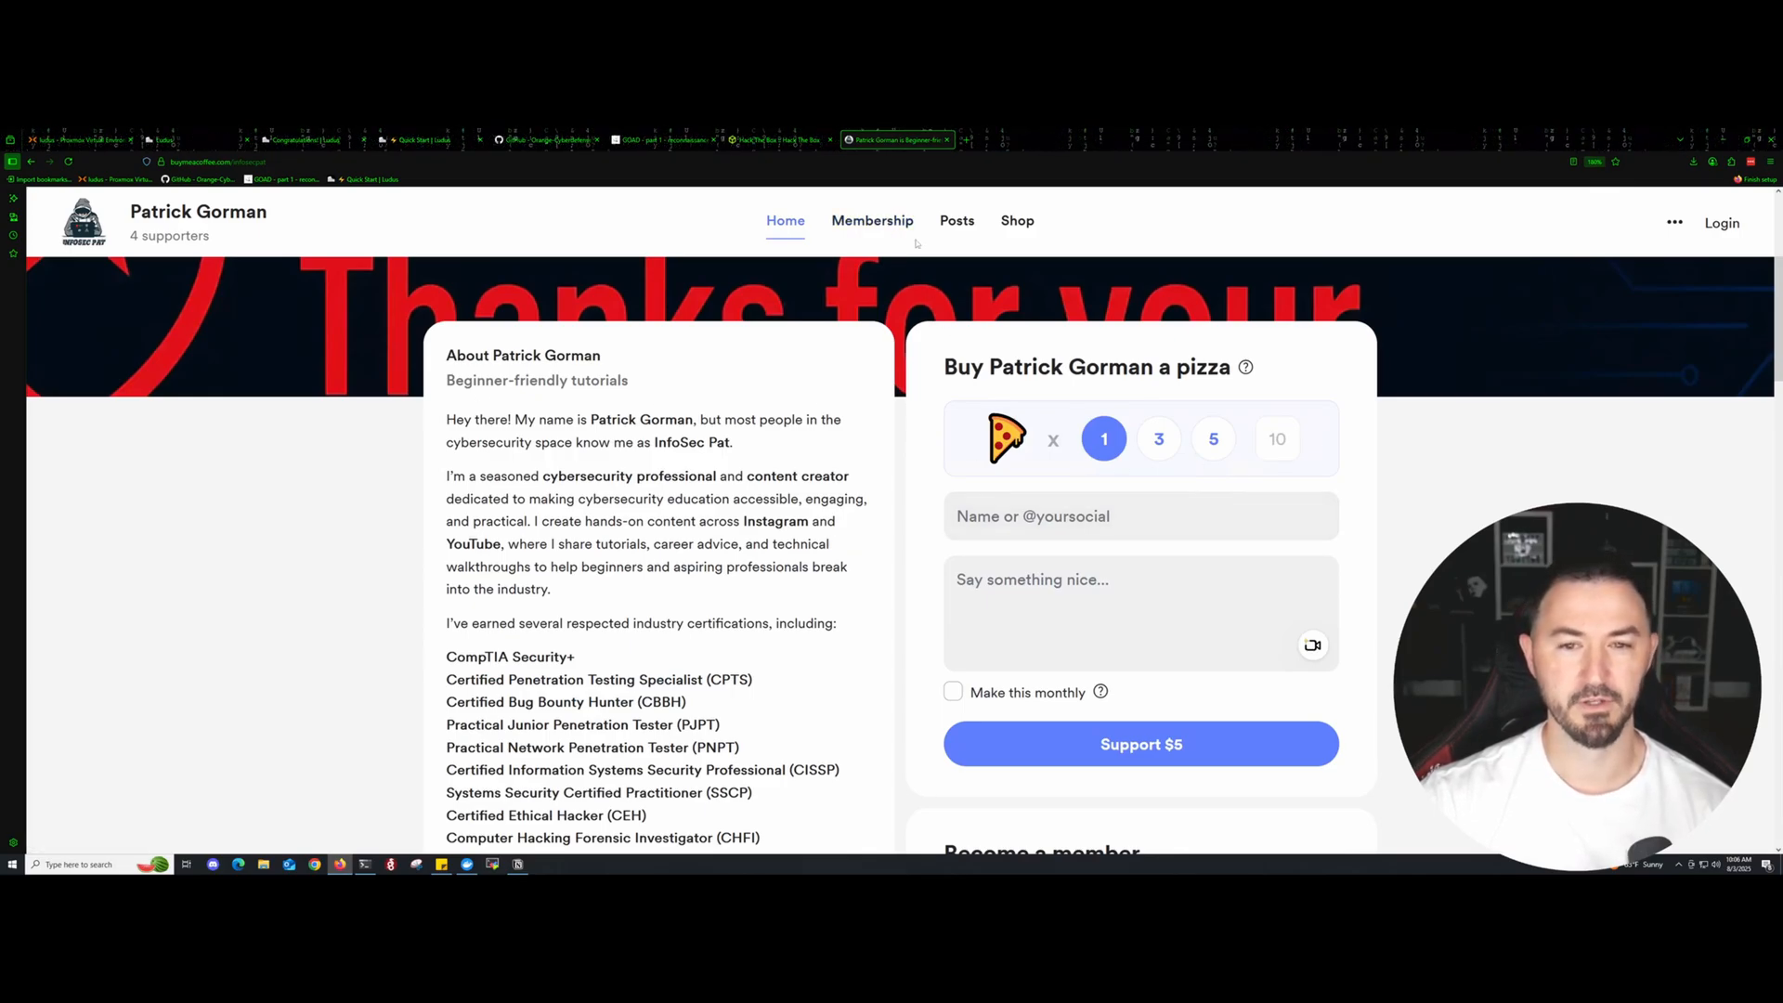
pyautogui.click(872, 221)
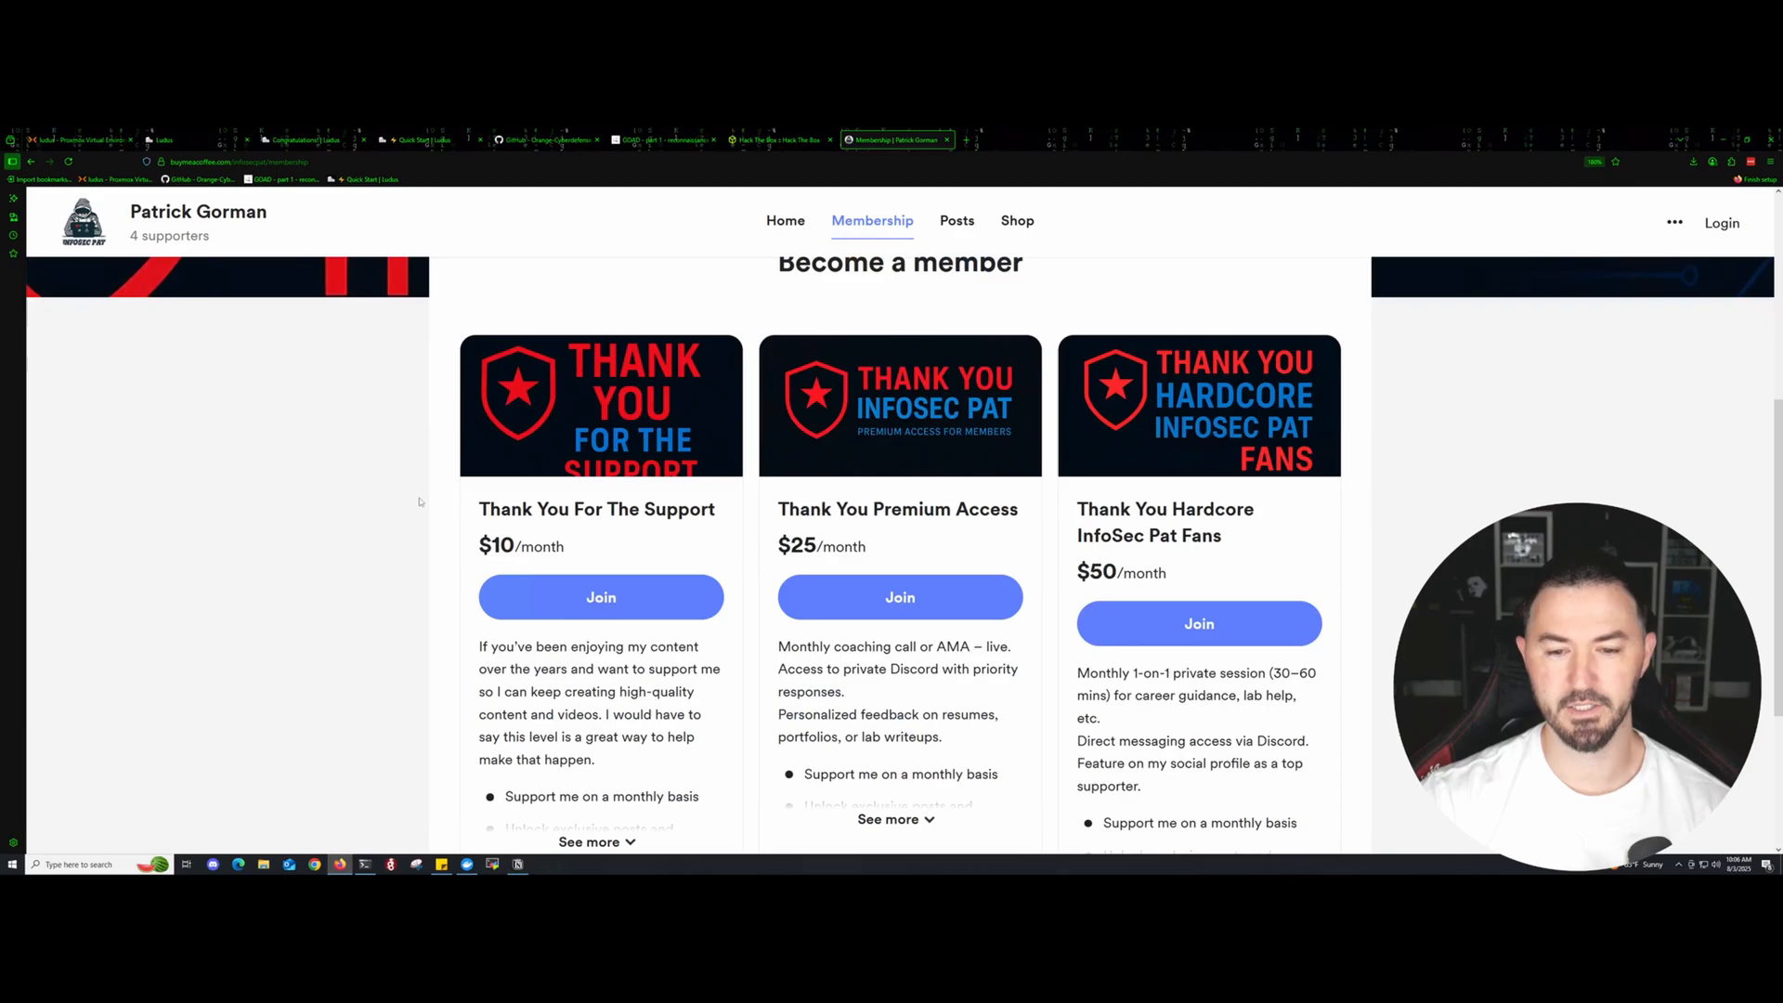
pyautogui.scroll(3)
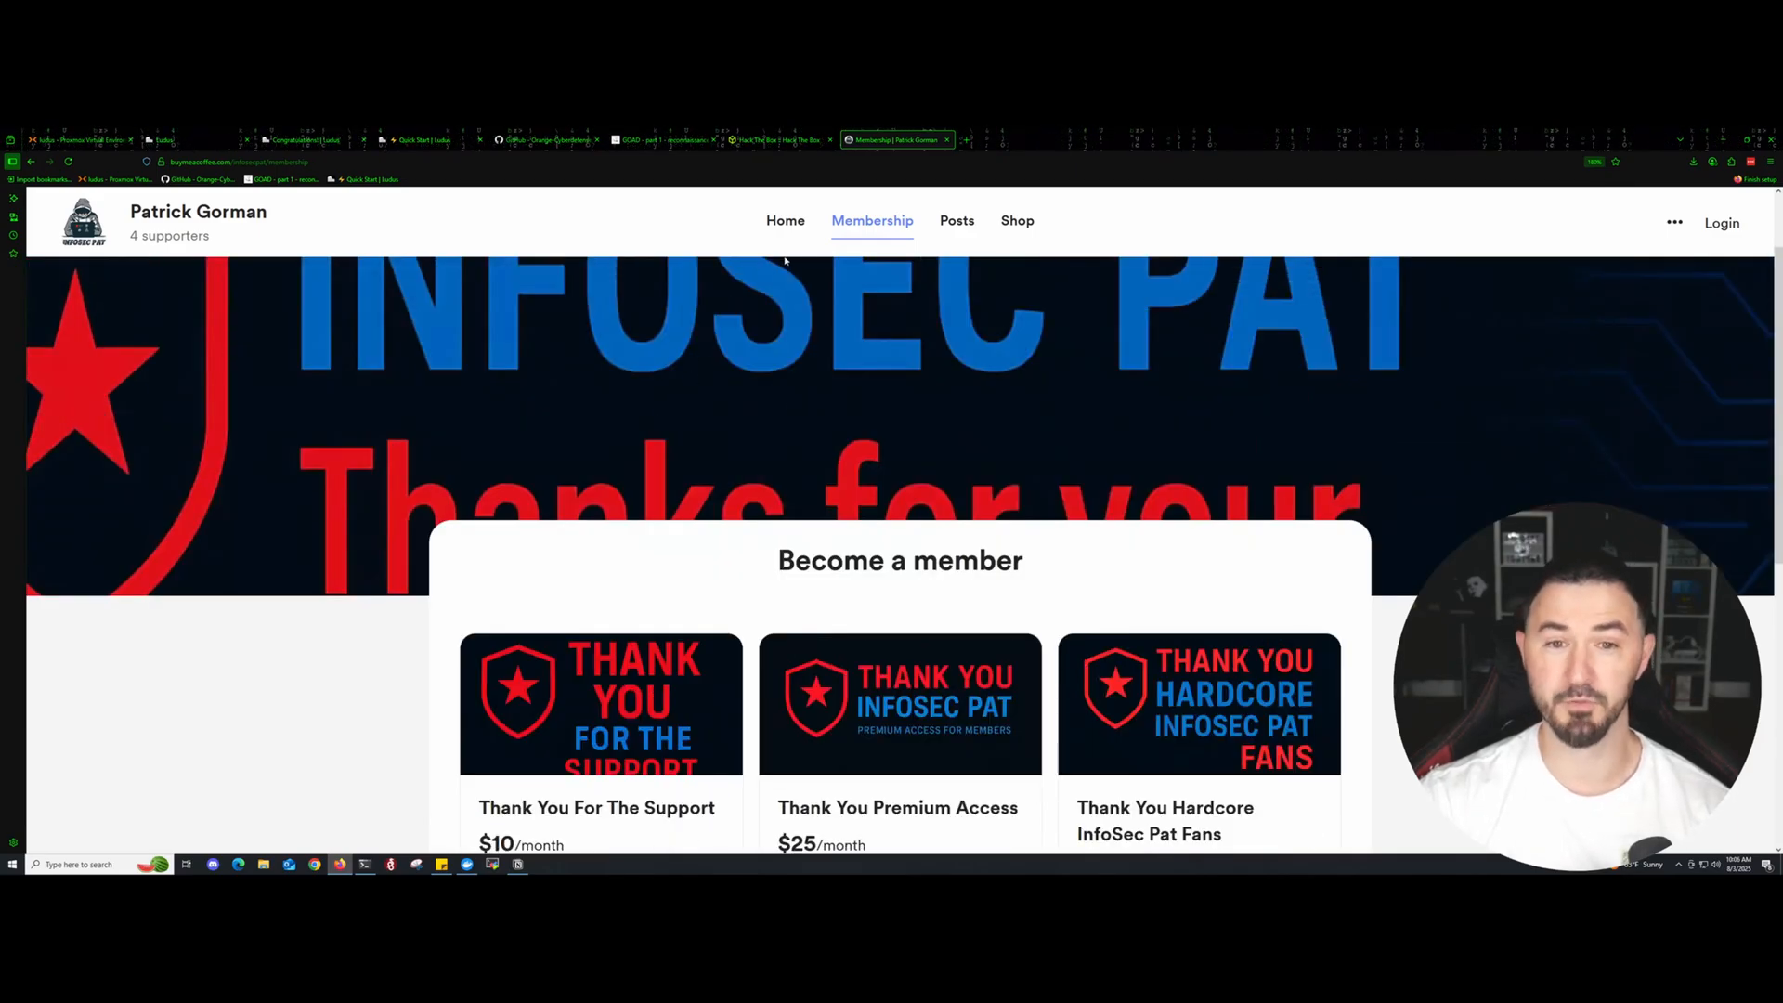
pyautogui.moveTo(785, 221)
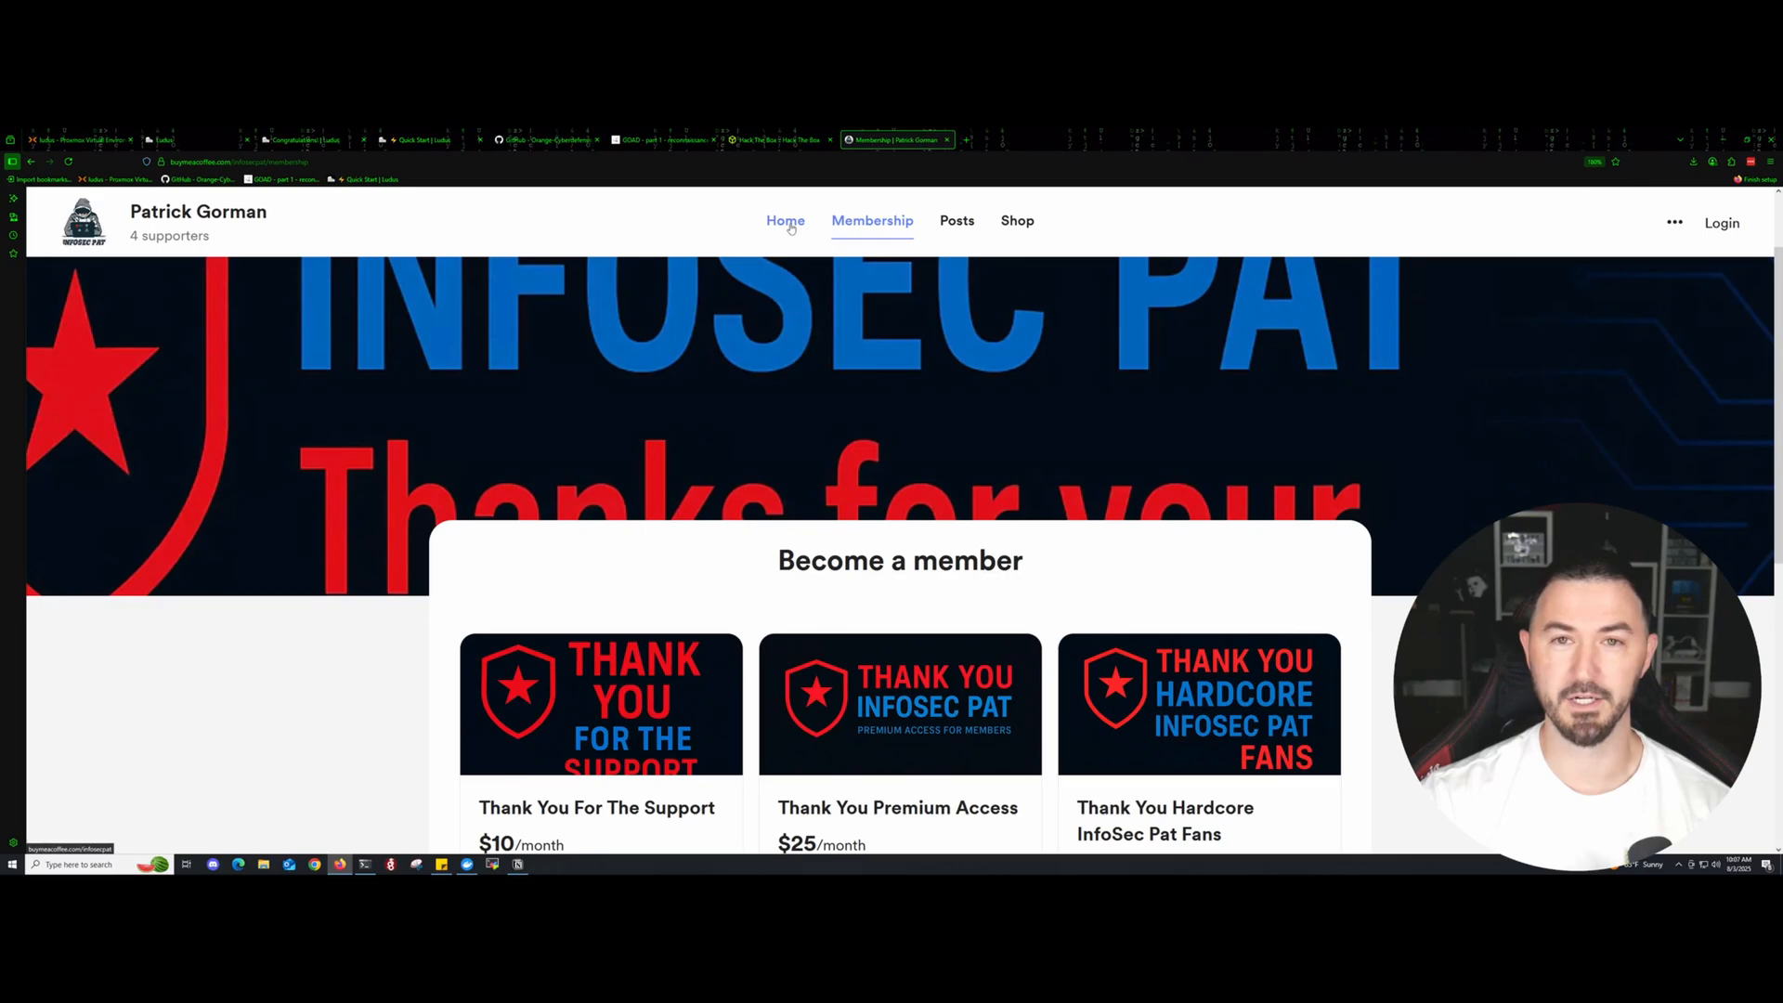
pyautogui.moveTo(930, 233)
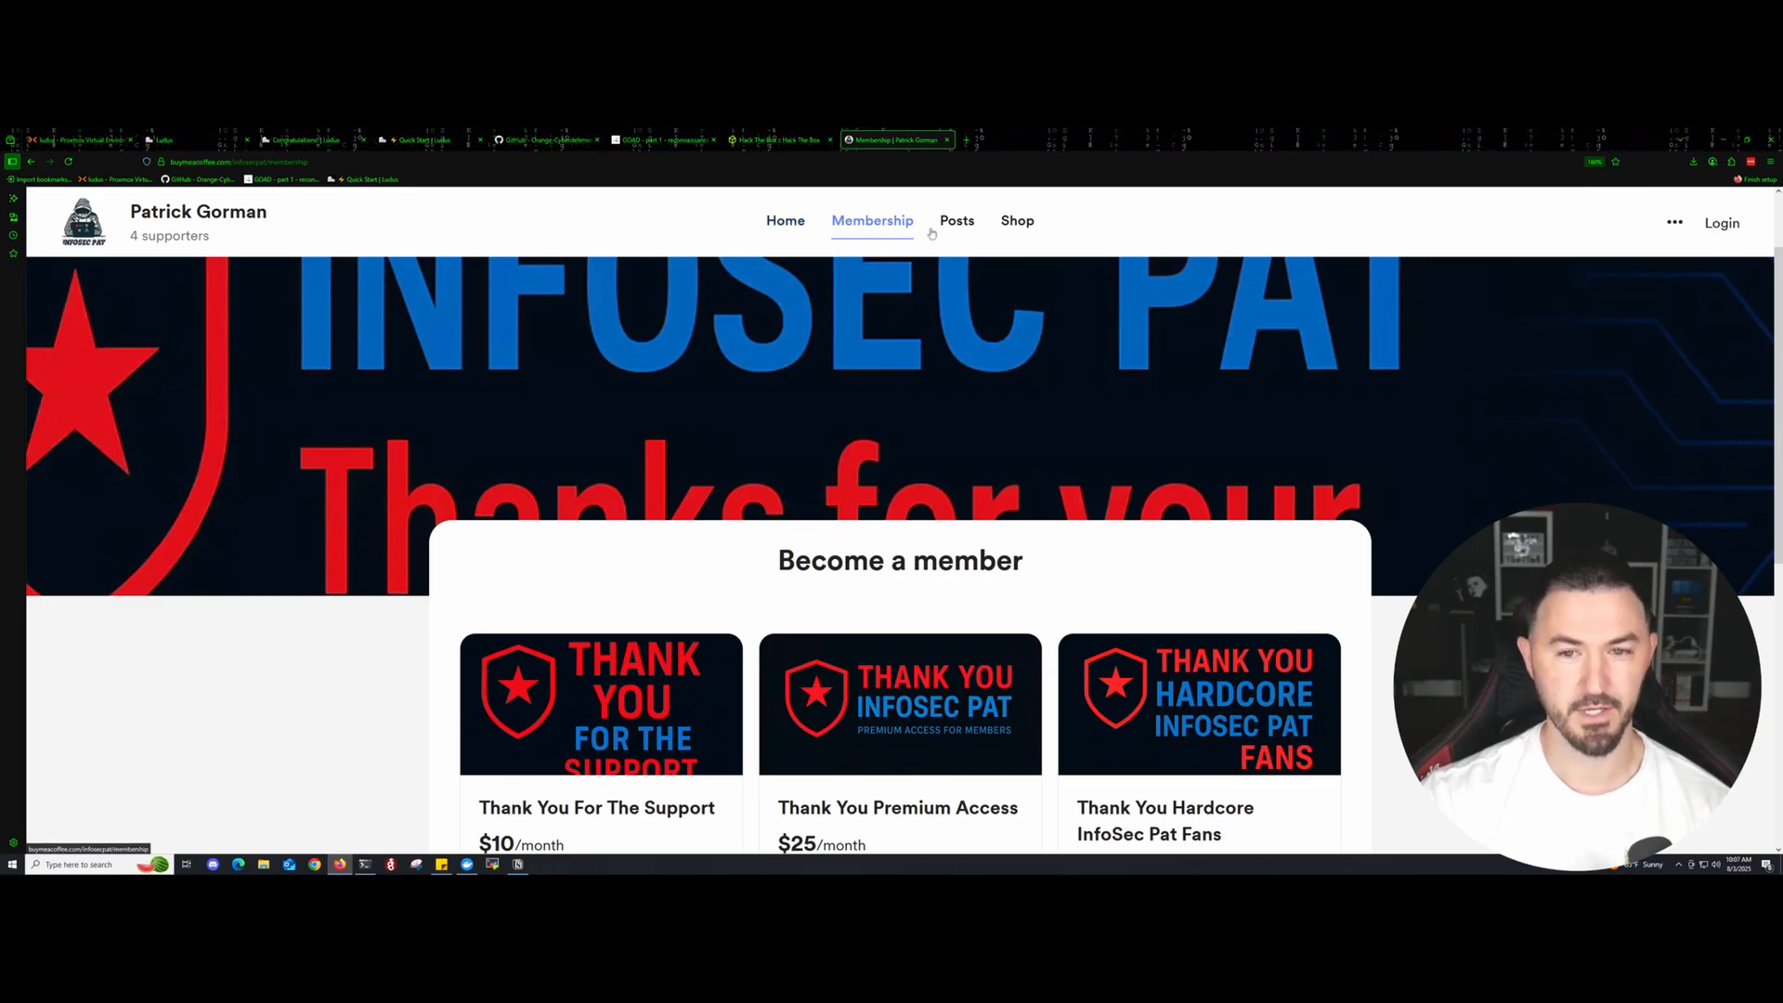
# - Browse the Posts list, then go Home and scroll to the About section
pyautogui.click(956, 221)
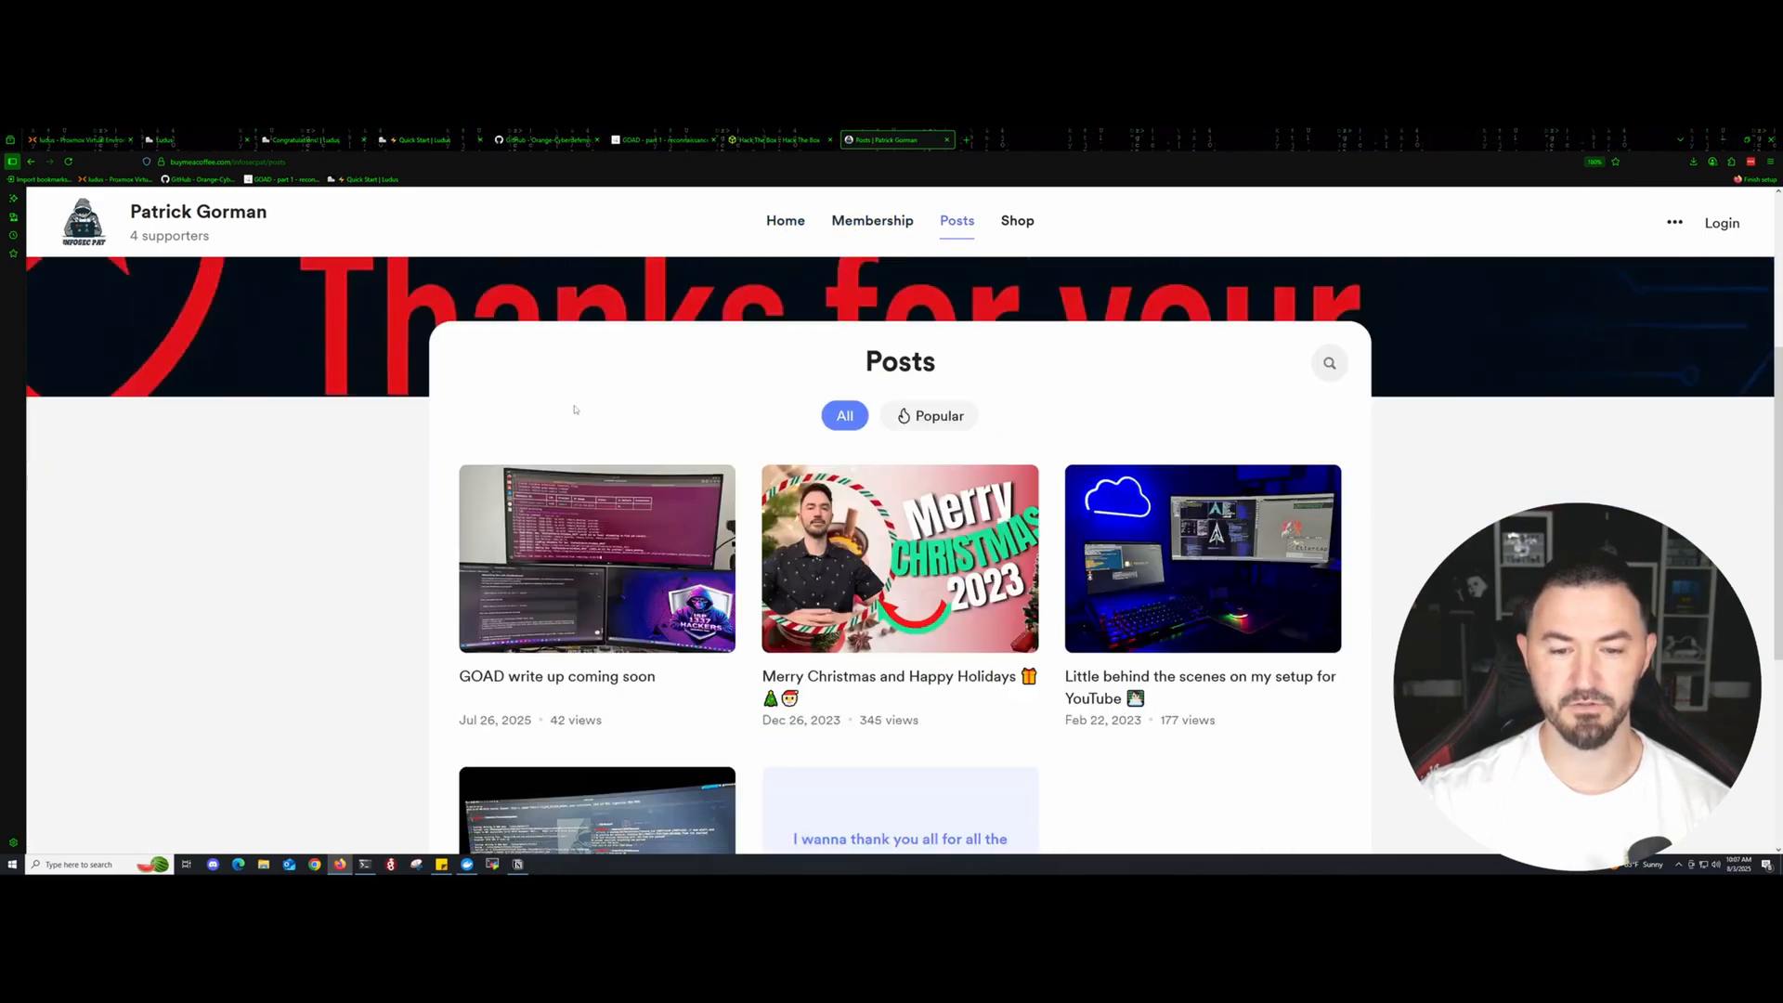
pyautogui.scroll(-3)
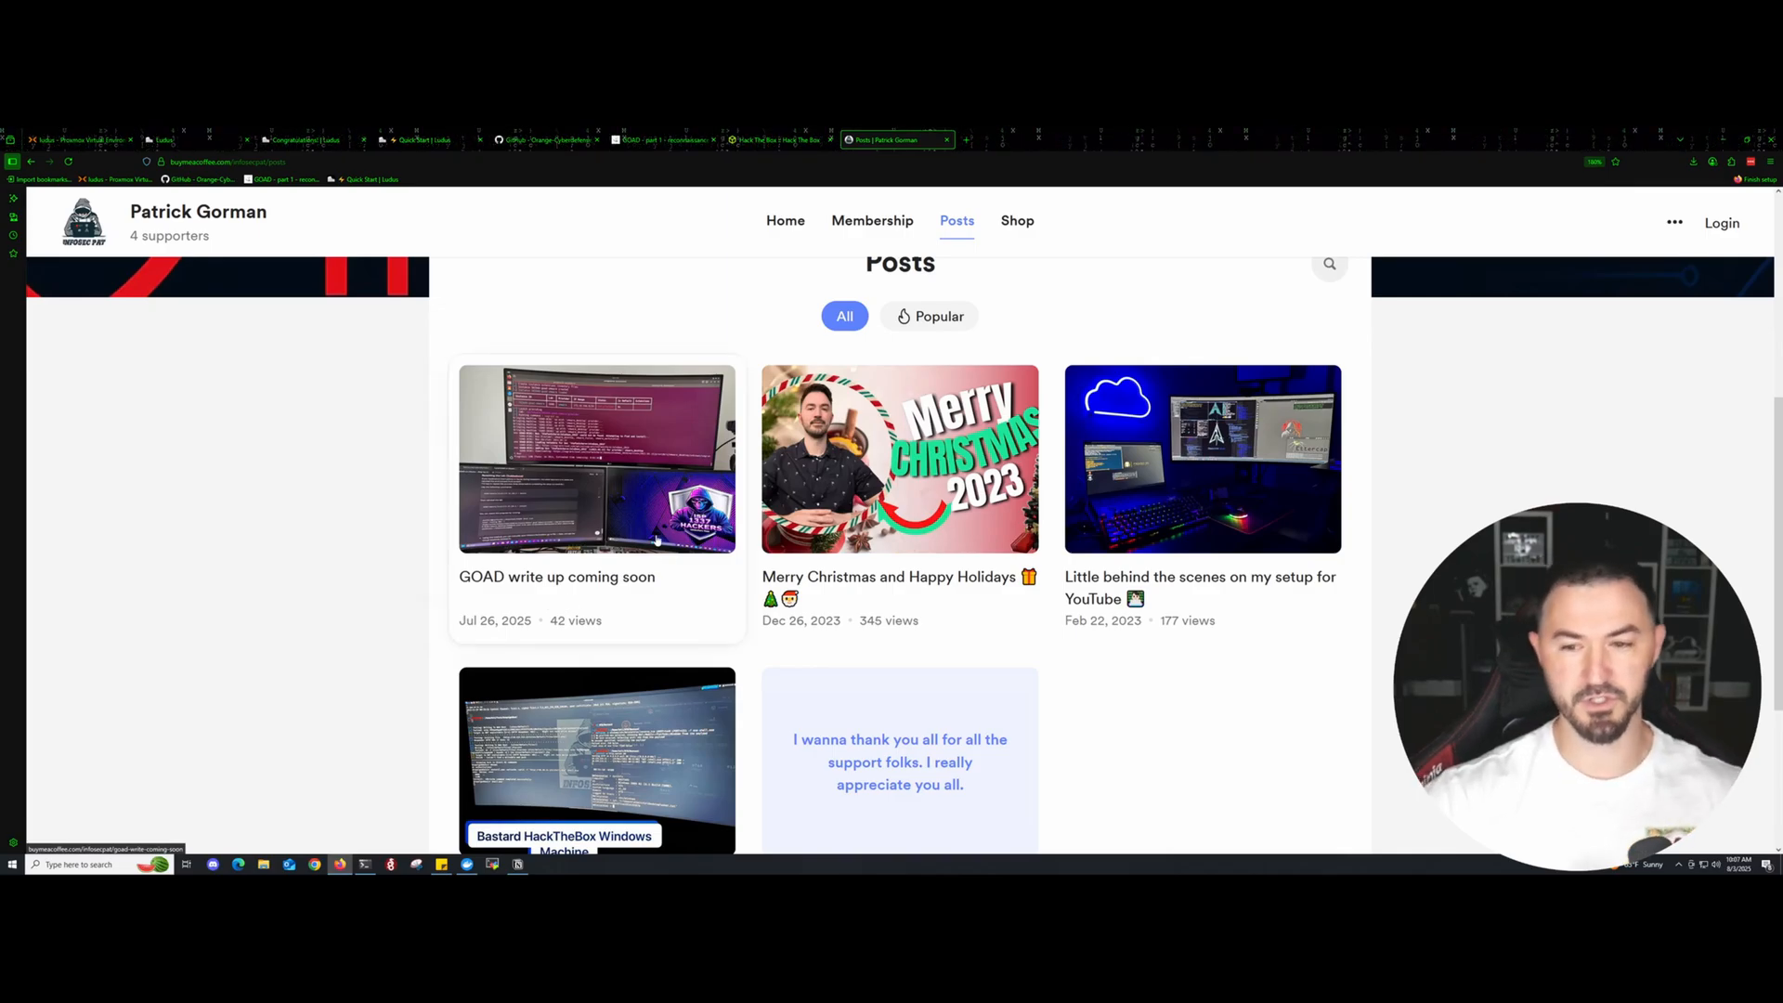
pyautogui.scroll(3)
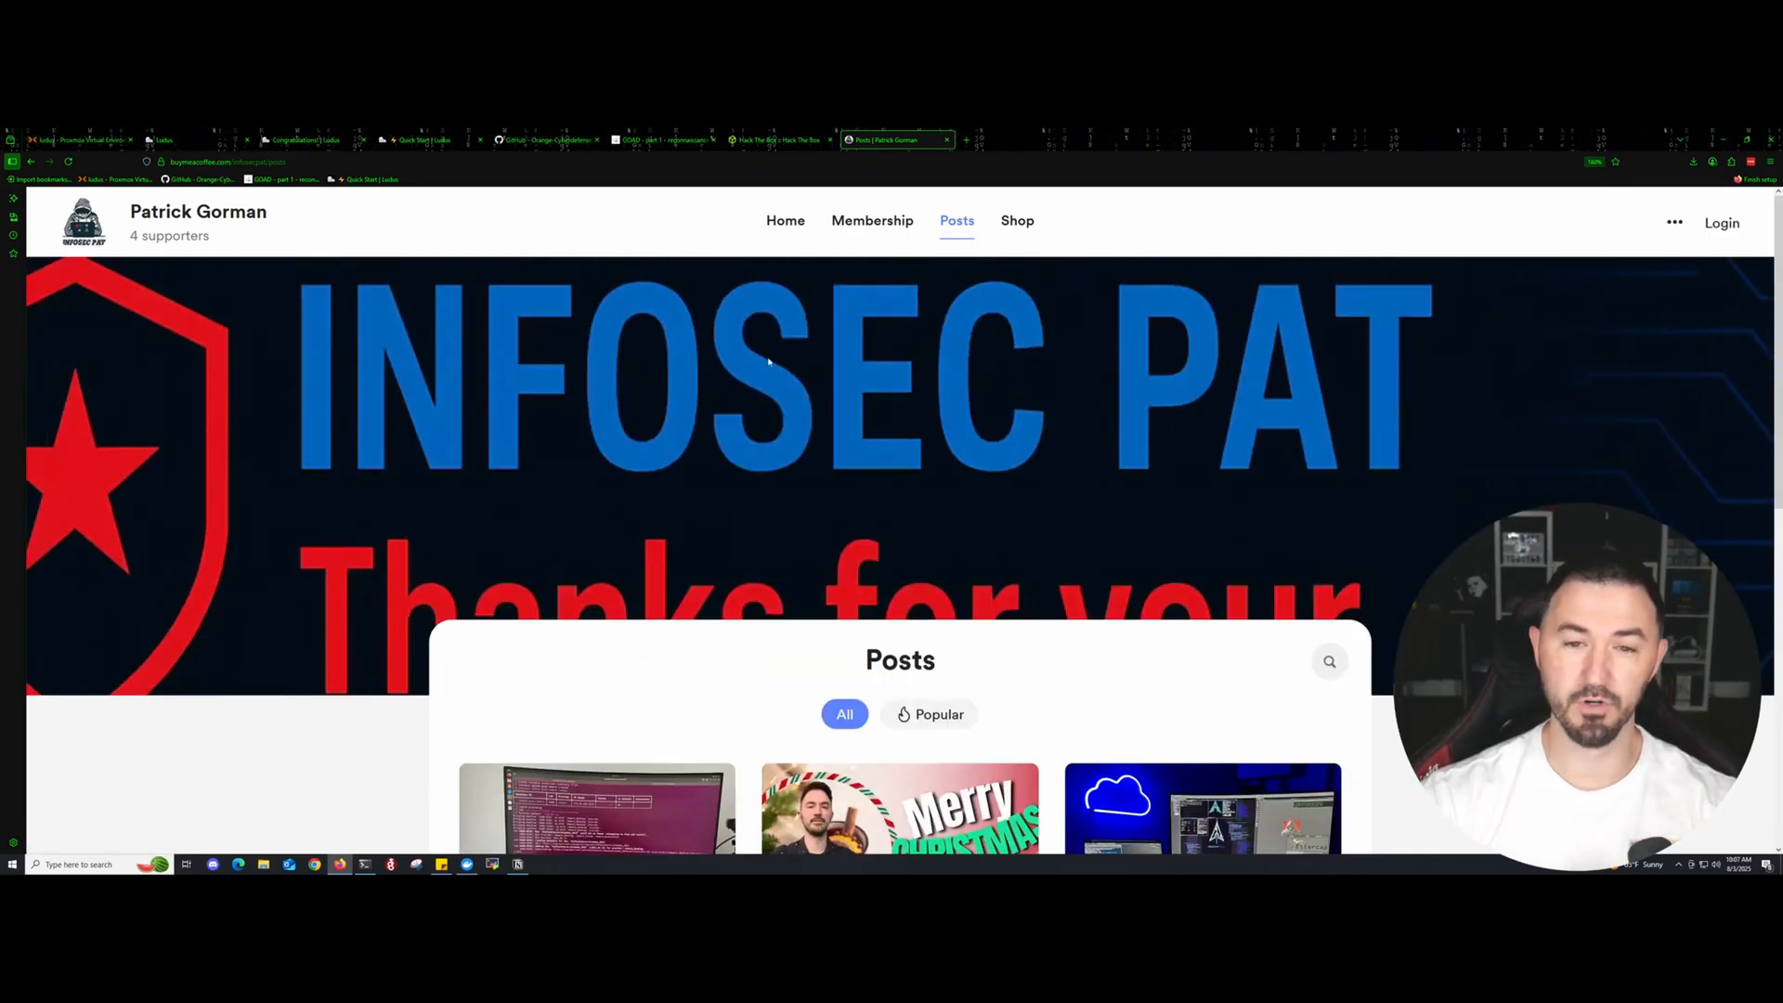
pyautogui.click(784, 221)
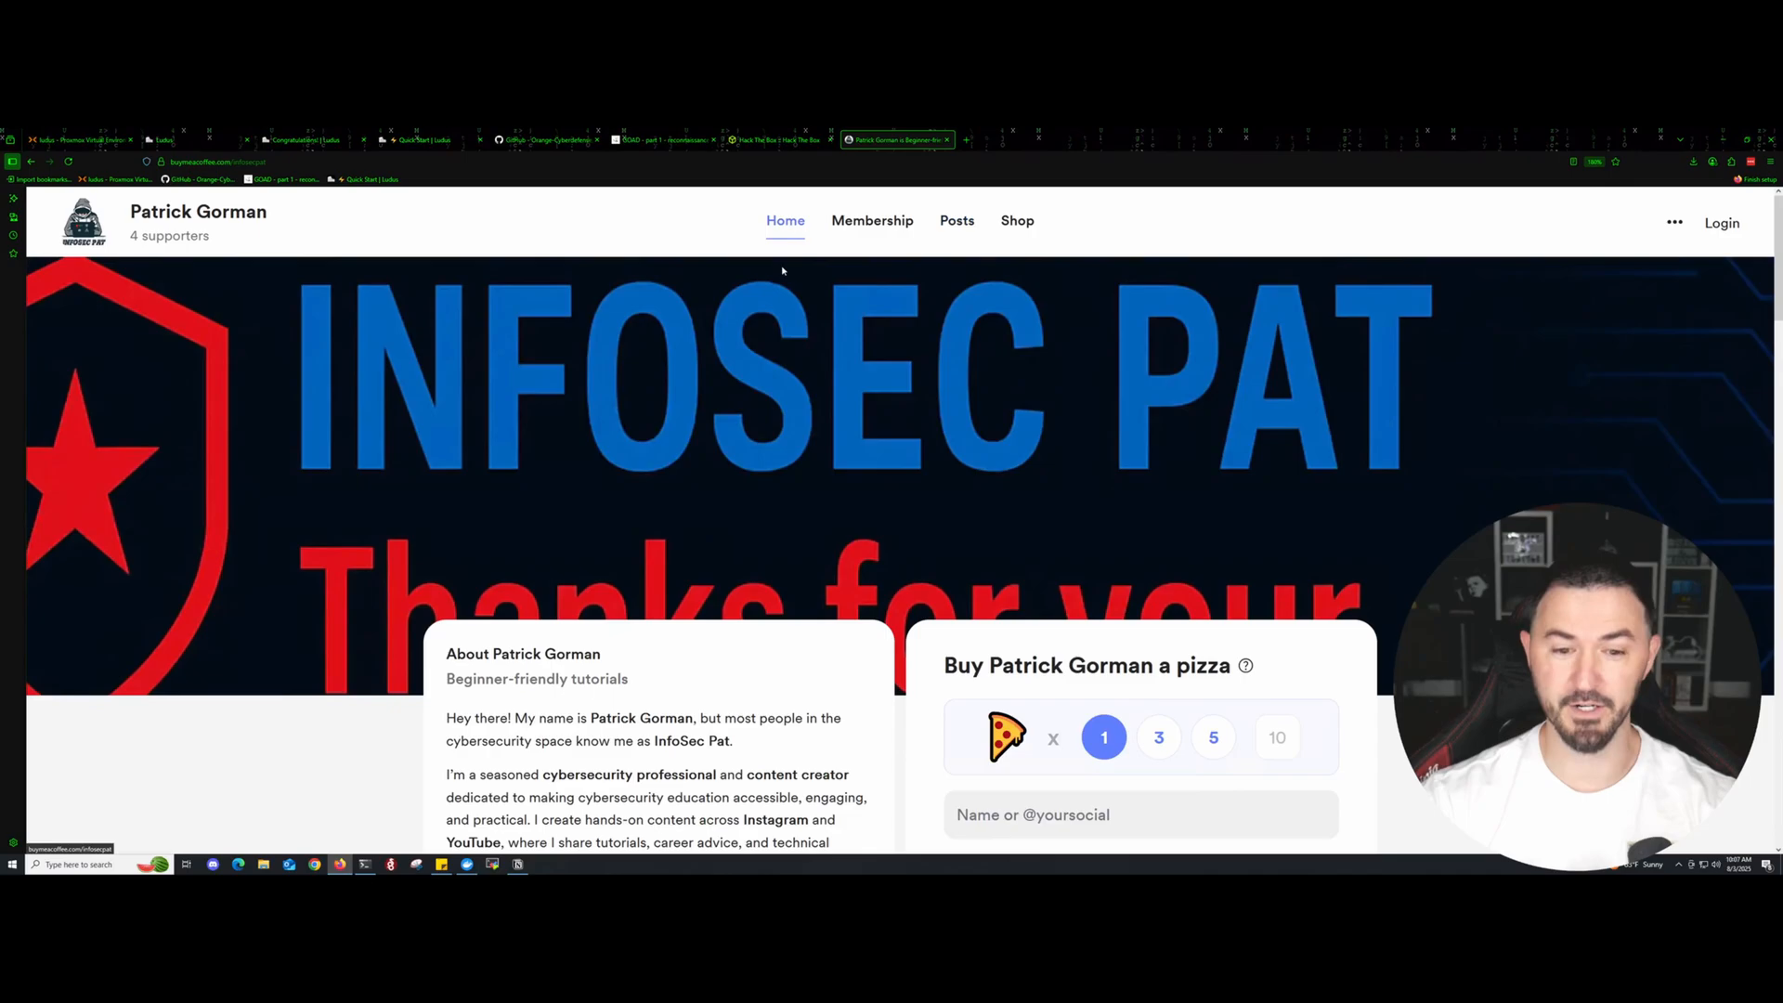
pyautogui.scroll(-3)
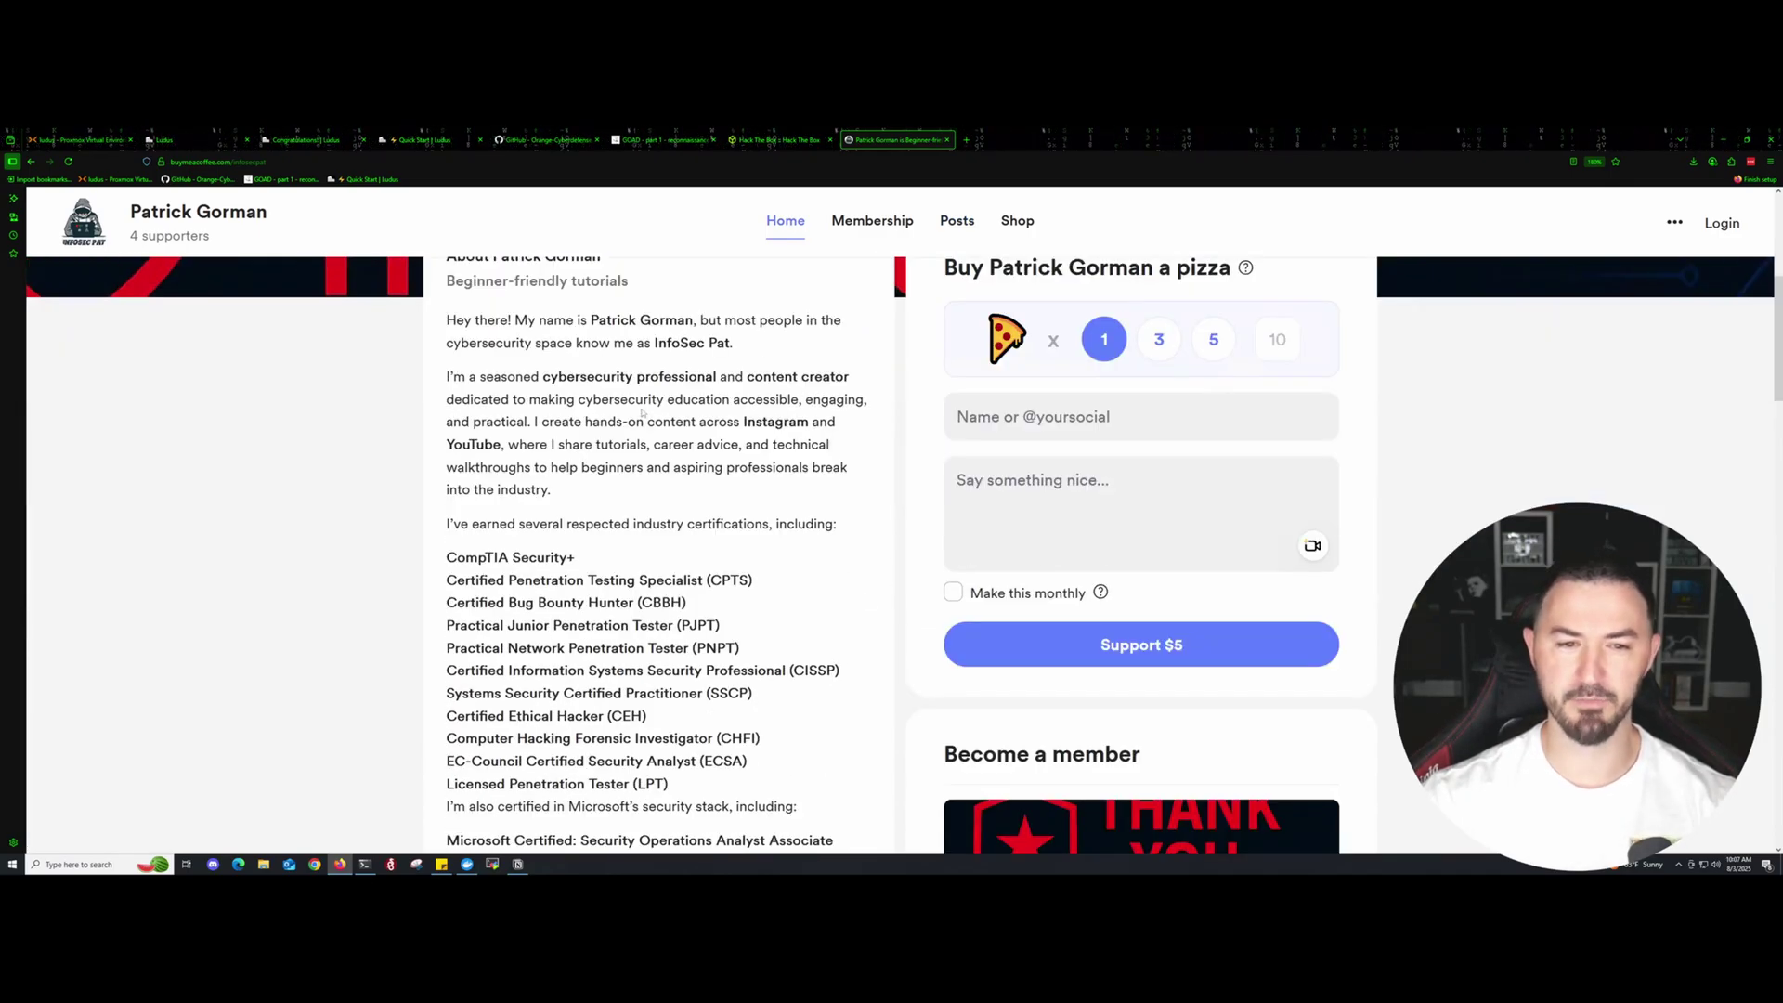
pyautogui.scroll(3)
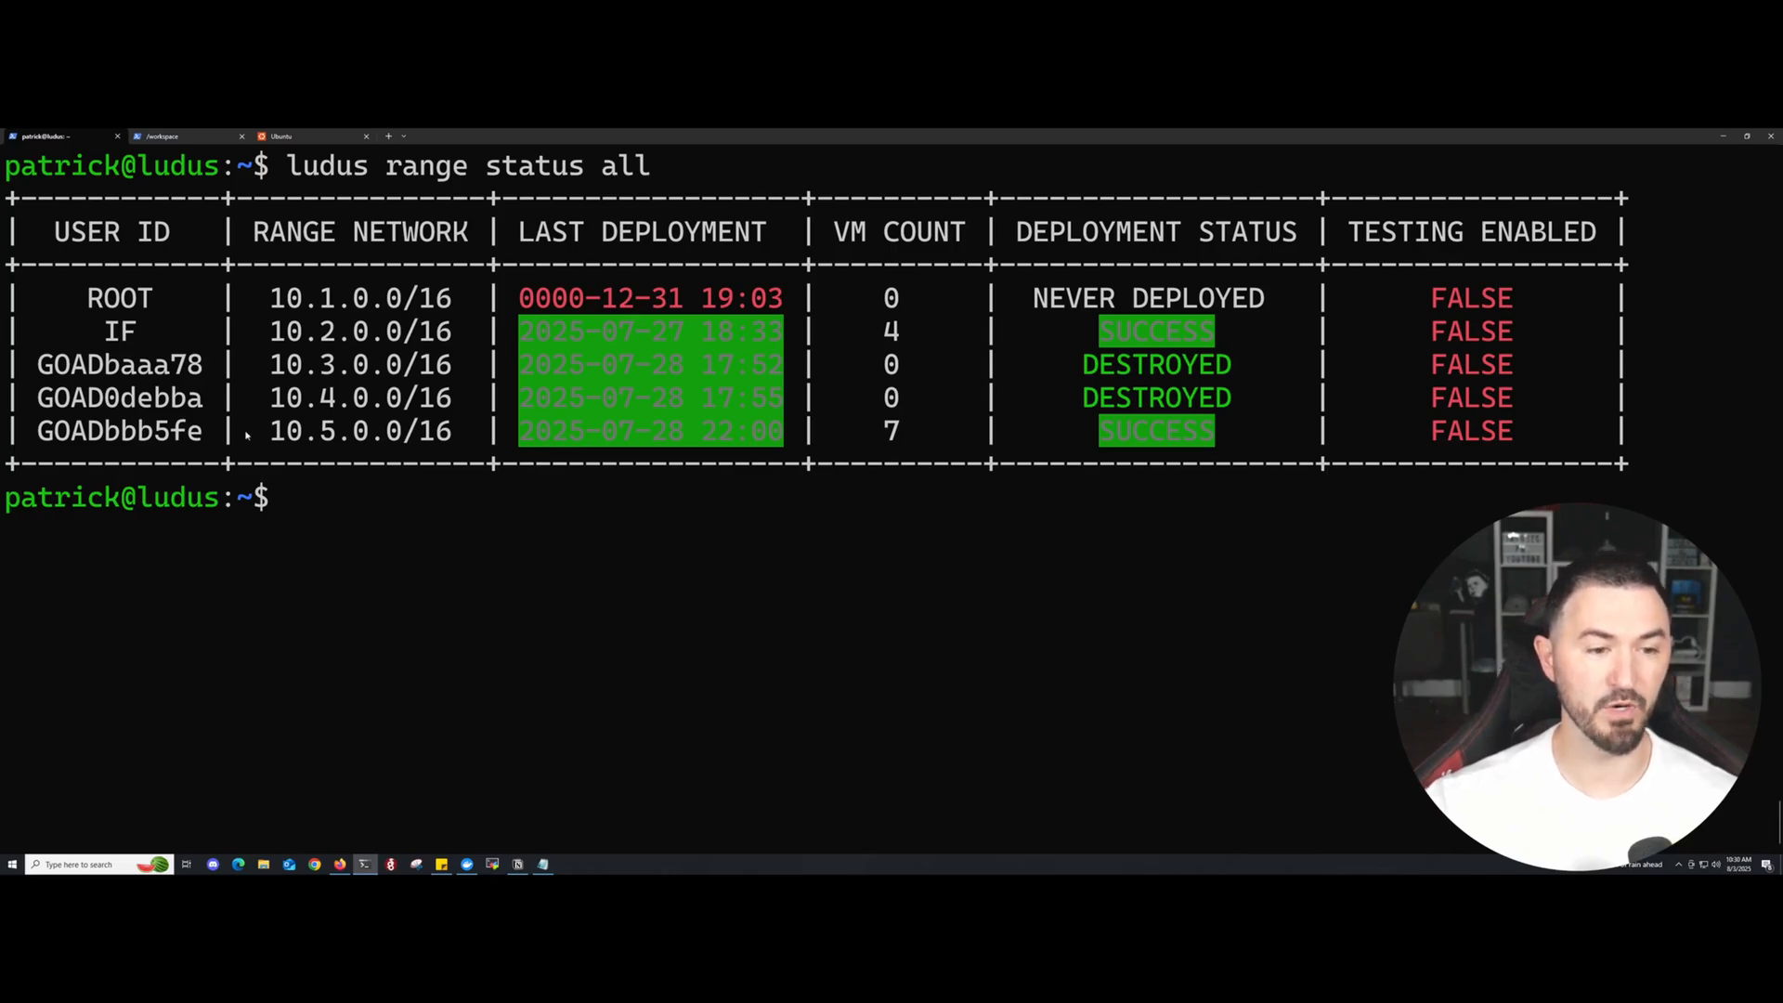
# - Highlight SUCCESS in the GOADbbb5fe row of the Ludus range status table
pyautogui.doubleClick(359, 430)
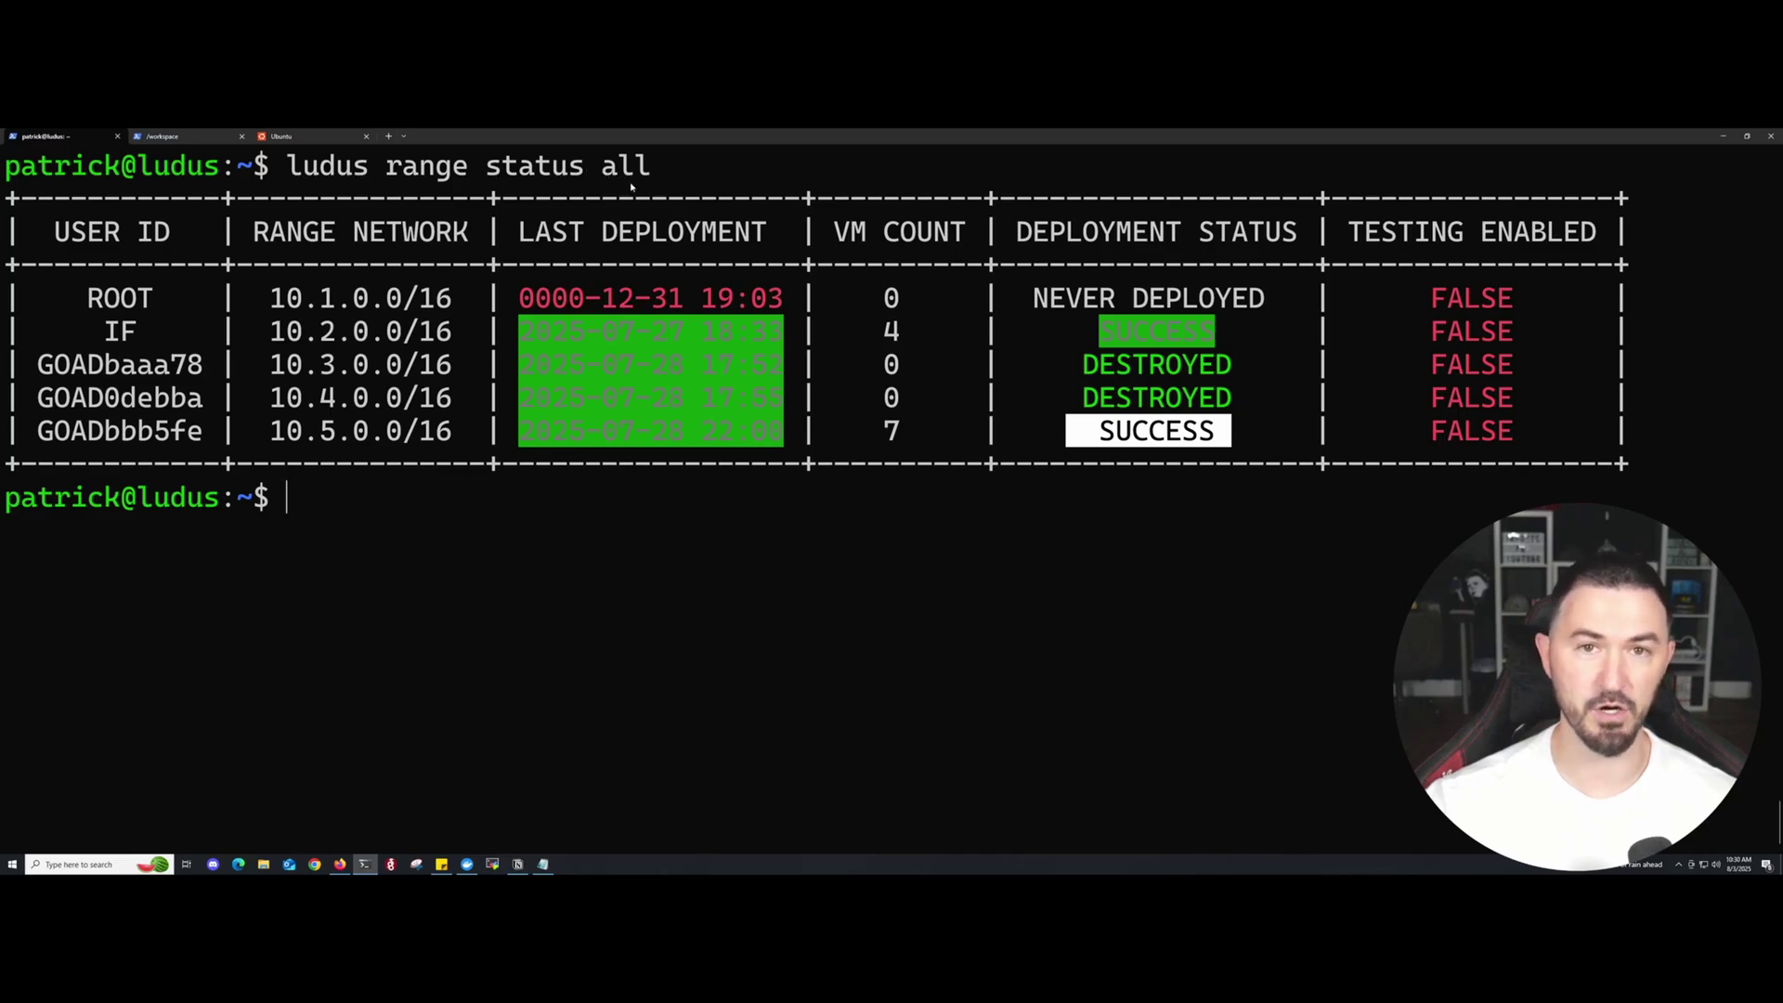
pyautogui.moveTo(541, 545)
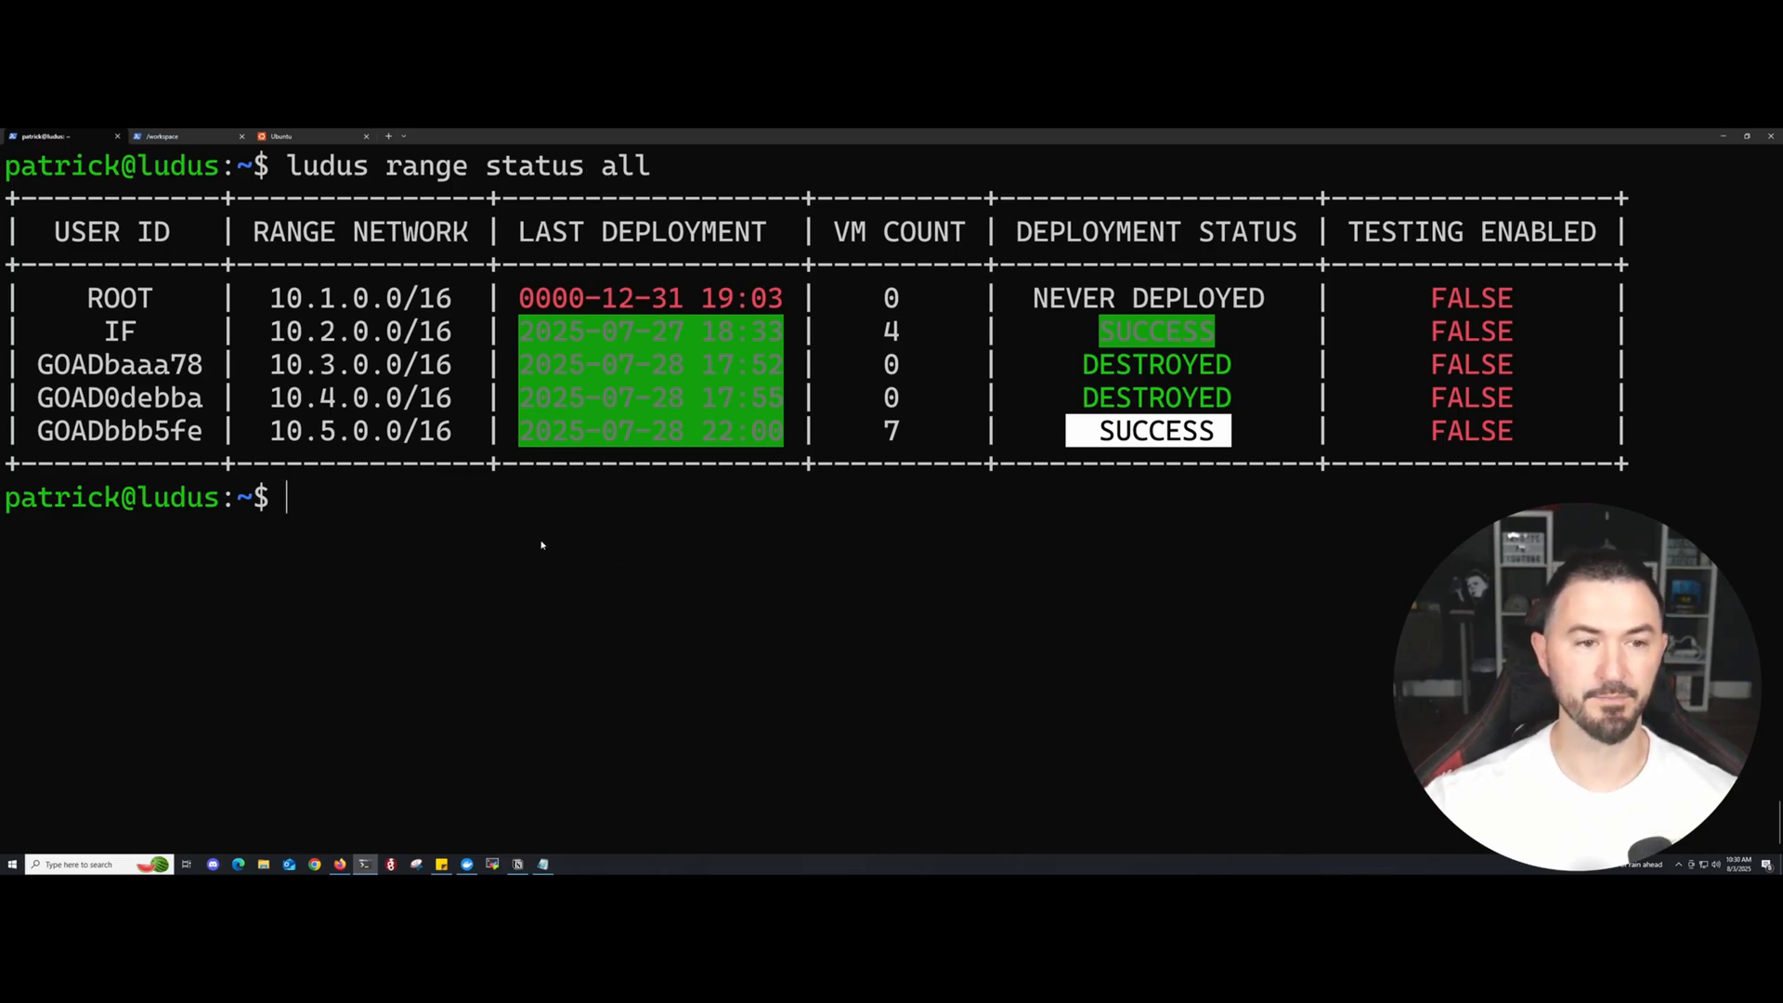
# - Switch to the exegol-GOAD /workspace terminal tab
pyautogui.click(163, 136)
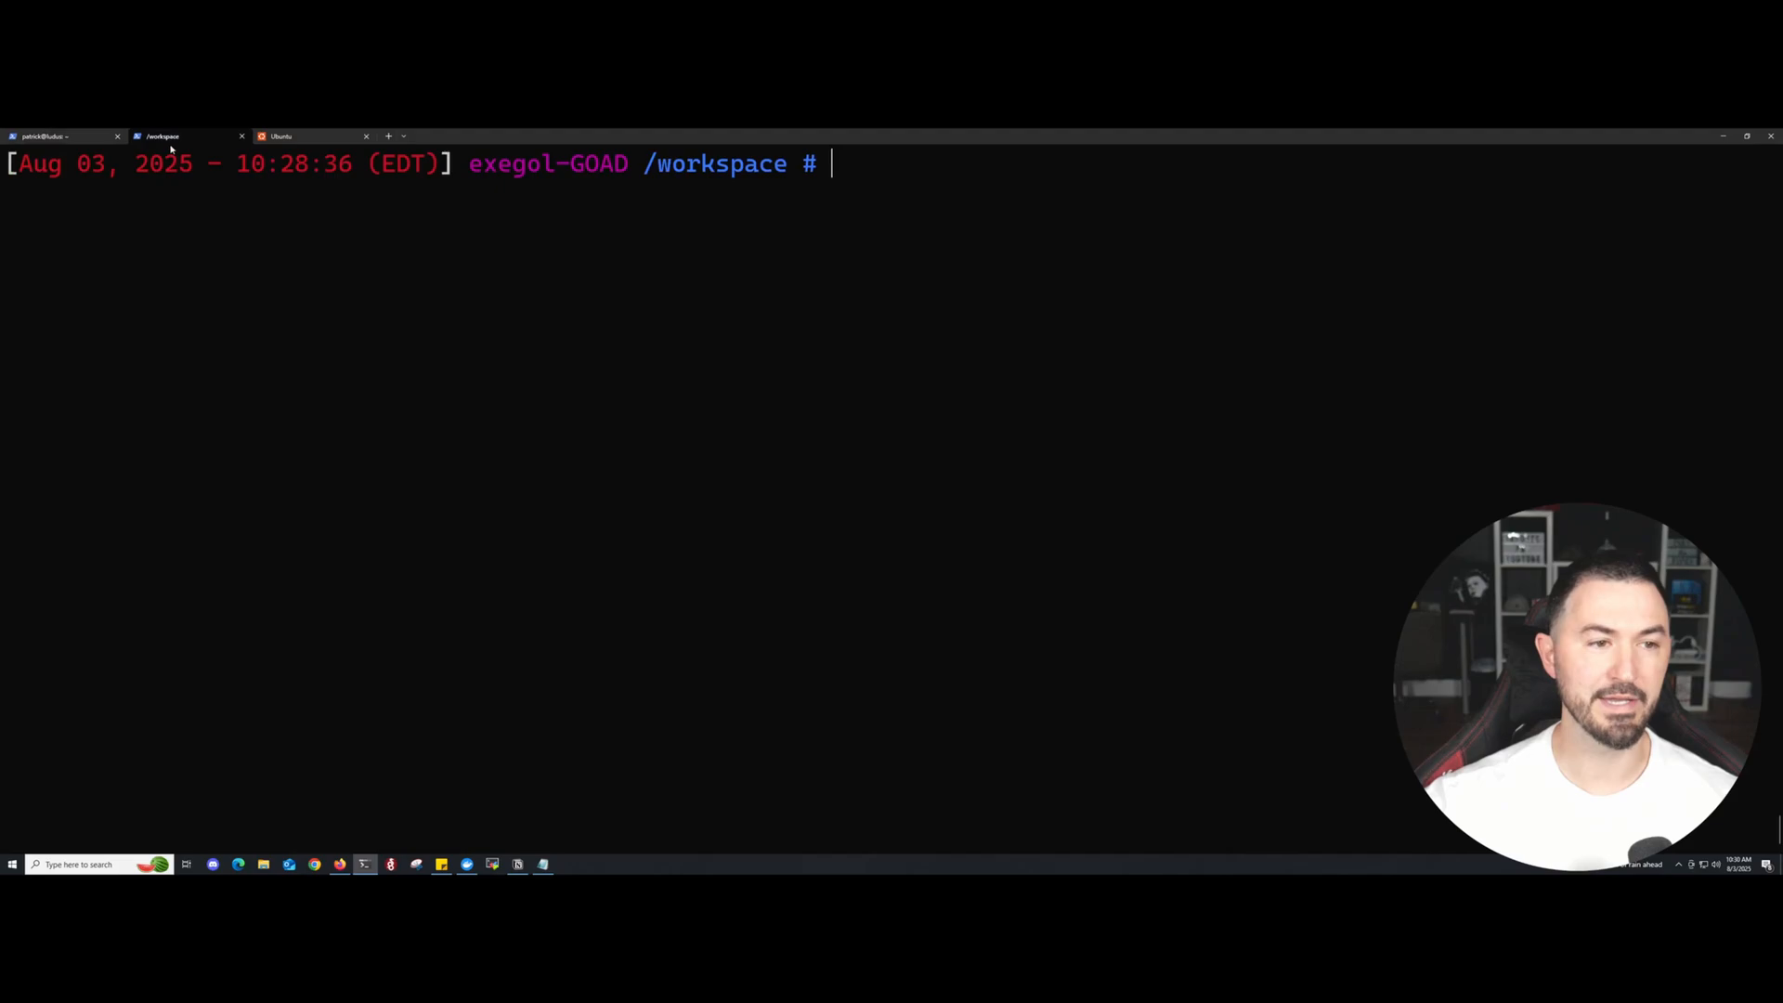
pyautogui.moveTo(409, 810)
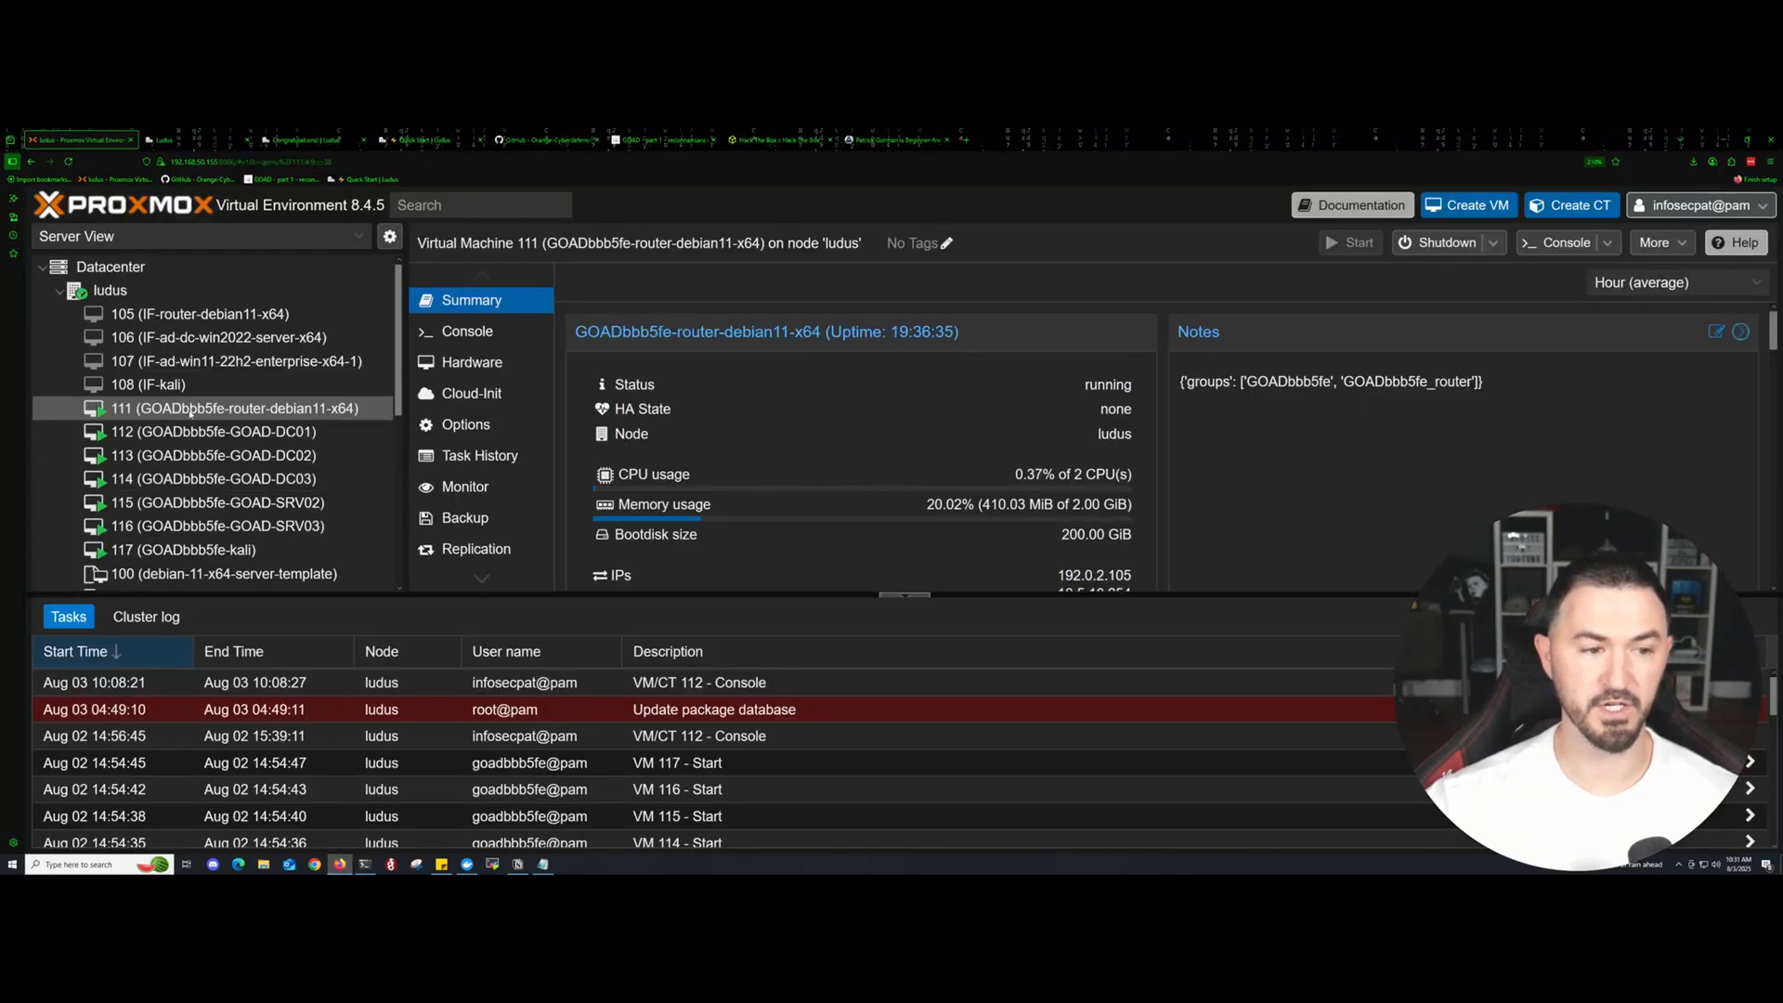
pyautogui.moveTo(211, 431)
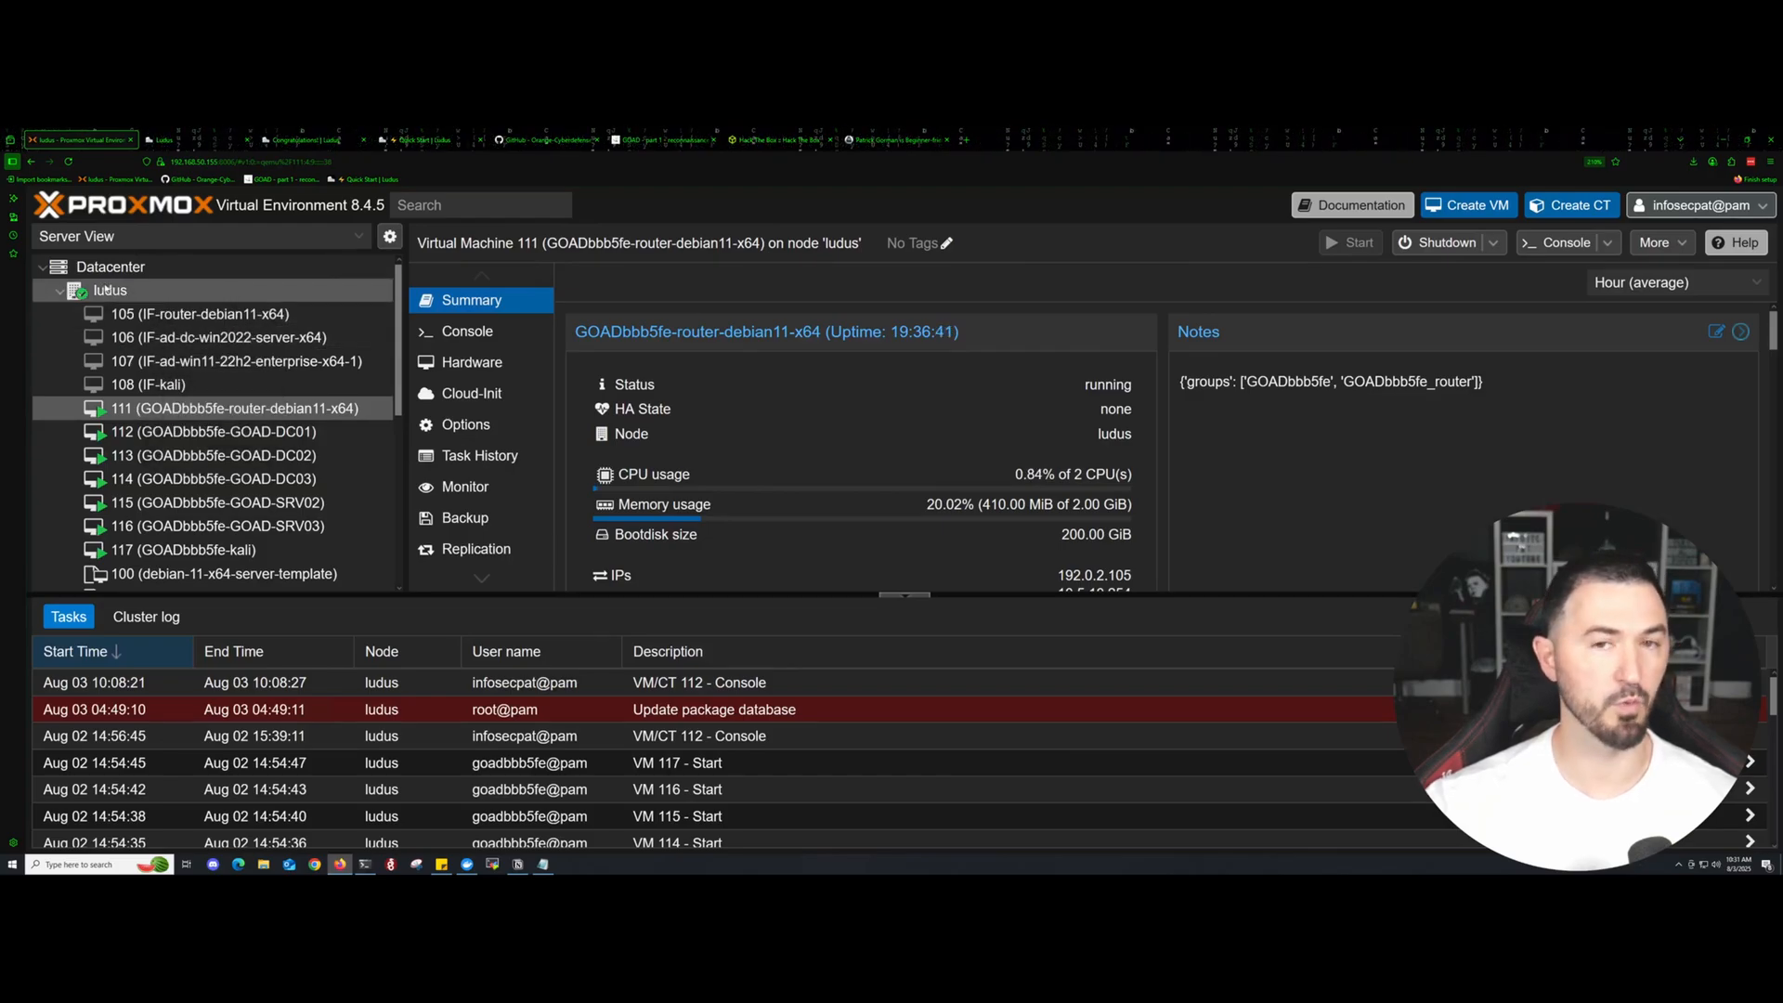
pyautogui.moveTo(212, 431)
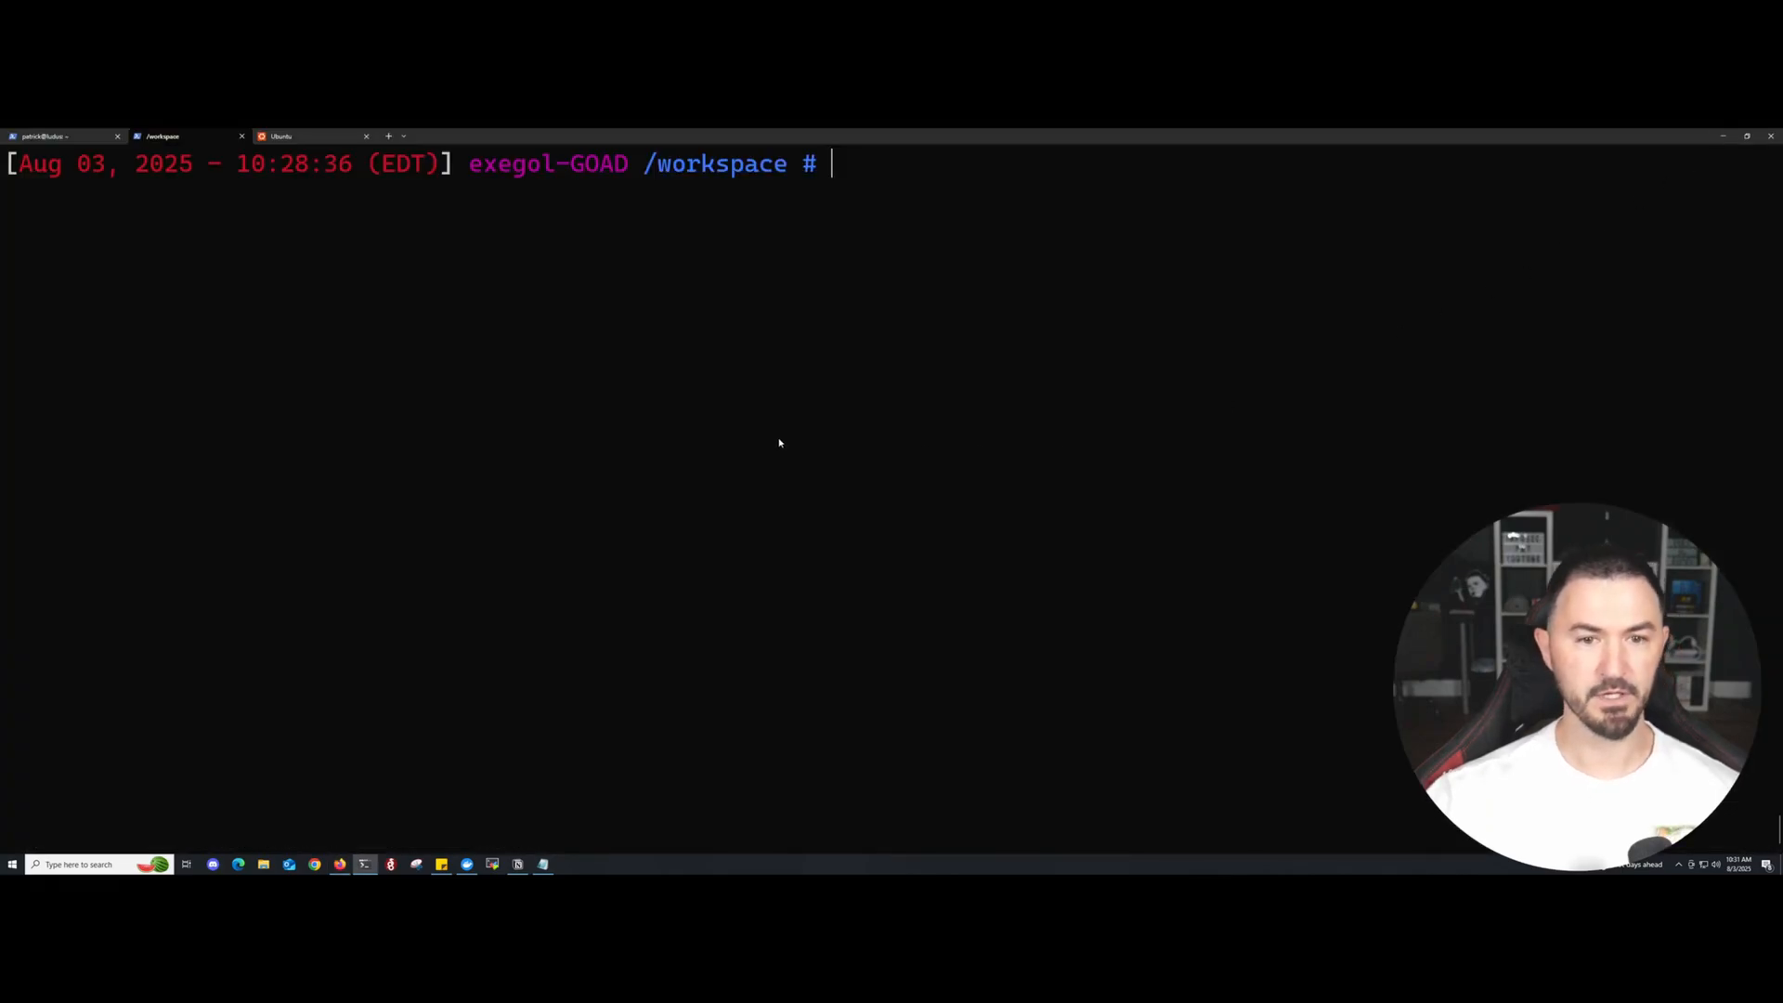
# - Clear the screen and run 'netexec smb 10.5.10.0/24 --generate-hosts-file hosts_file3'
pyautogui.write('sudo apt install krb5-user')
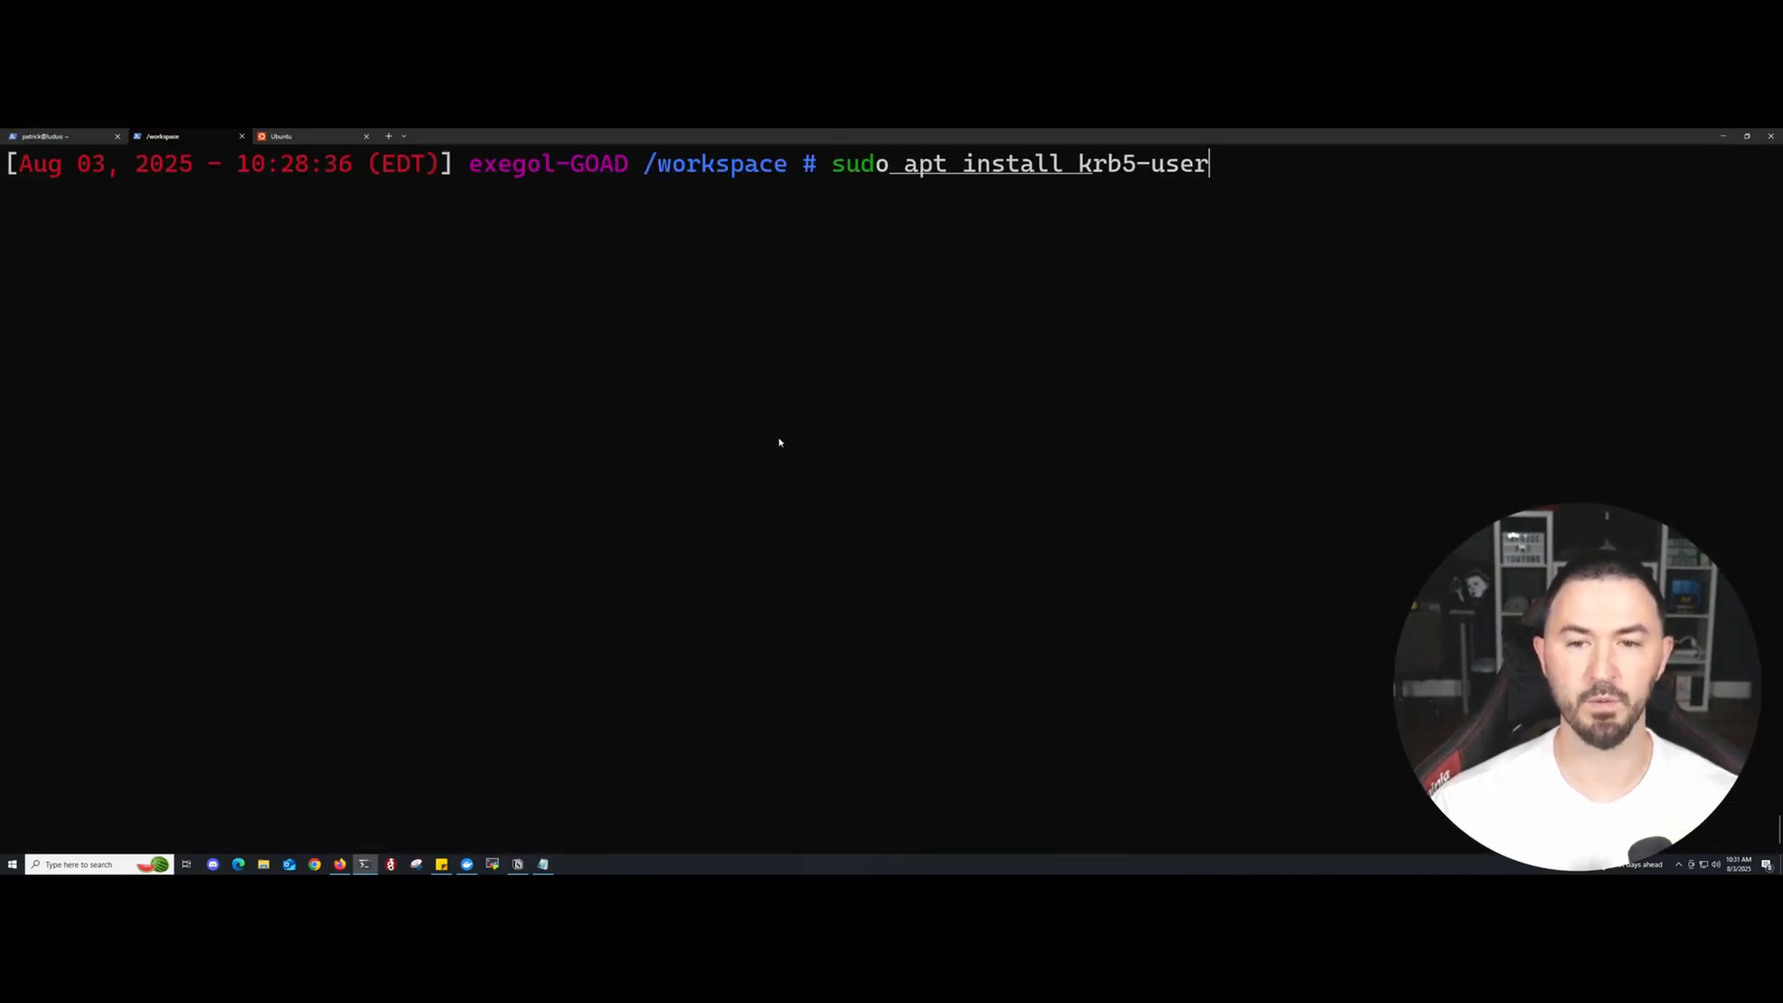
pyautogui.write('cat /etc/krb5.conf')
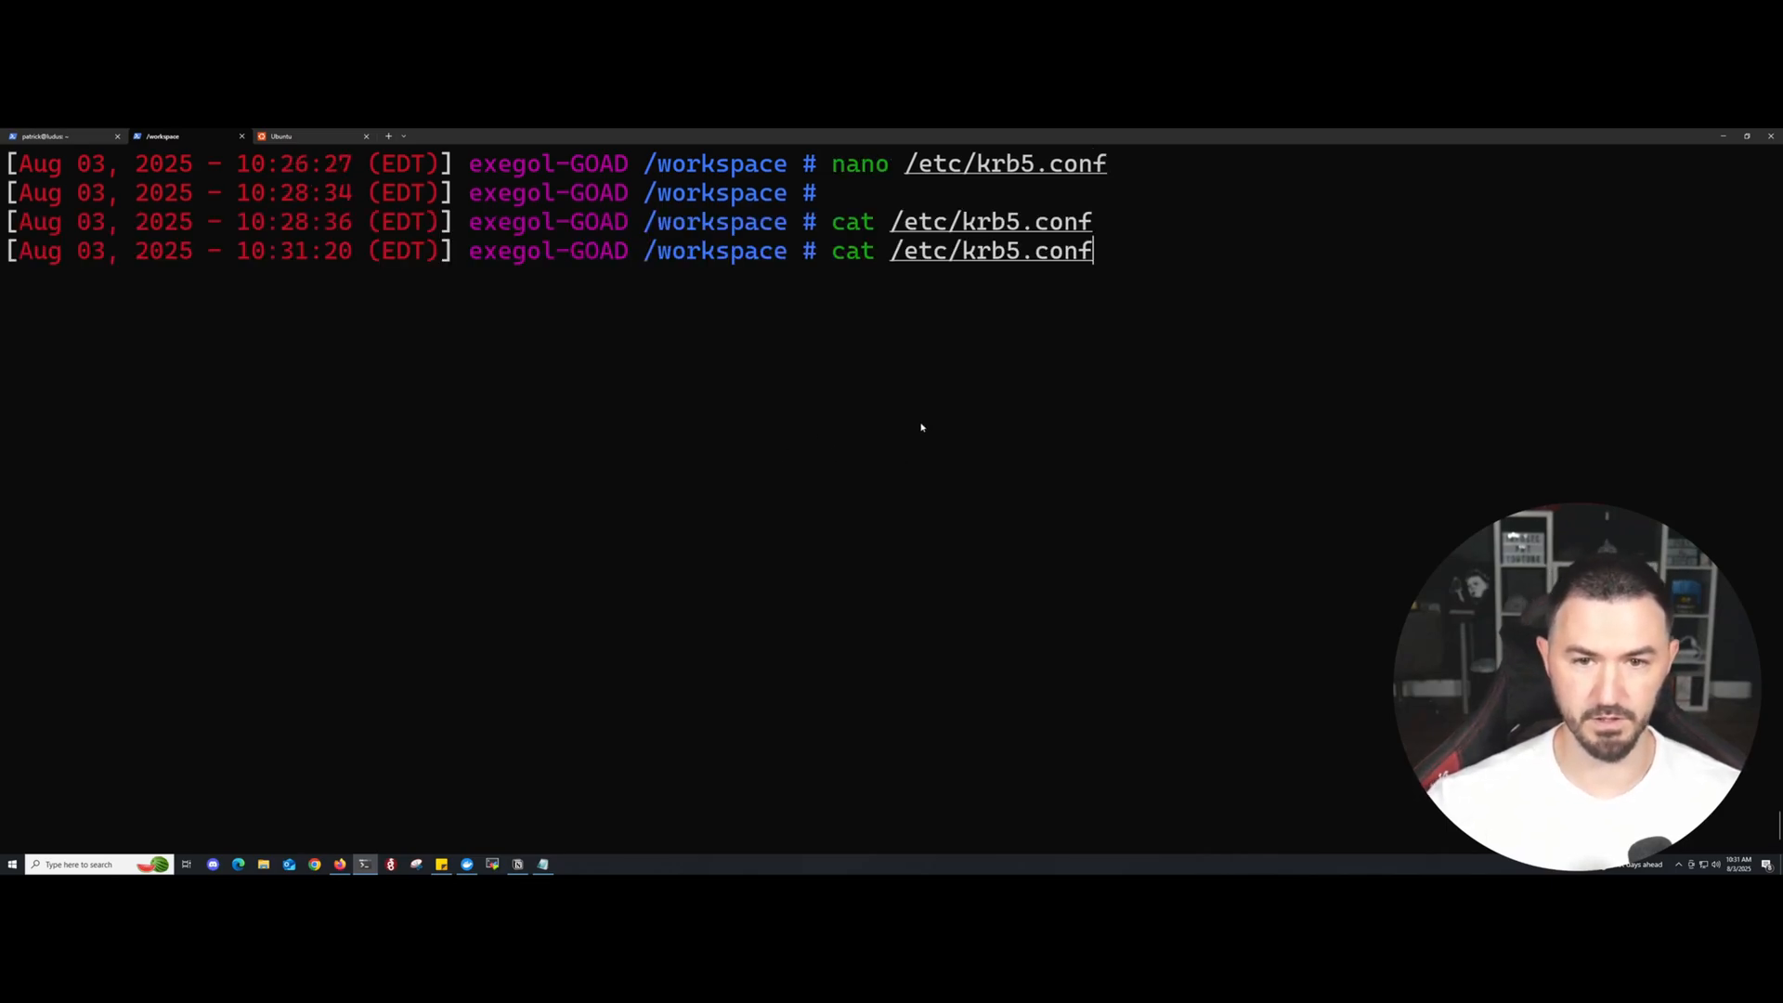
pyautogui.press('Return')
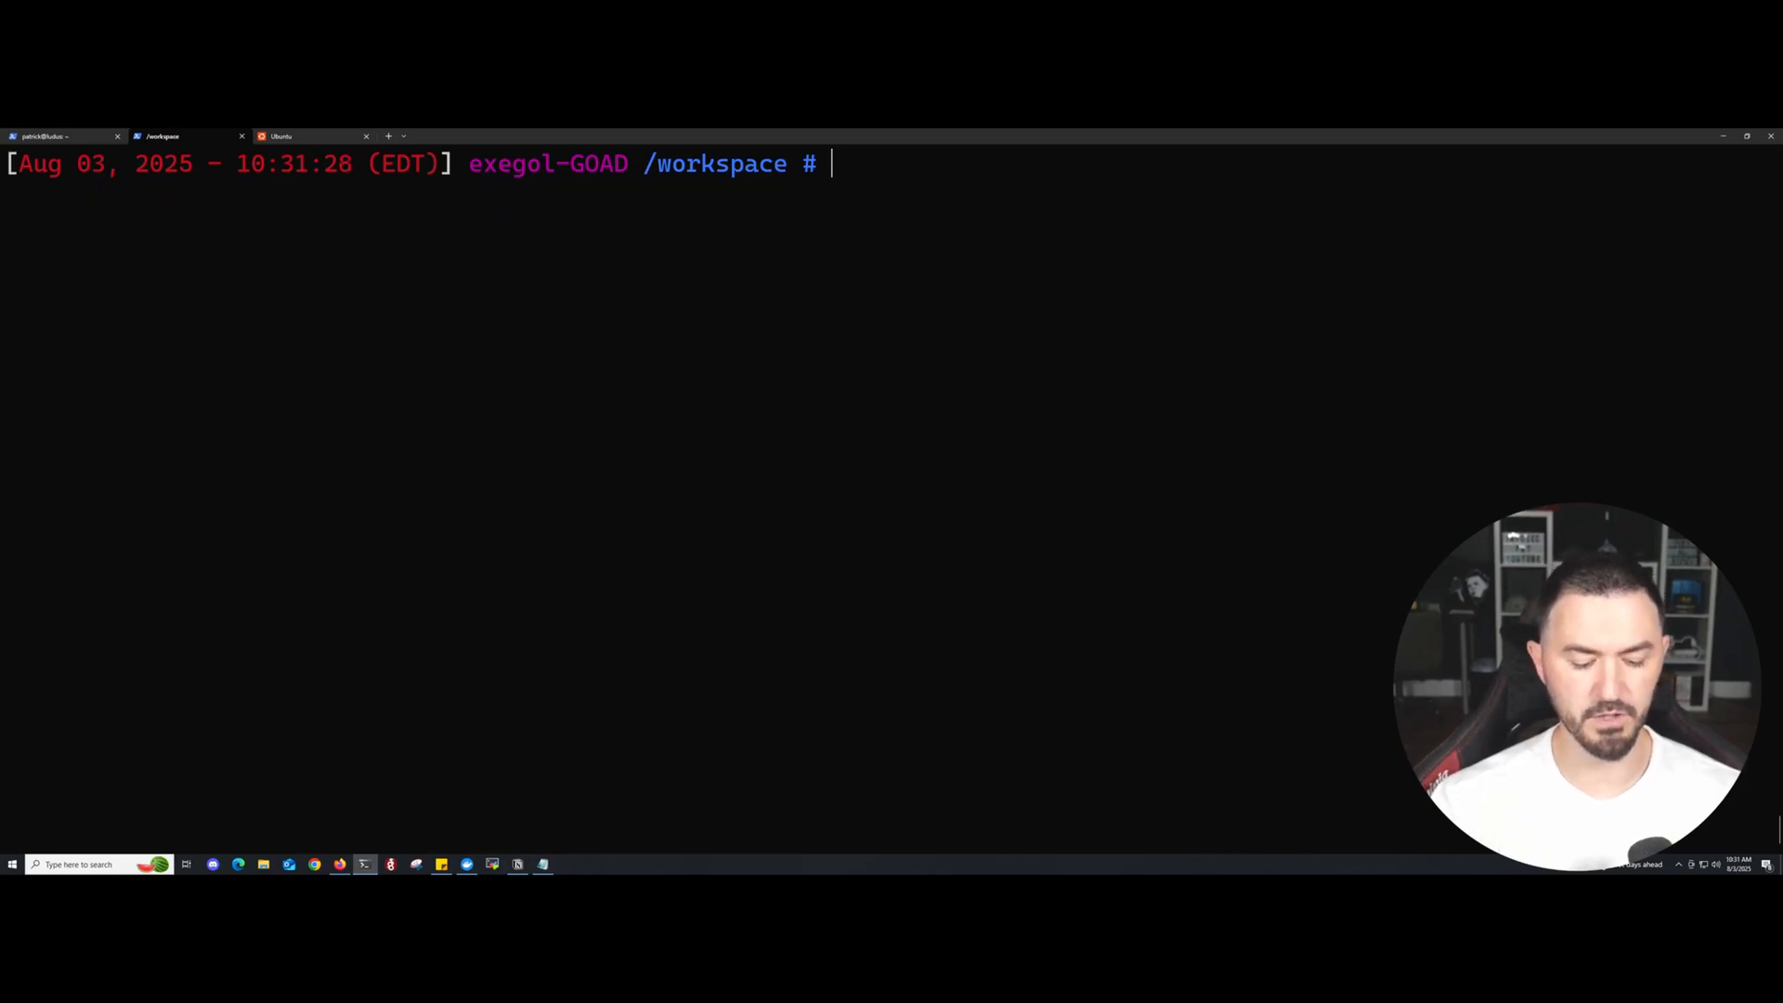
pyautogui.write('netexec smb 10.5.10.0/24 --generate-hosts-file hosts_file3')
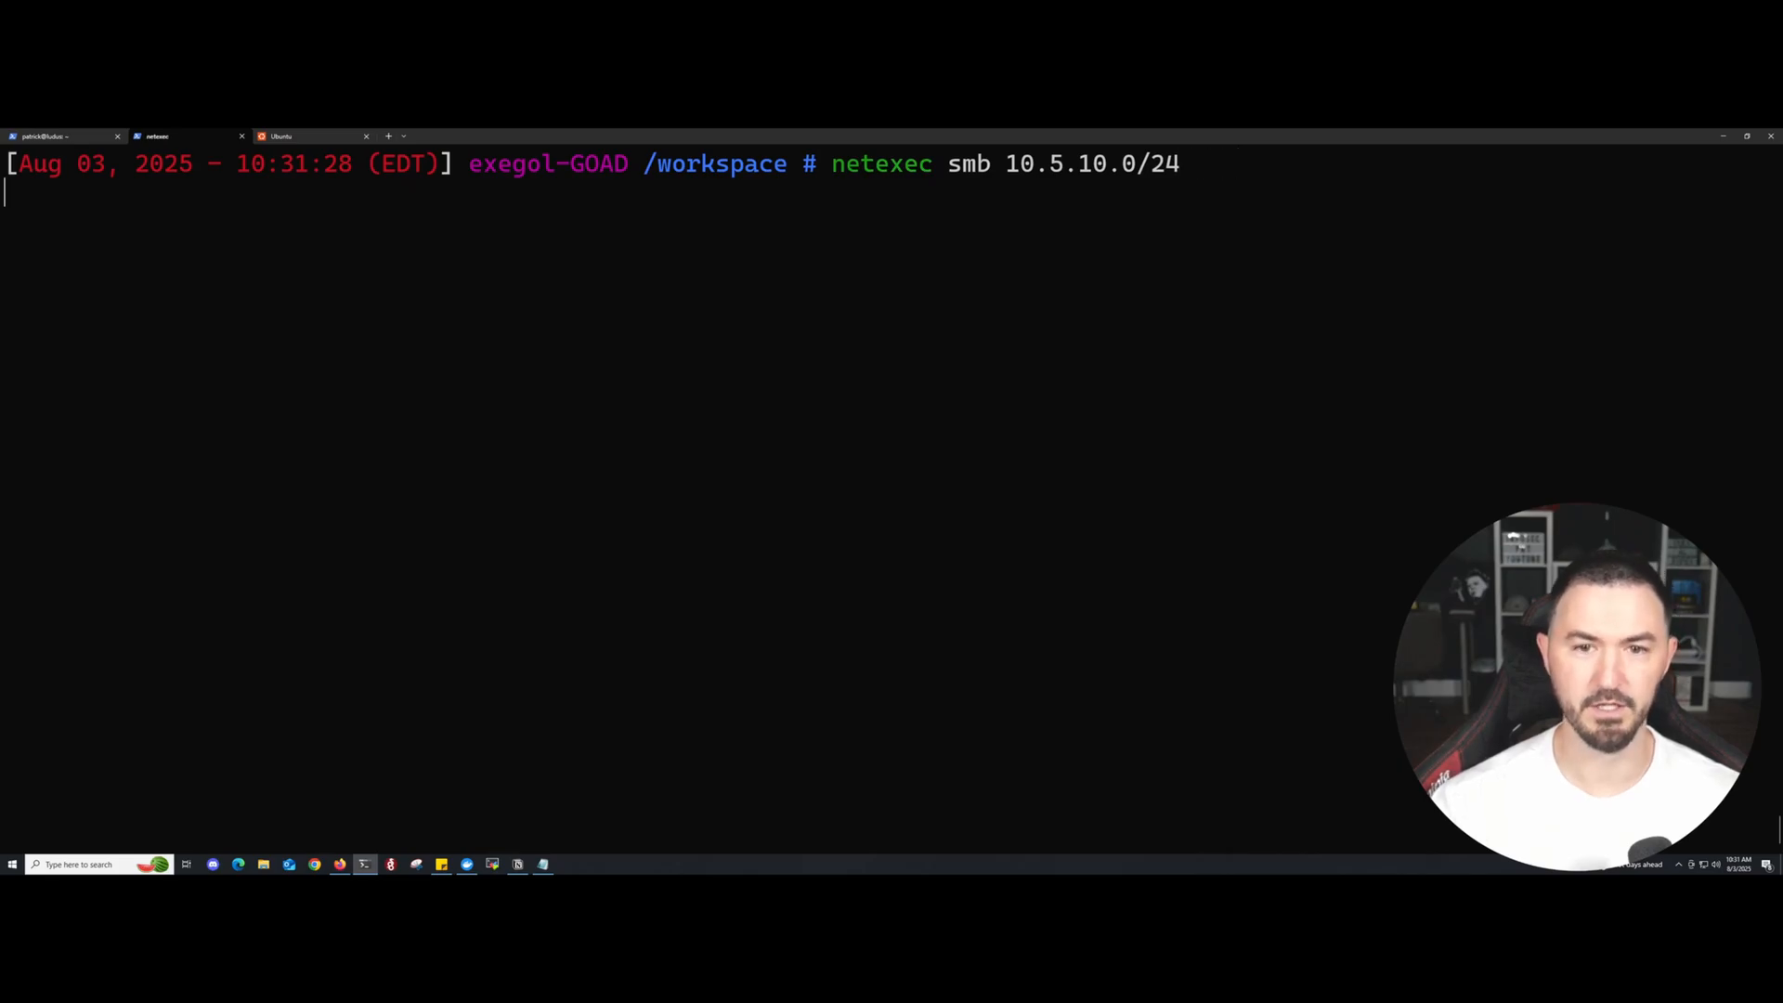
pyautogui.press('Return')
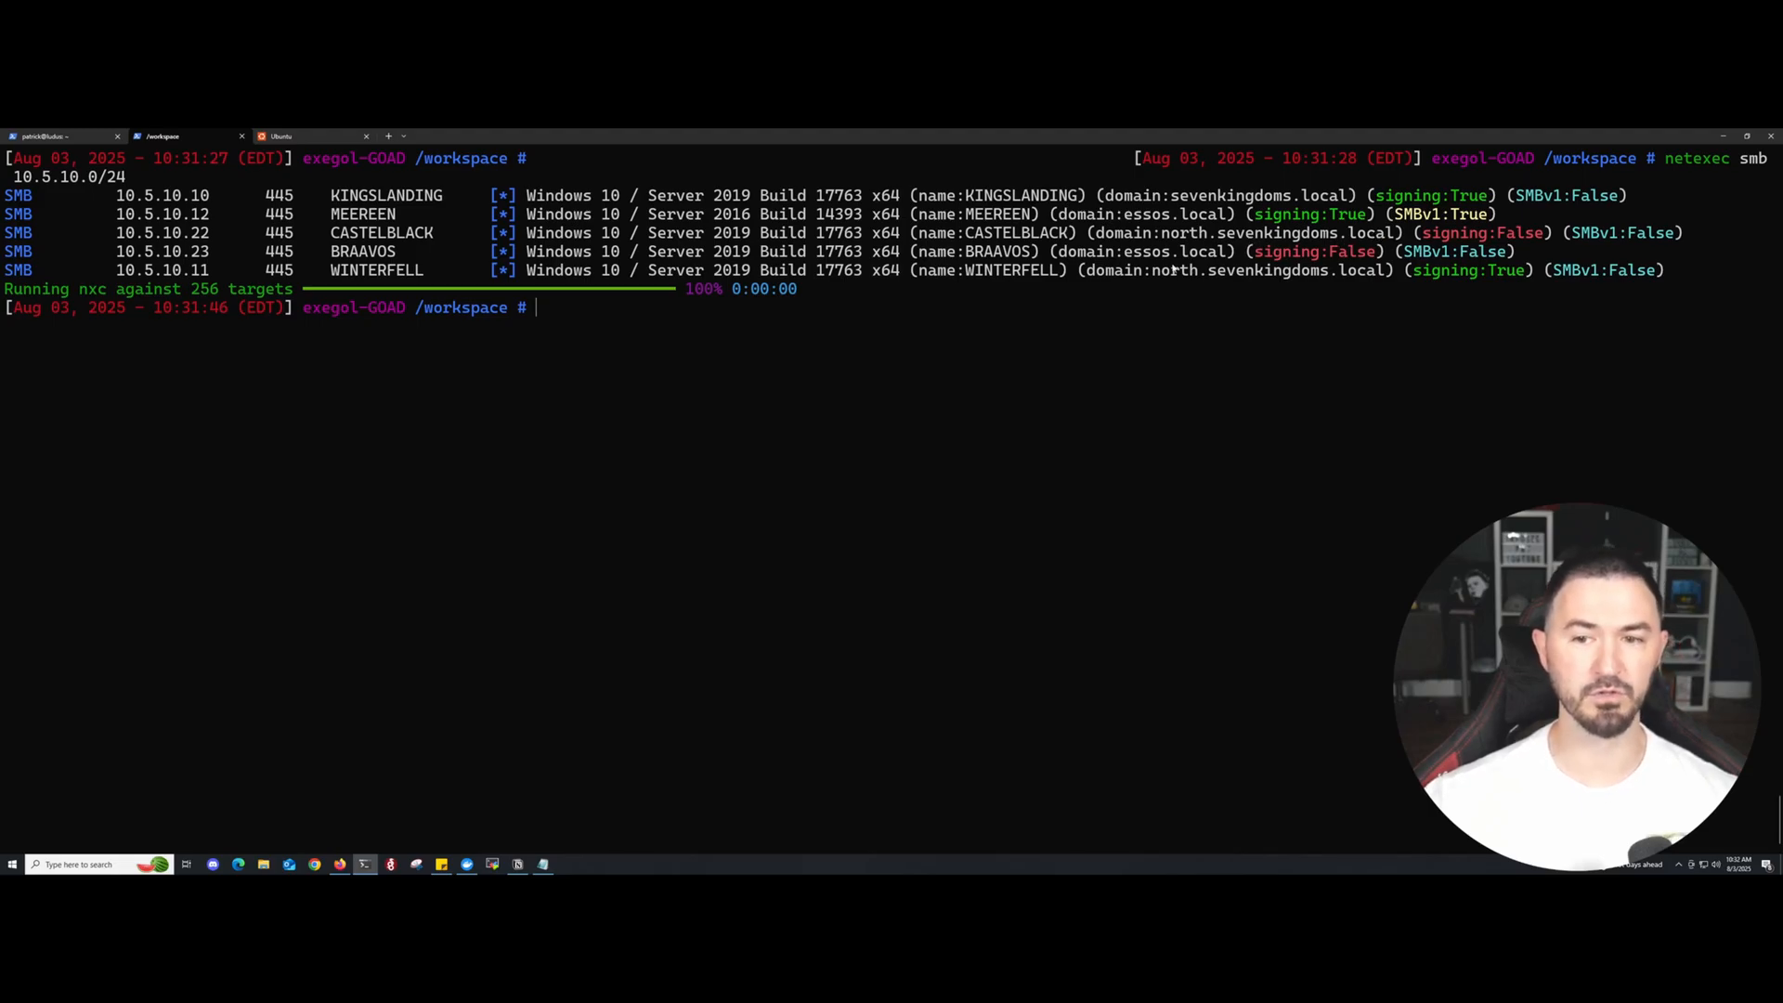
pyautogui.moveTo(1166, 293)
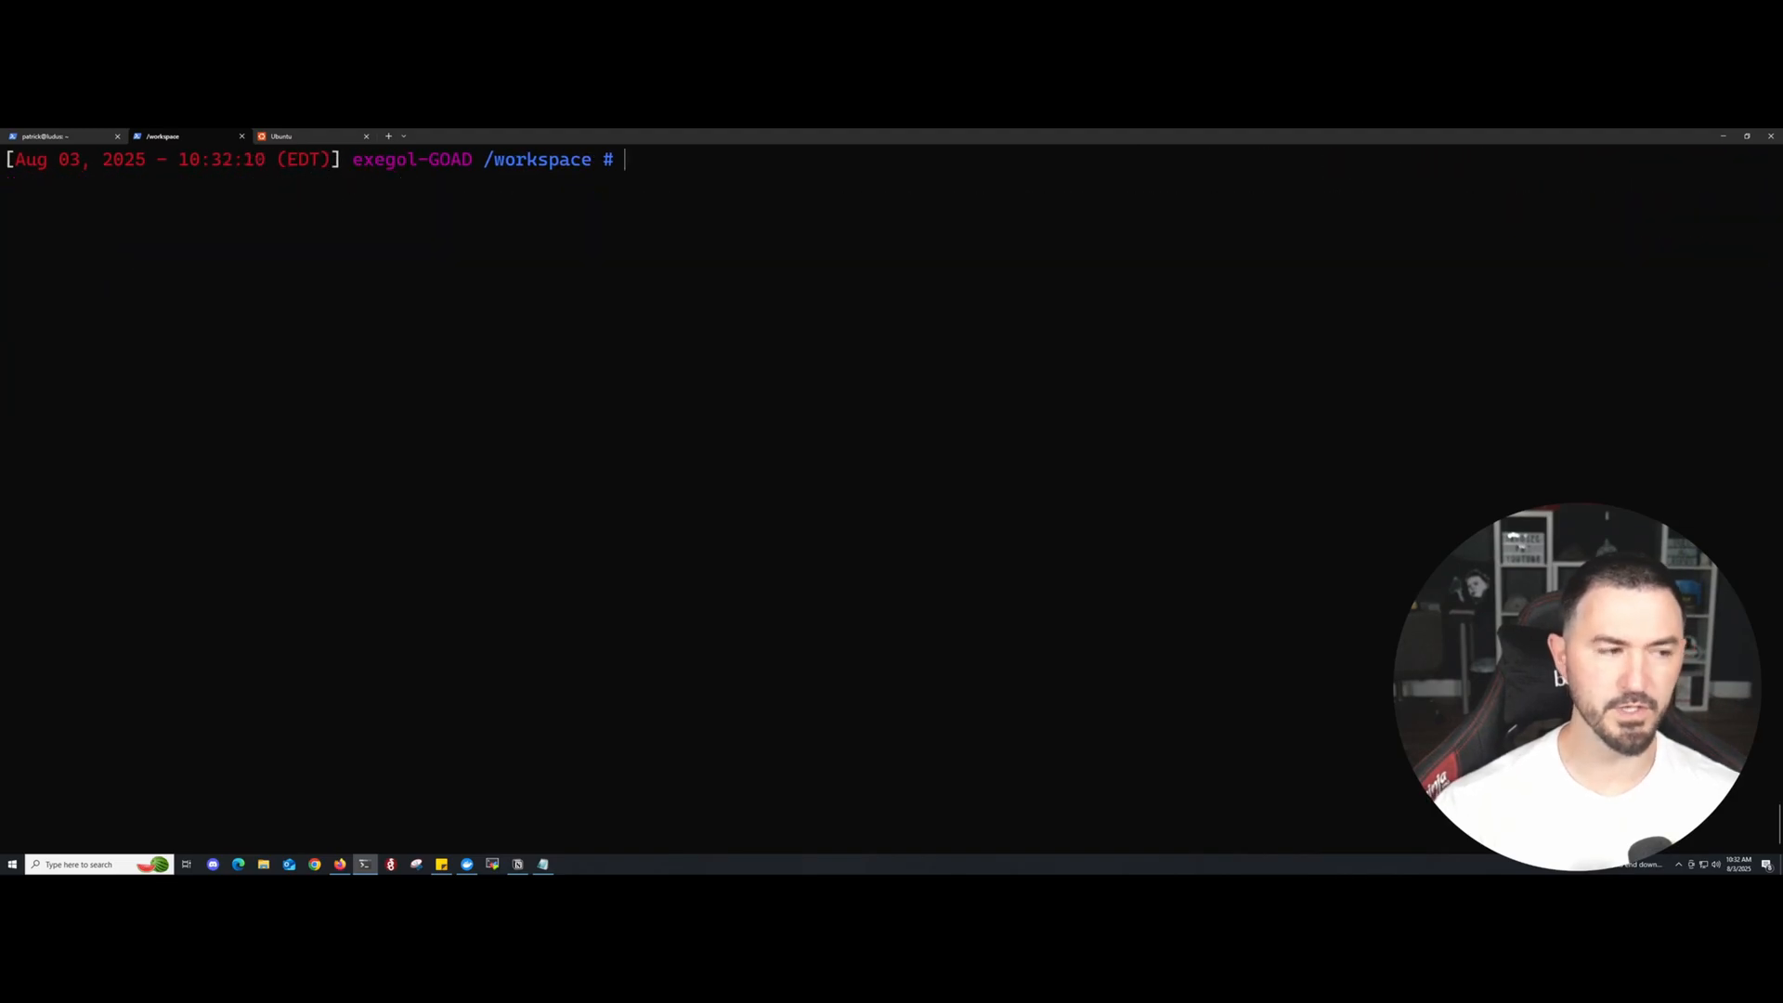
pyautogui.moveTo(547, 408)
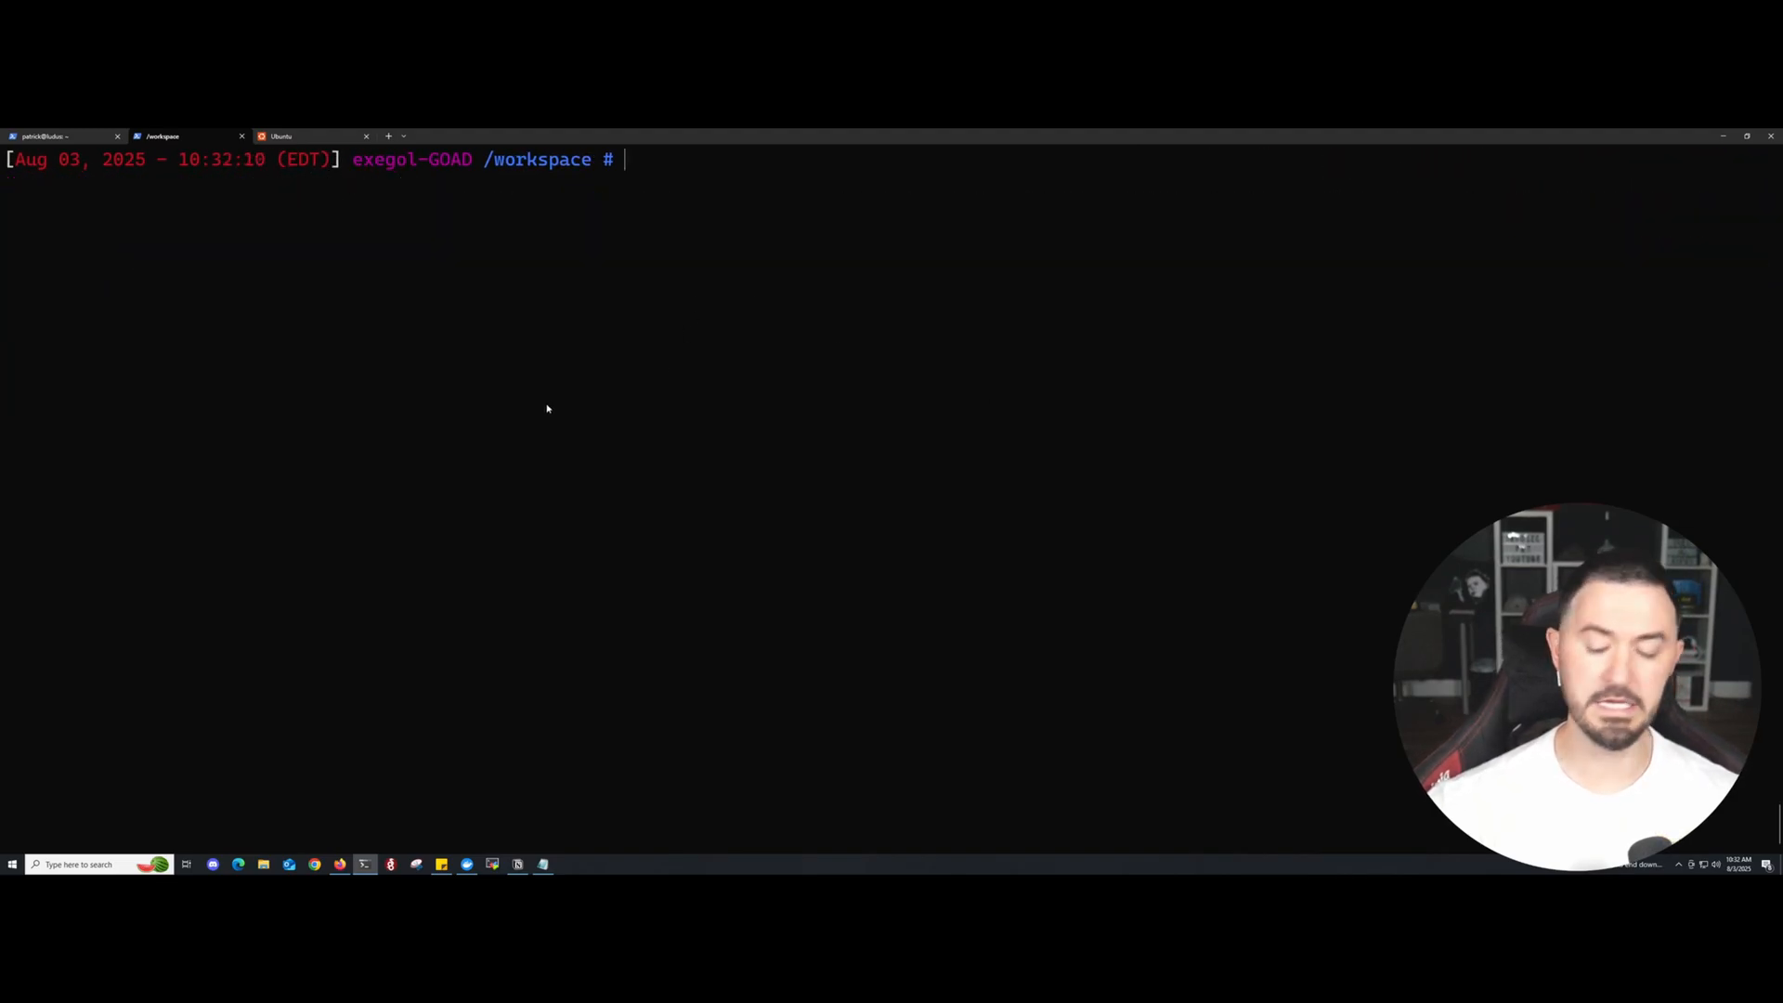
# - Run the netexec SMB sweep of 10.5.10.0/24 writing hosts_file4
pyautogui.write('netexec smb 10.5.10.0/24 --generate-hosts-file hosts_file3')
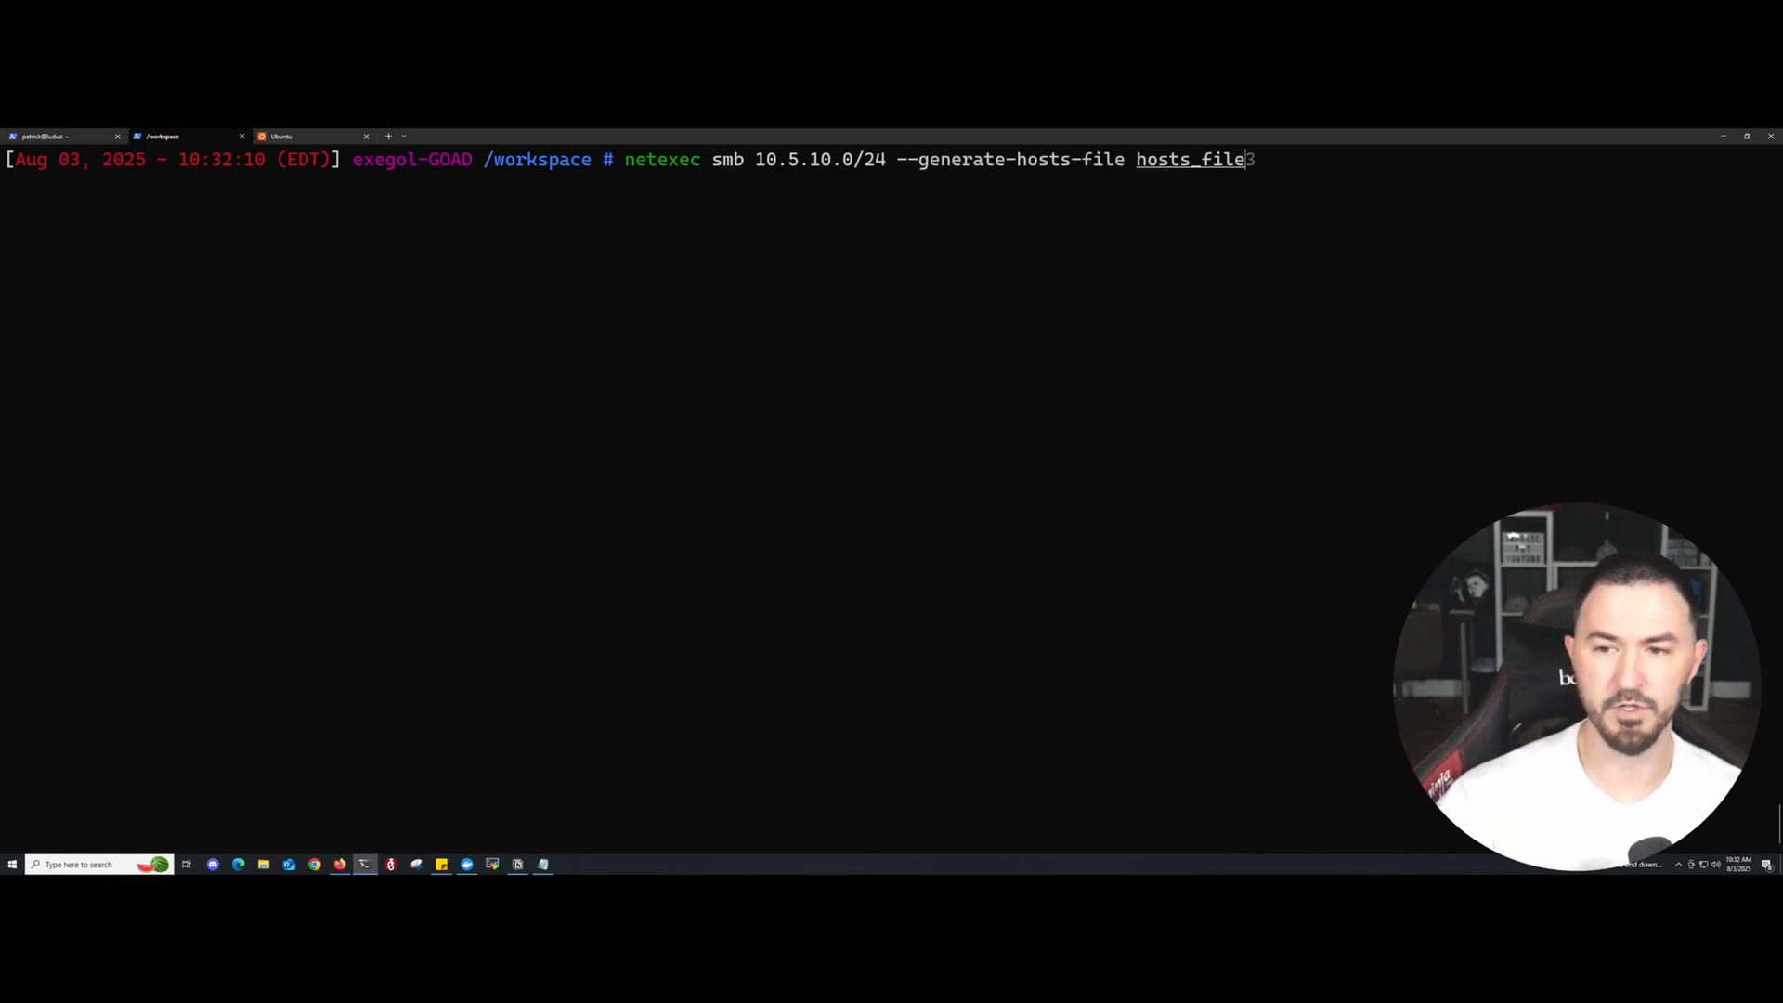
pyautogui.write('4')
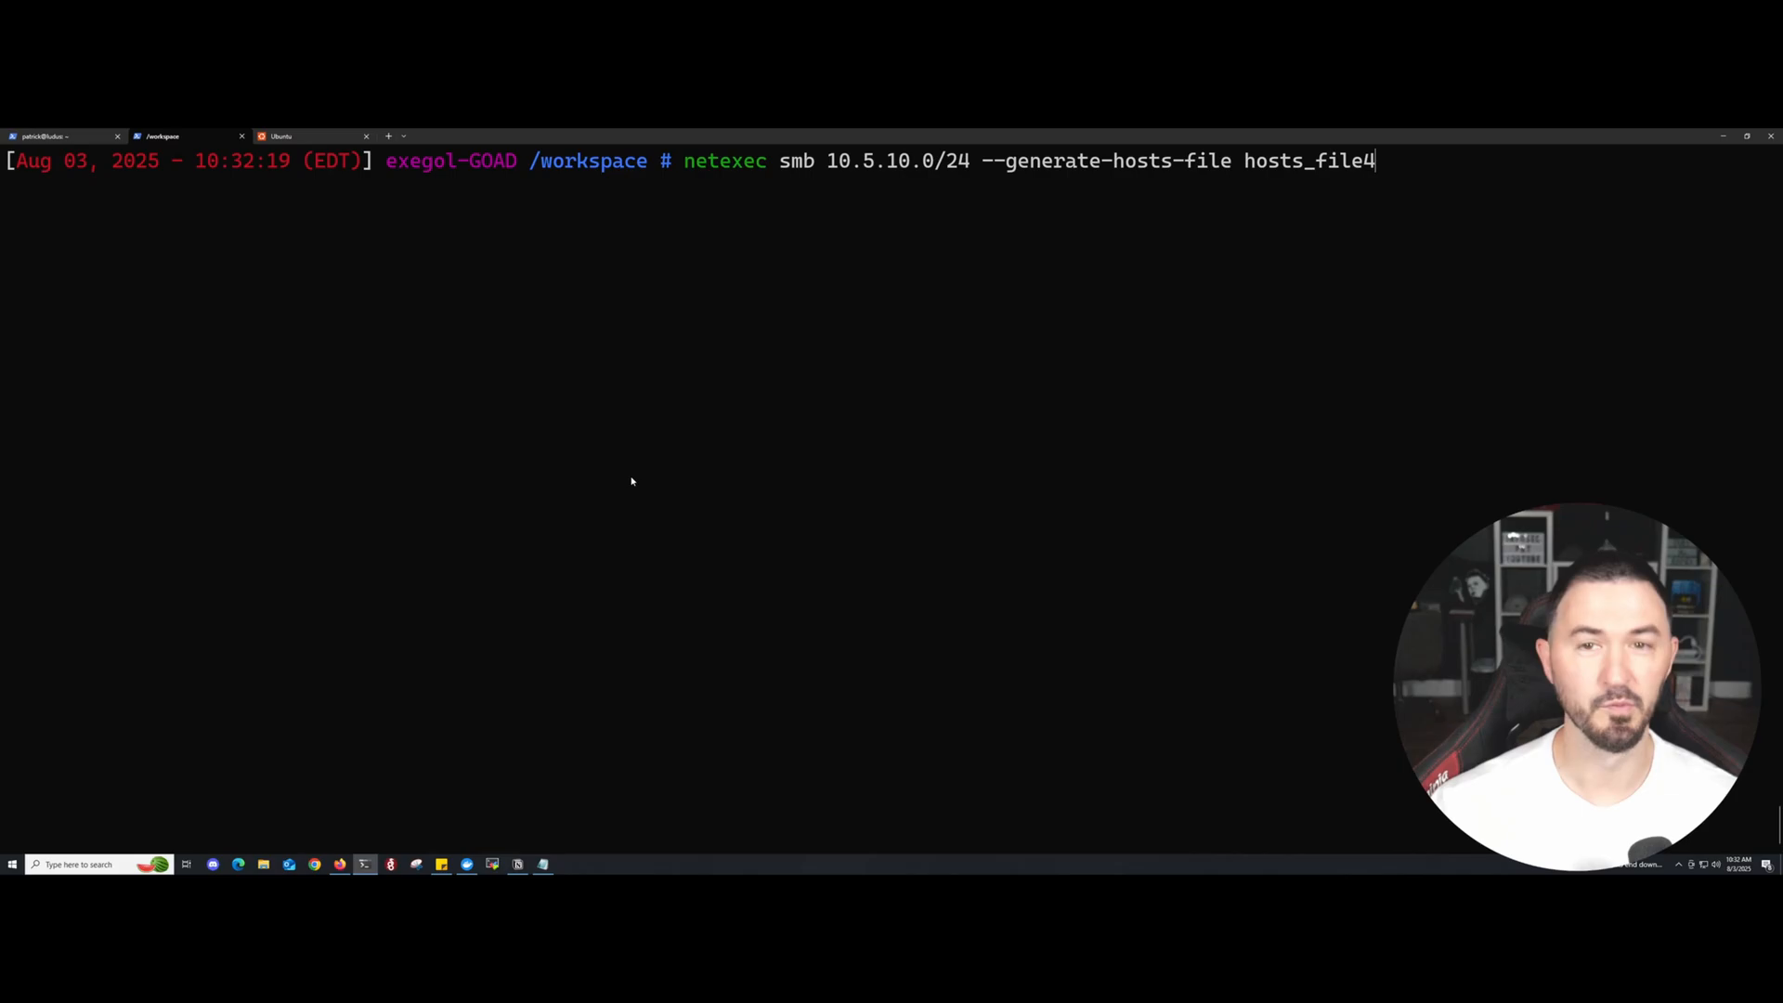
pyautogui.press('Return')
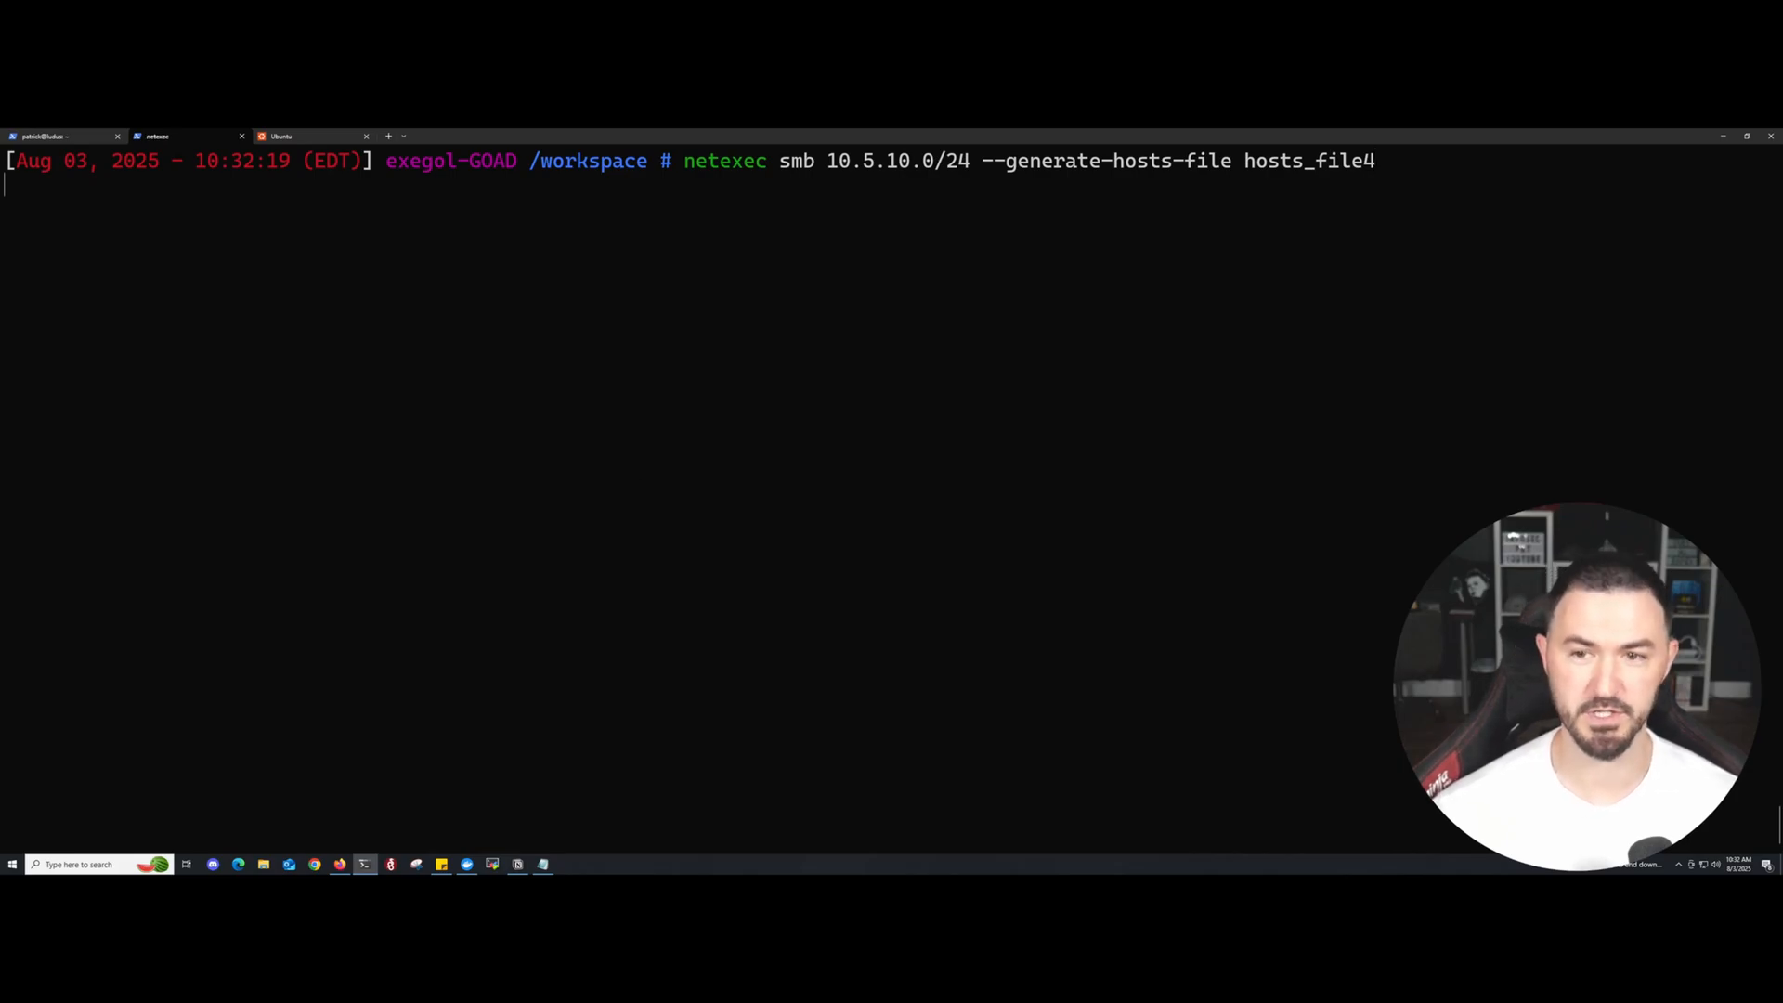
pyautogui.press('Return')
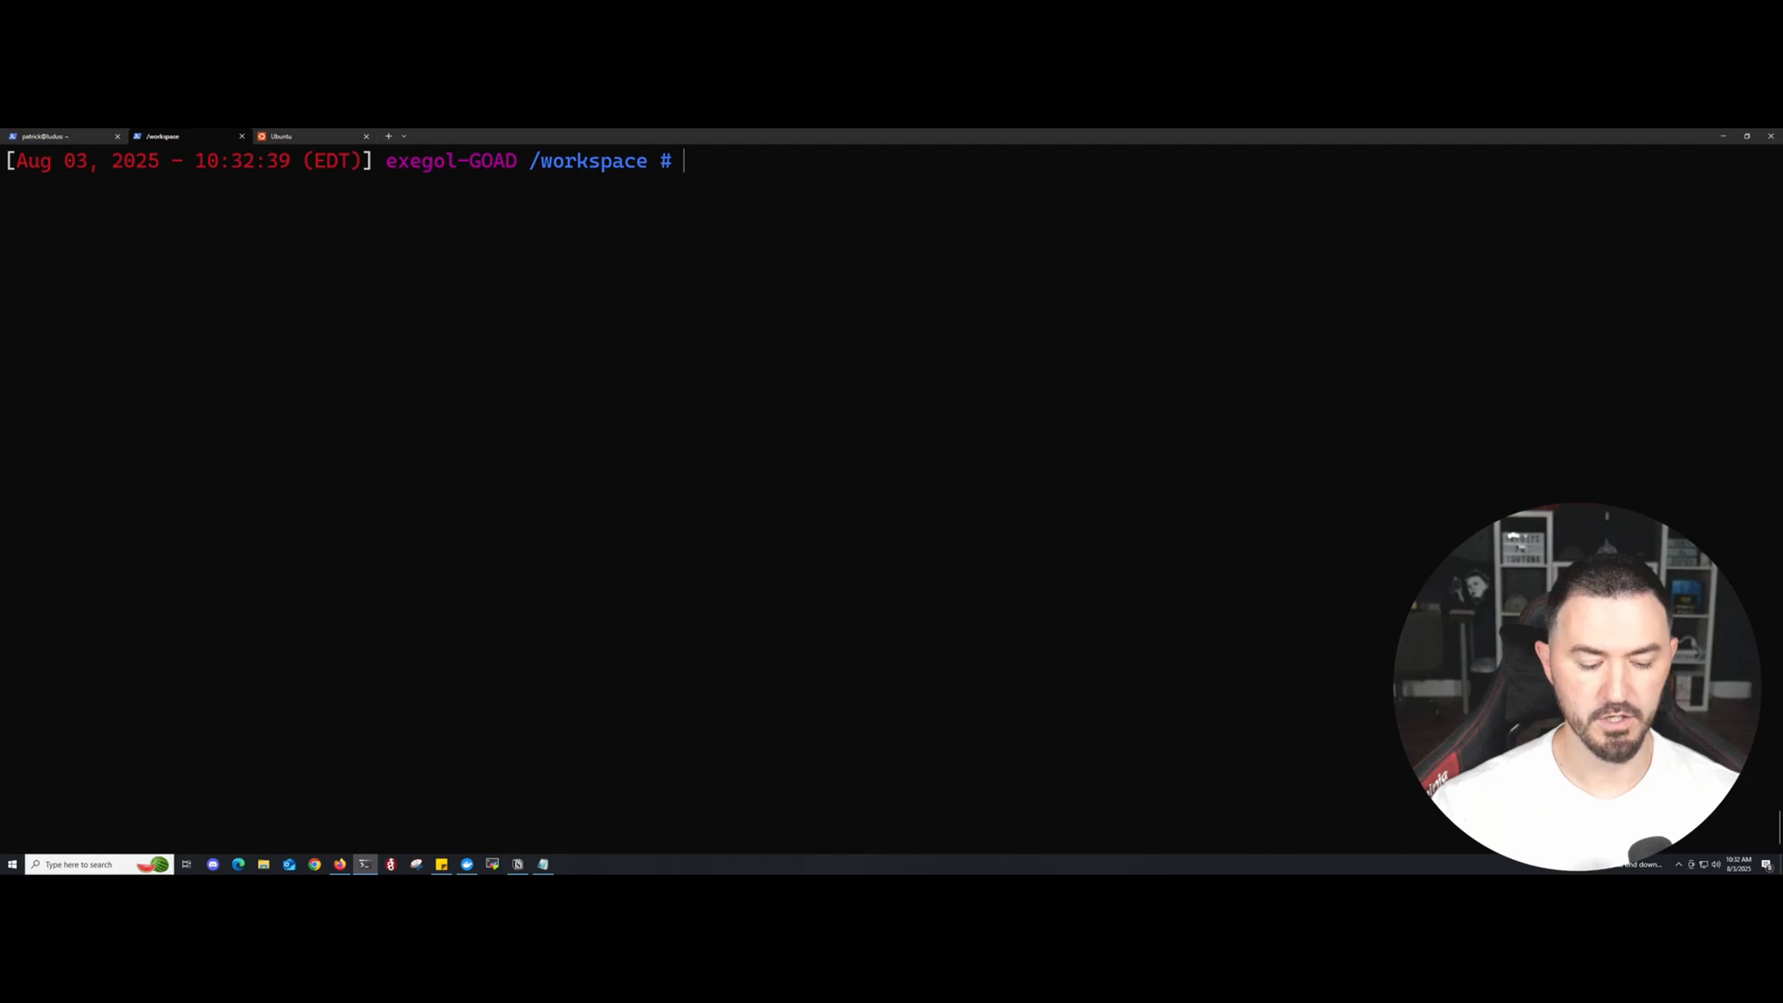
# - List the workspace files and display hosts_file4's five host entries
pyautogui.press('Return')
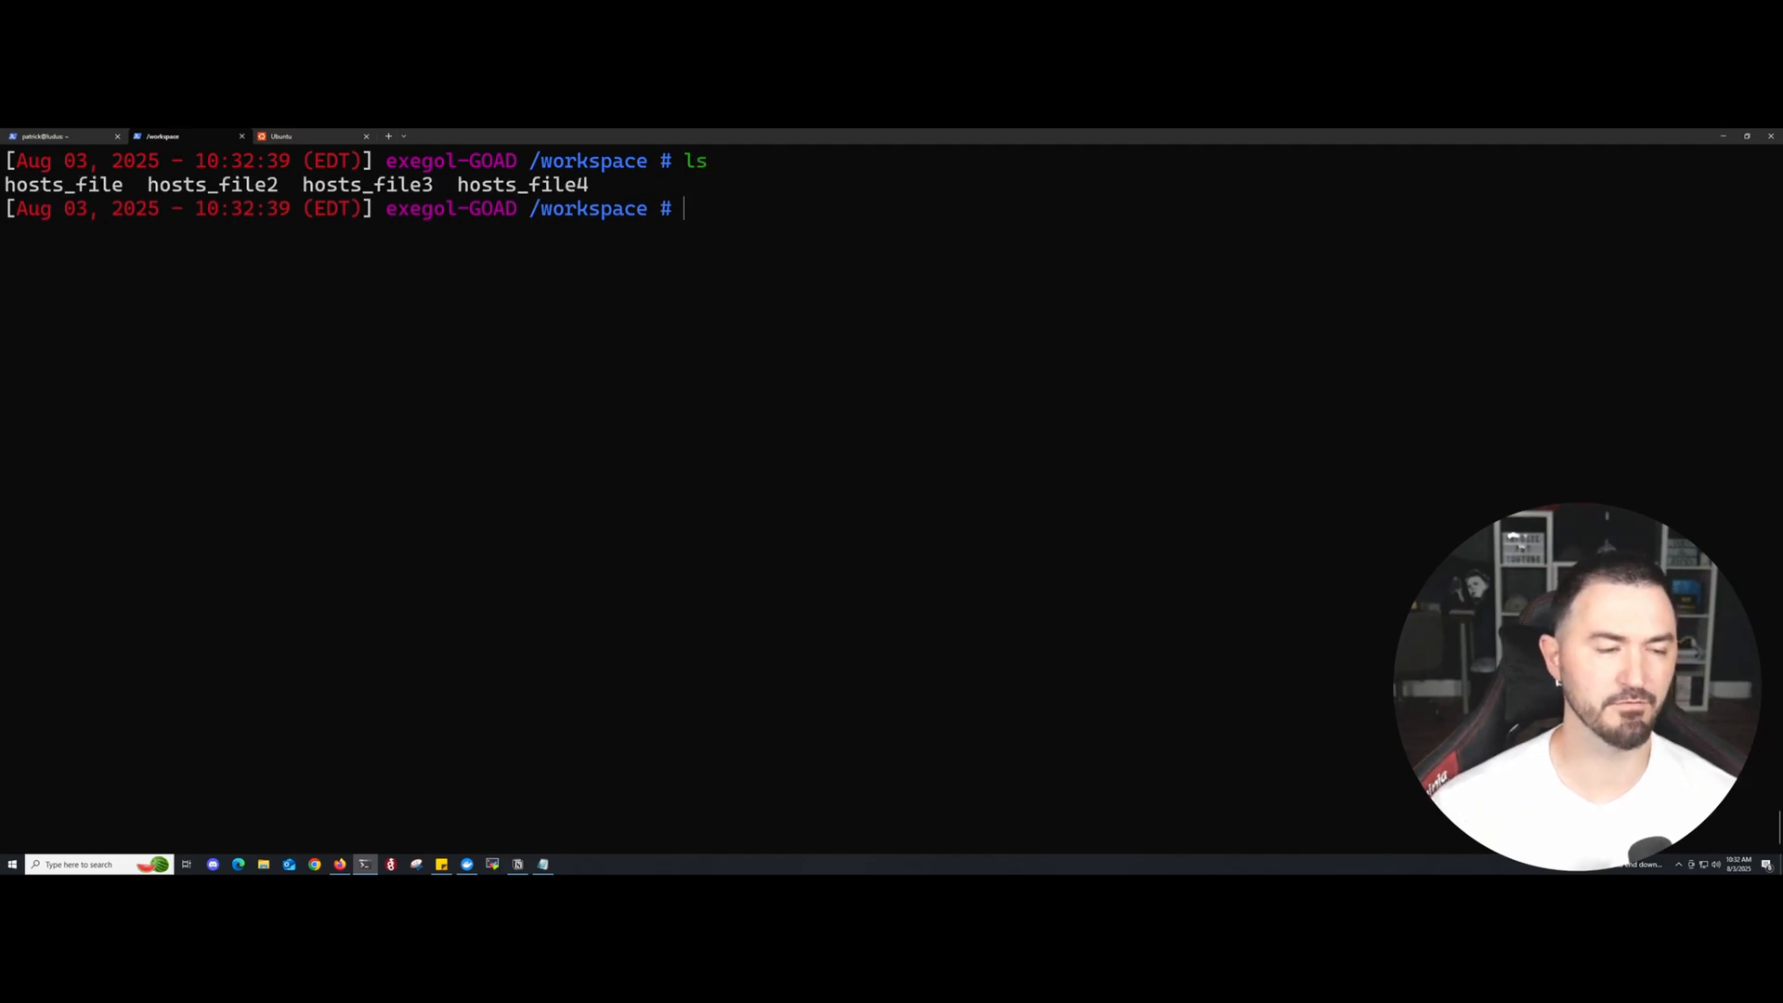
pyautogui.write('cat /etc/krb5.conf')
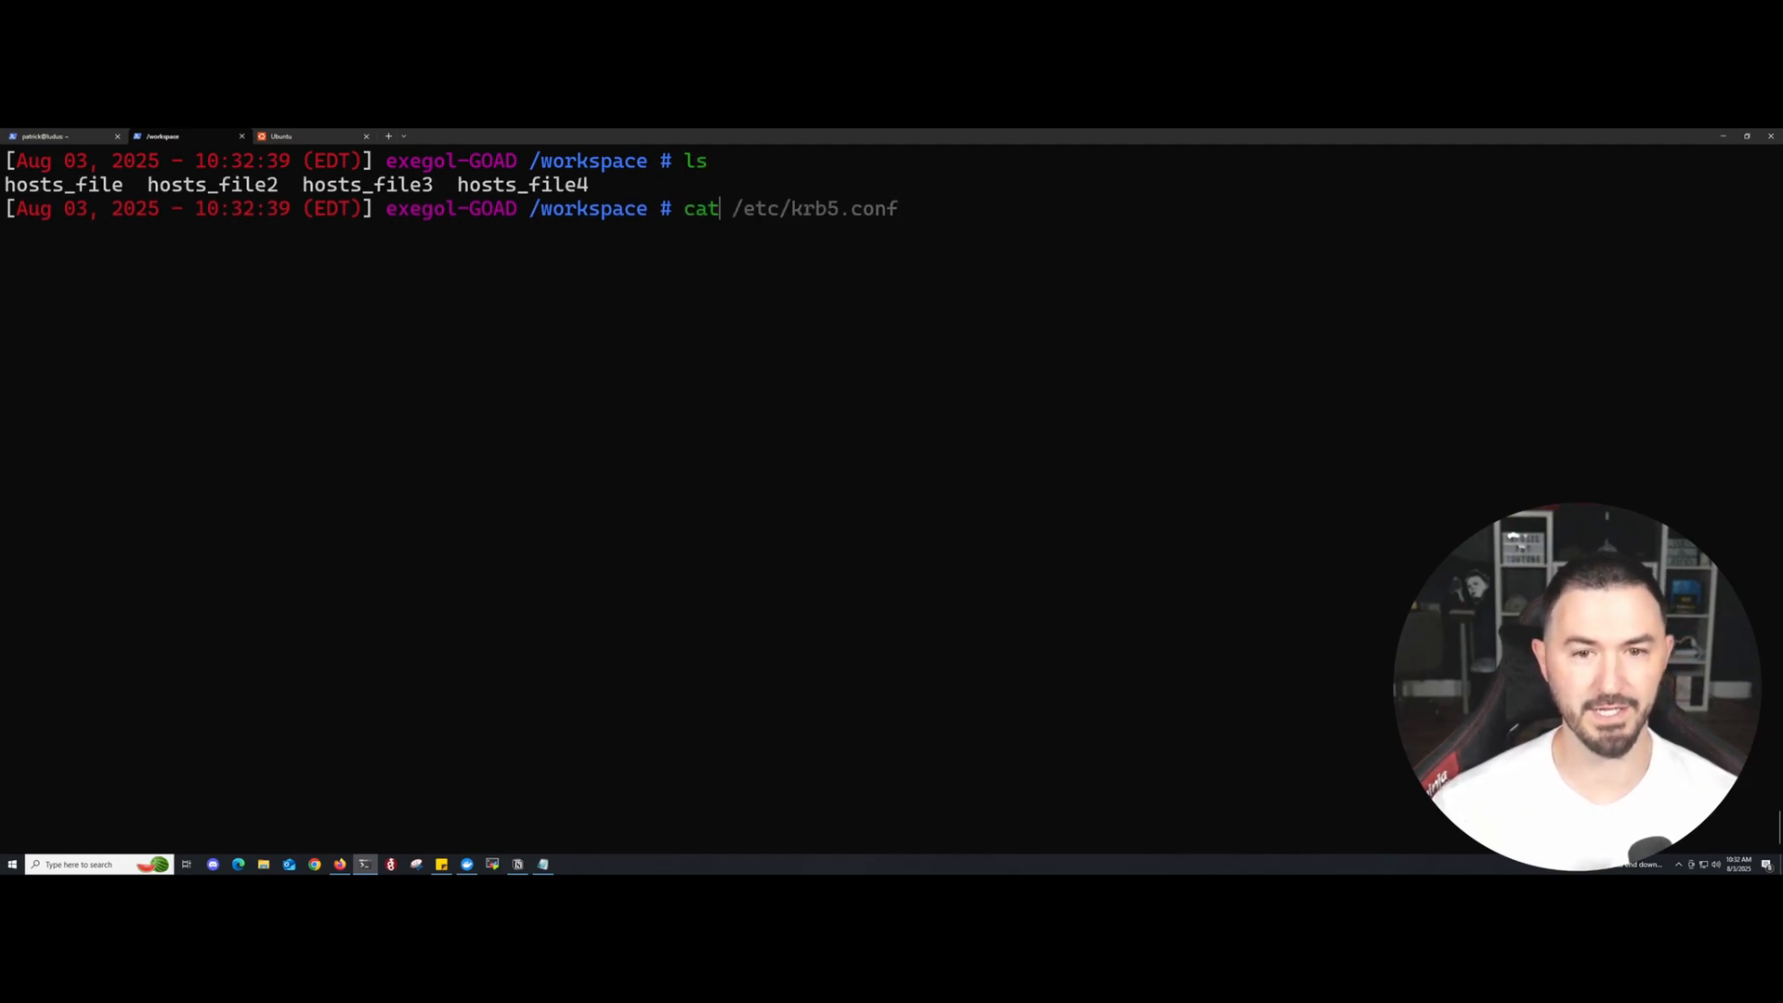
pyautogui.write('hosts_file')
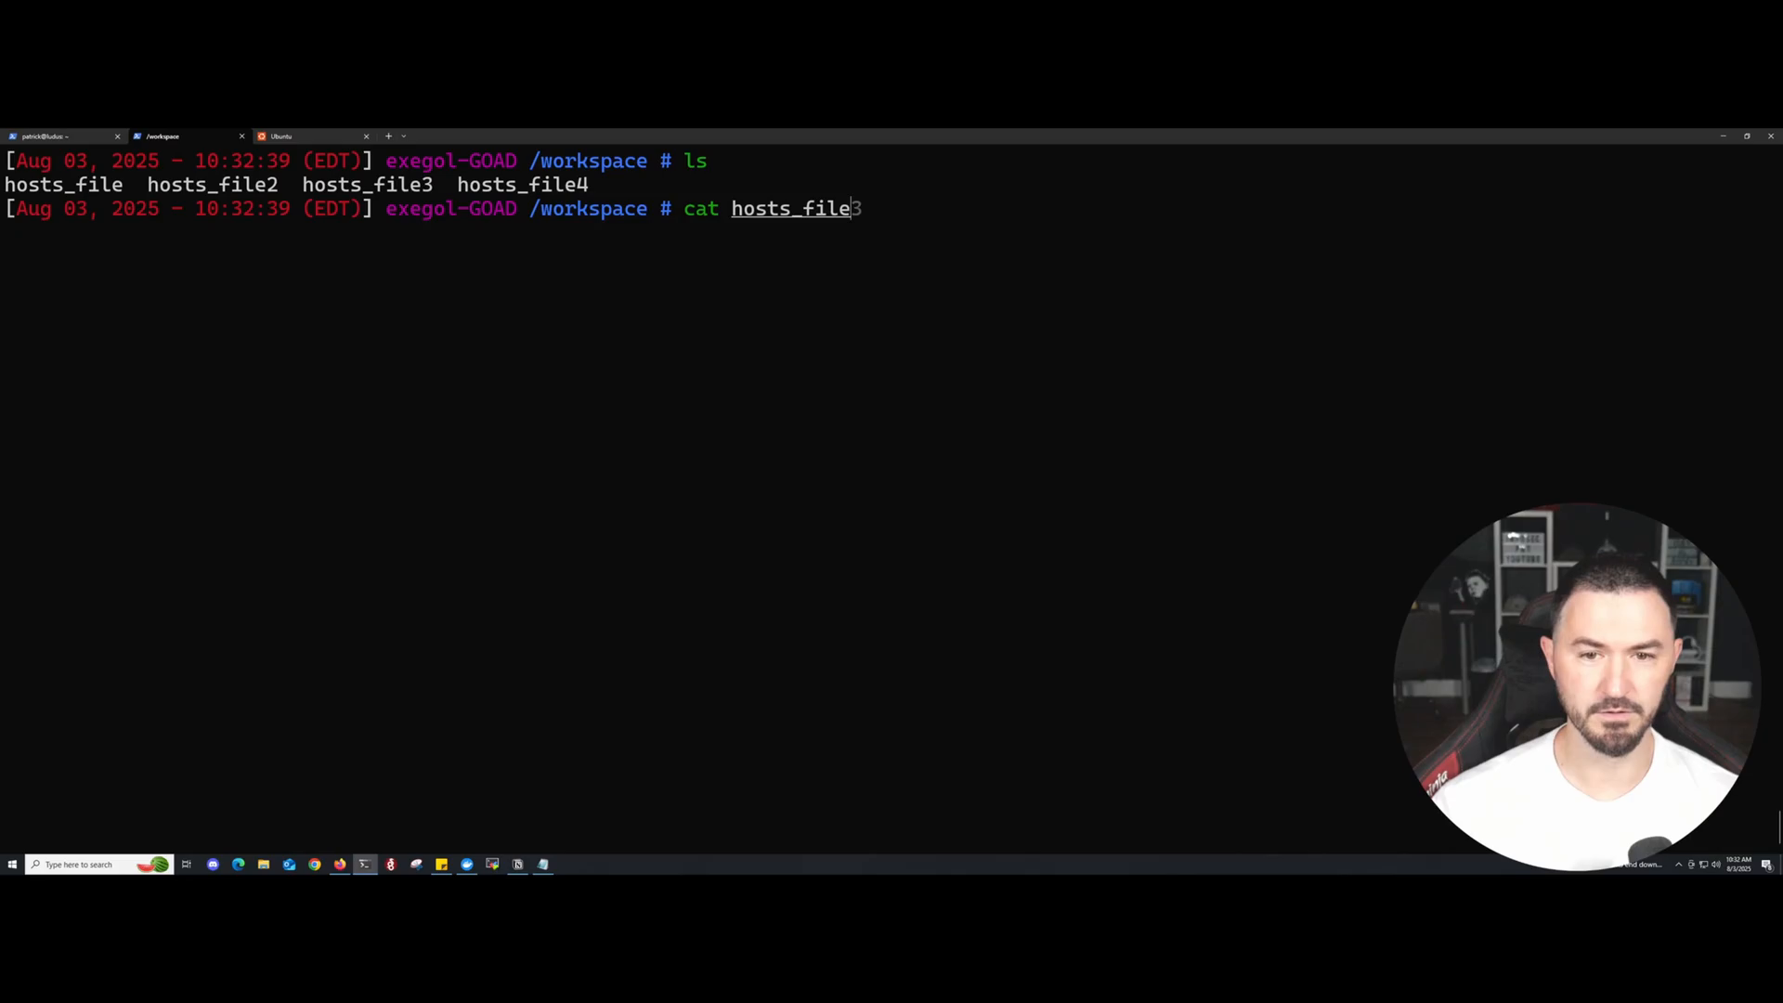
pyautogui.press('Return')
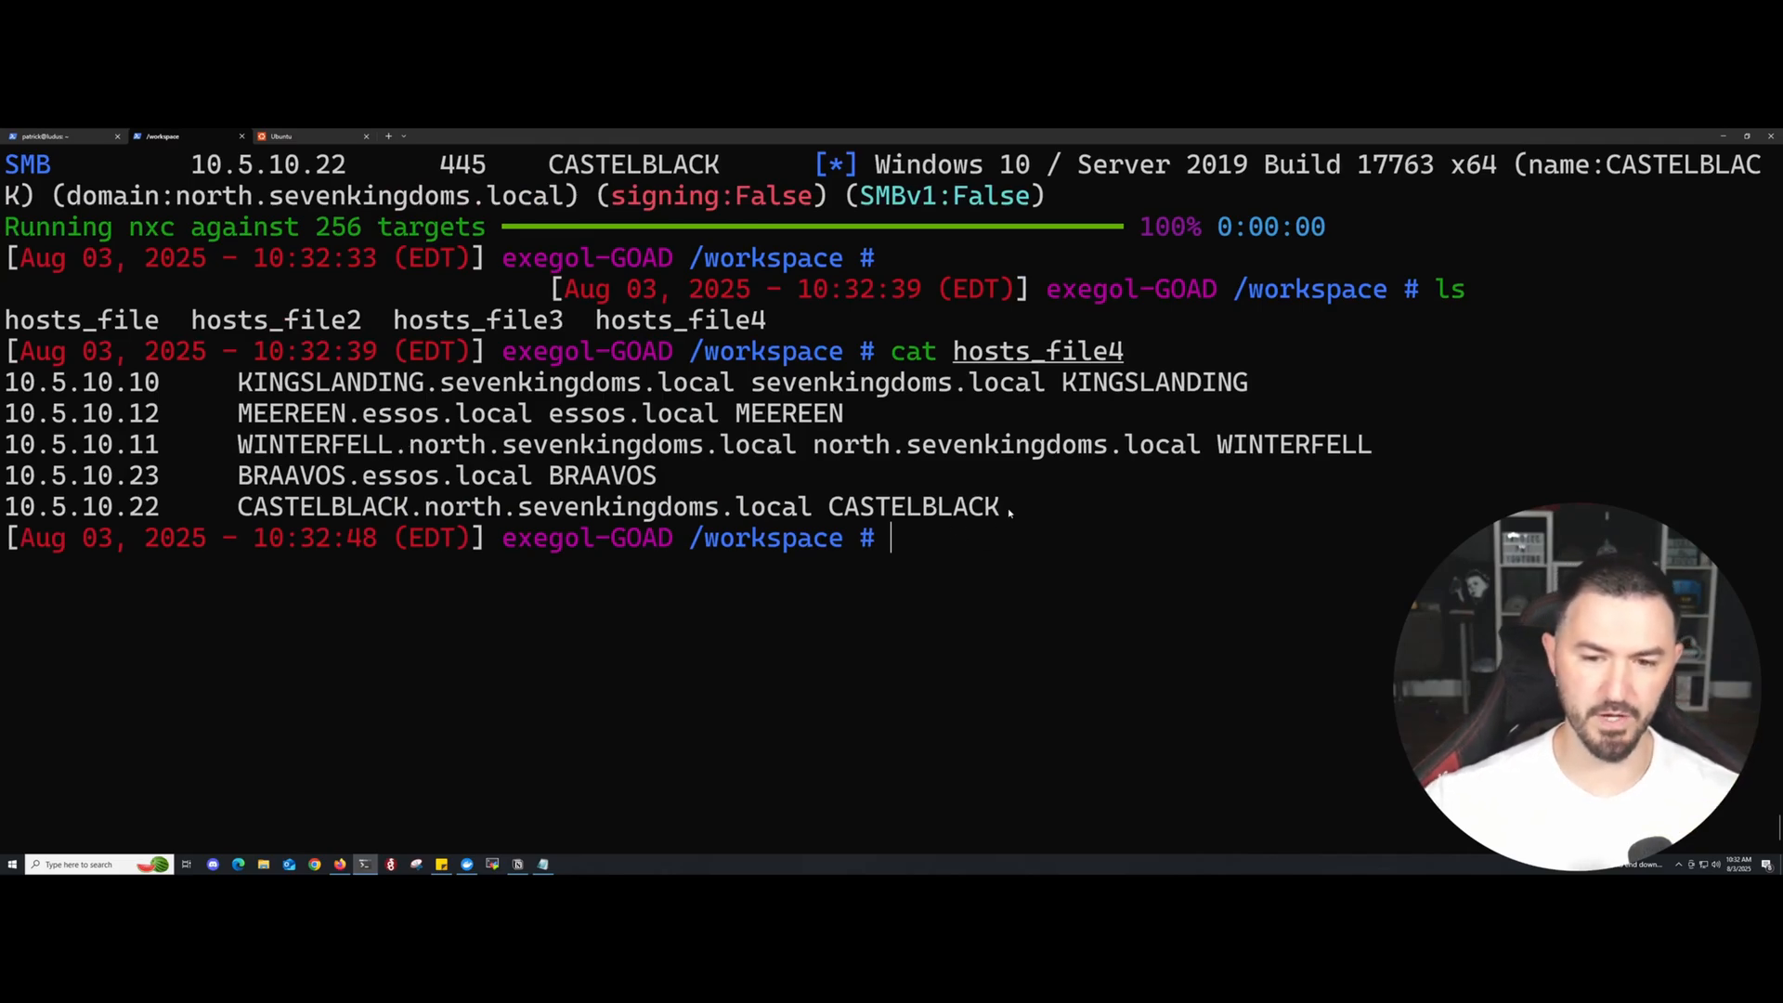
pyautogui.moveTo(1014, 599)
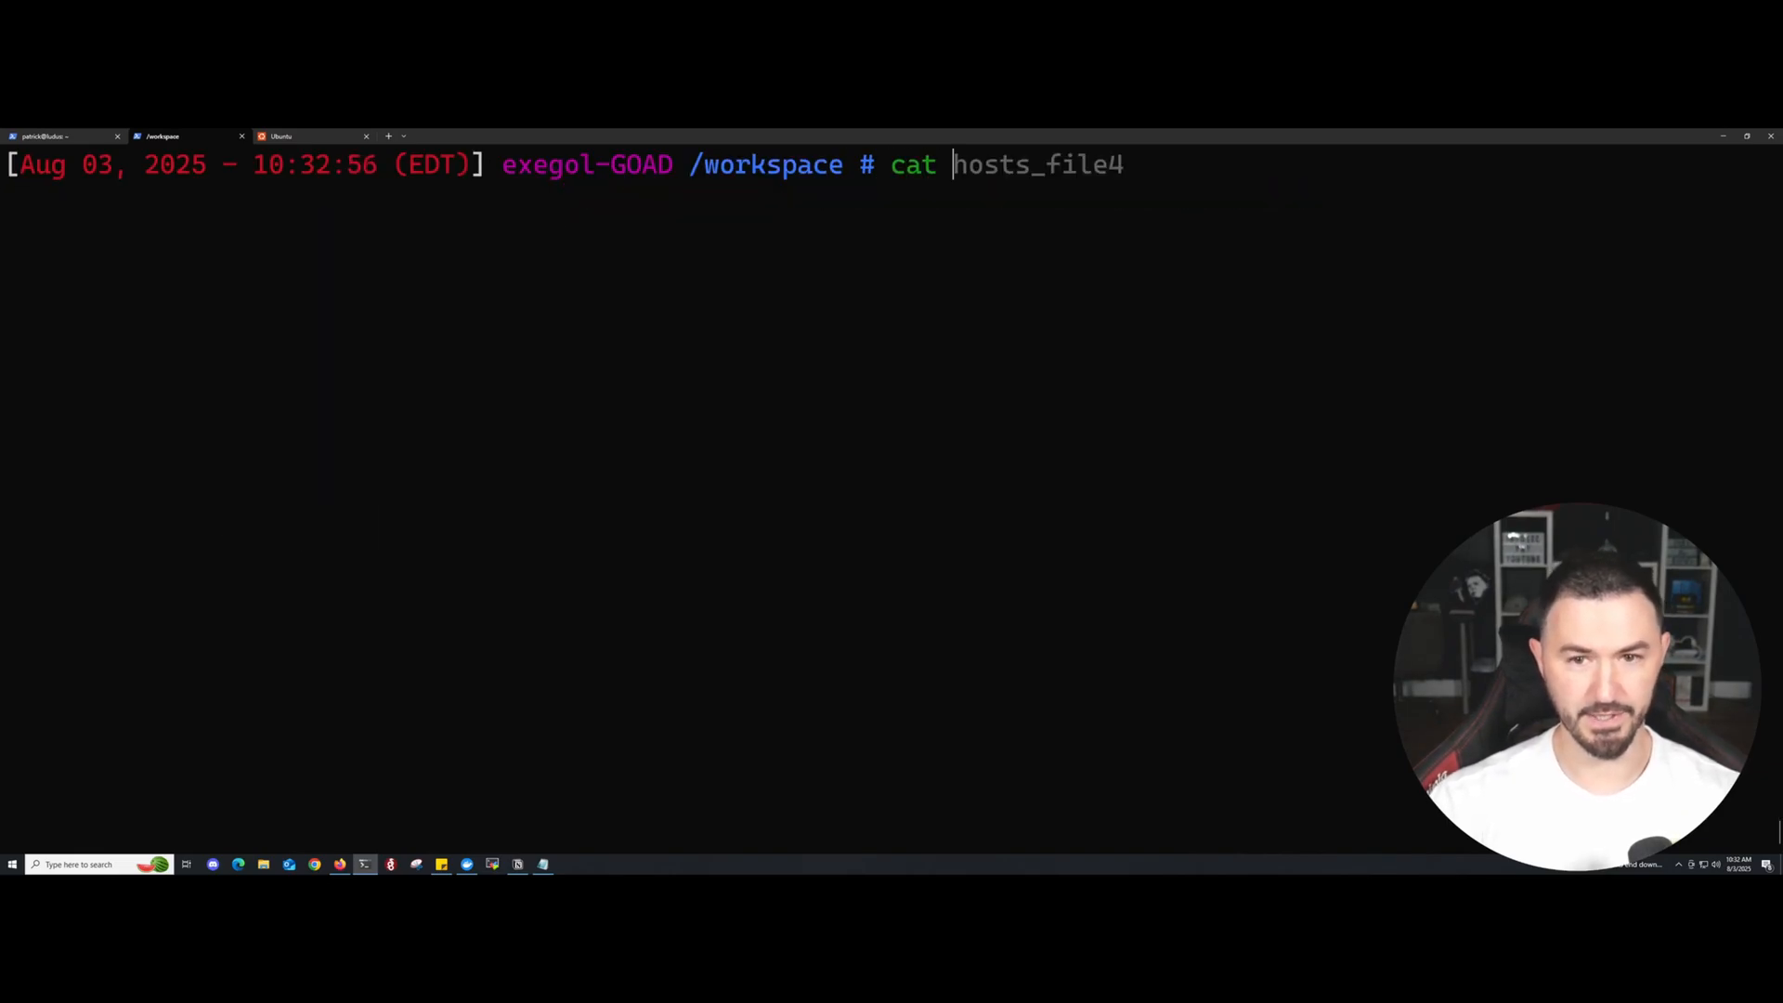
# - Print /etc/hosts in the exegol-GOAD shell
pyautogui.write('/etc/krb5.conf')
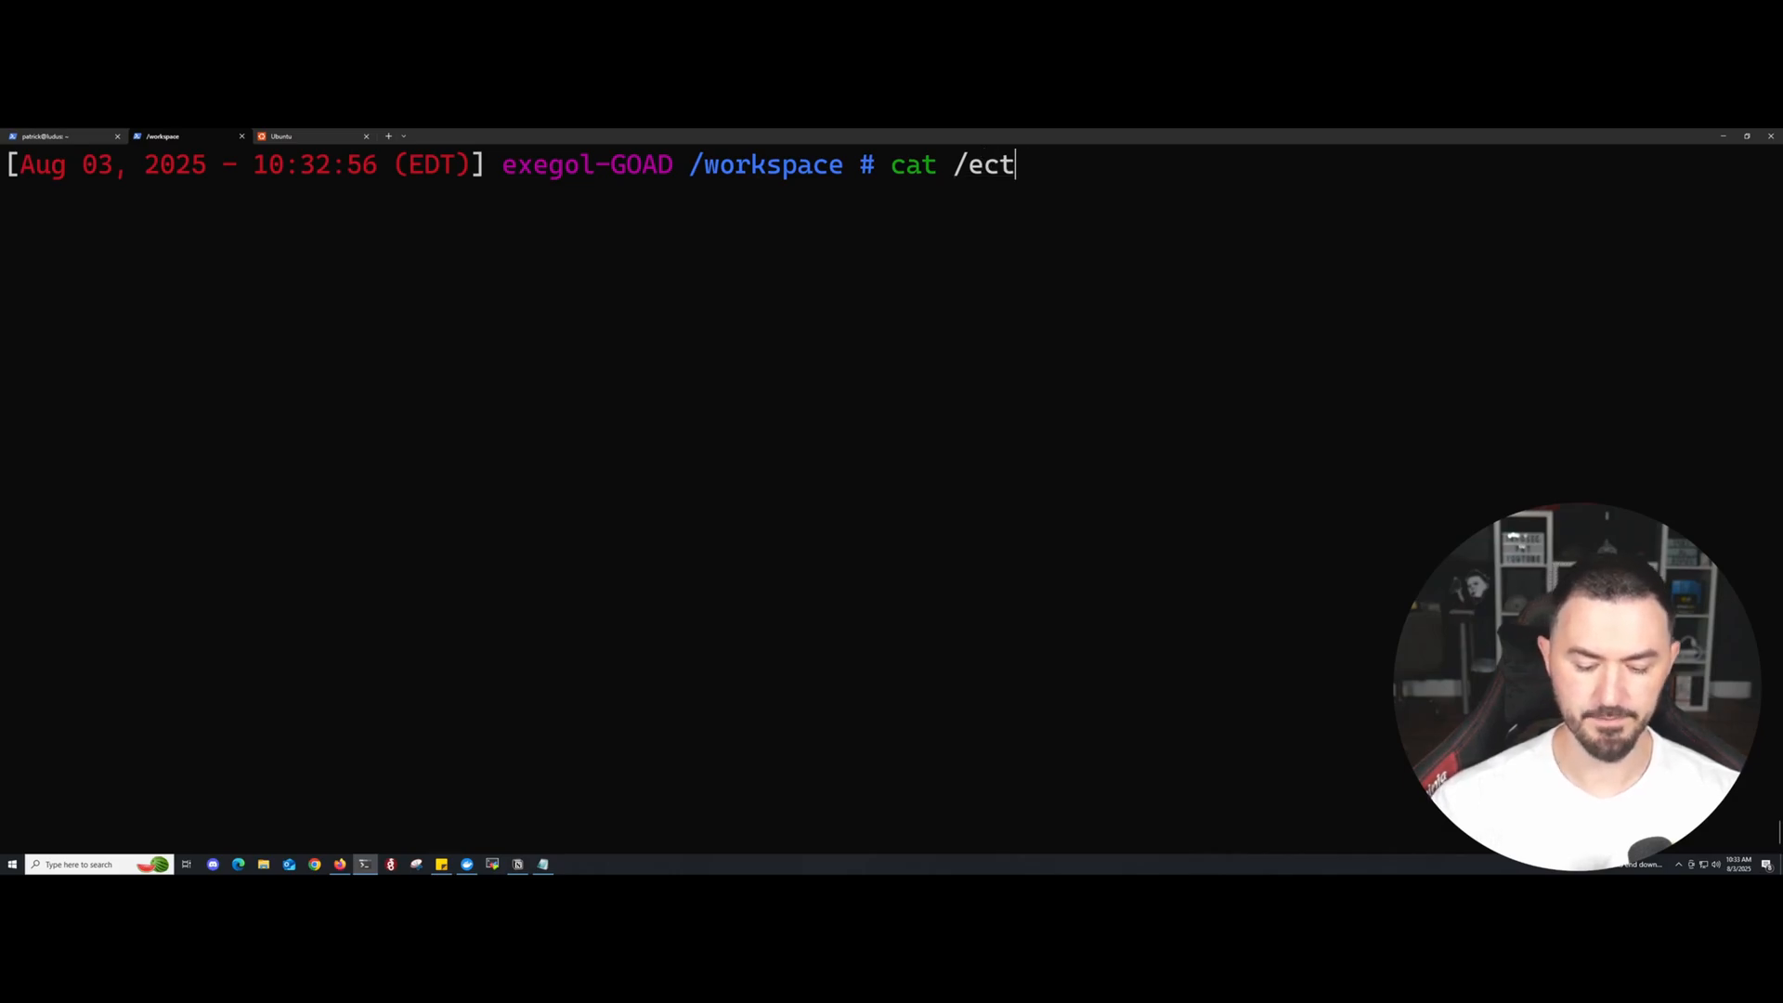
pyautogui.write('tc/krb5.conf')
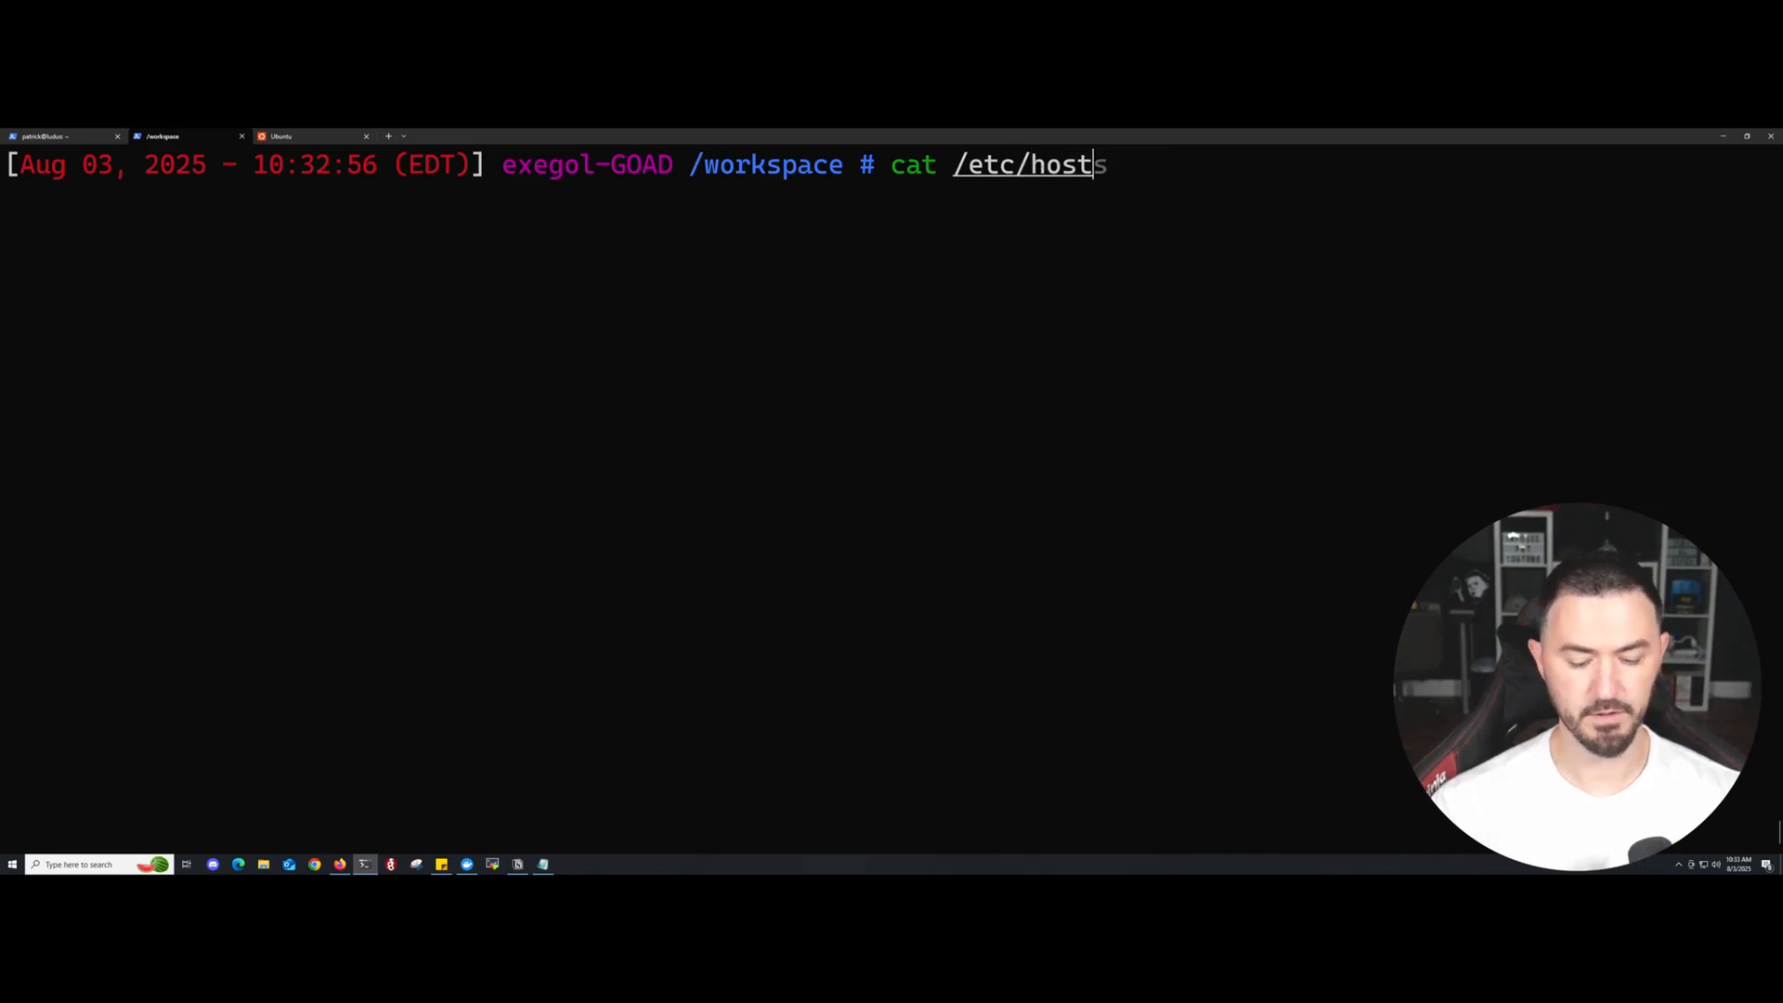
pyautogui.press('Return')
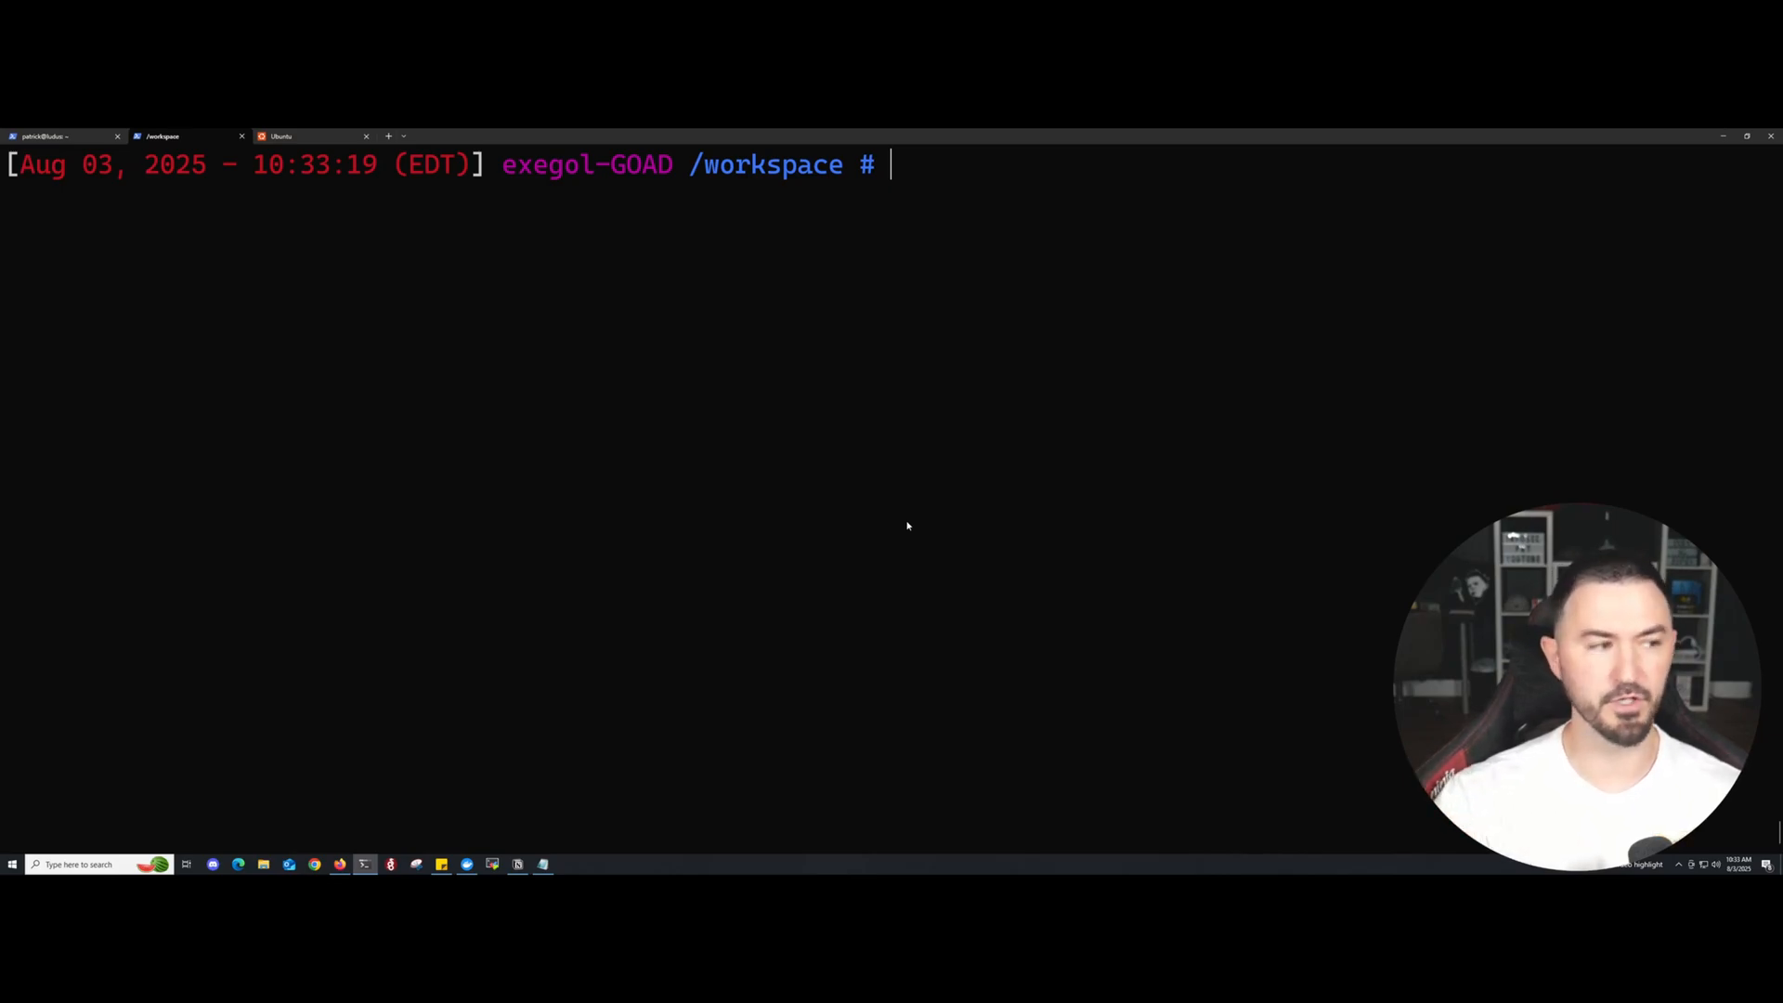
# - Install krb5-user and display /etc/krb5.conf with its three GOAD realms
pyautogui.write('sudo apt install krb5-user')
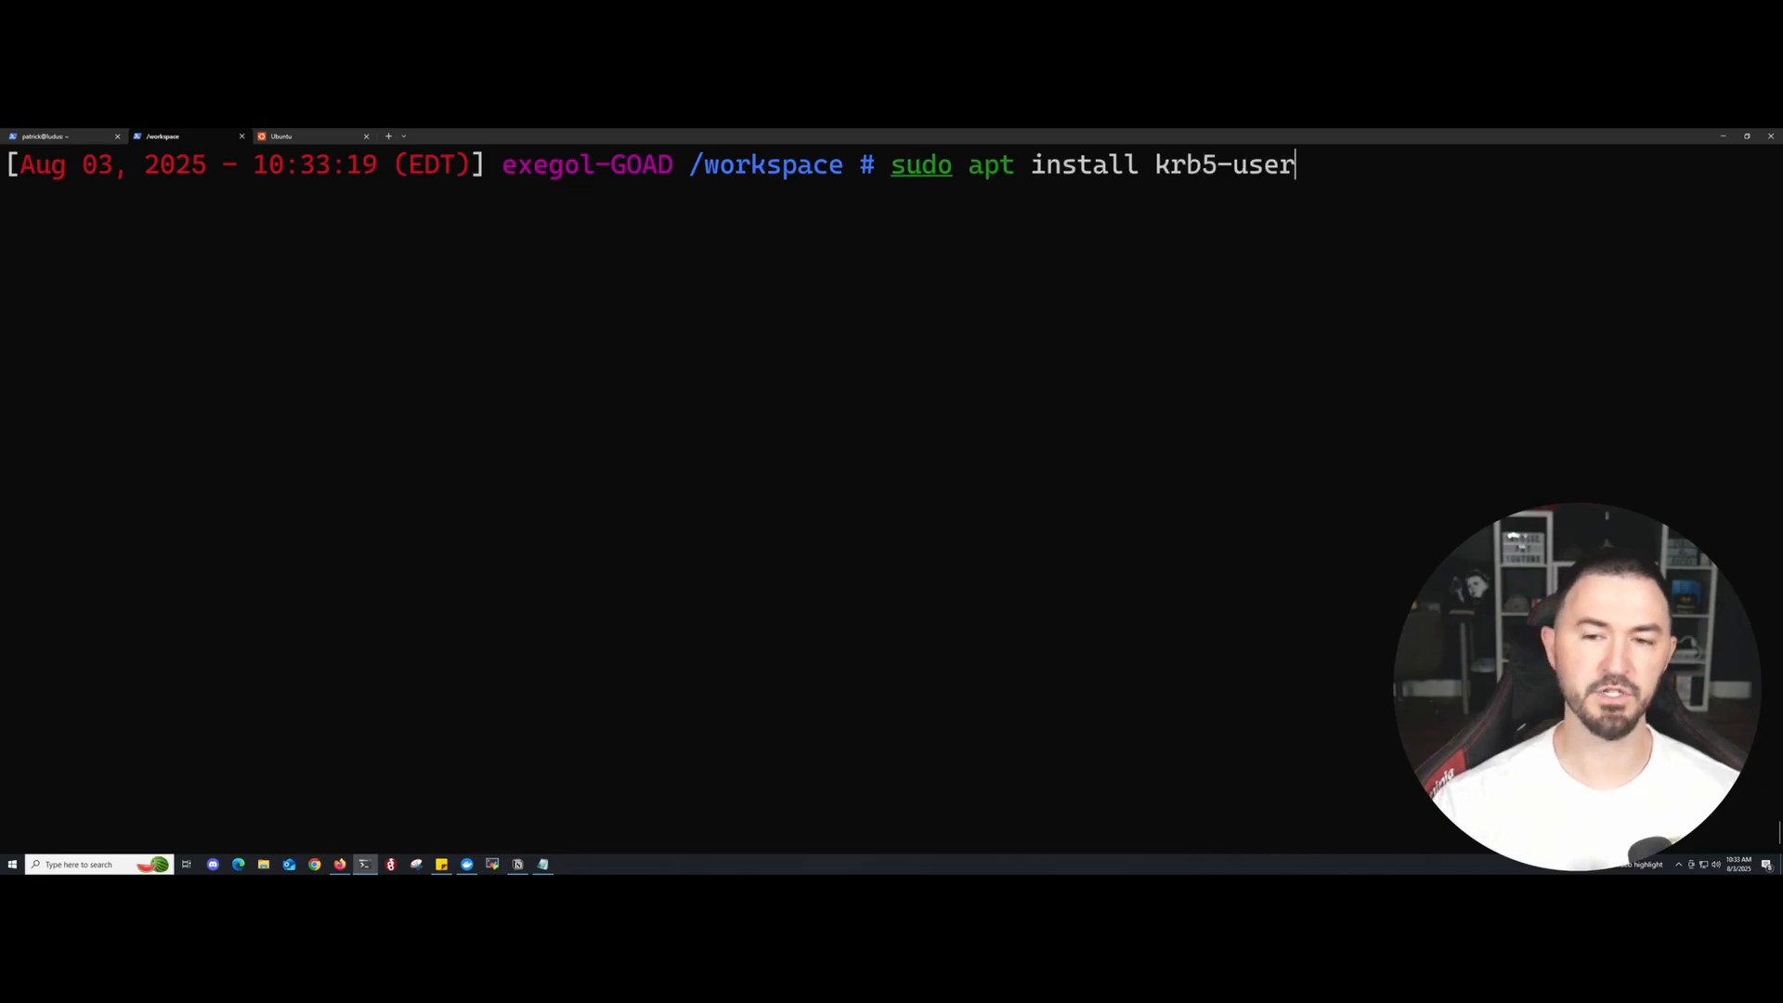
pyautogui.press('Return')
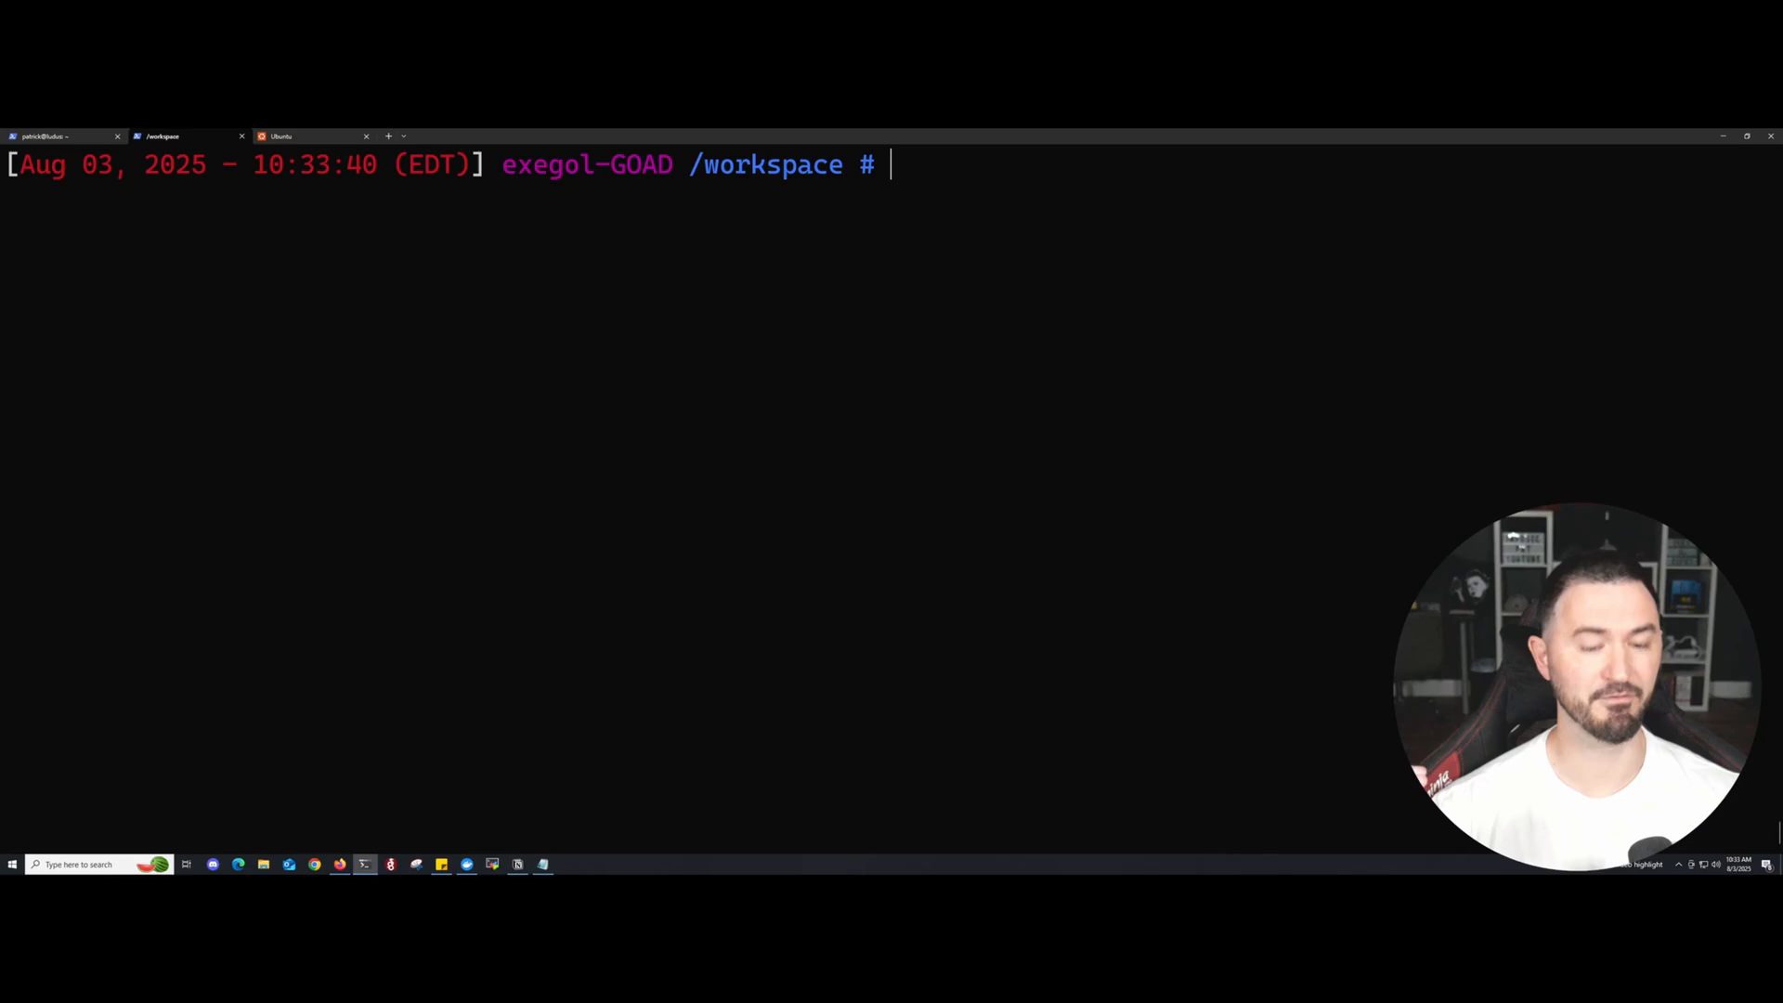
pyautogui.write('cat /etc/hosts')
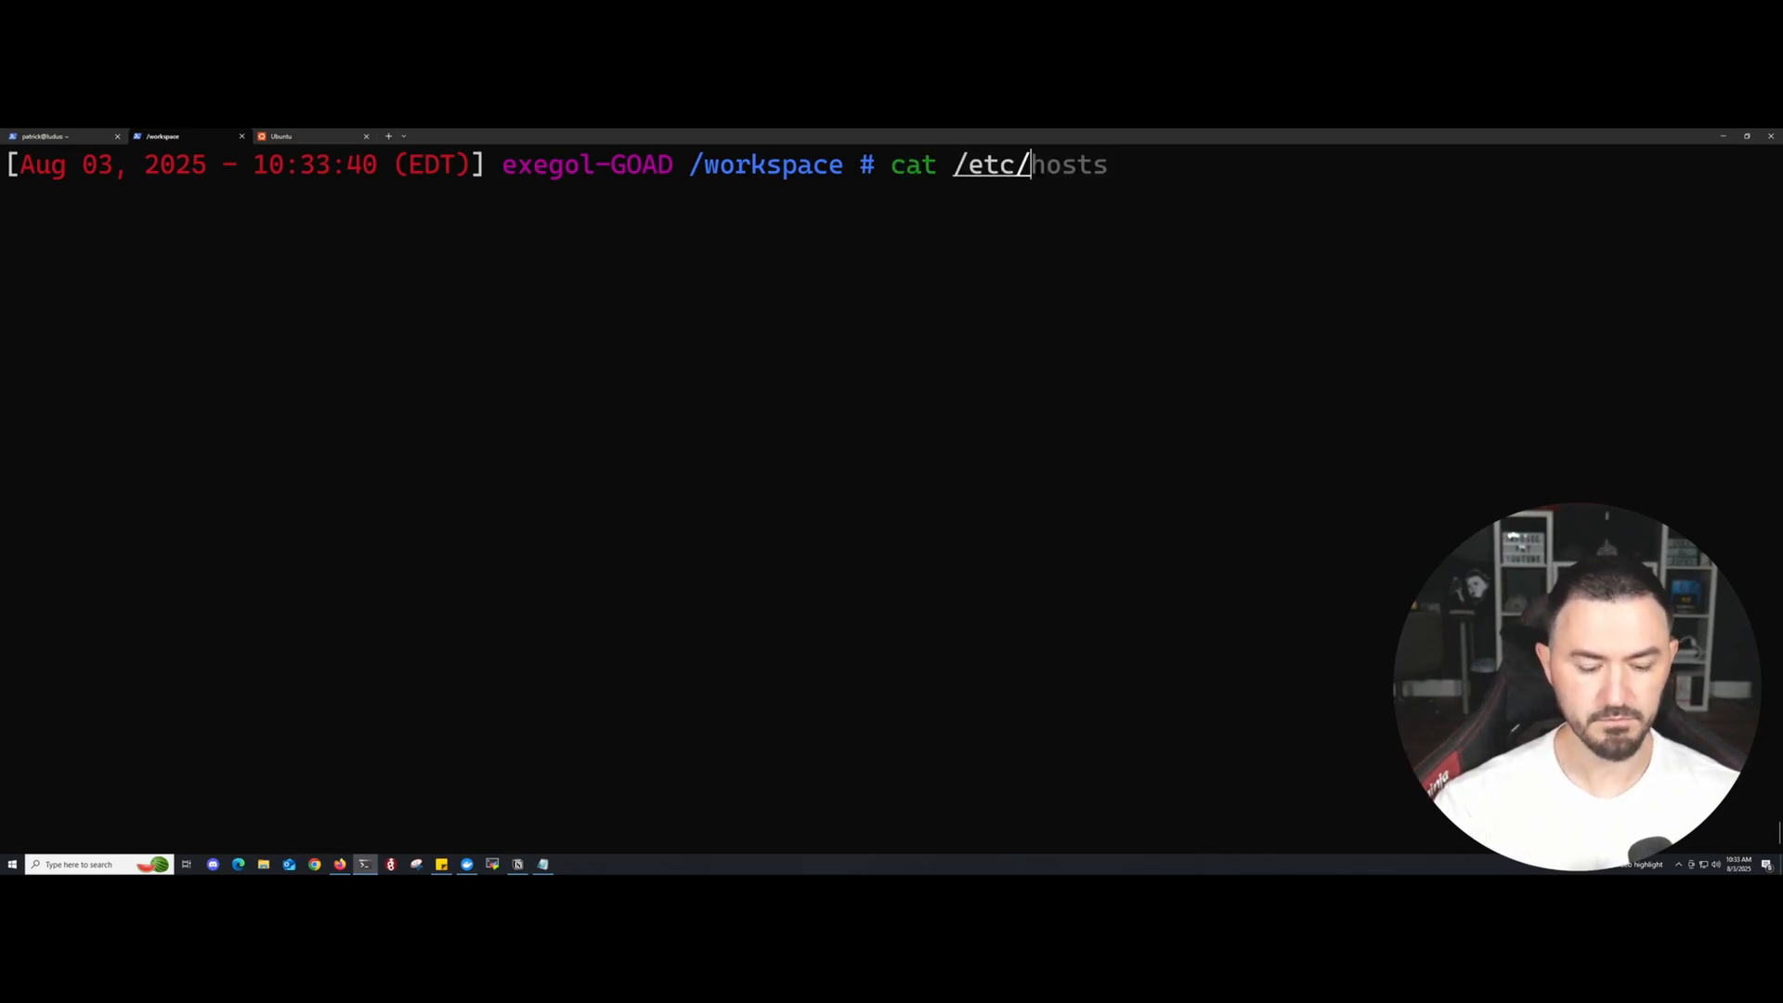
pyautogui.write('krb5.conf')
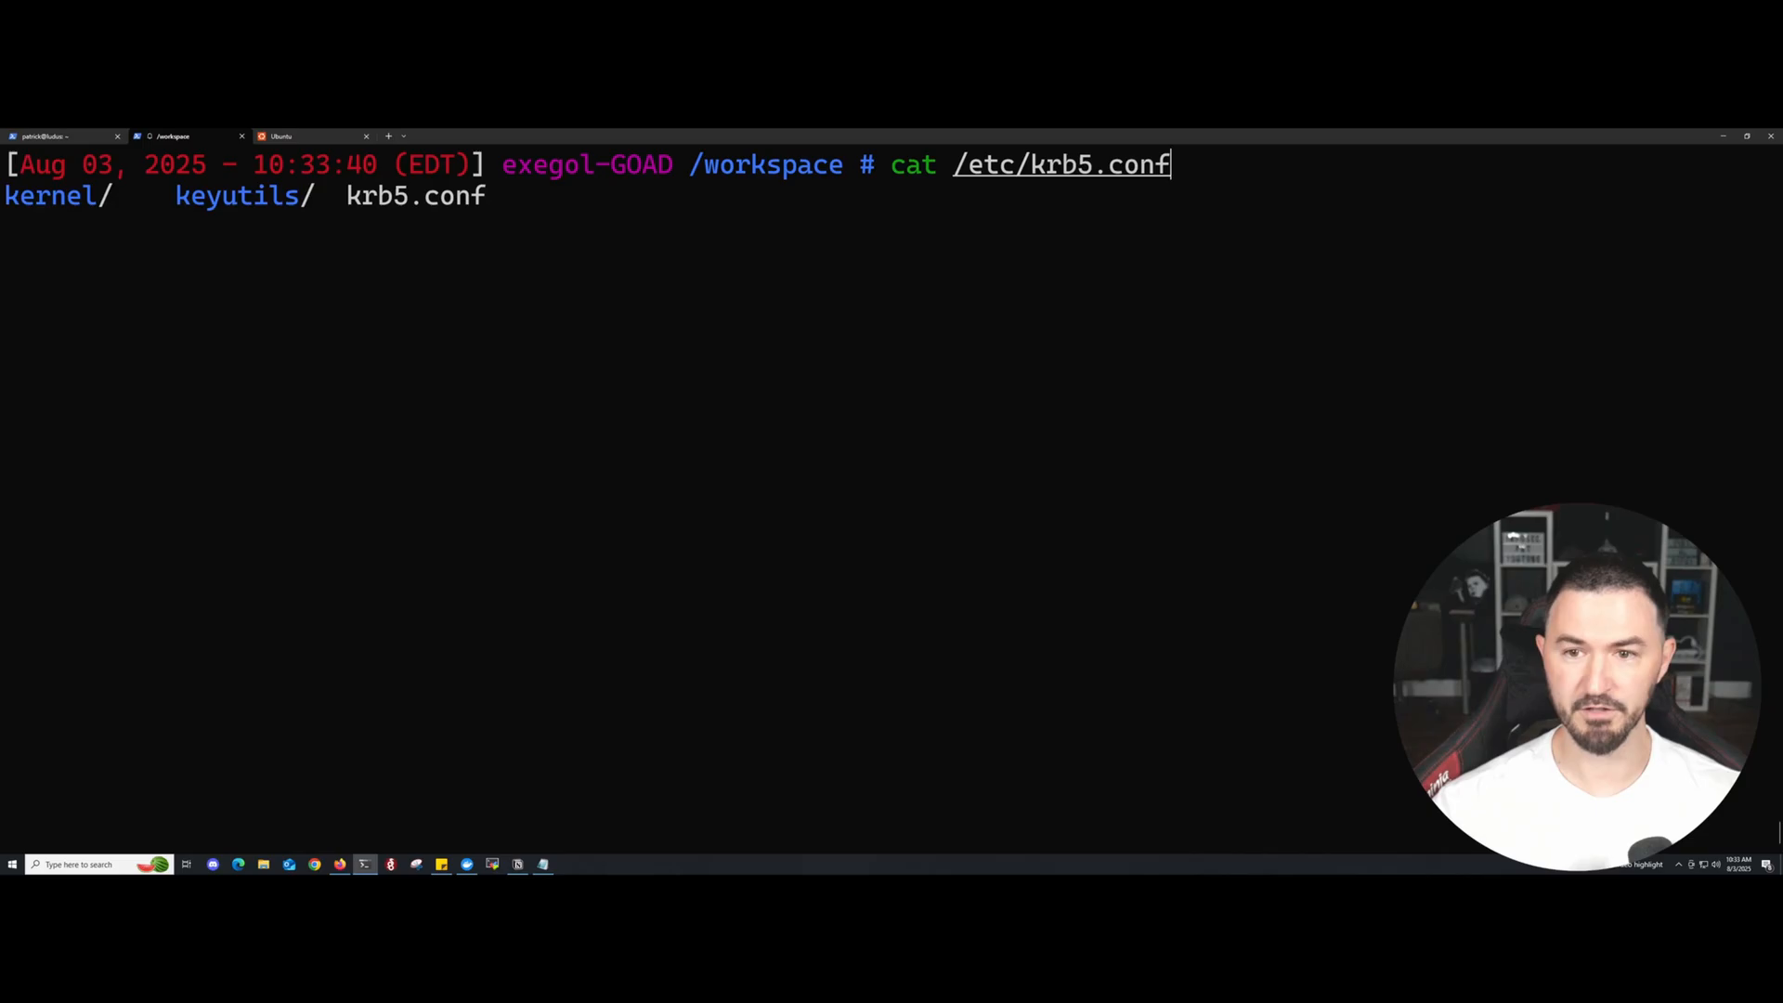
pyautogui.press('Return')
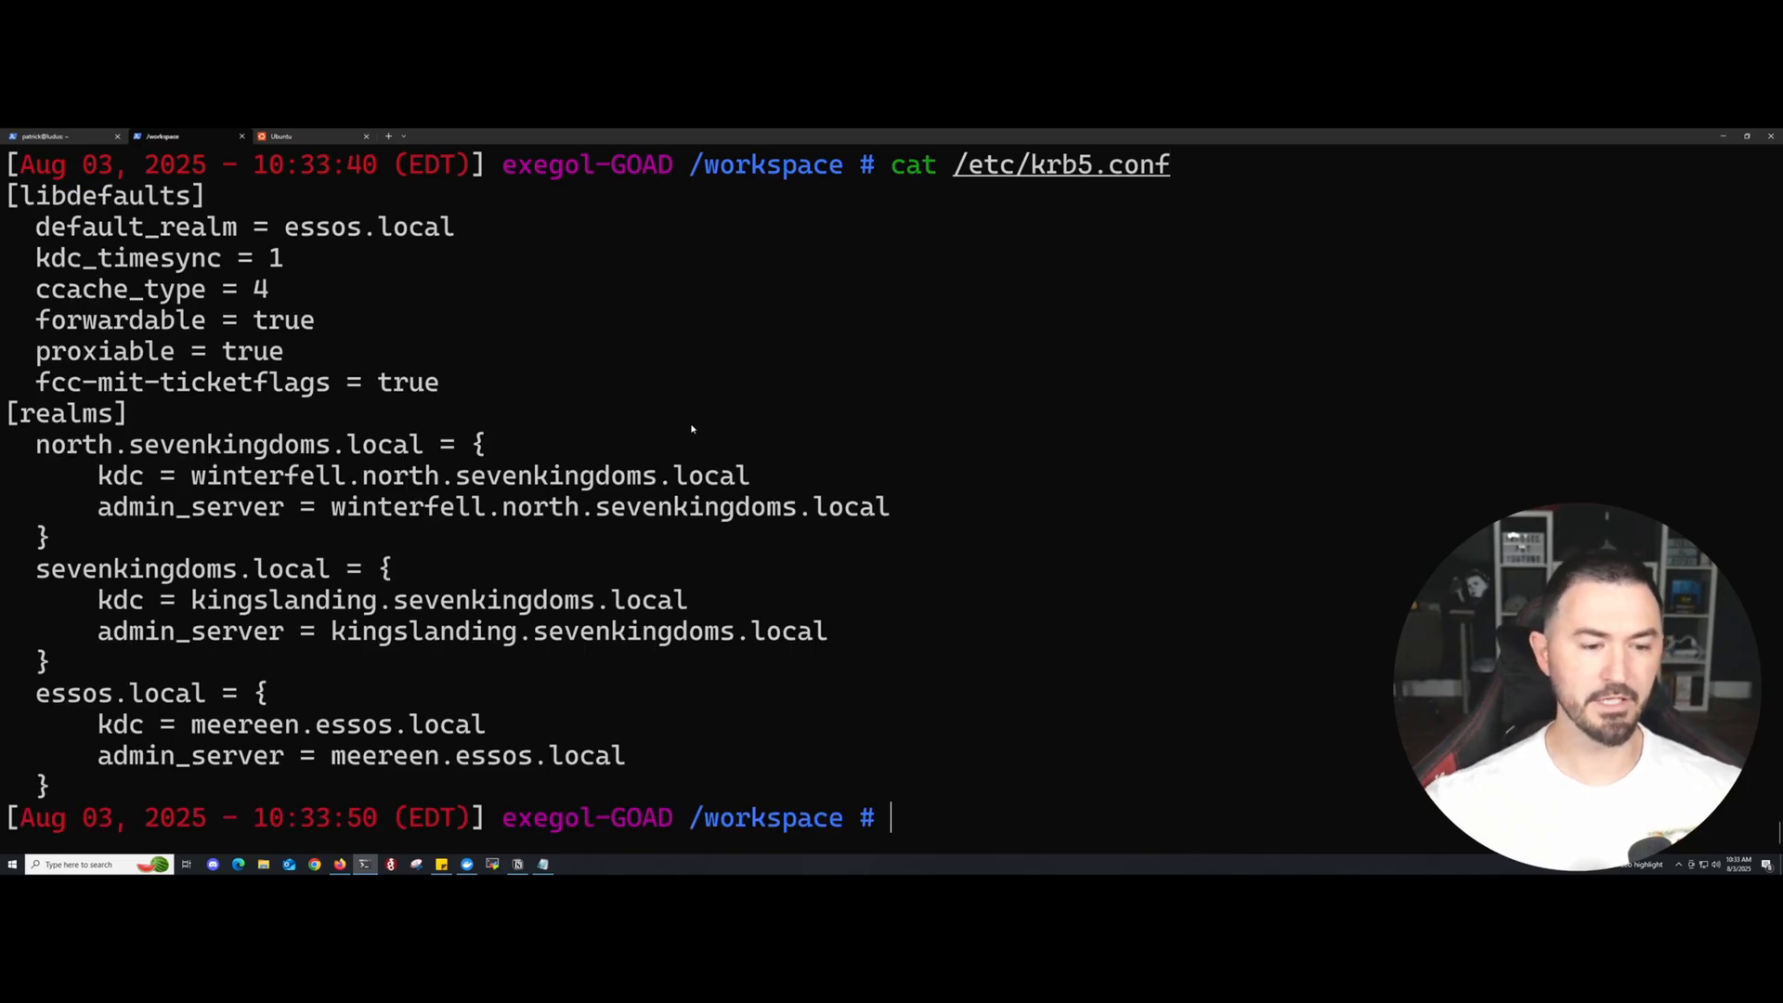
pyautogui.moveTo(1123, 461)
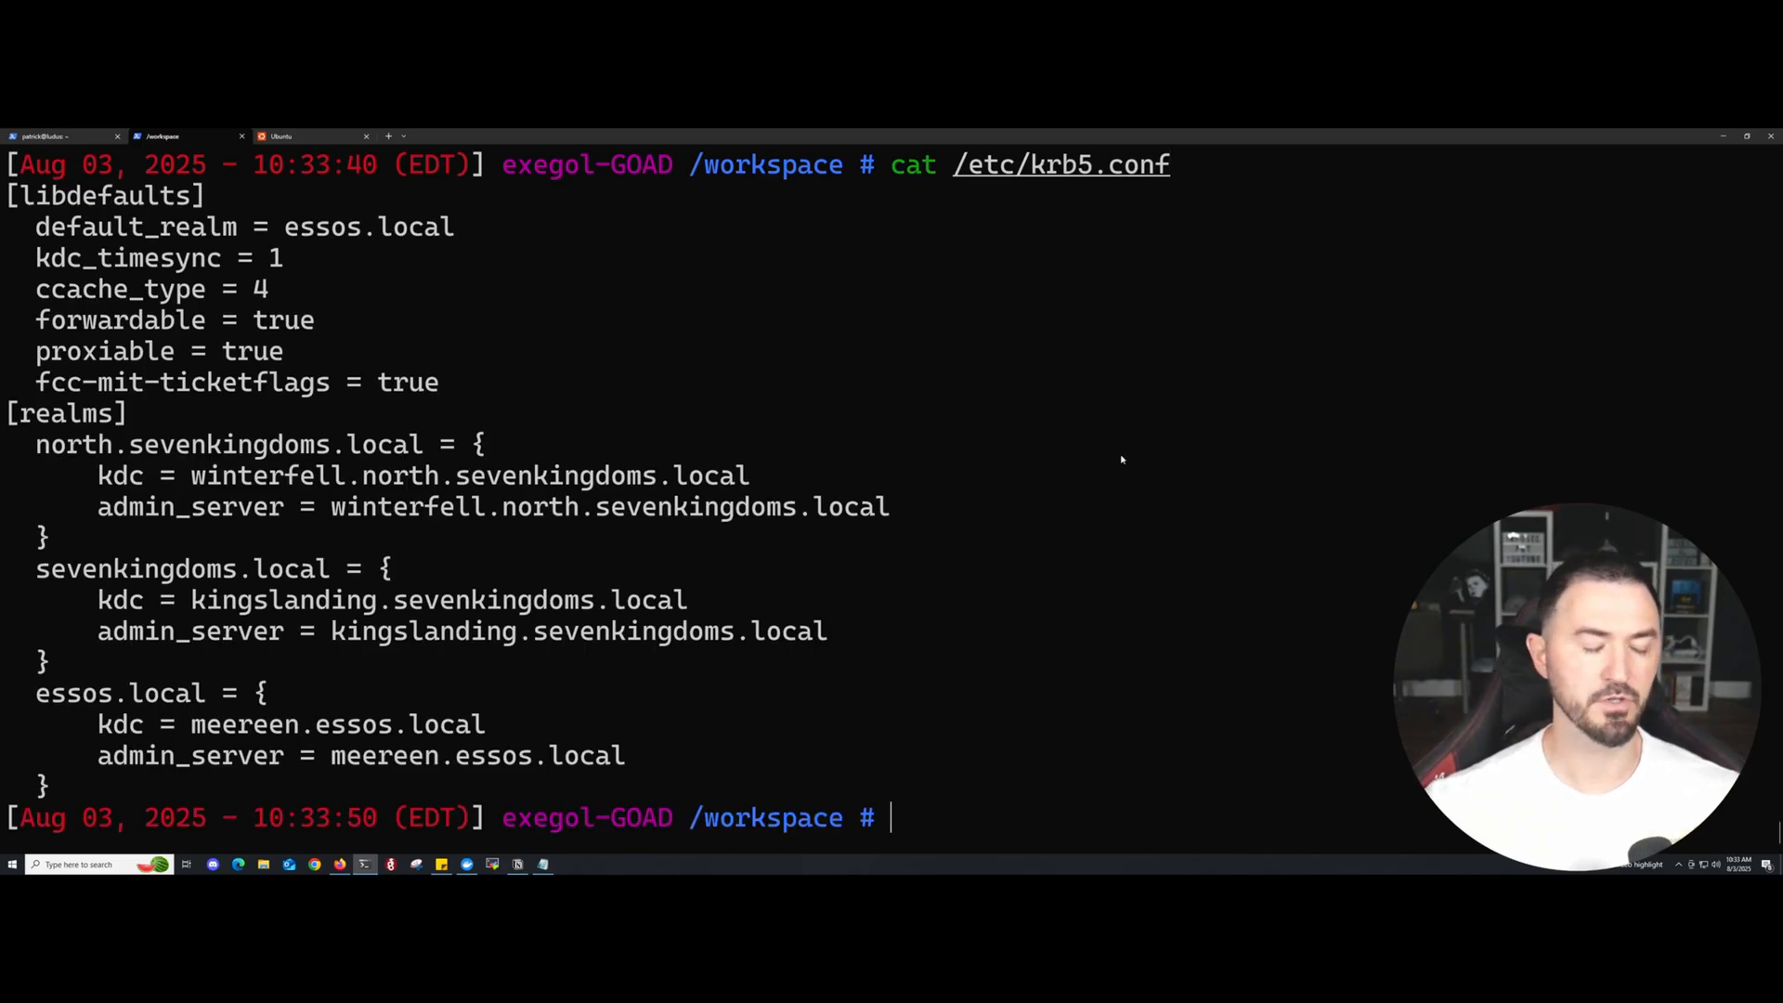
pyautogui.moveTo(23, 166); pyautogui.dragTo(426, 259)
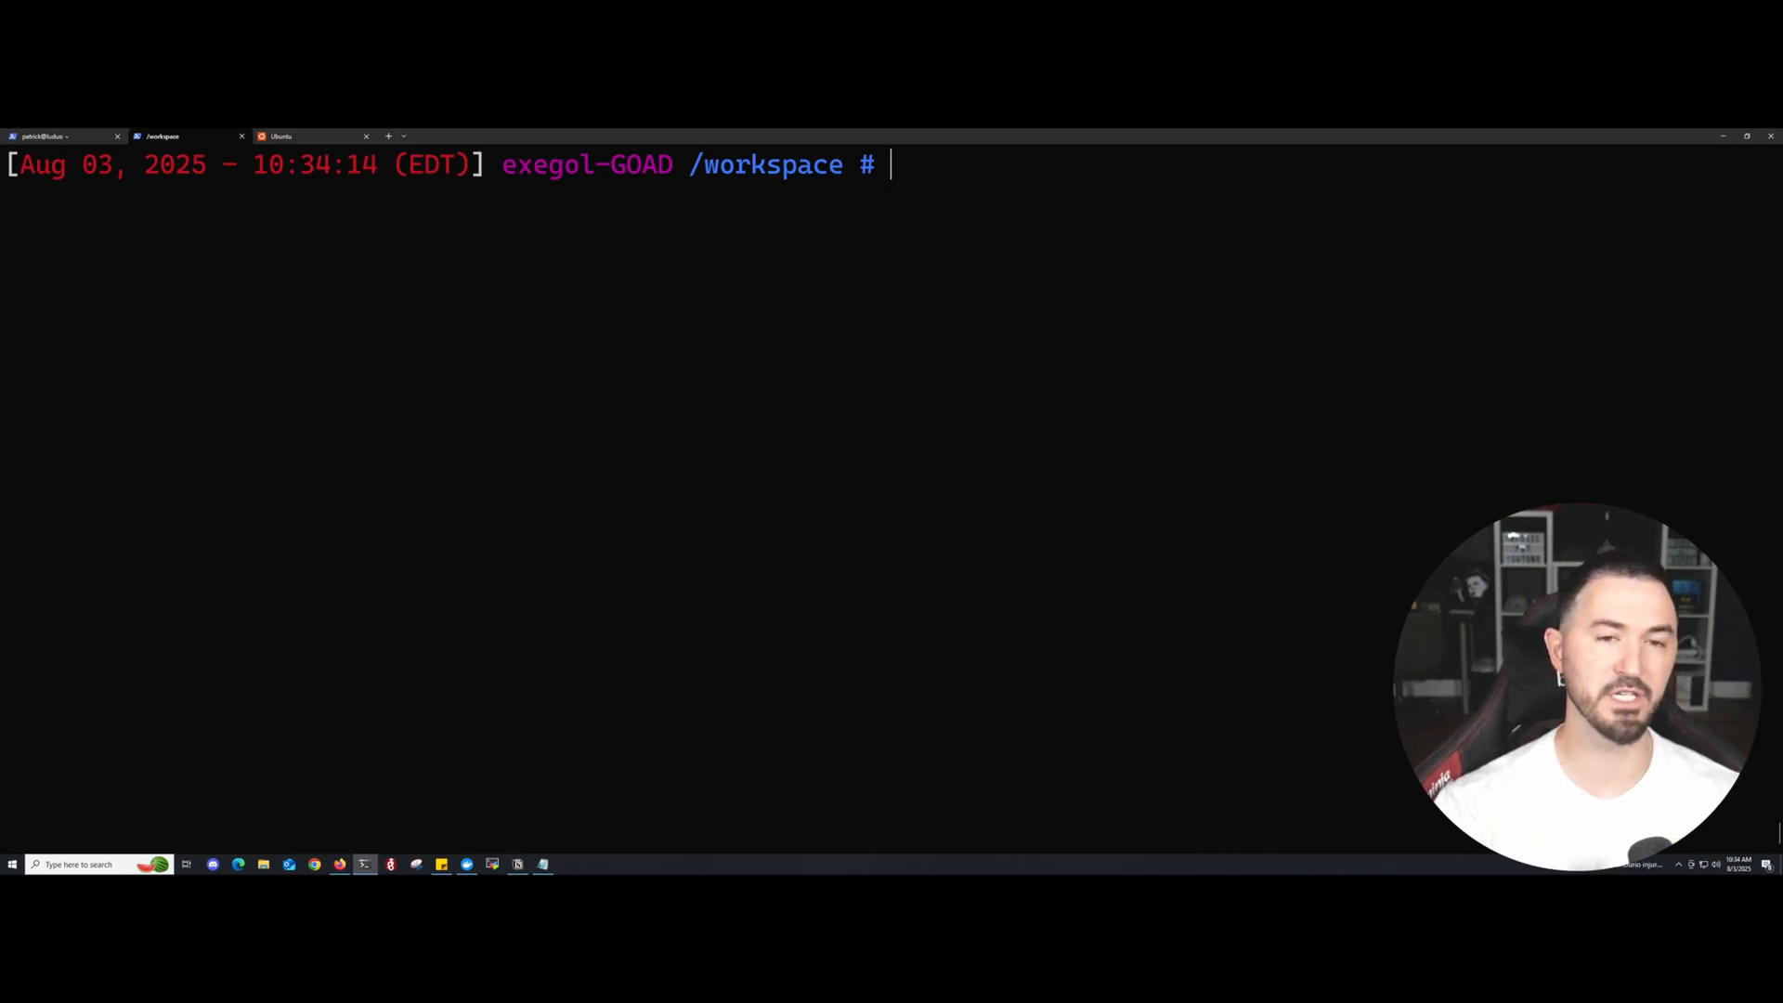
# - Run dpkg-reconfigure krb5-config and accept essos.local as the default realm
pyautogui.write('dpkg-reconfigure krb5-config')
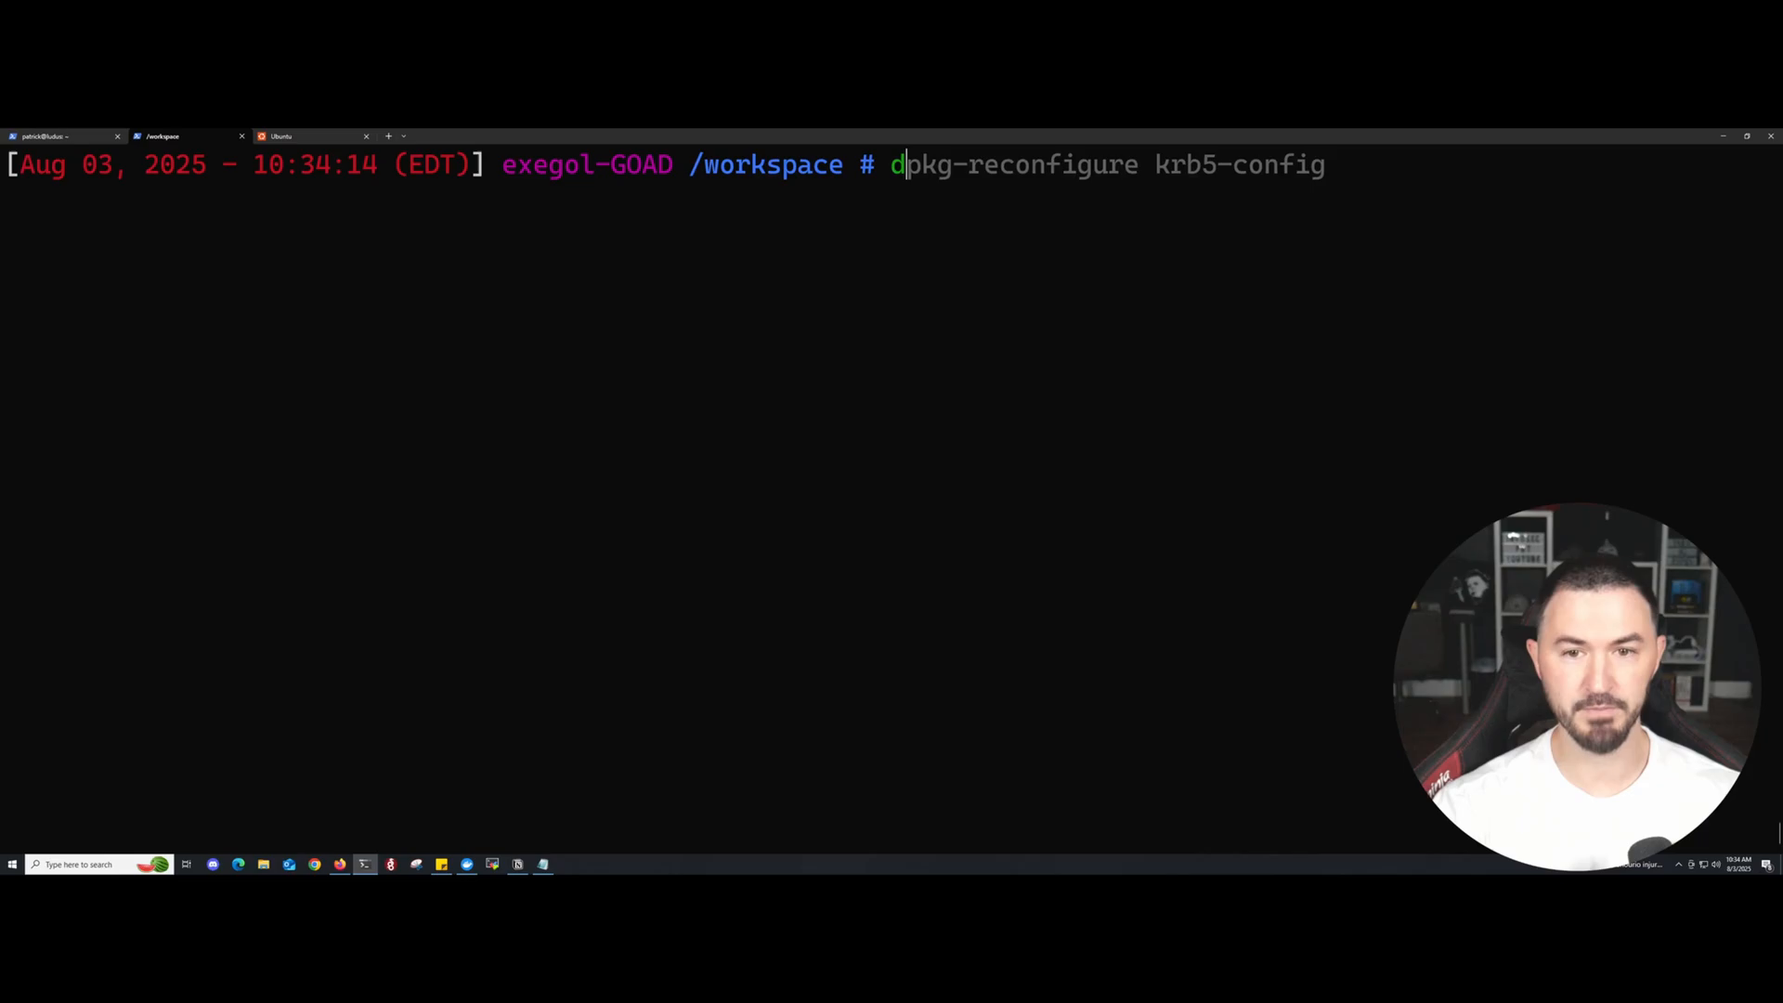
pyautogui.press('Return')
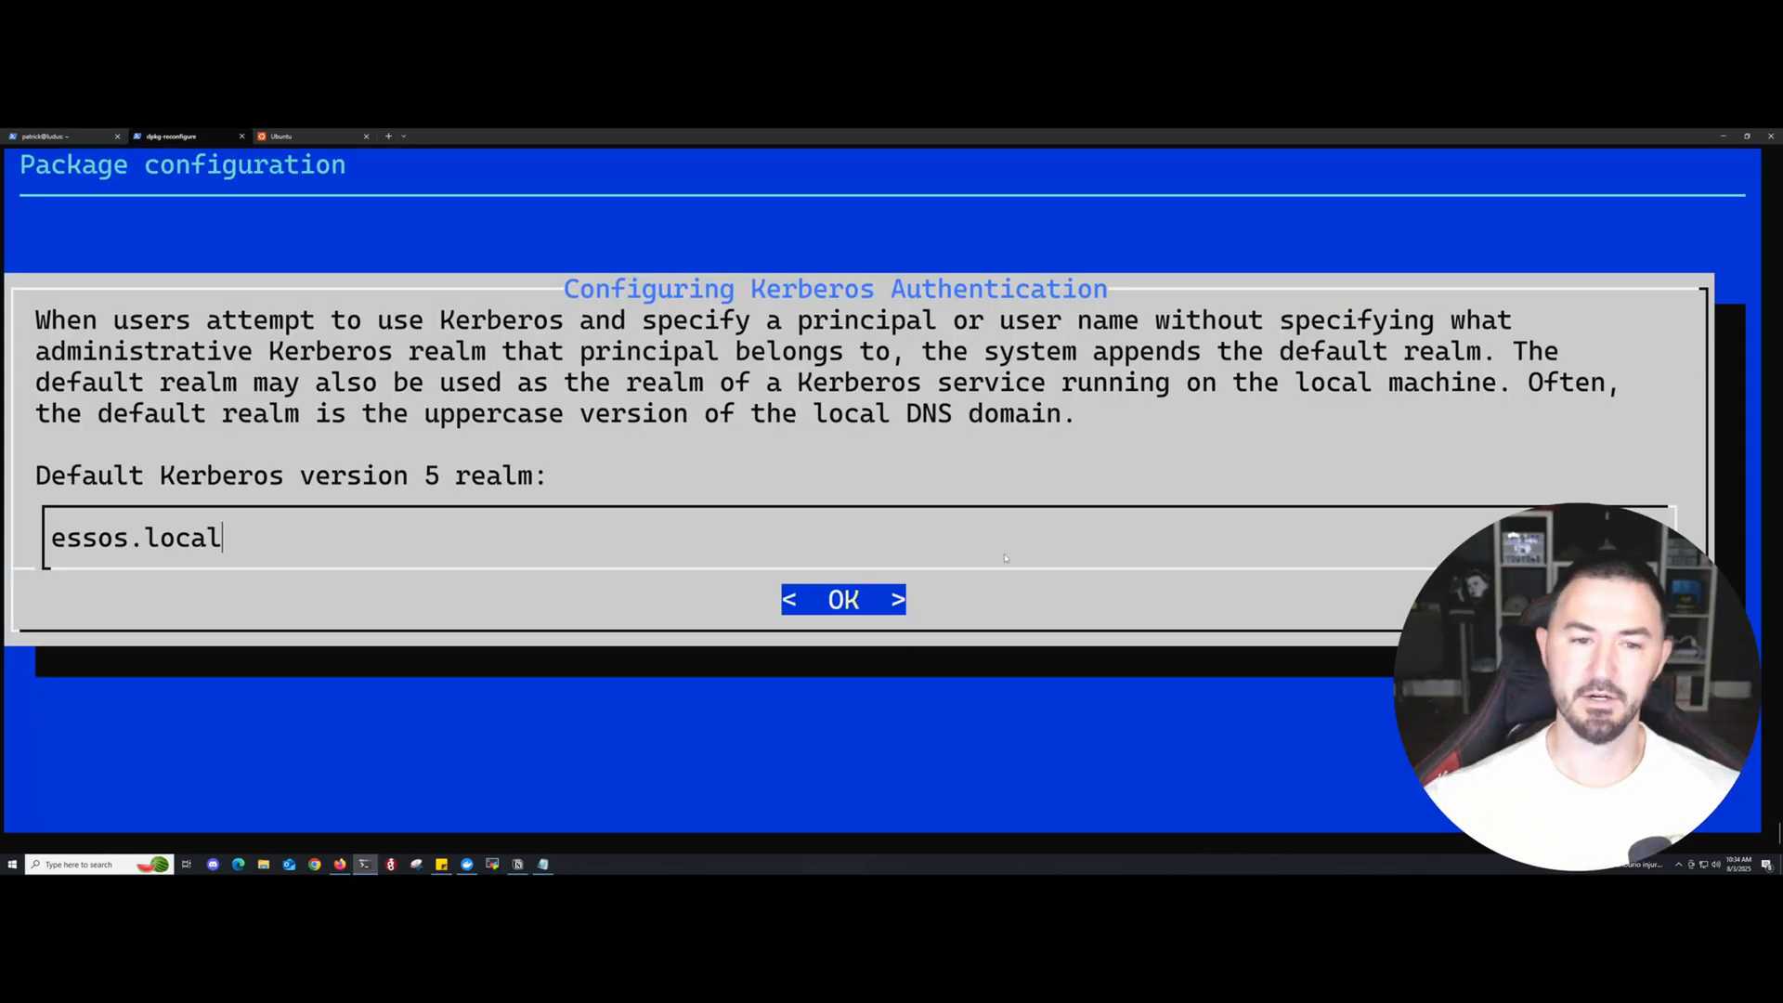
pyautogui.moveTo(898, 568)
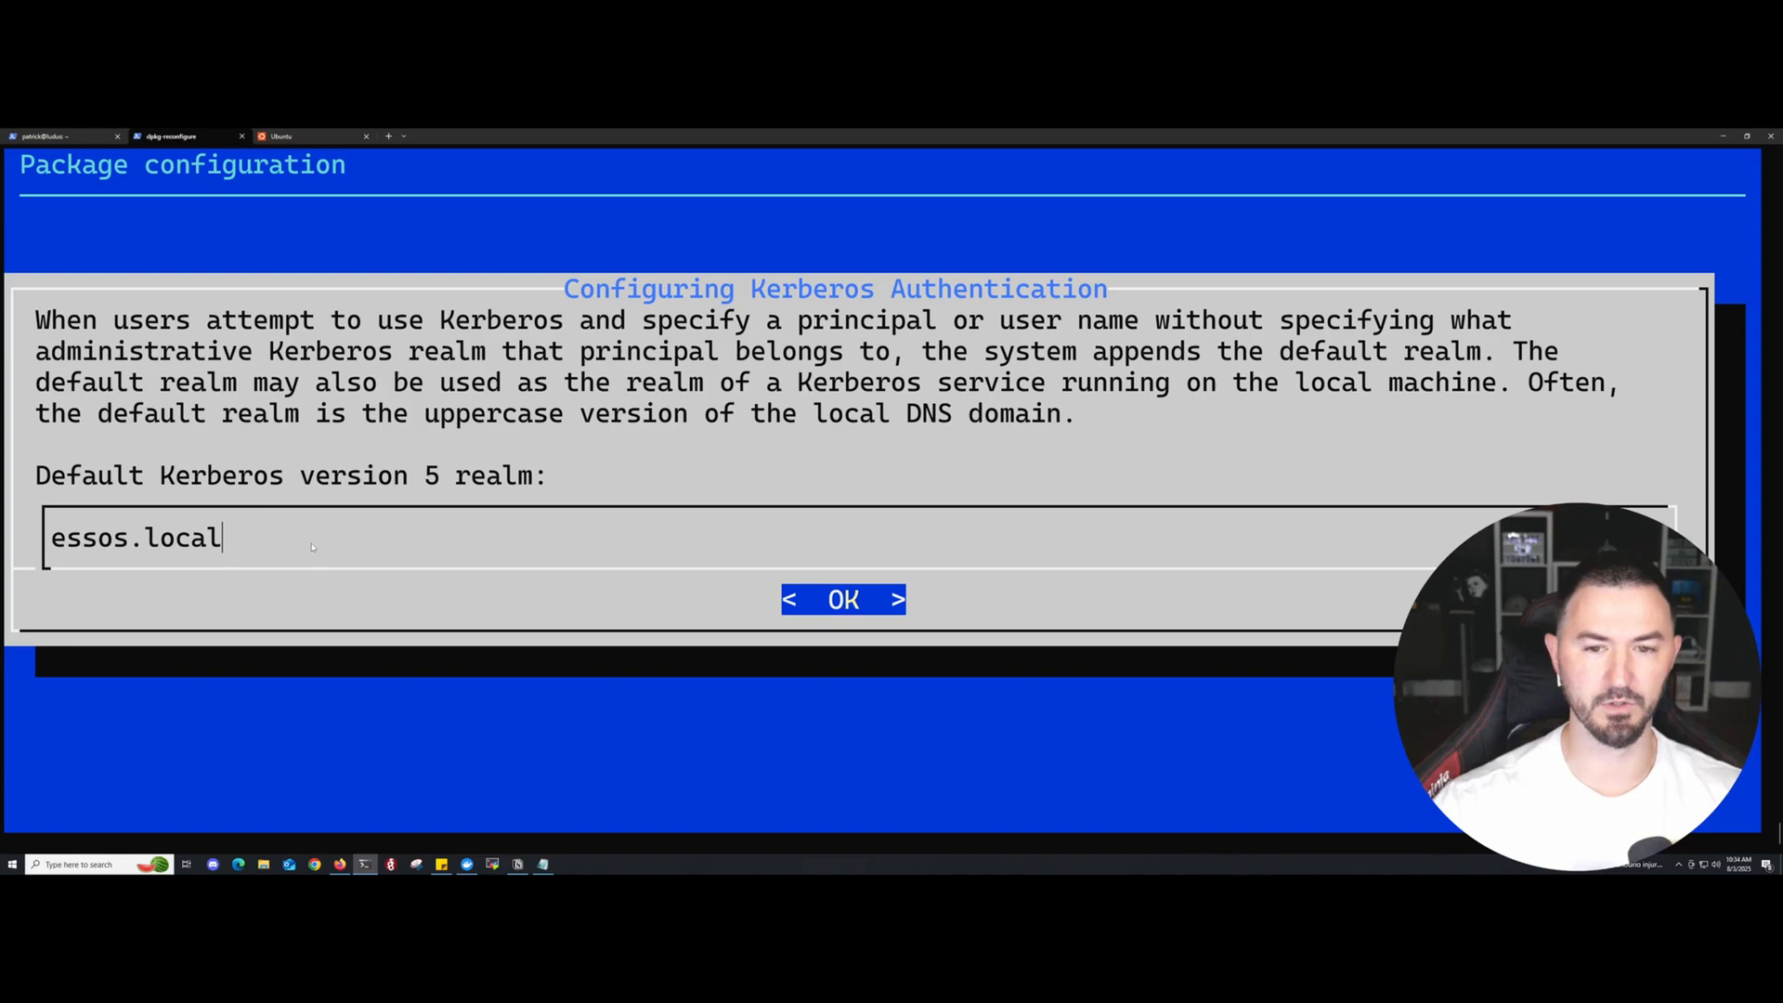
pyautogui.click(842, 599)
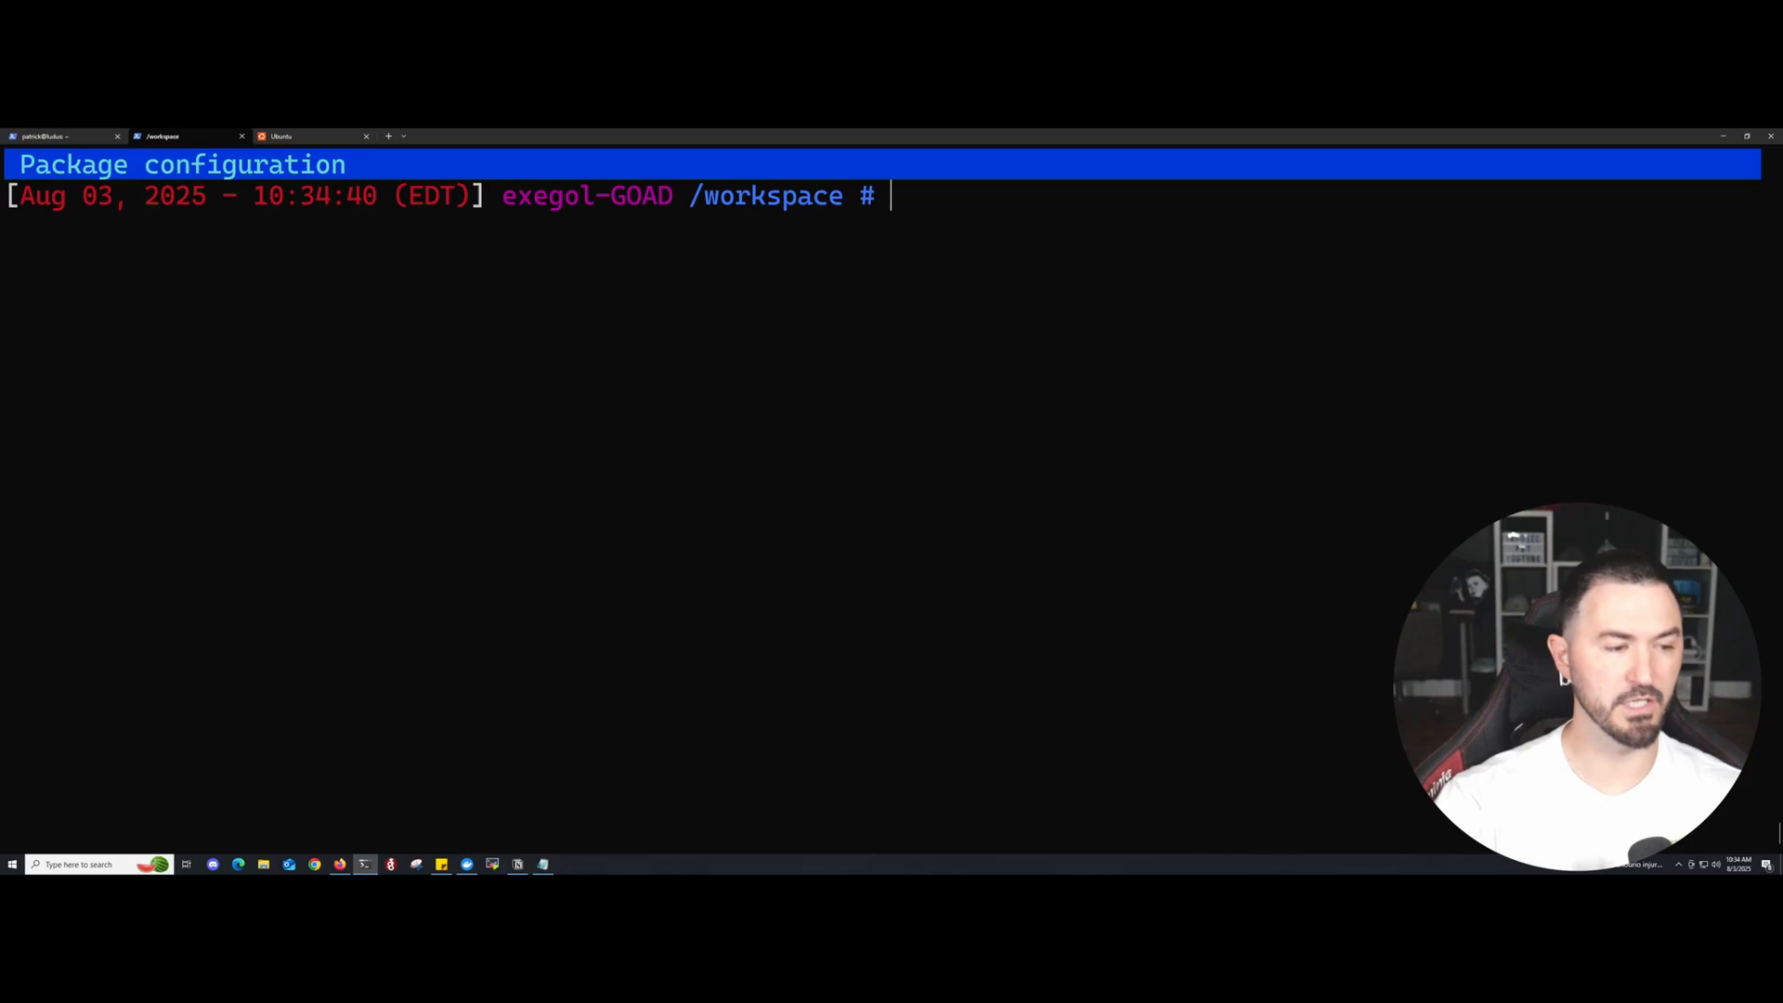
# - Type a getTGT.py command targeting 'essos.local/' at the exegol-GOAD prompt
pyautogui.write('gettgtpkinit.py -pfx-base64 \'CERT_BASE64\' -dc-ip \'DC_IP\' "$DOMAIN"/\'sv01$\' \'sv01_TGT.ccache\'')
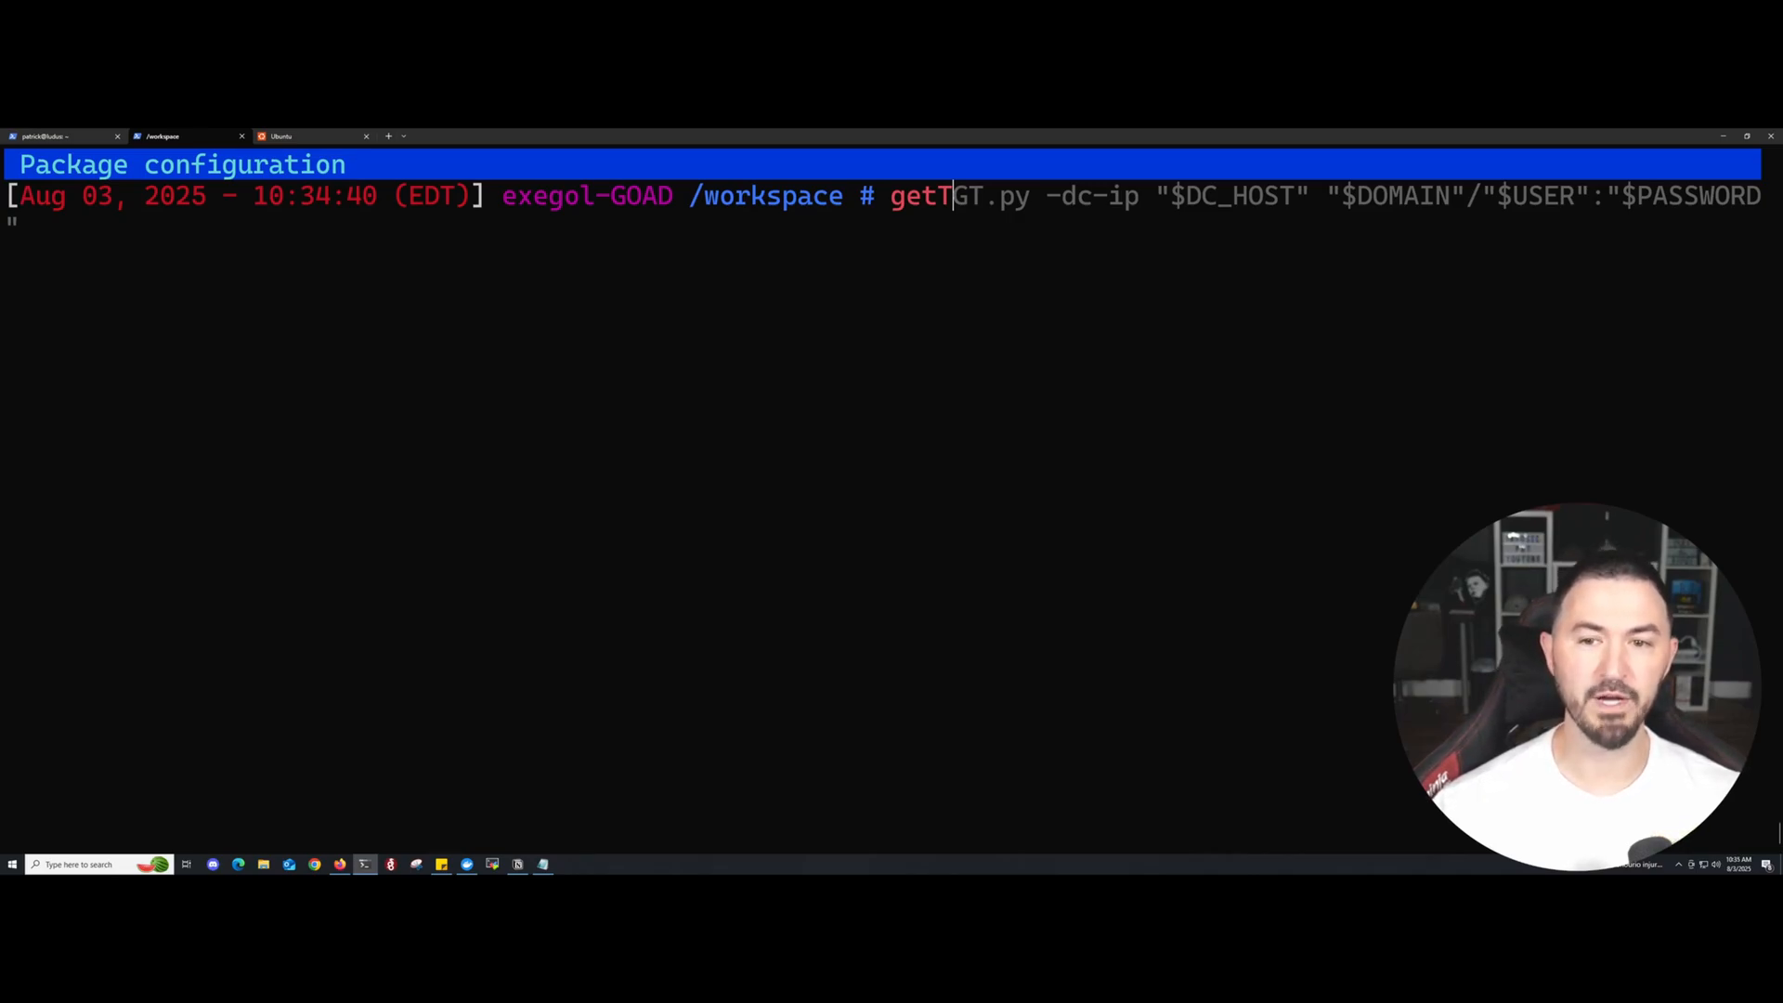
pyautogui.moveTo(608, 512)
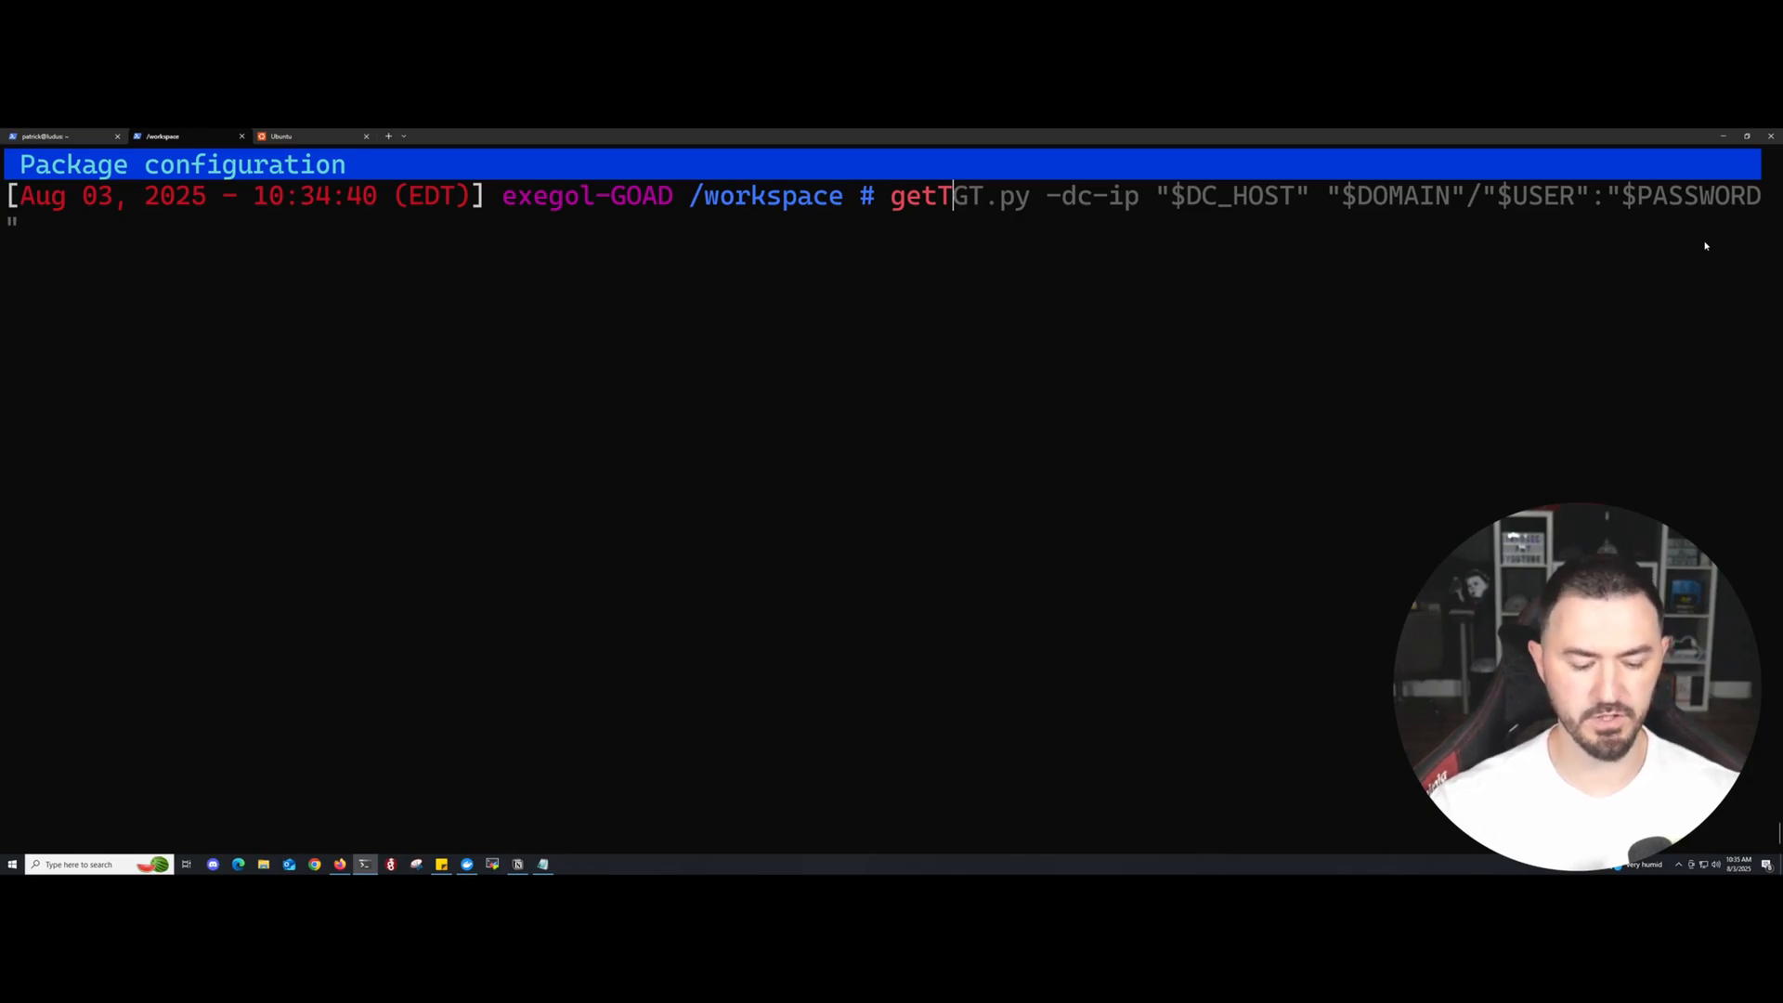
pyautogui.press('Right')
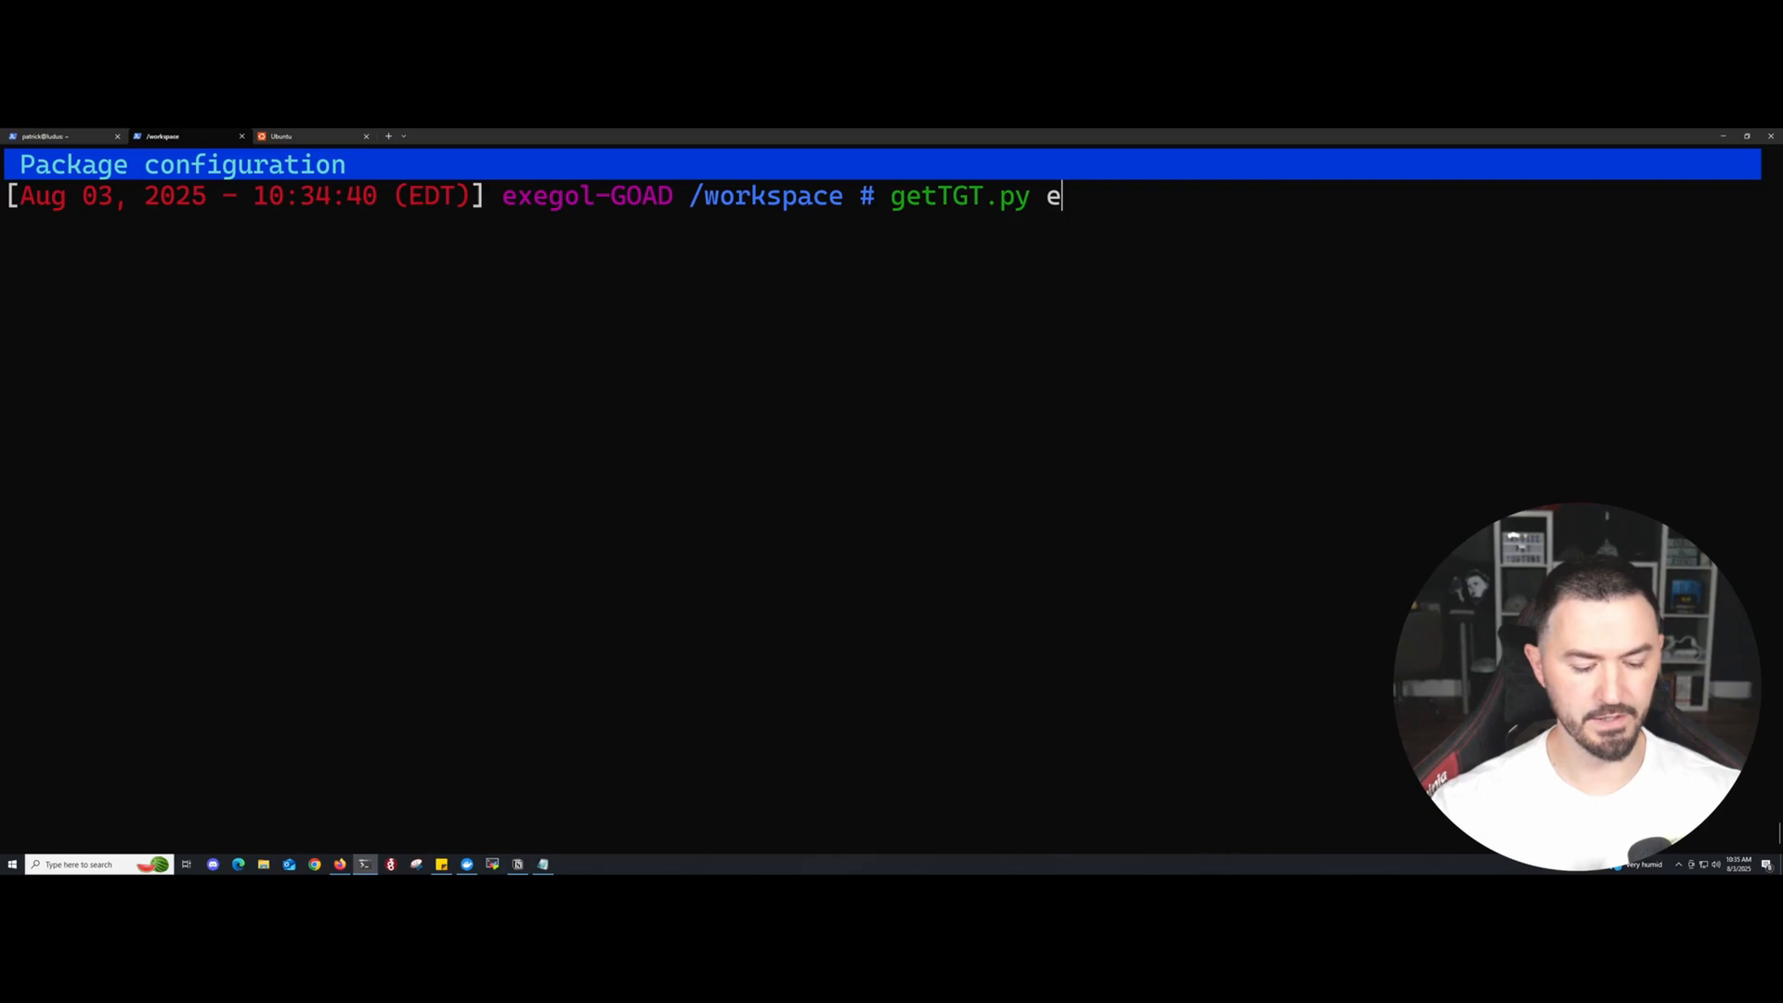
pyautogui.write('sso')
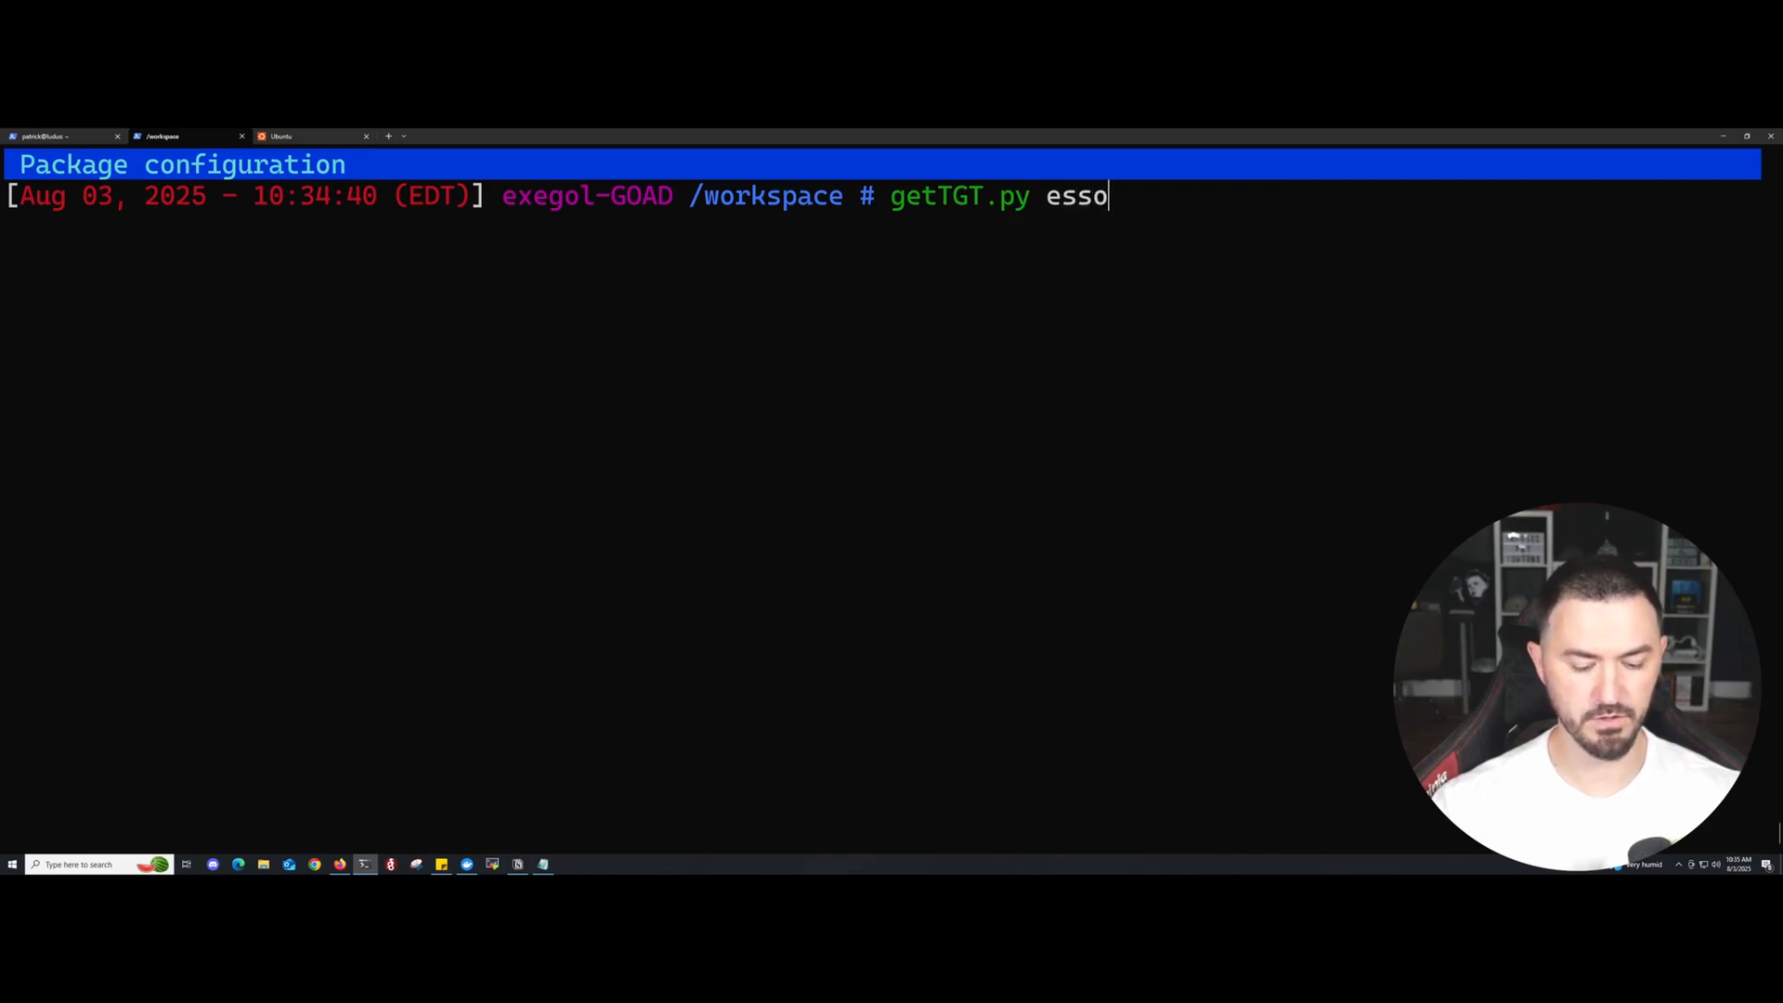
pyautogui.write('s.local')
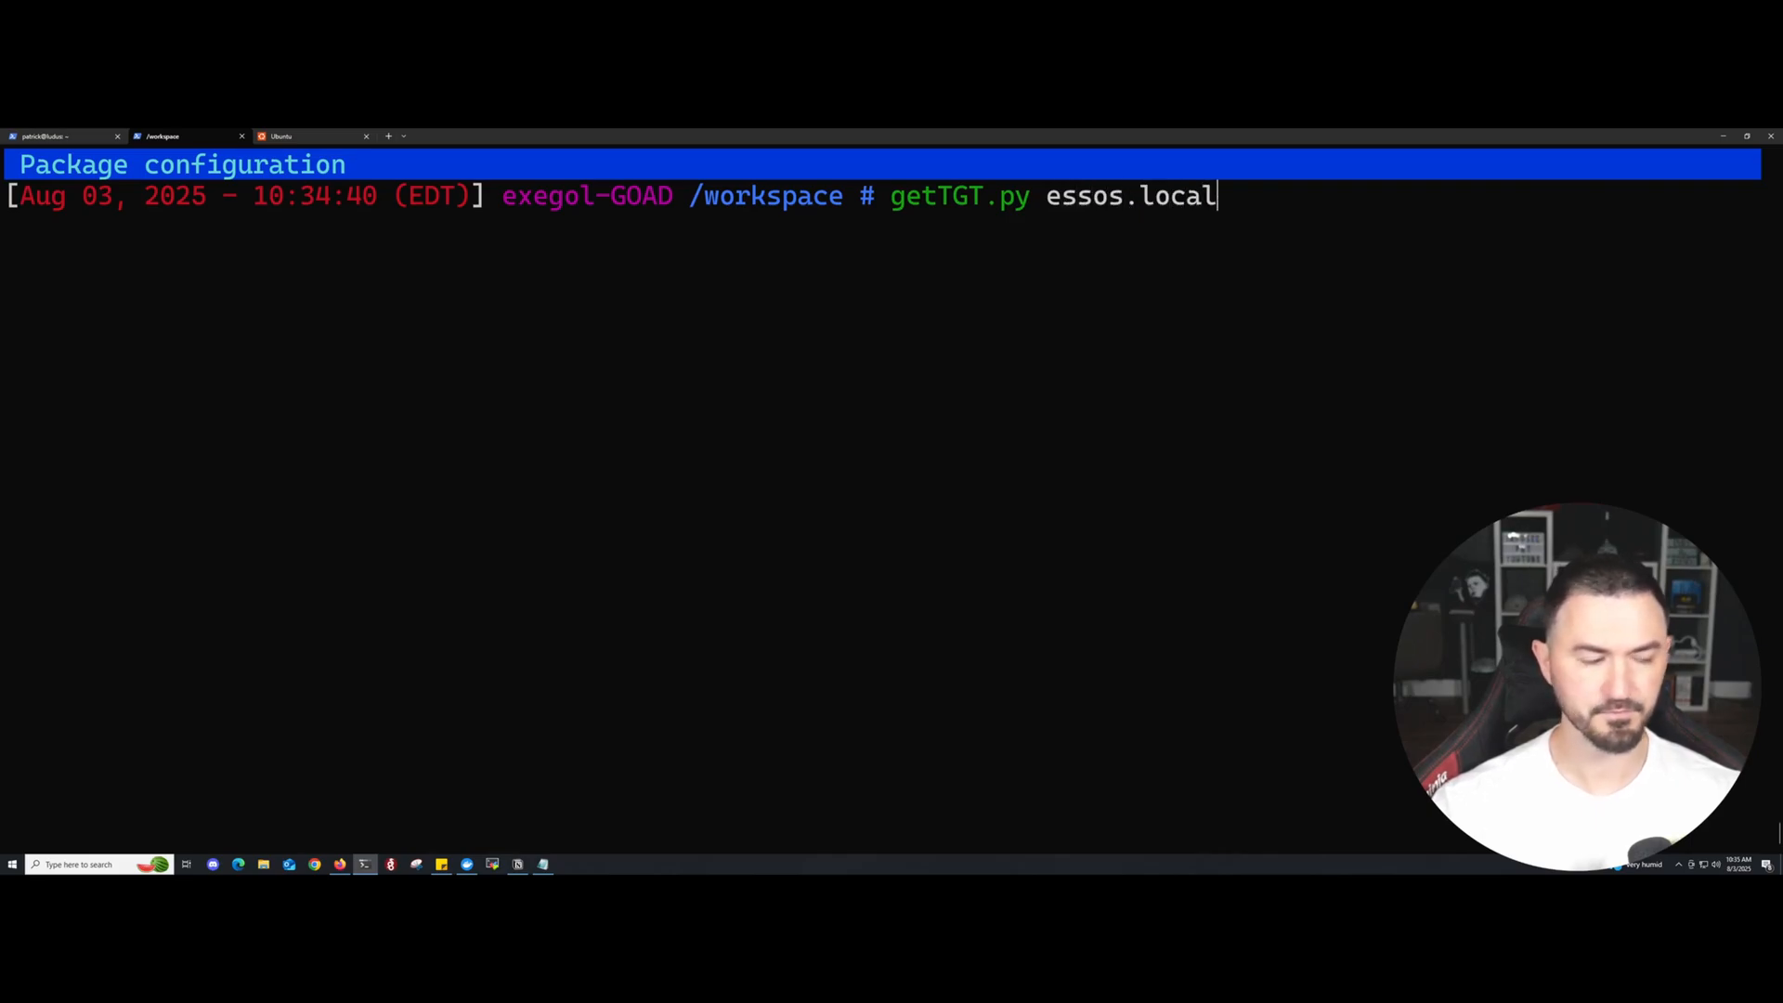
pyautogui.write('/')
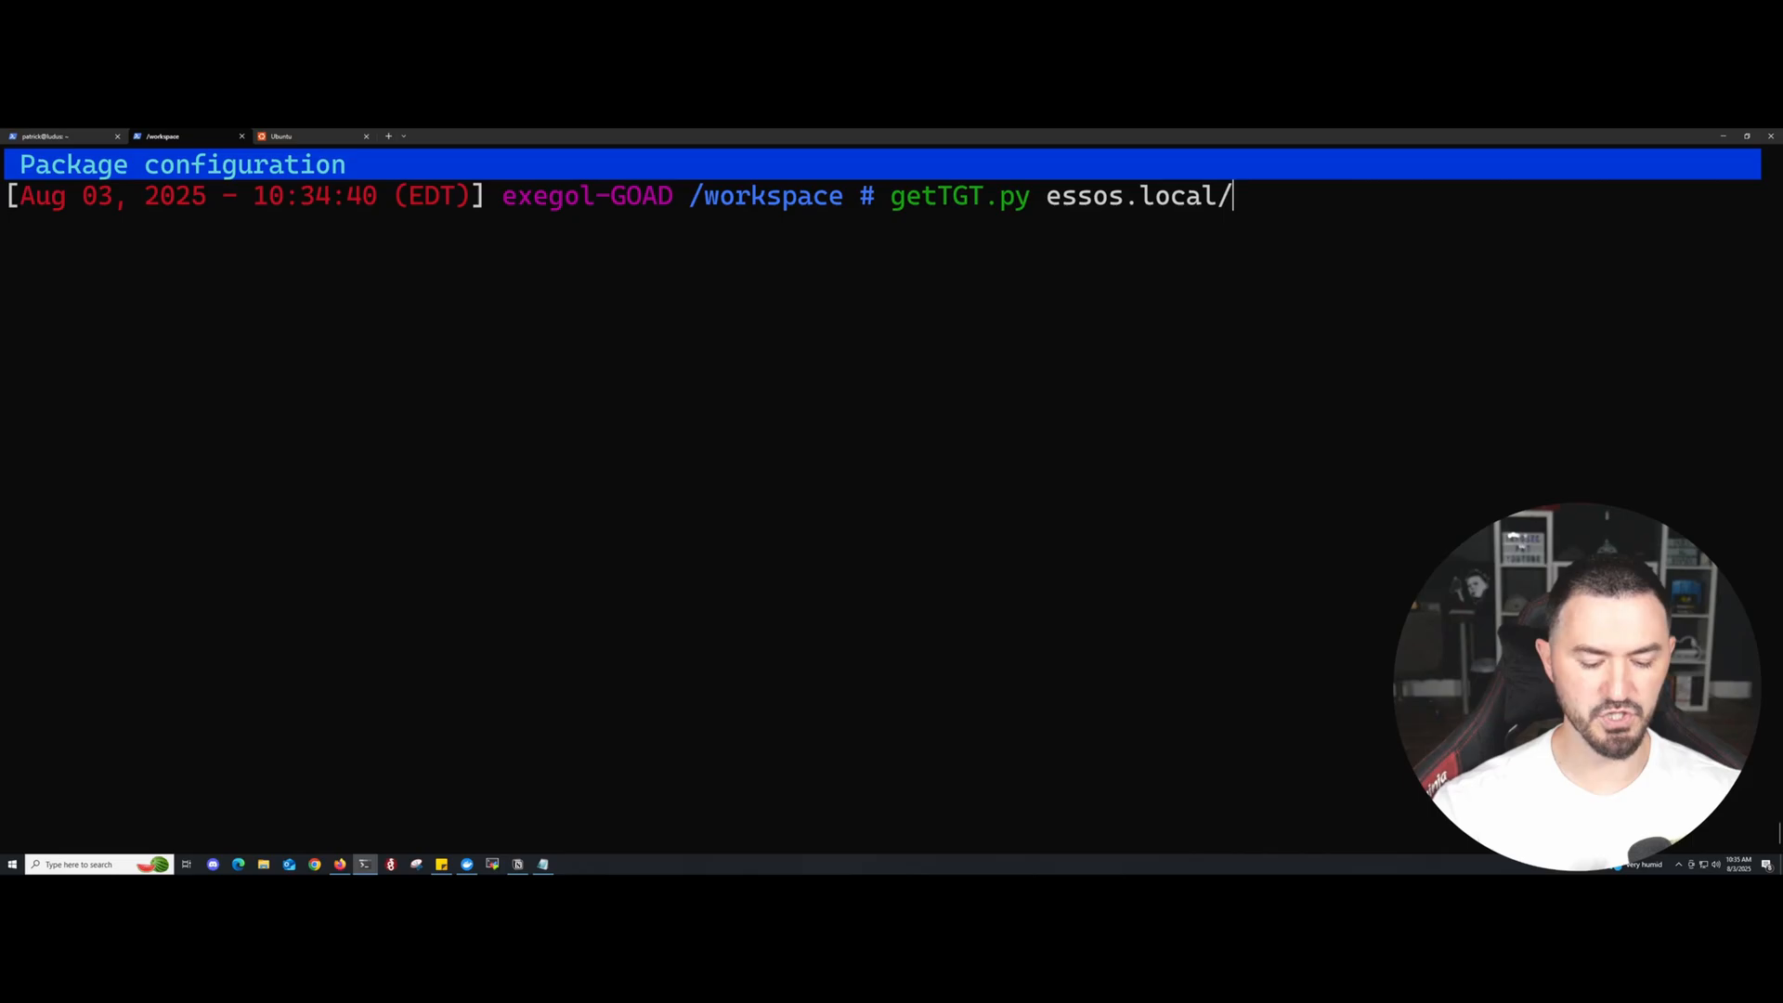
pyautogui.moveTo(455, 665)
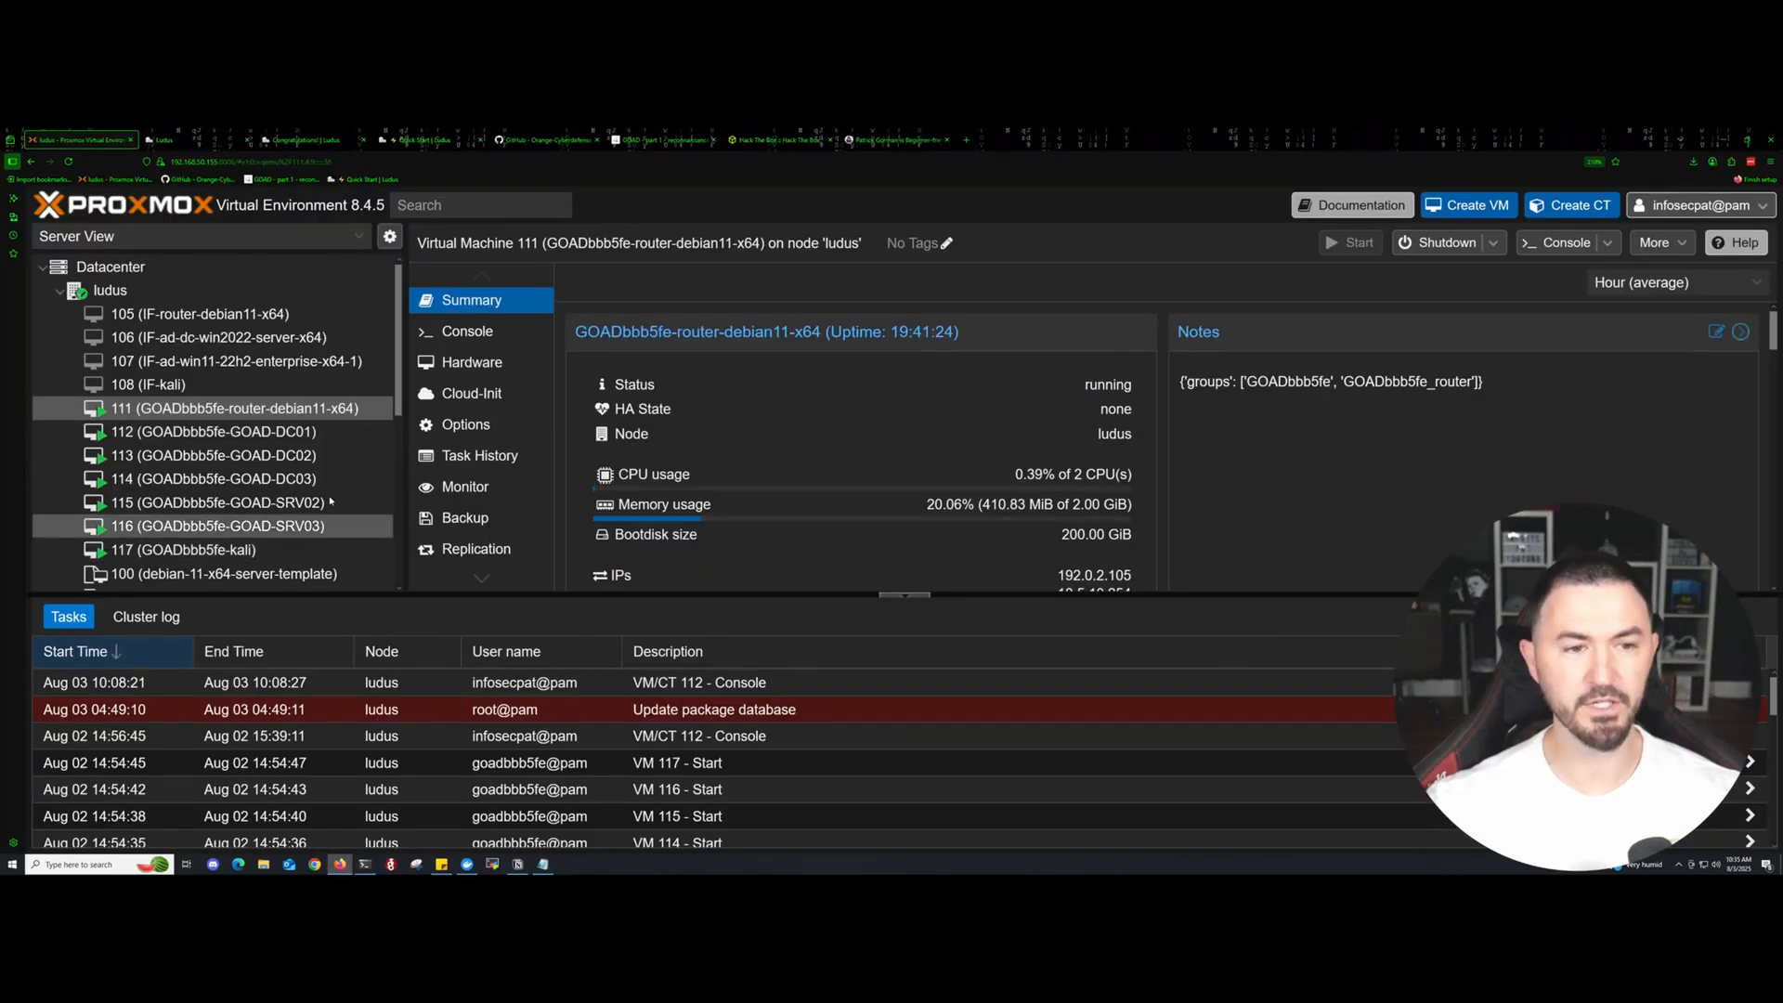
pyautogui.moveTo(219, 502)
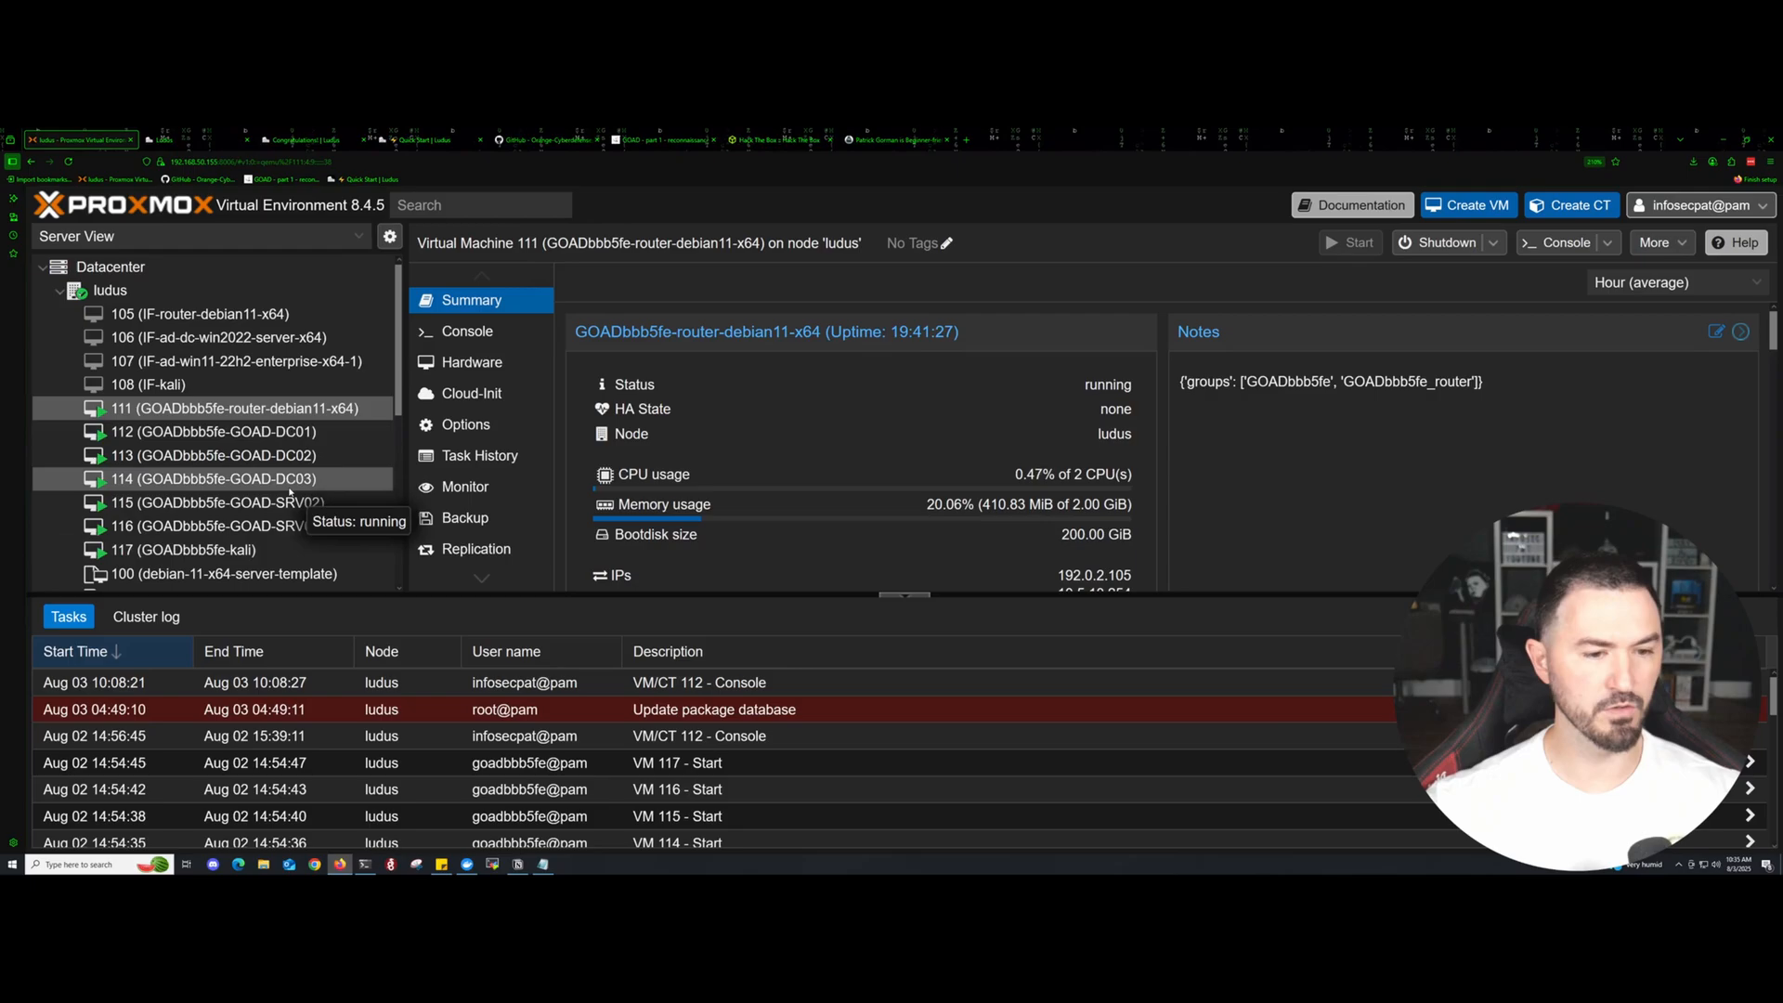
# - Open the console of VM 114 GOAD-DC03 and zoom the browser page out
pyautogui.click(224, 477)
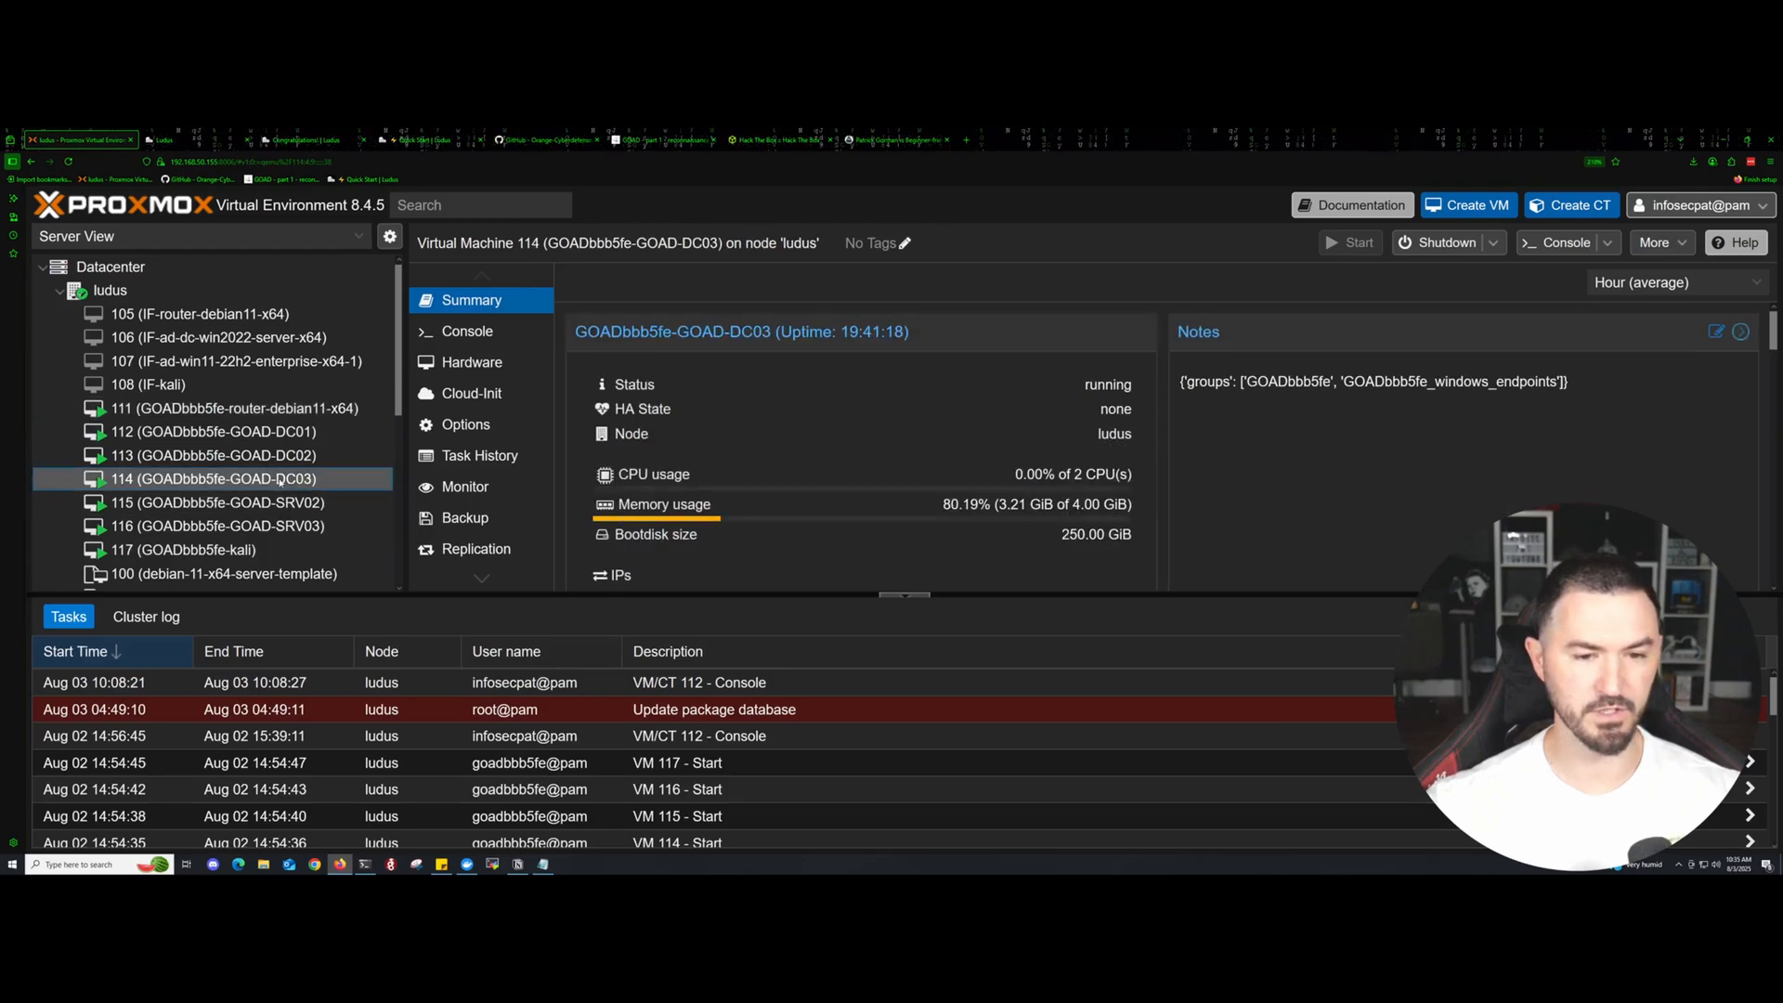
pyautogui.click(1560, 242)
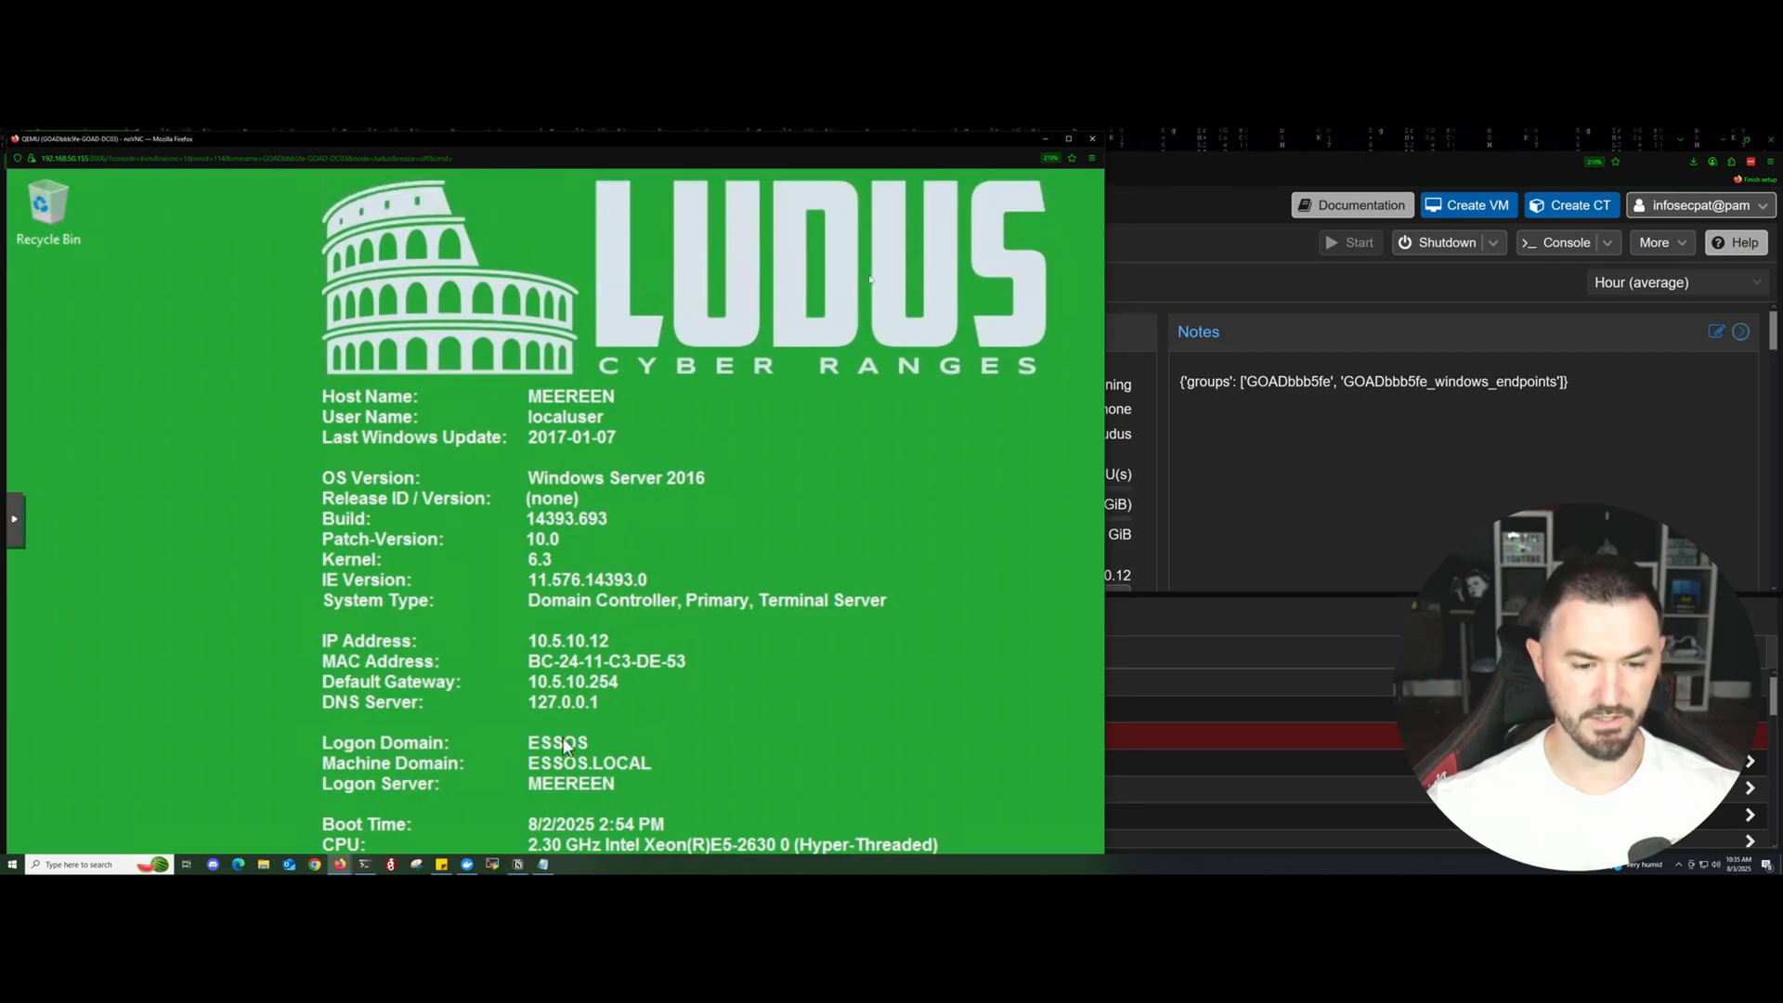
pyautogui.moveTo(811, 192)
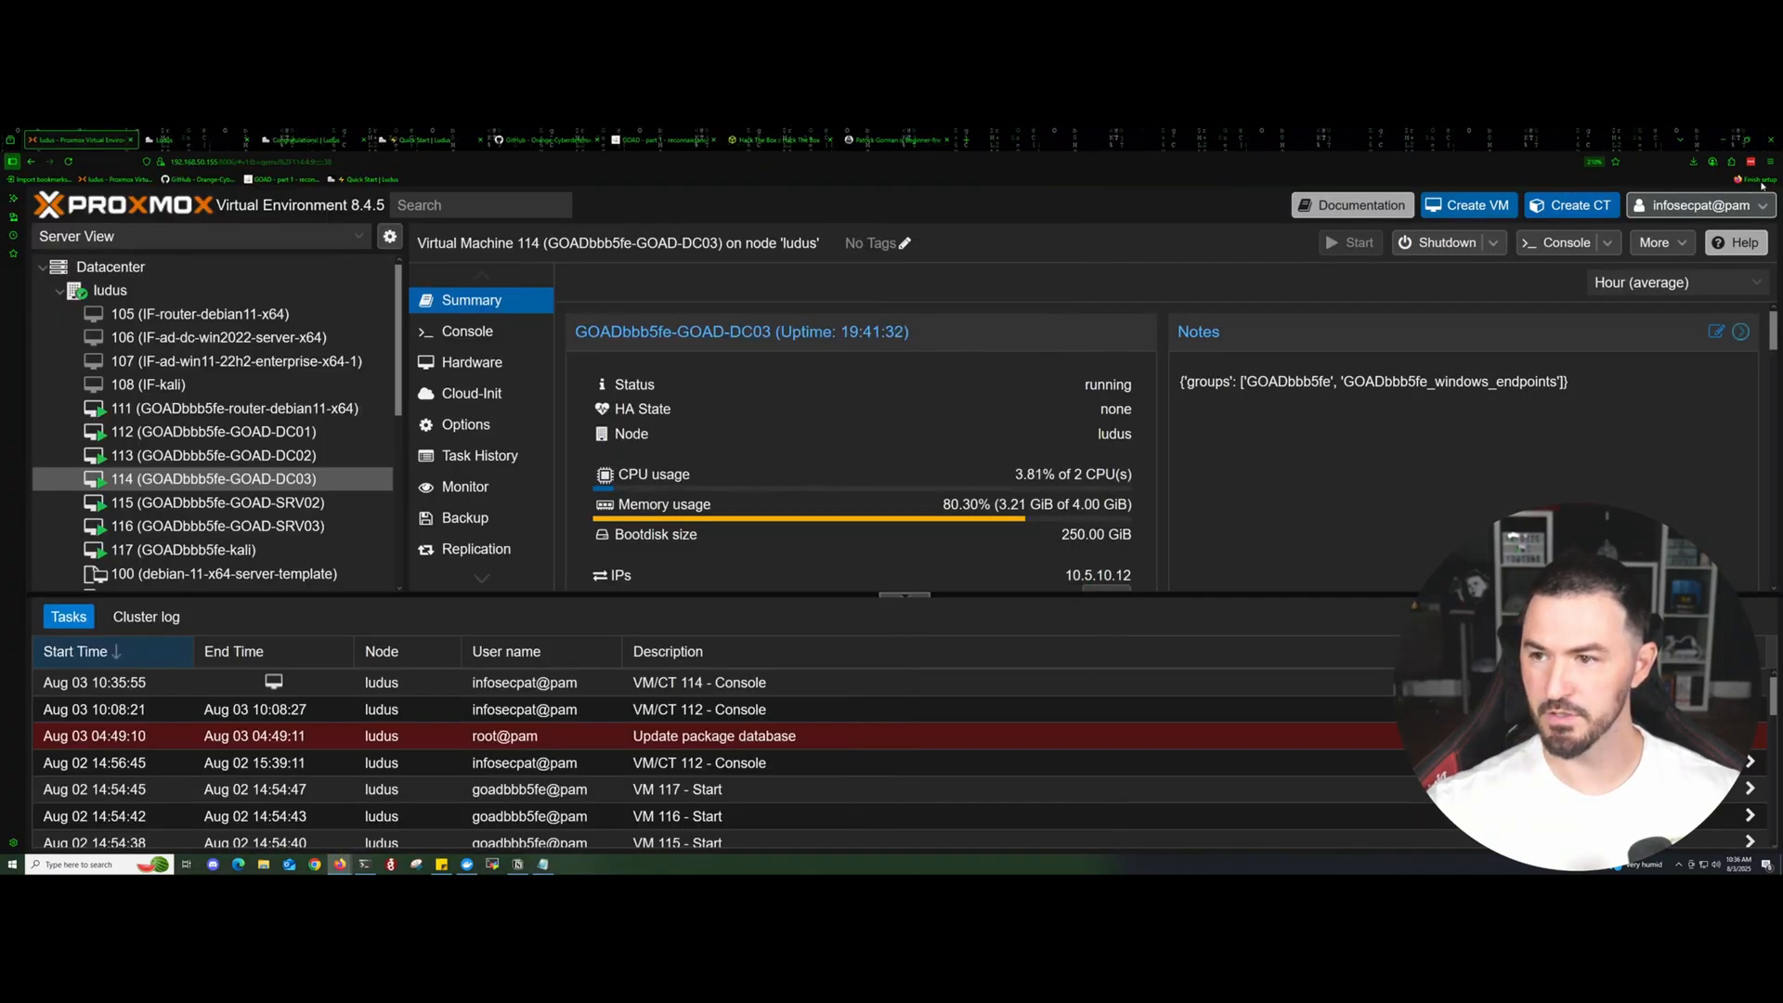
pyautogui.click(1769, 162)
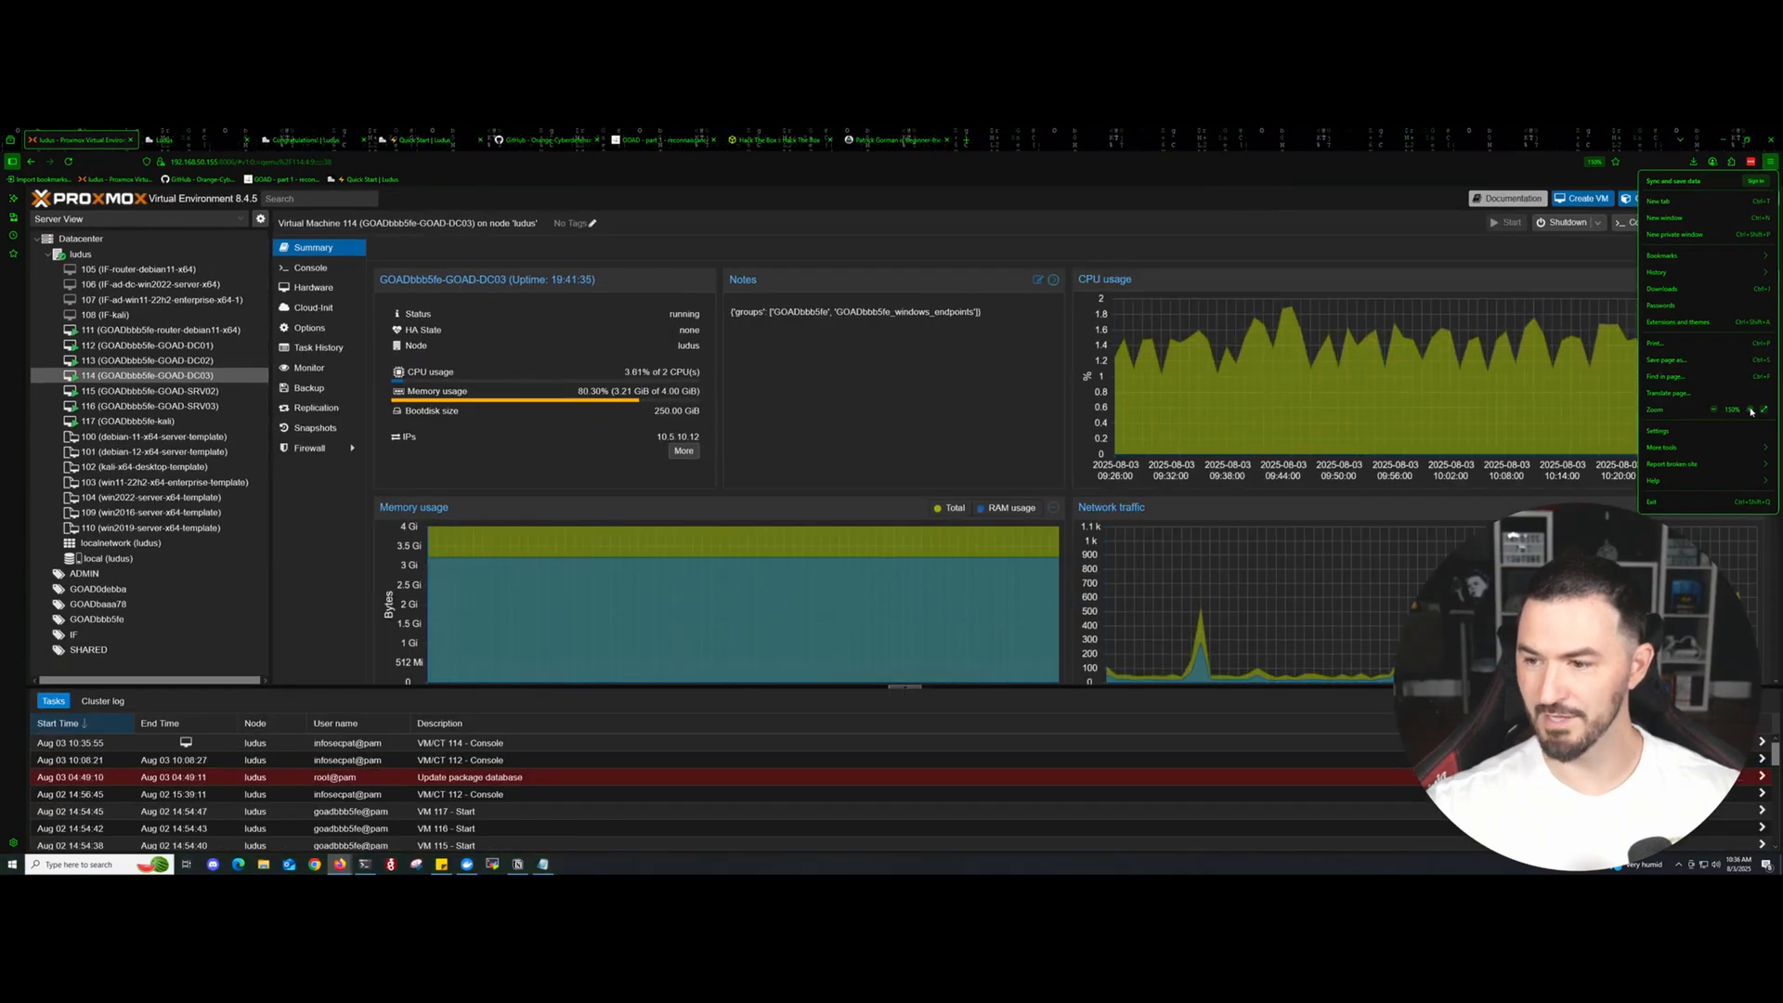
pyautogui.click(1738, 409)
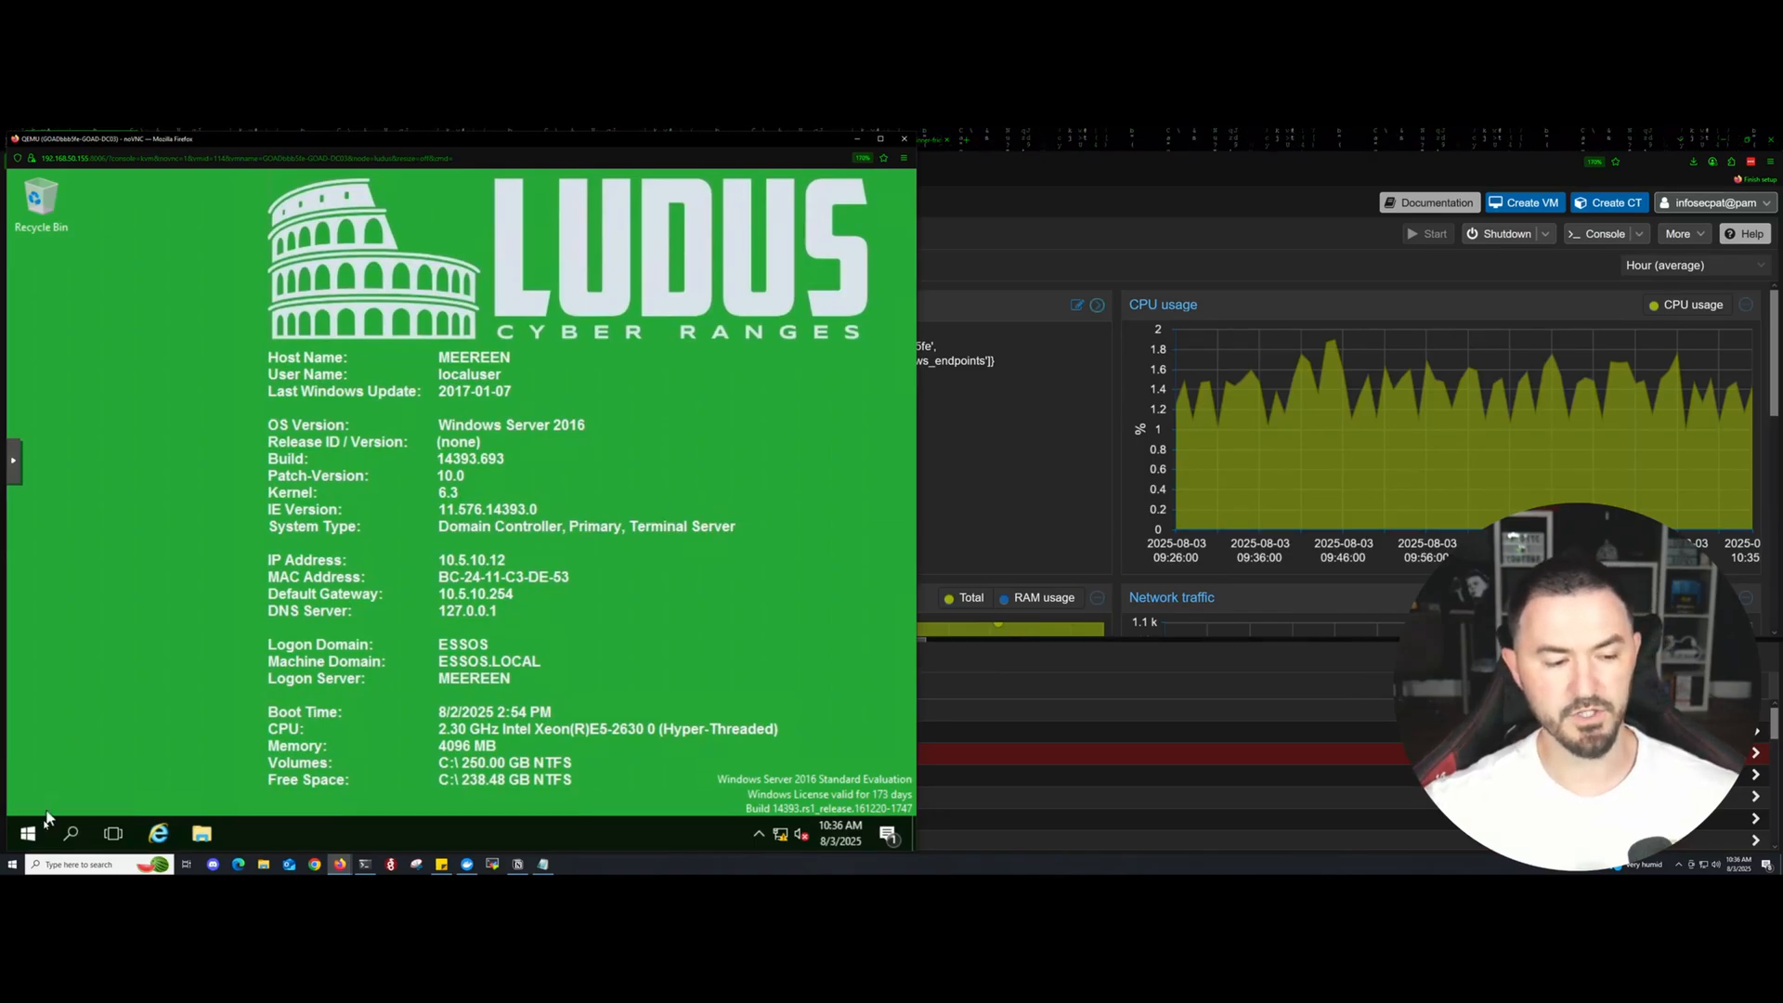
# - Open Active Directory Users and Computers, browse essos.local Managed Service Accounts and Users, and view khal.drogo
pyautogui.click(27, 834)
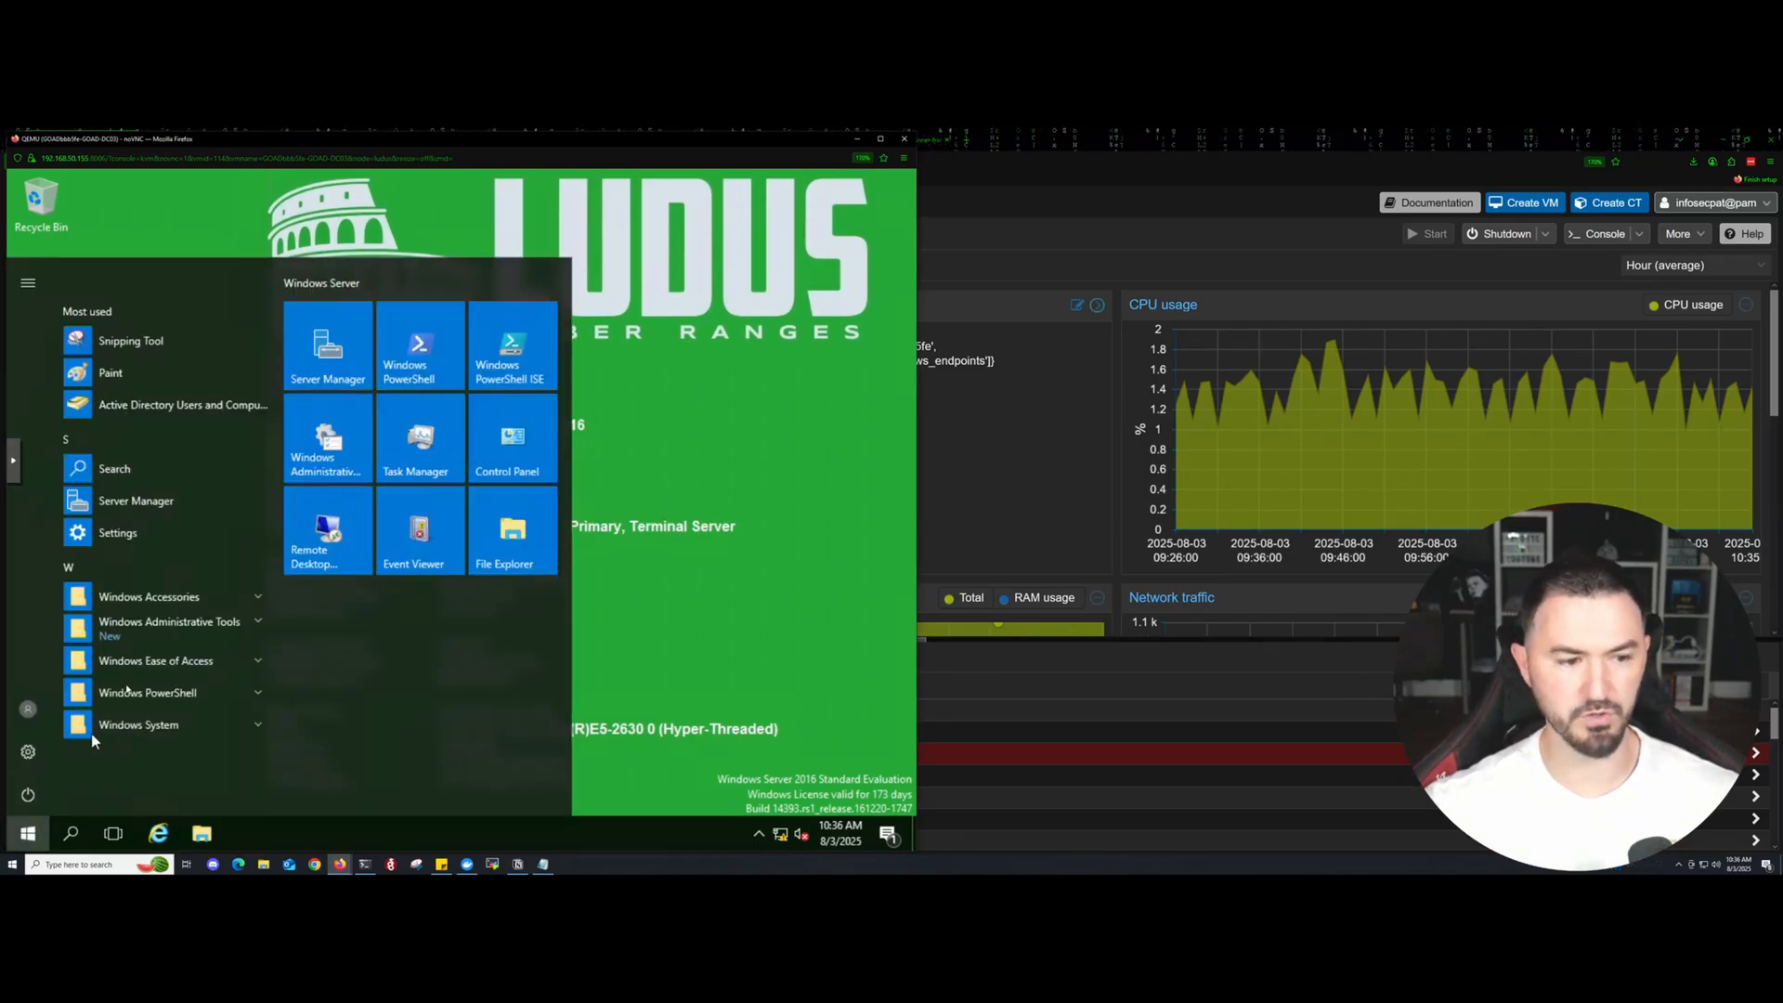
pyautogui.click(168, 622)
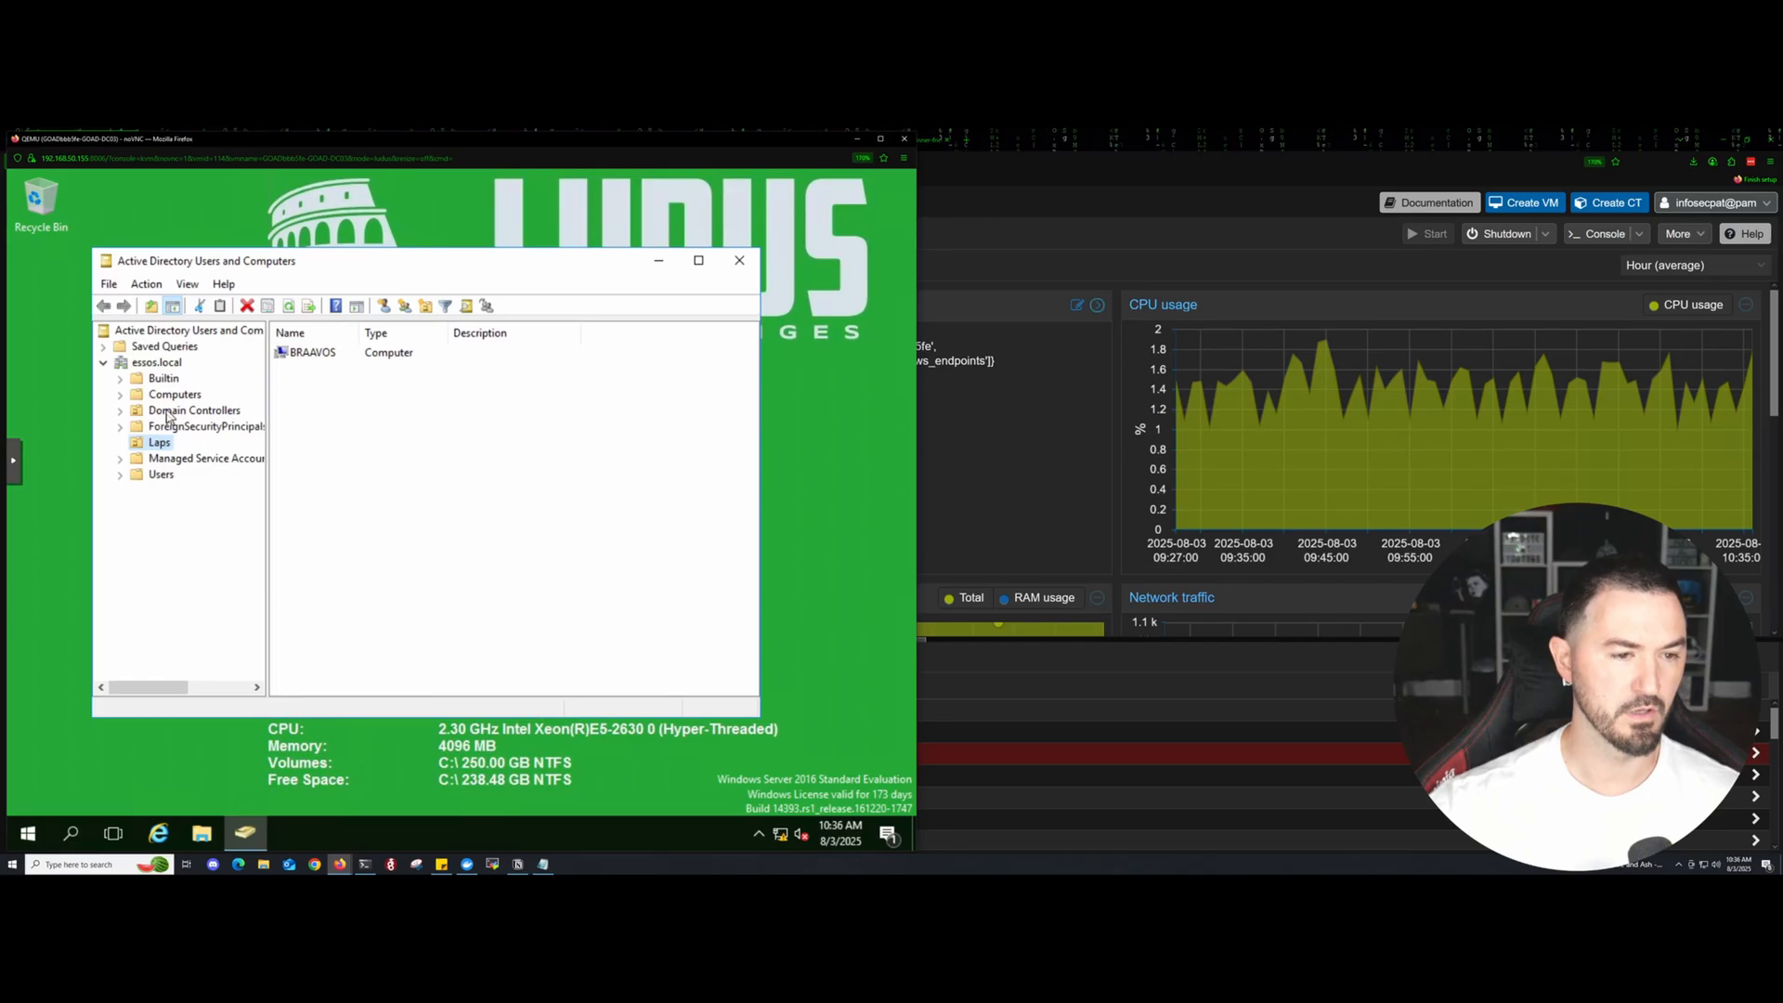
pyautogui.click(205, 457)
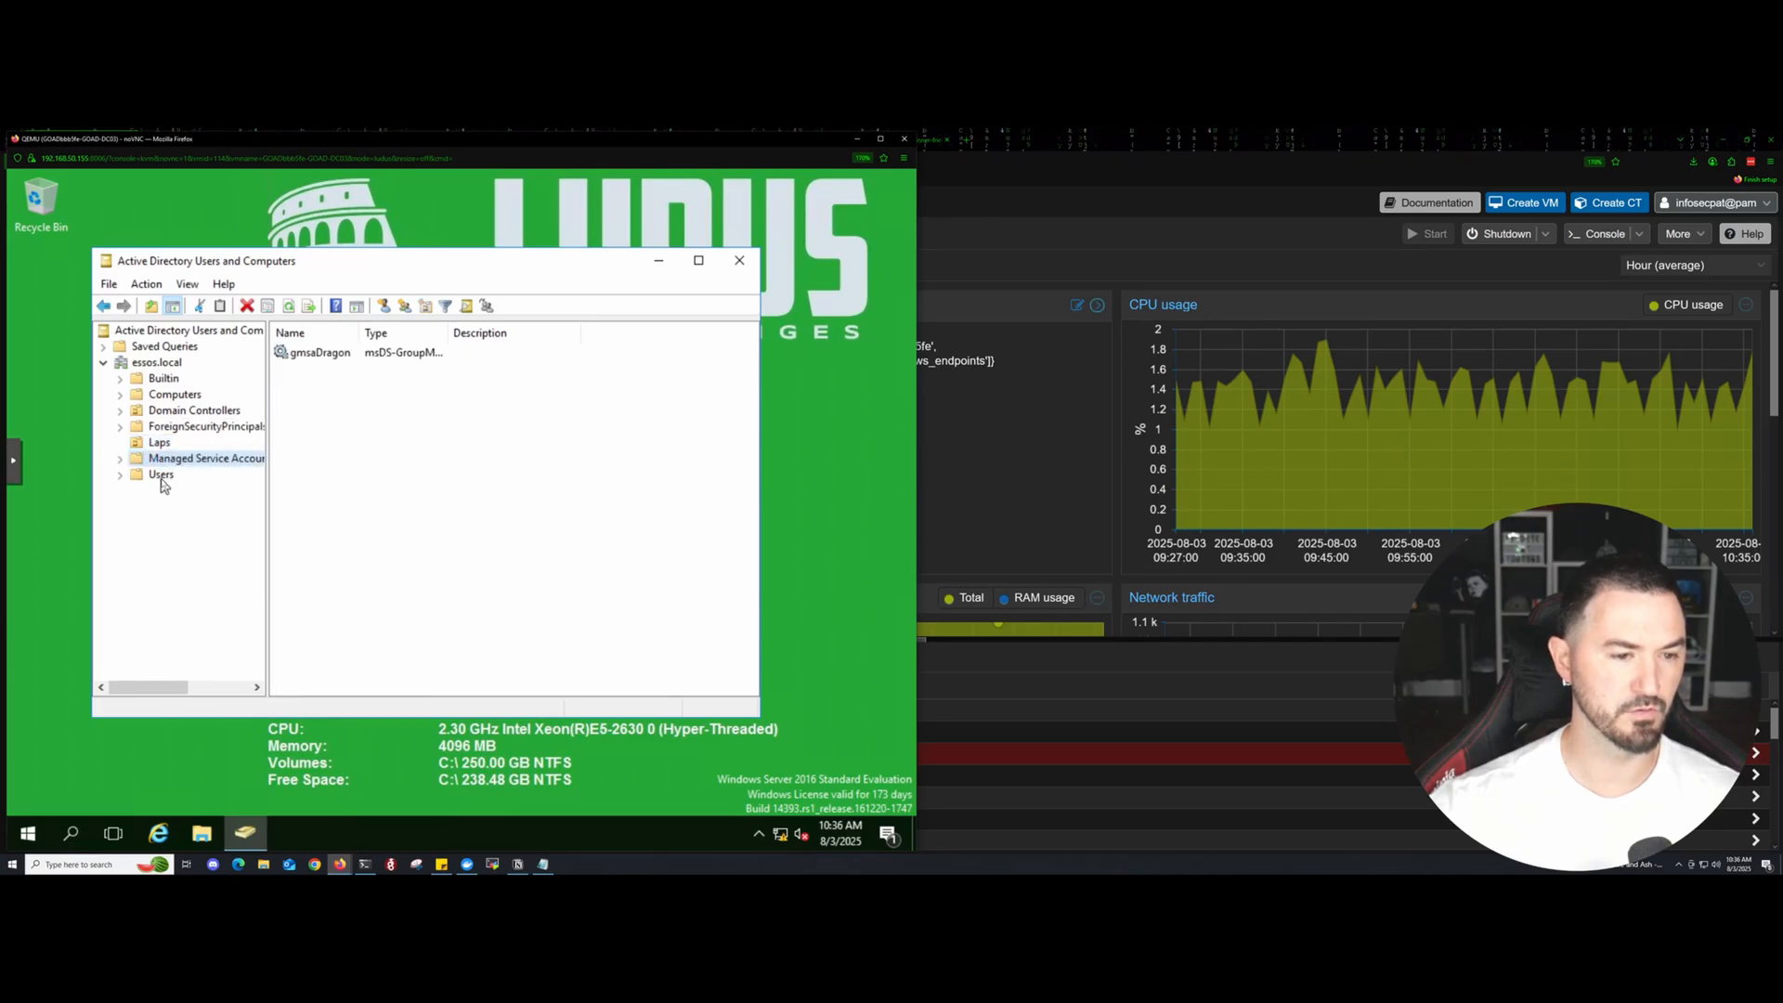
pyautogui.click(161, 475)
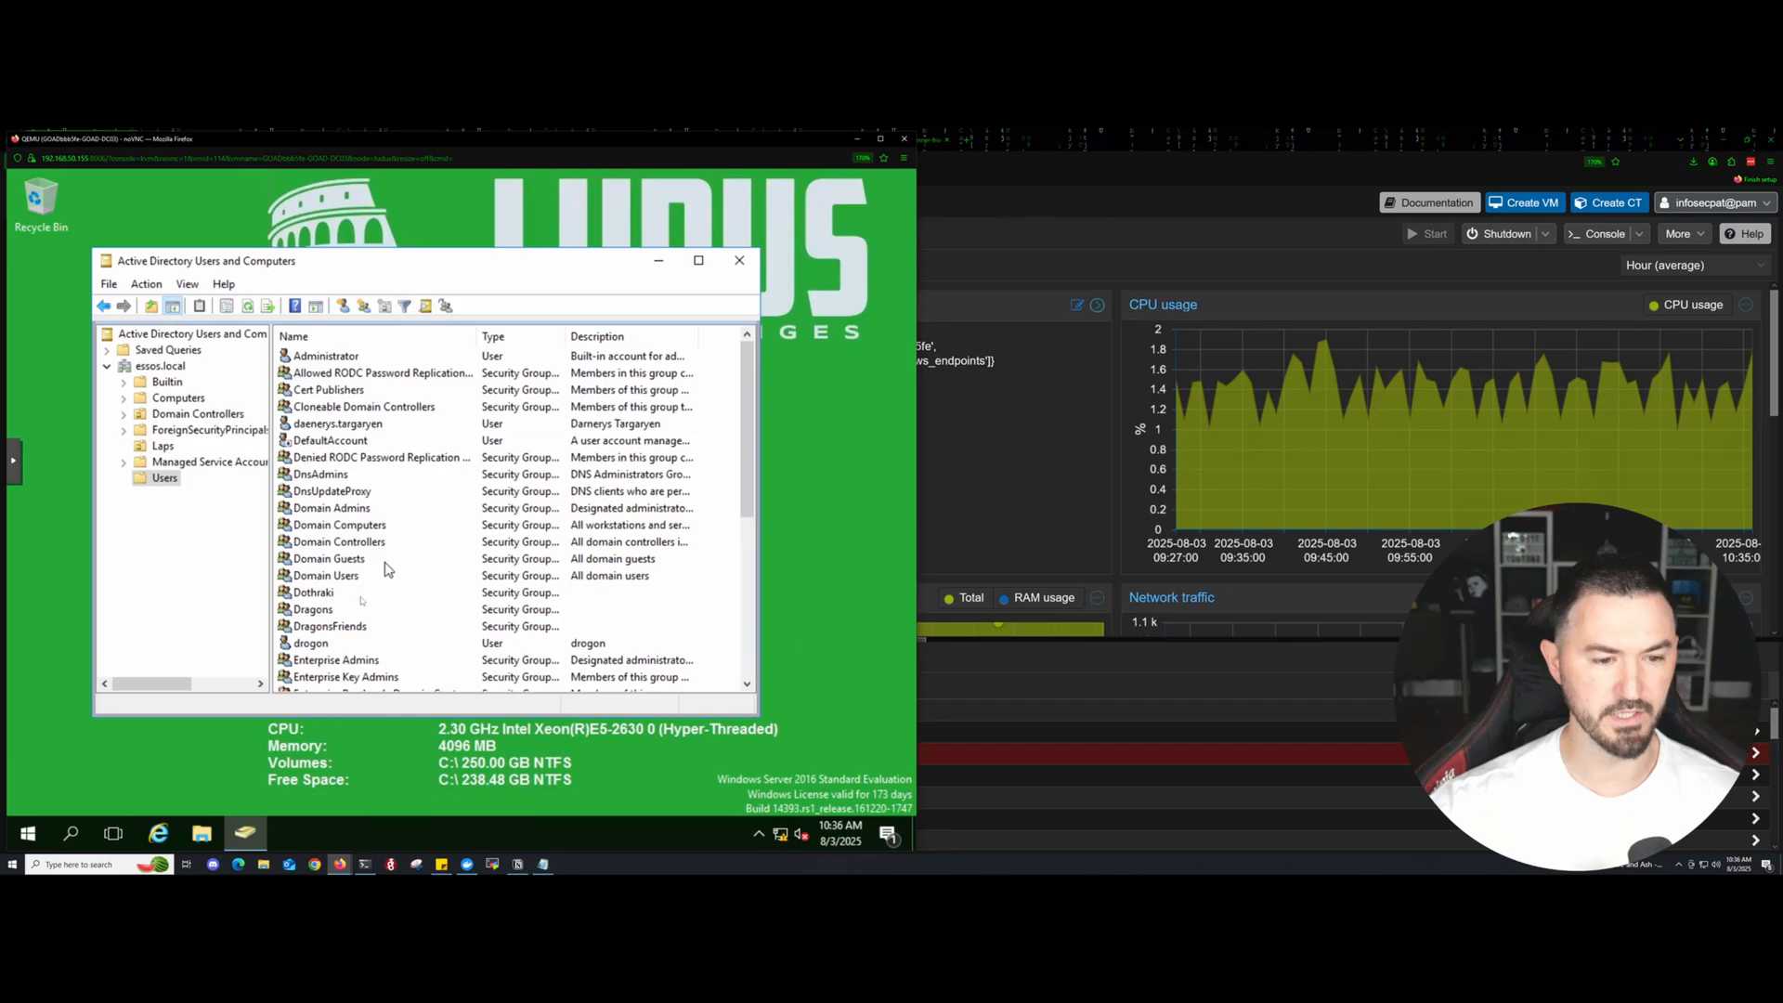
pyautogui.scroll(-3)
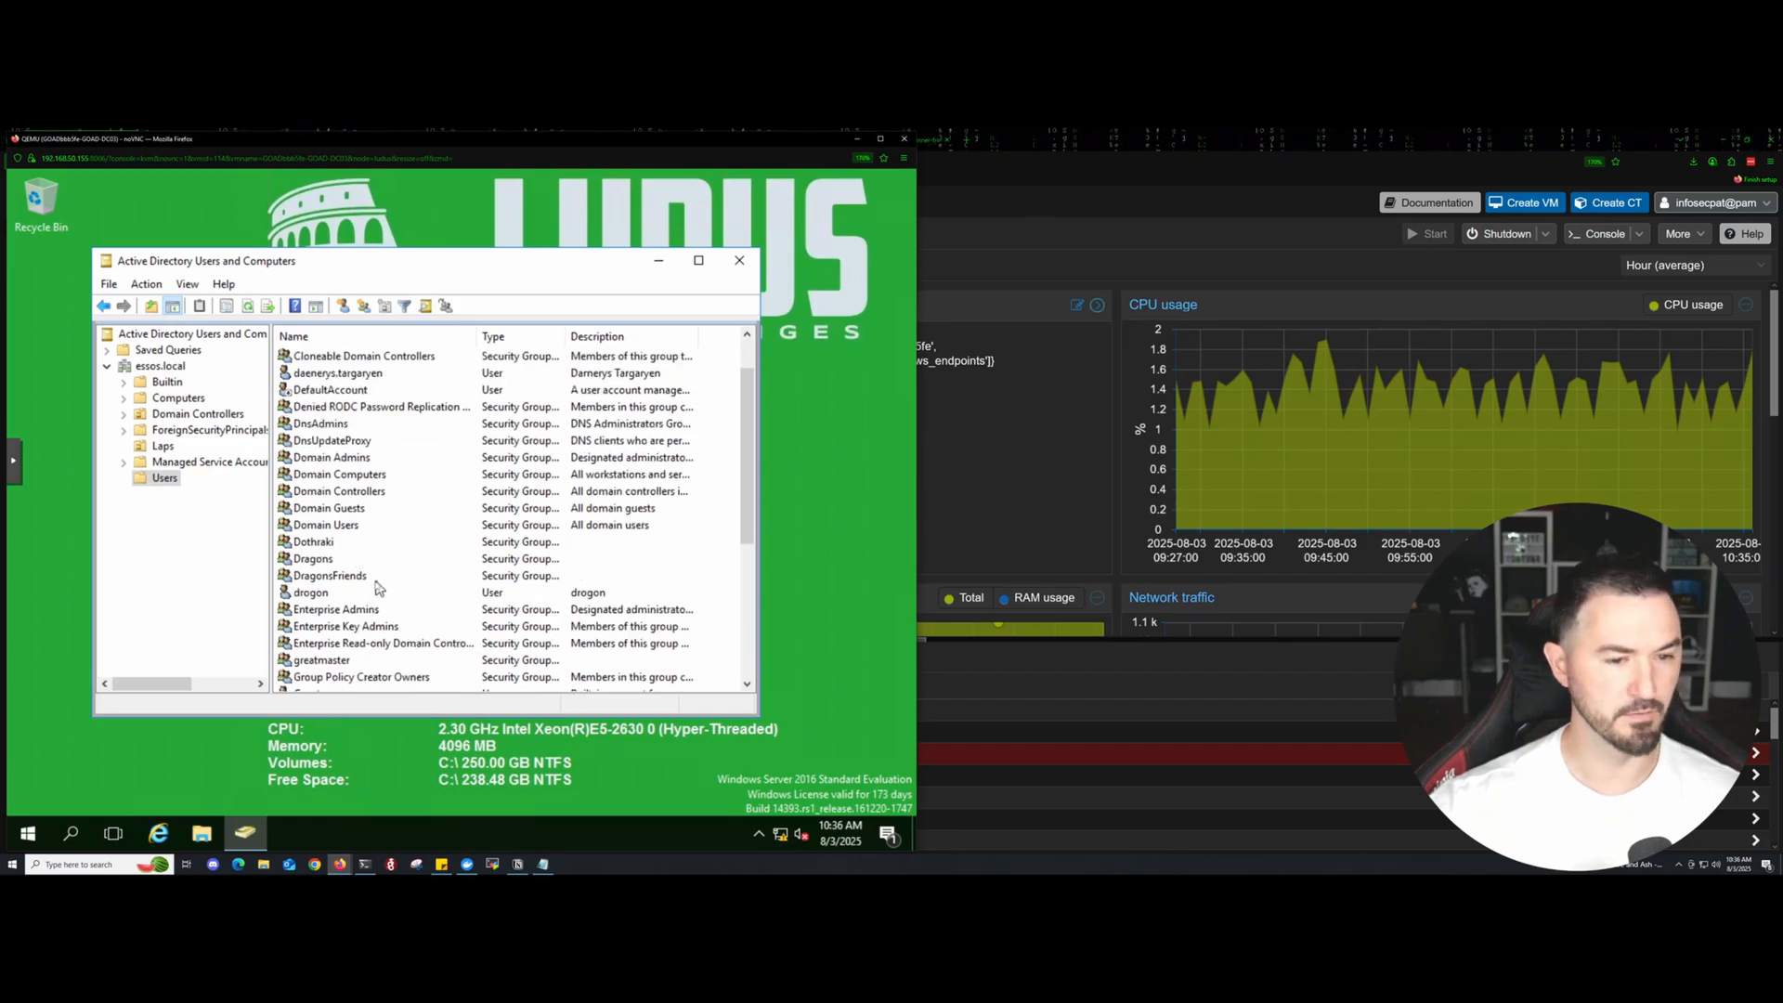
pyautogui.scroll(-3)
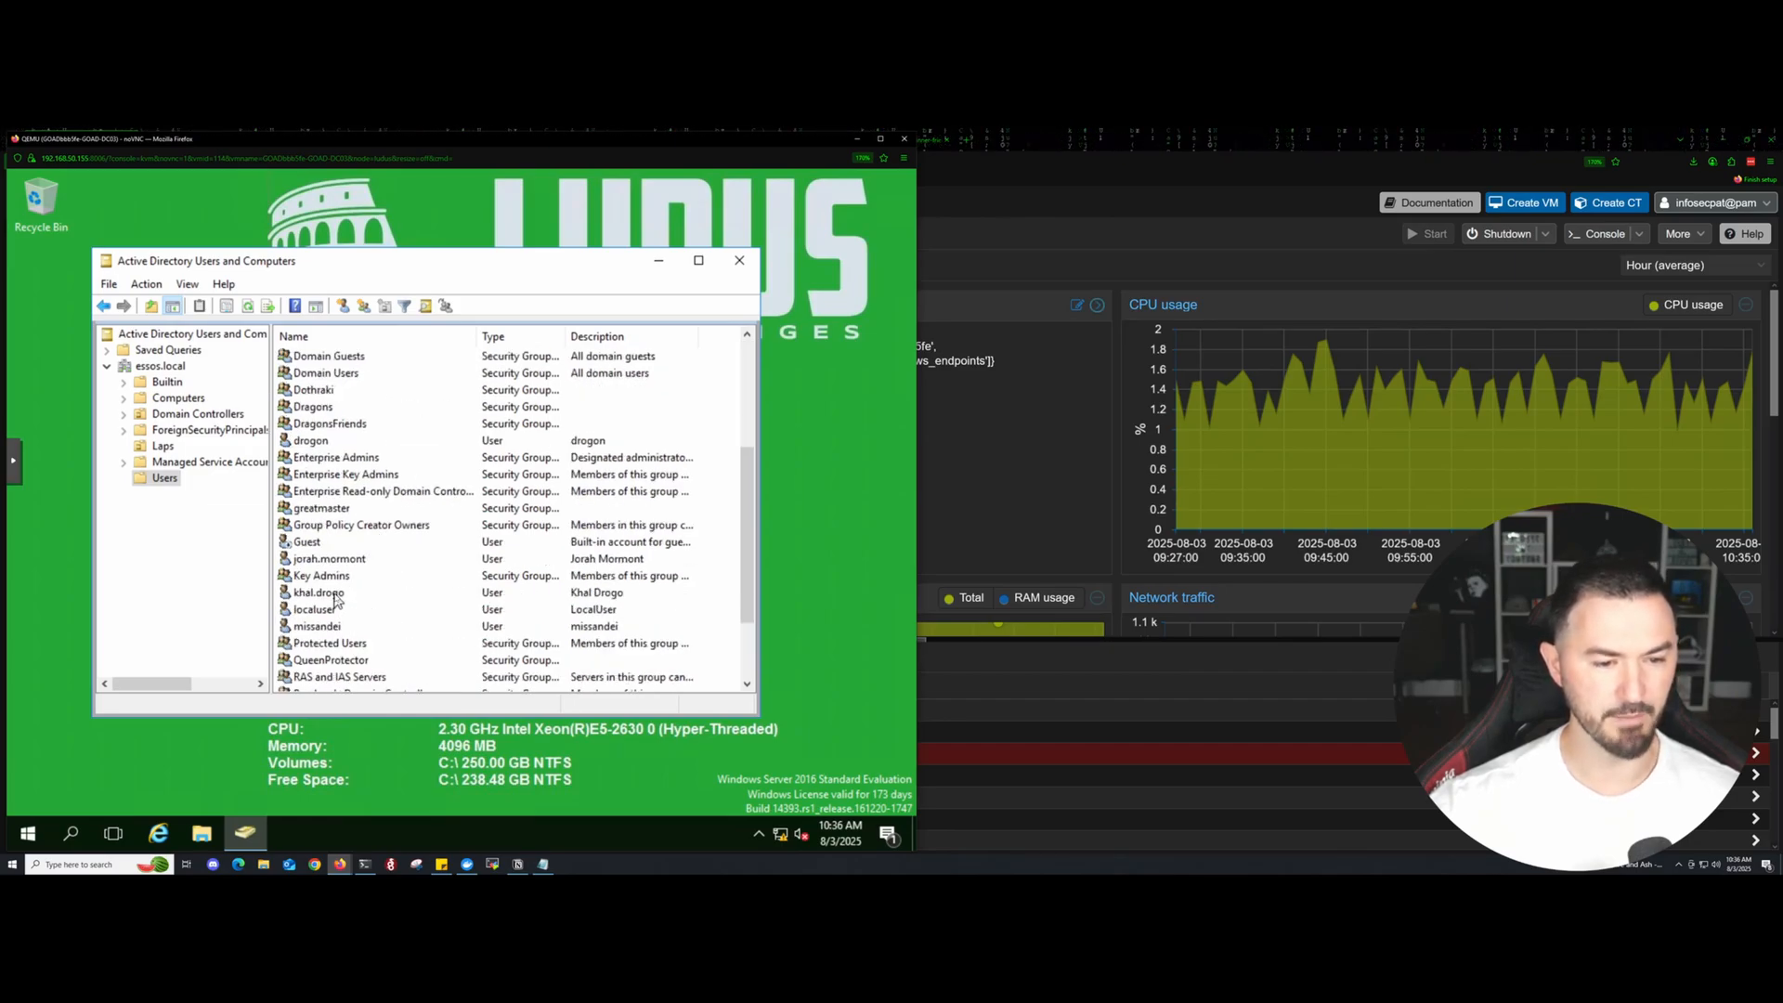
pyautogui.click(319, 593)
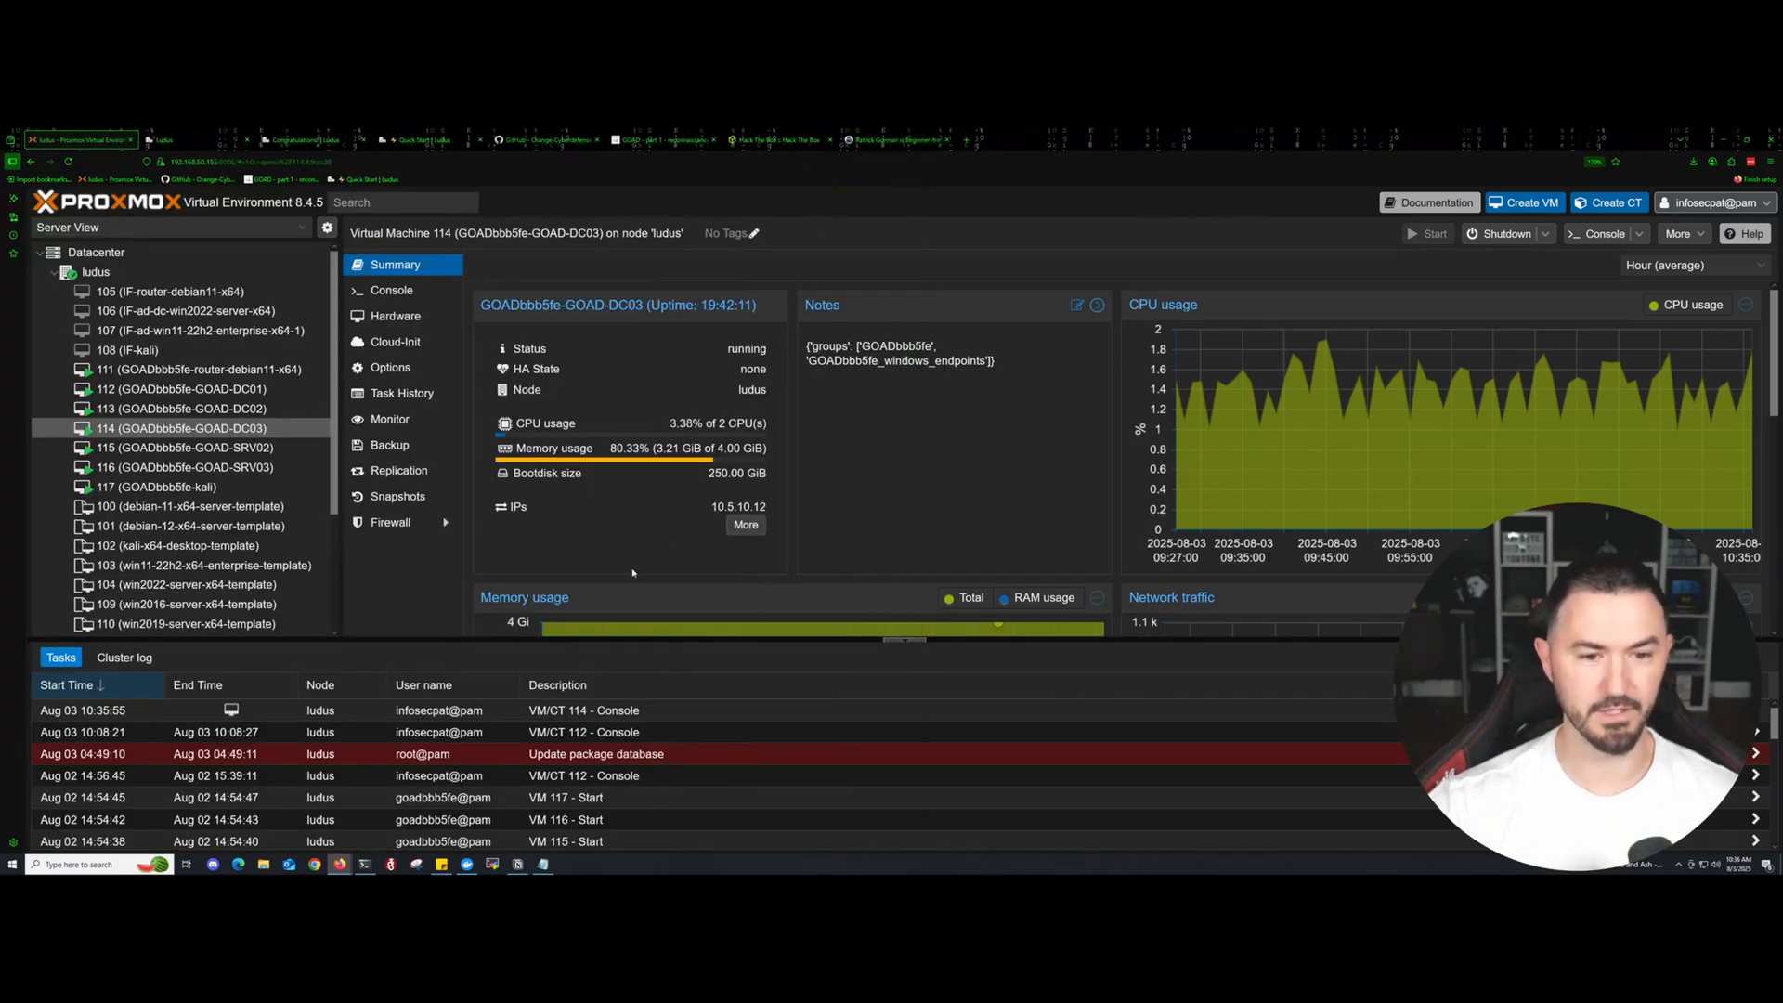
pyautogui.moveTo(1717, 146)
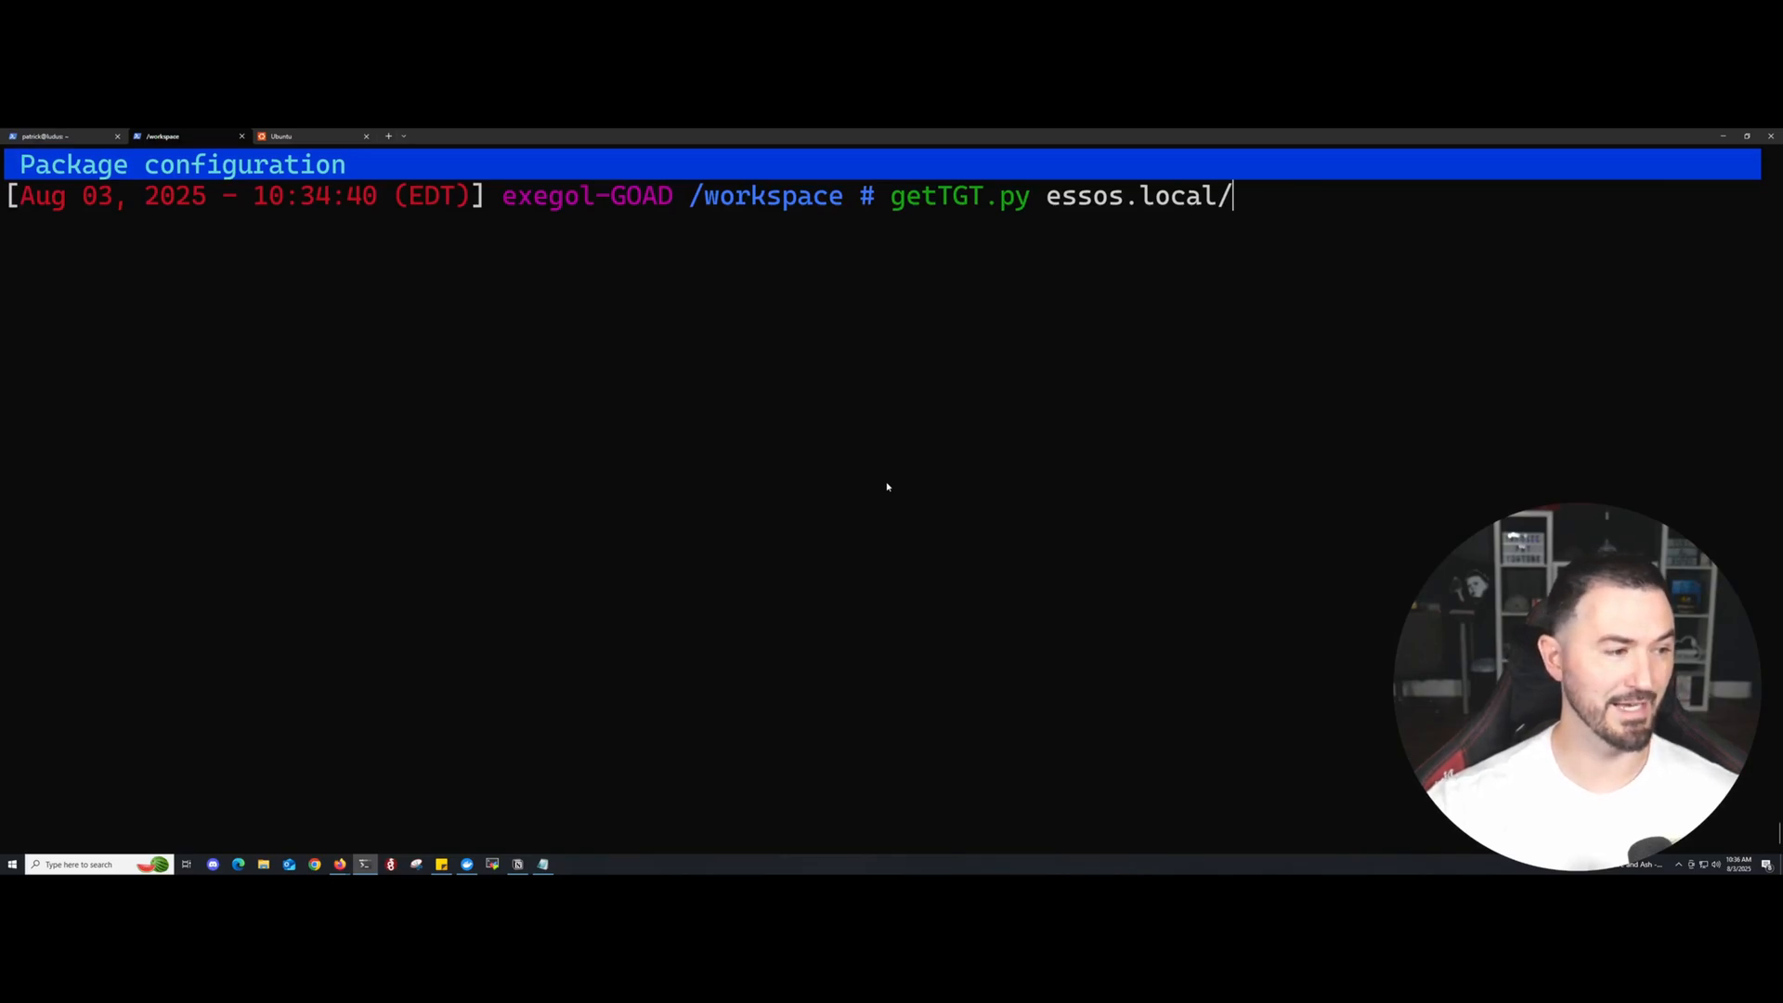
pyautogui.moveTo(942, 480)
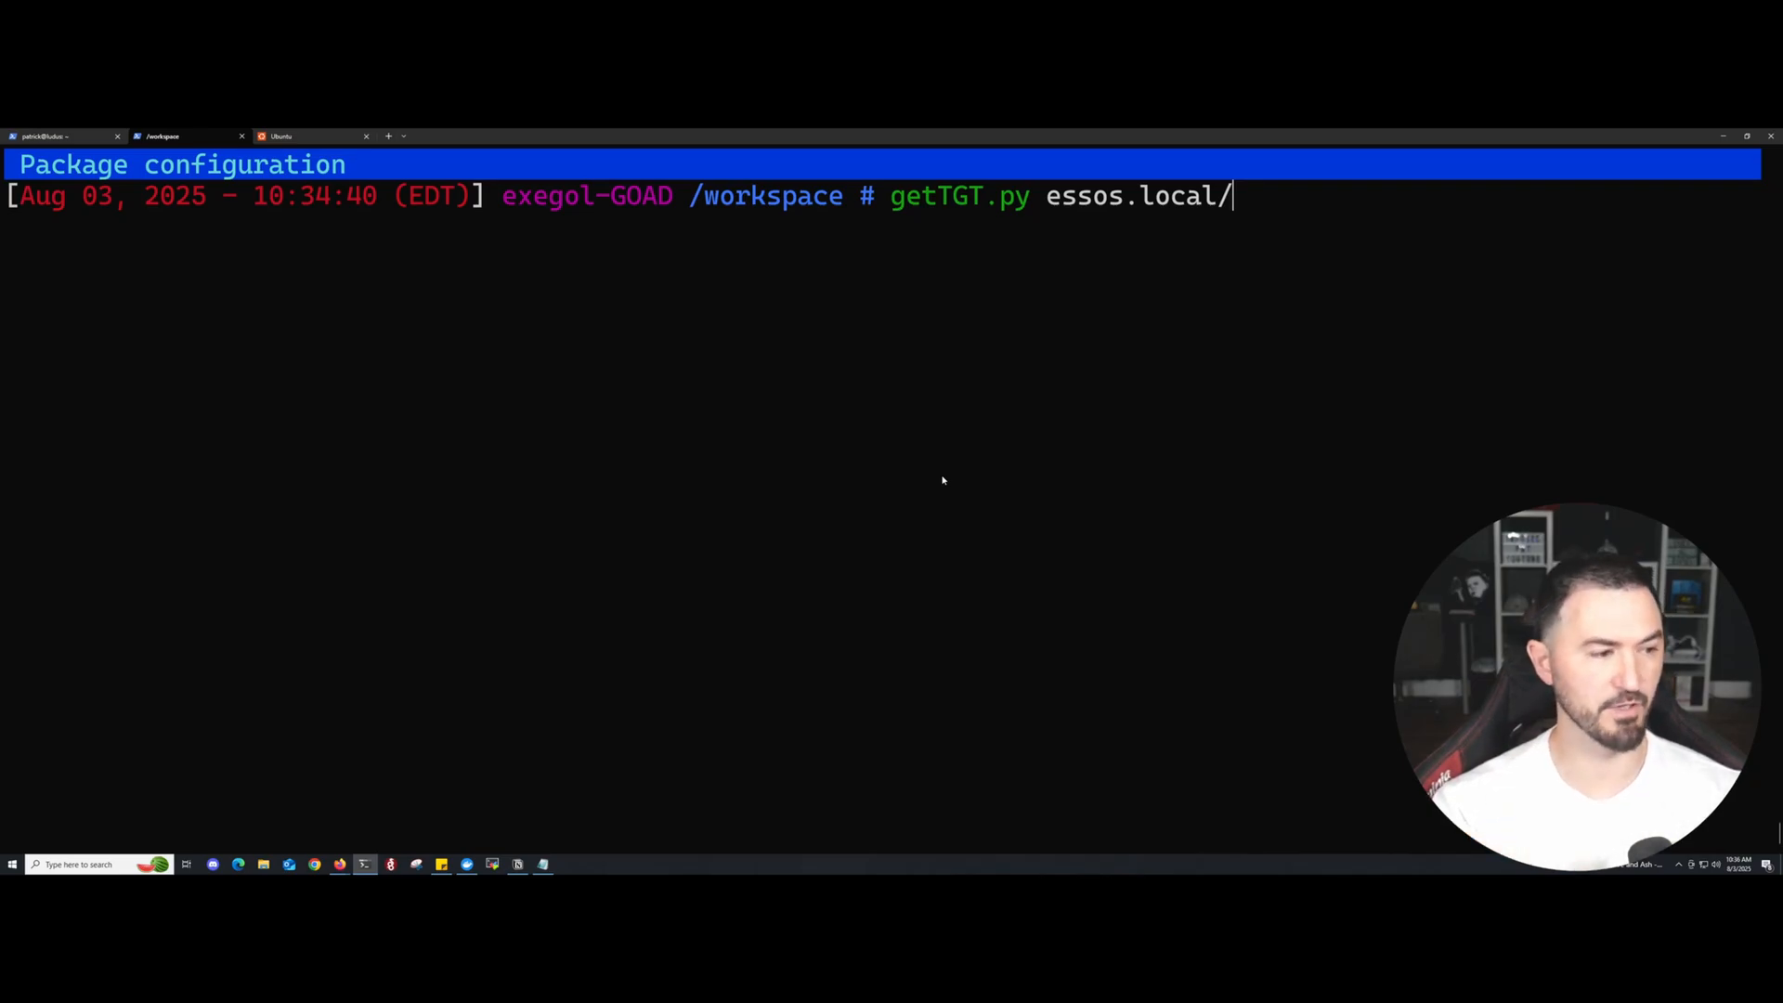
pyautogui.write('khaal')
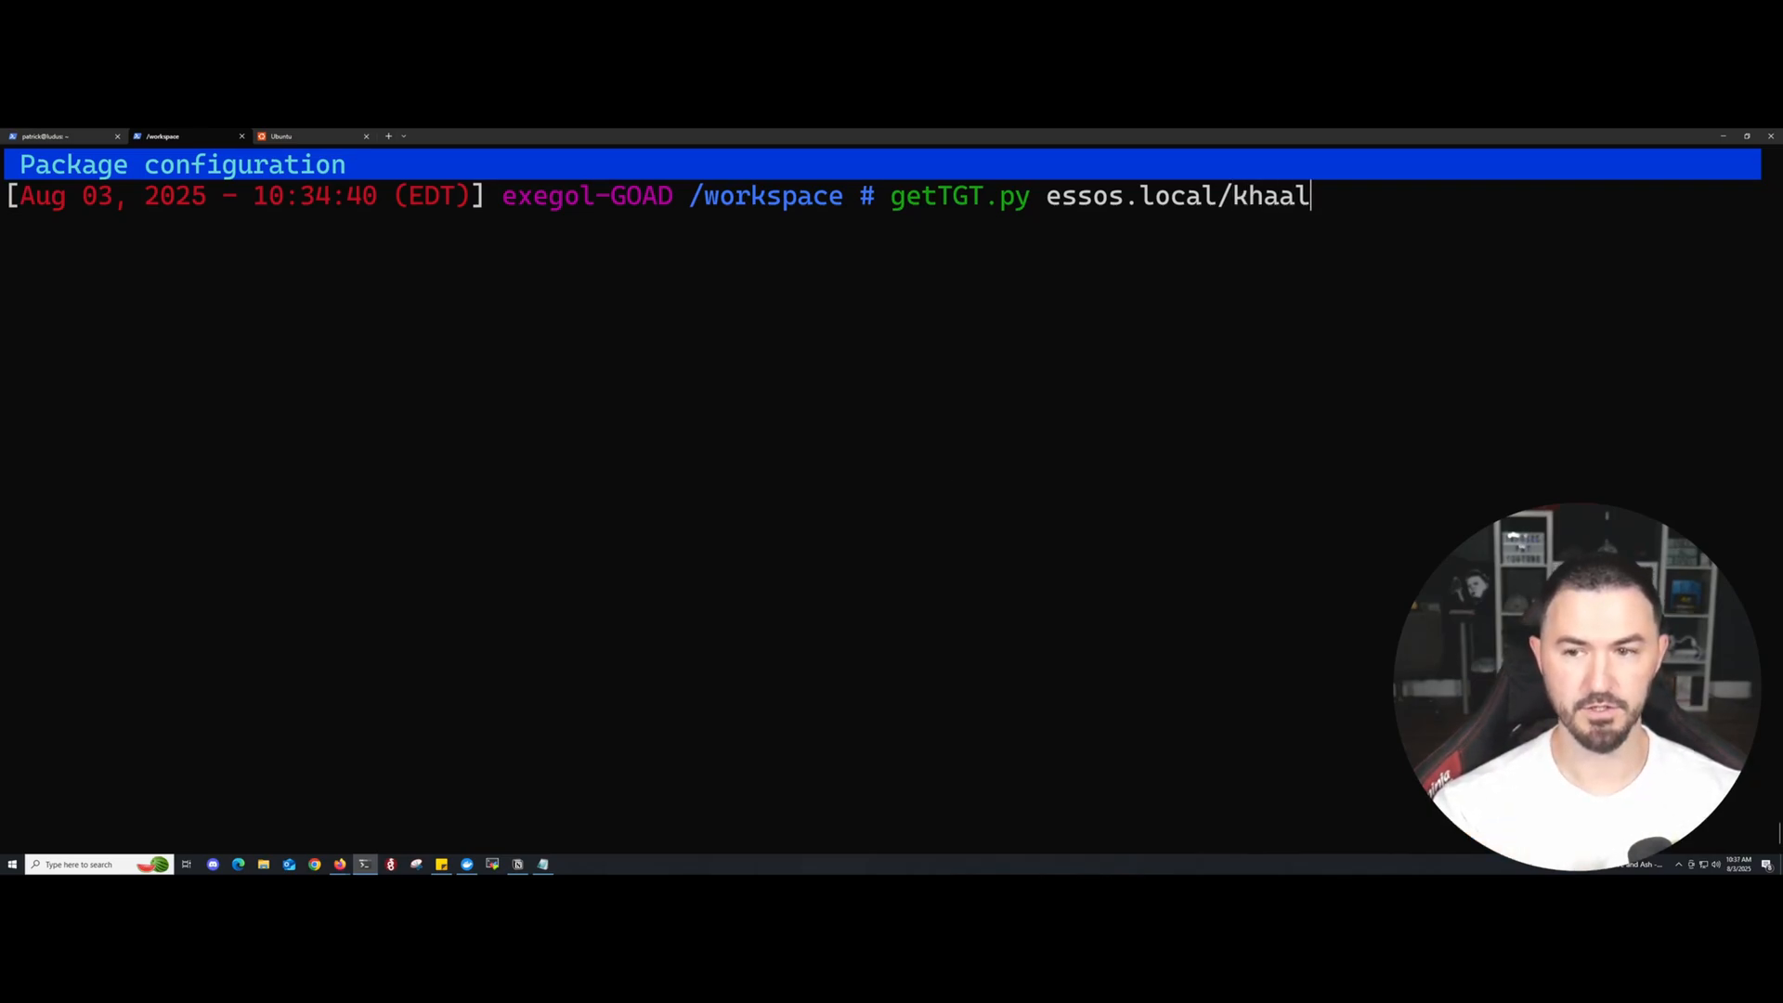
pyautogui.press('Backspace')
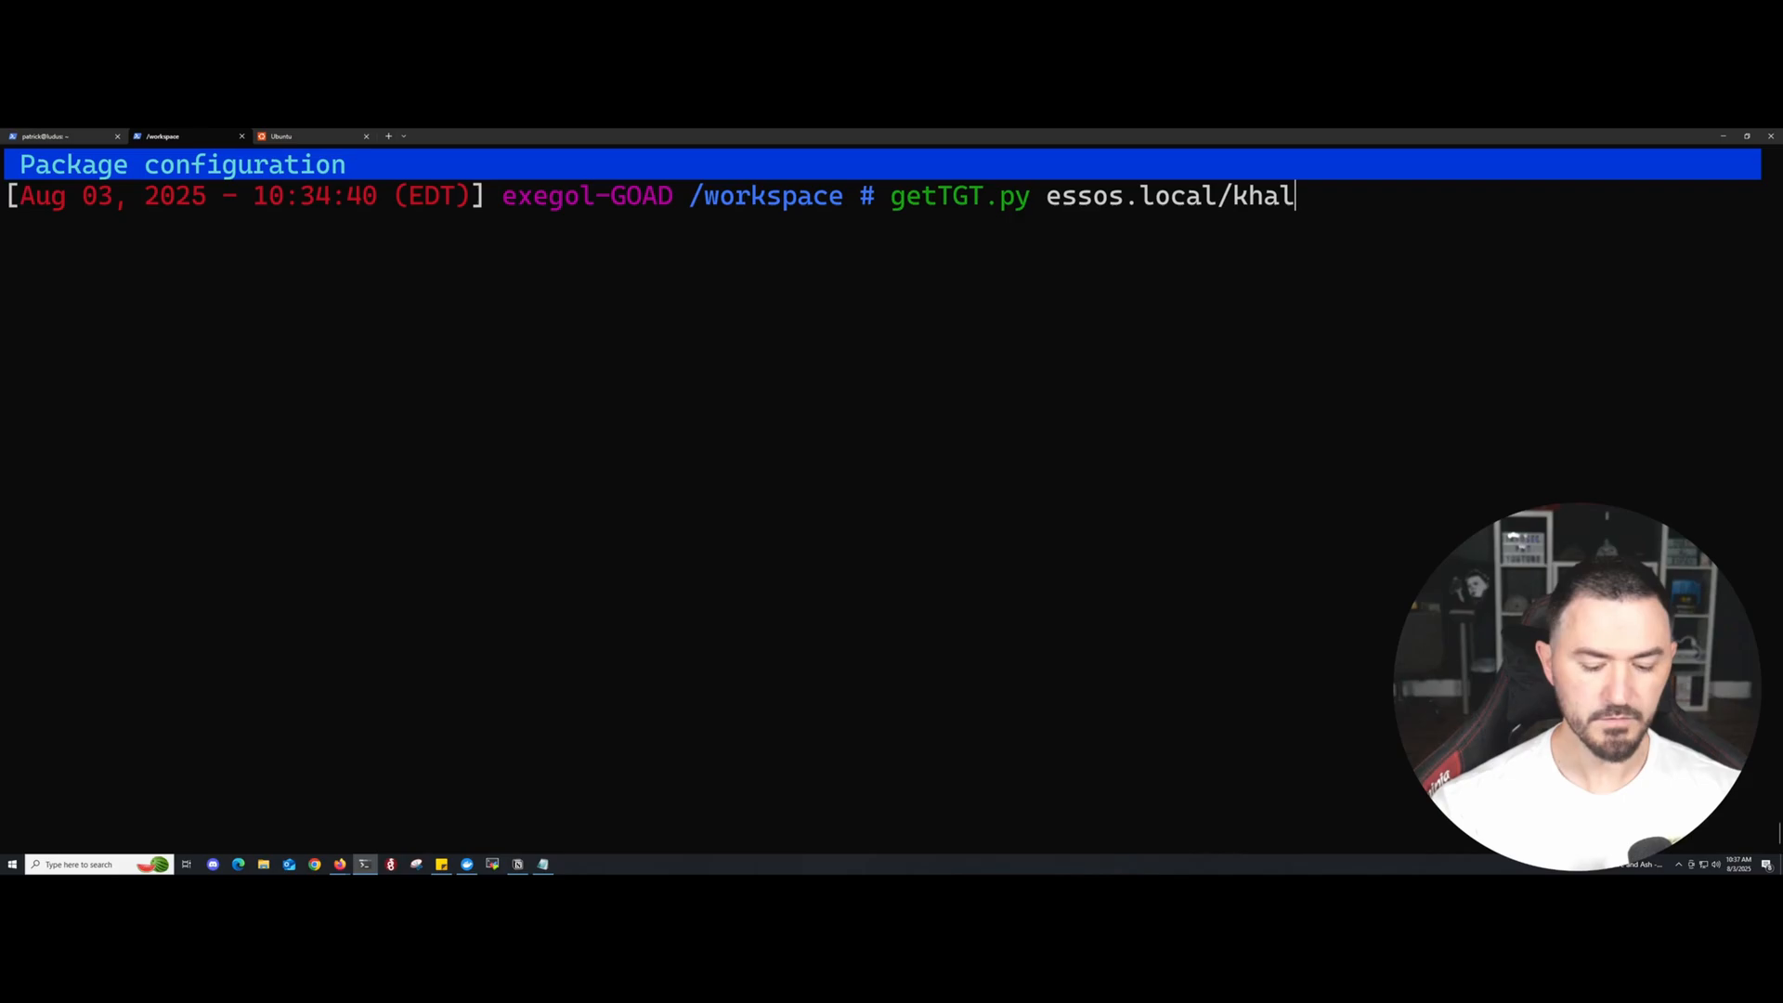
pyautogui.write('.bro')
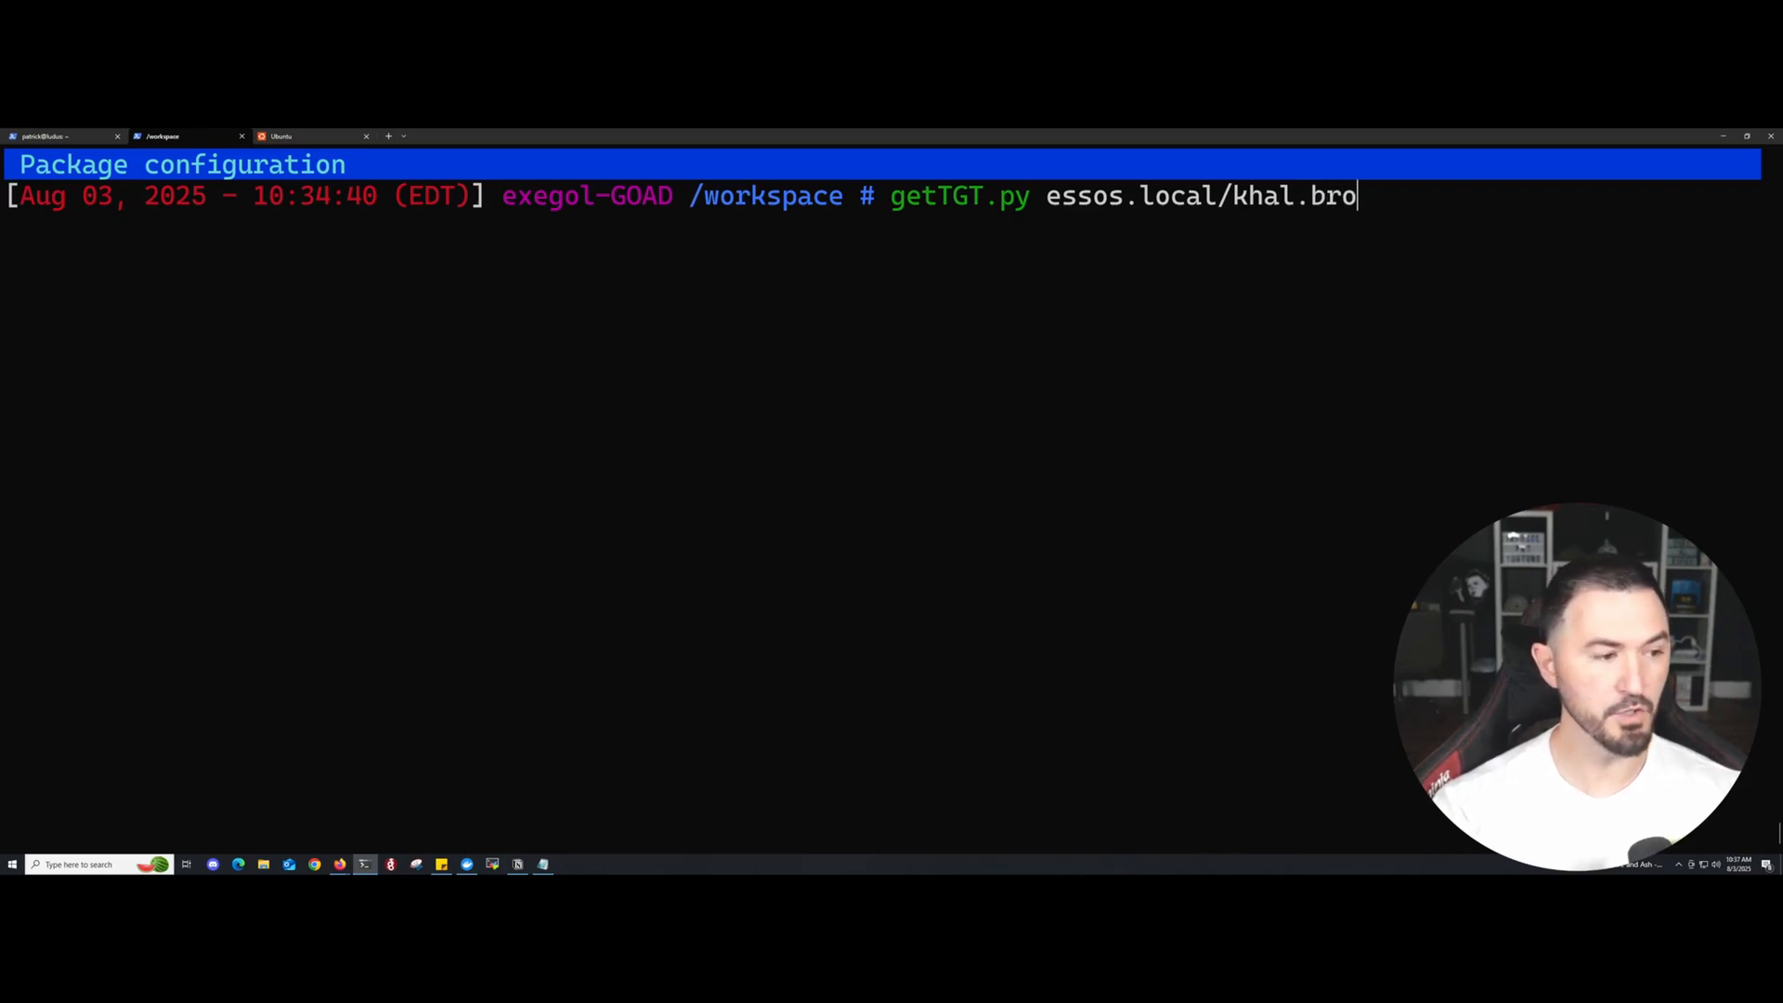
pyautogui.write('go')
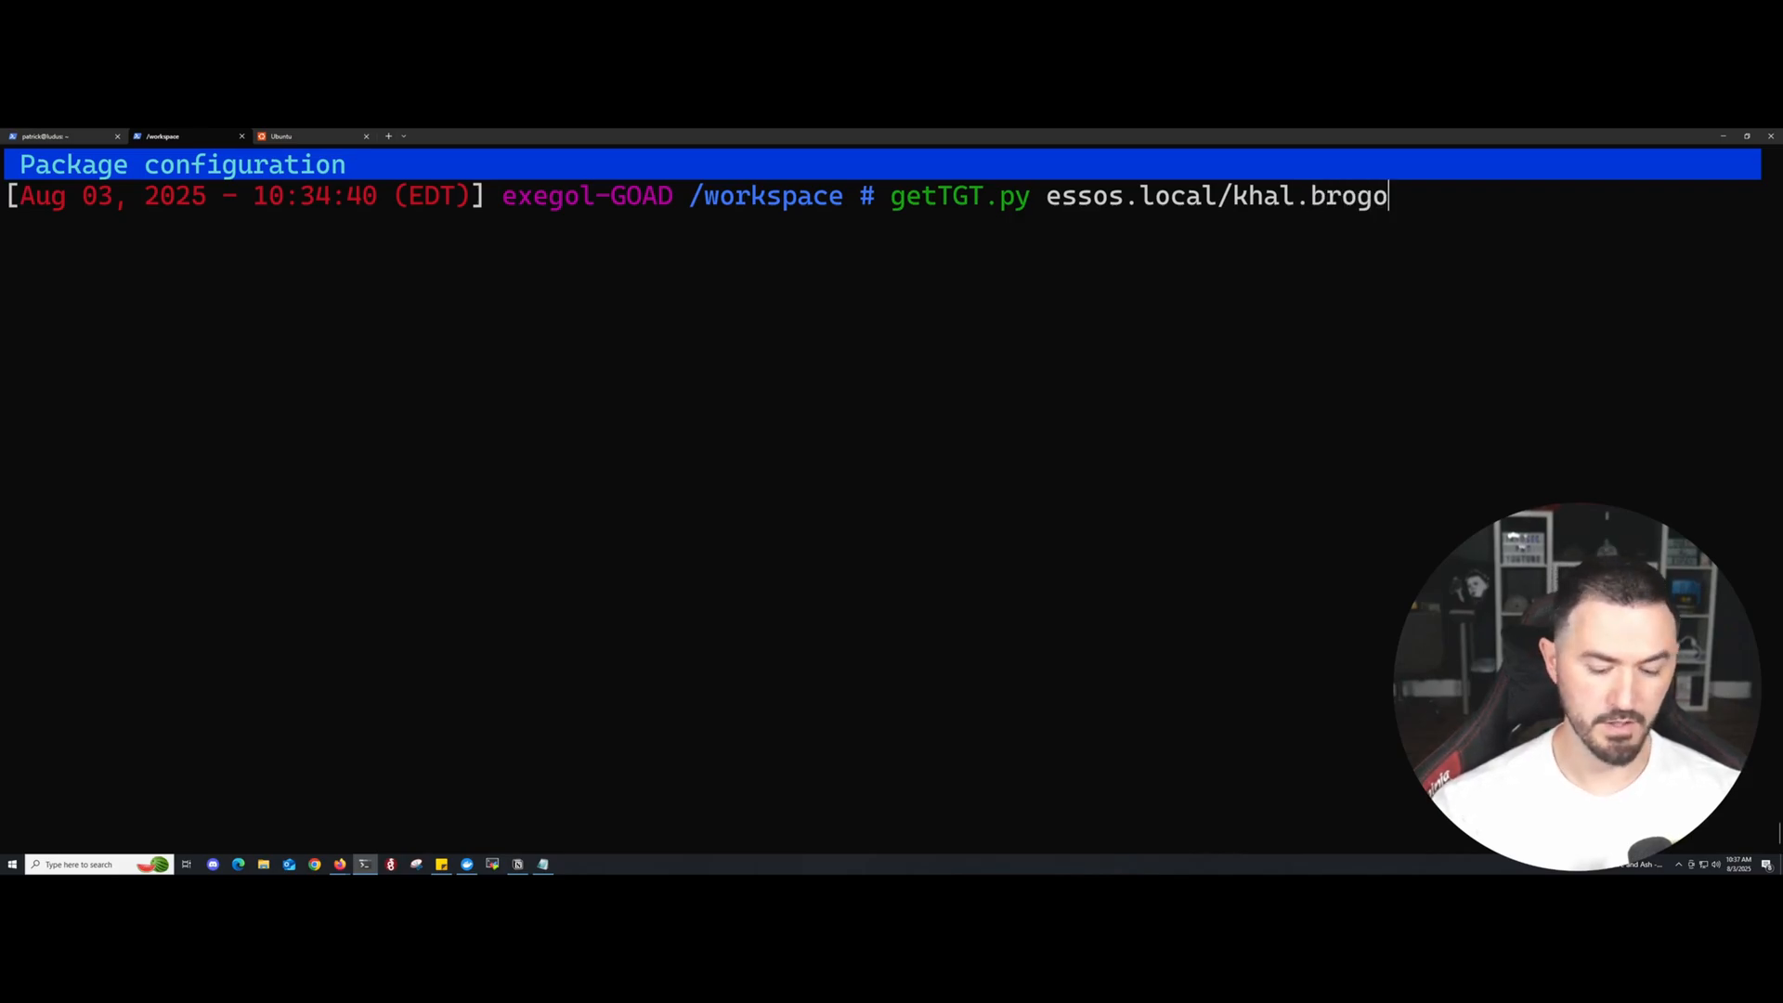
pyautogui.write(':horse')
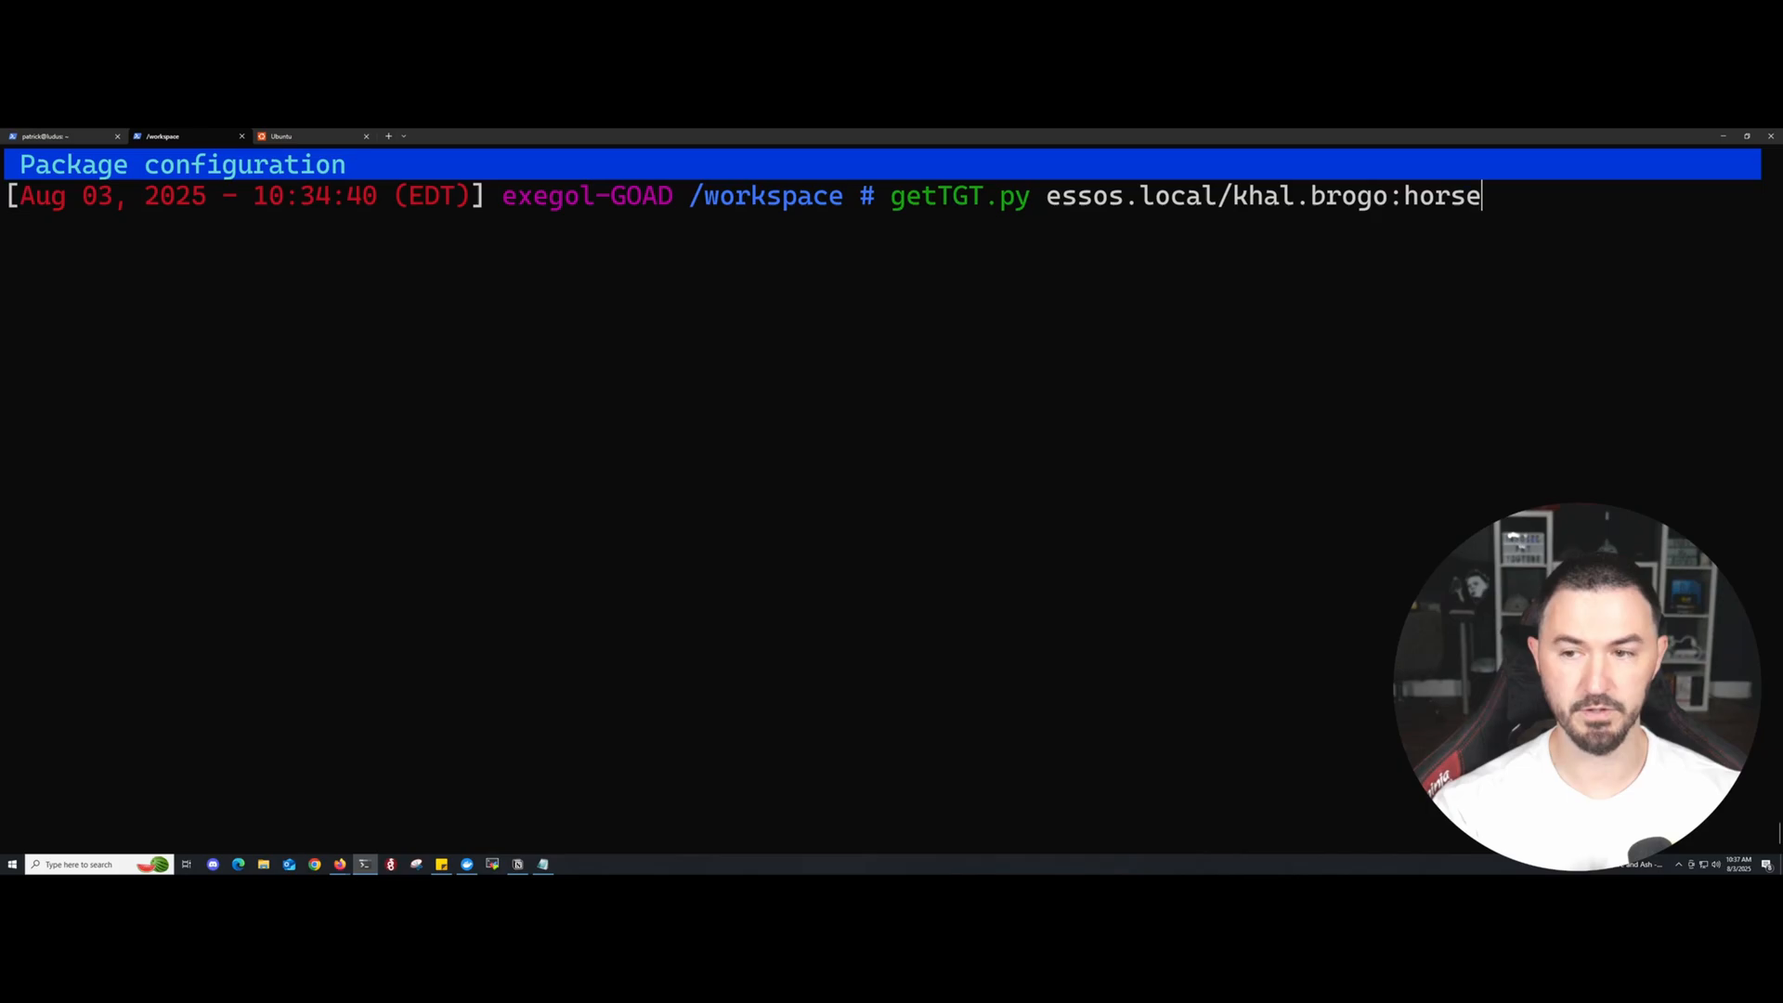
pyautogui.press('Return')
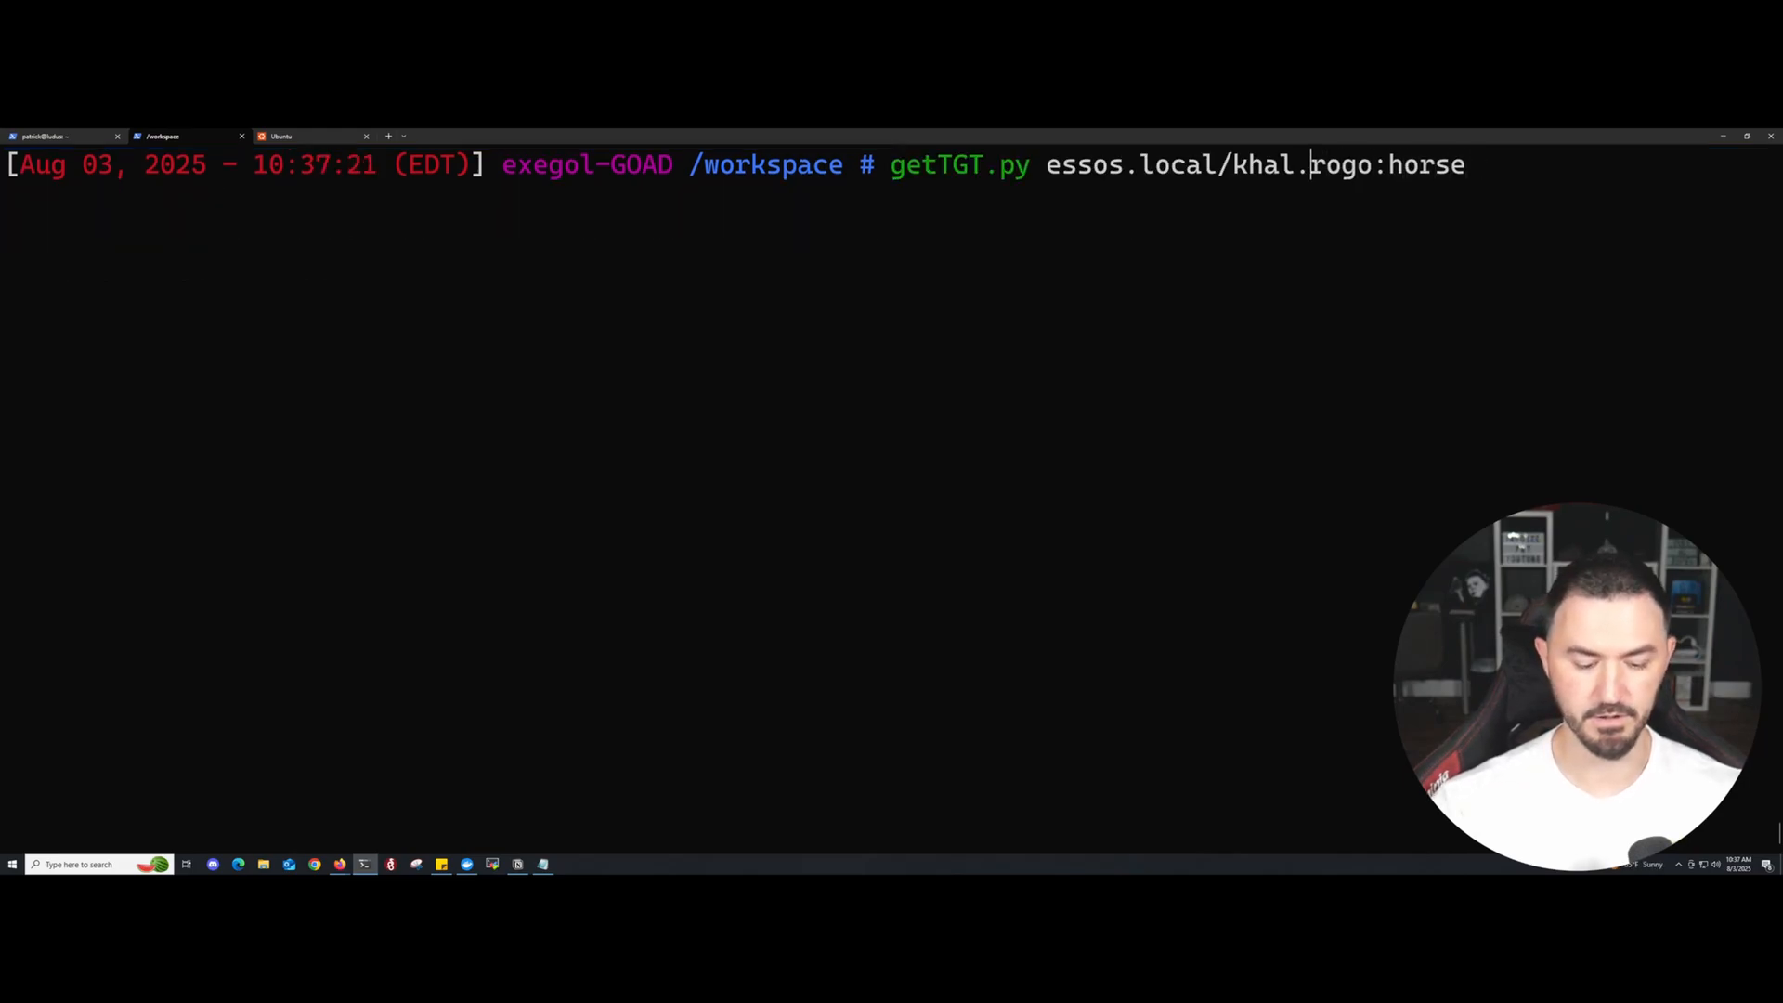
pyautogui.press('Return')
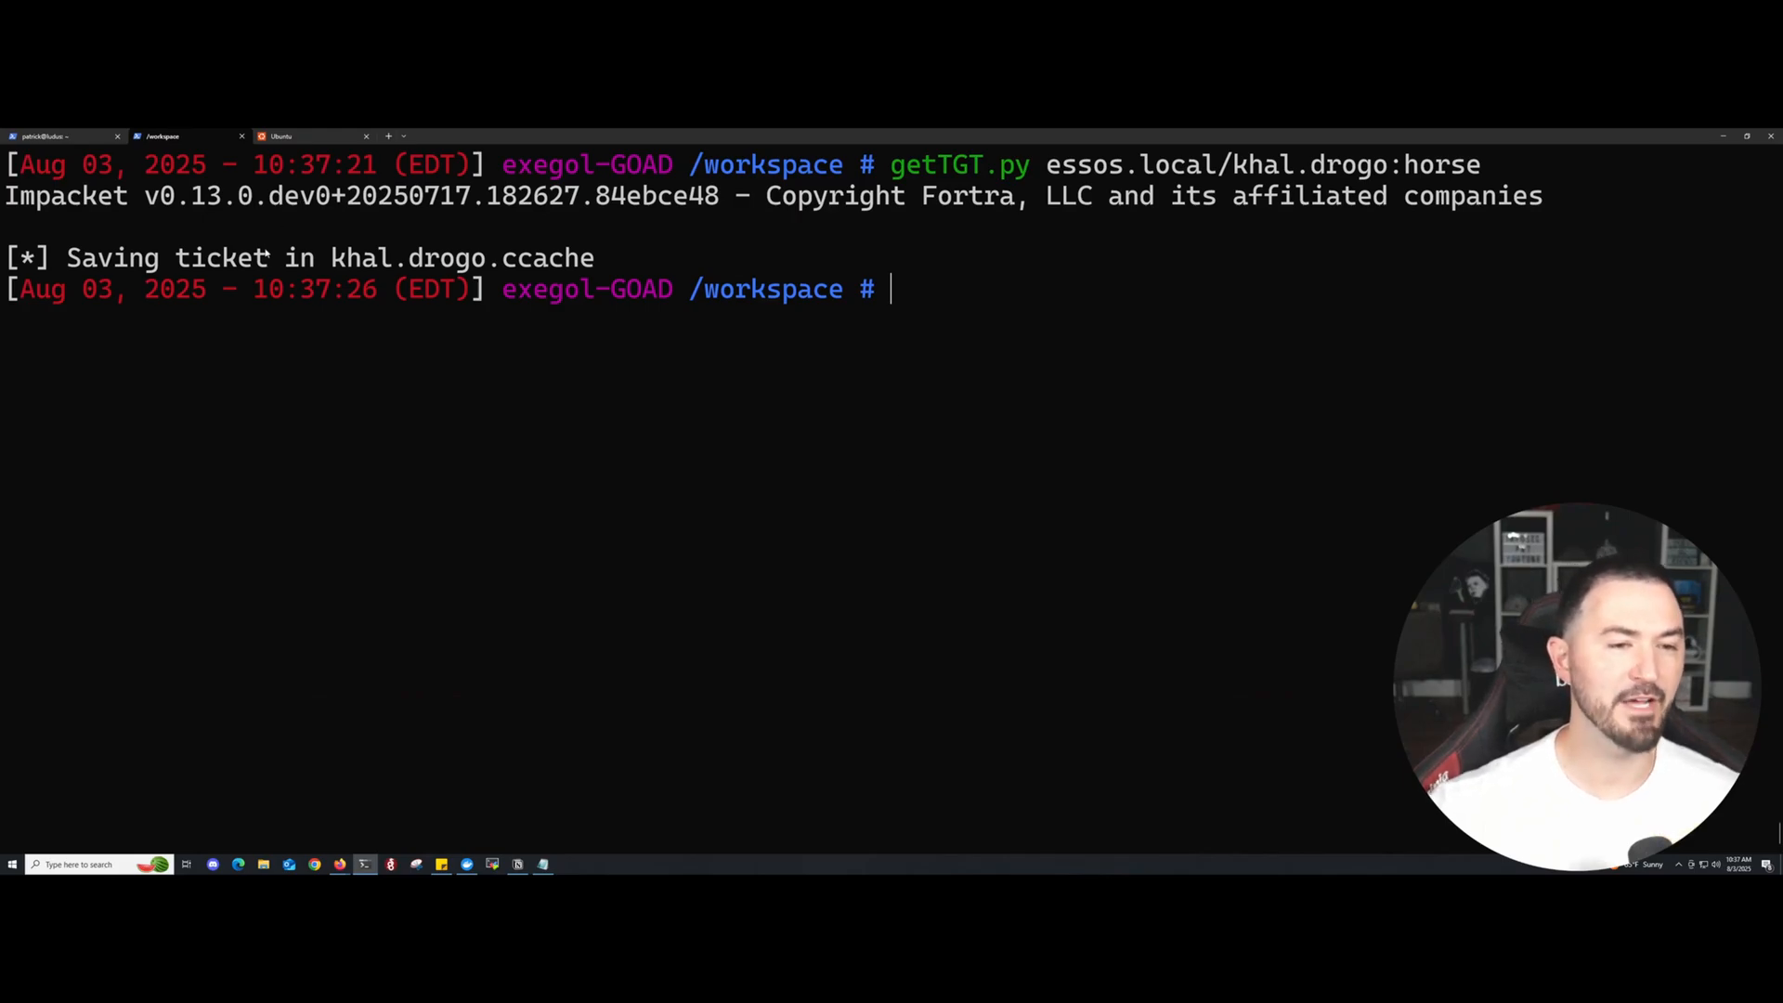
pyautogui.moveTo(228, 674)
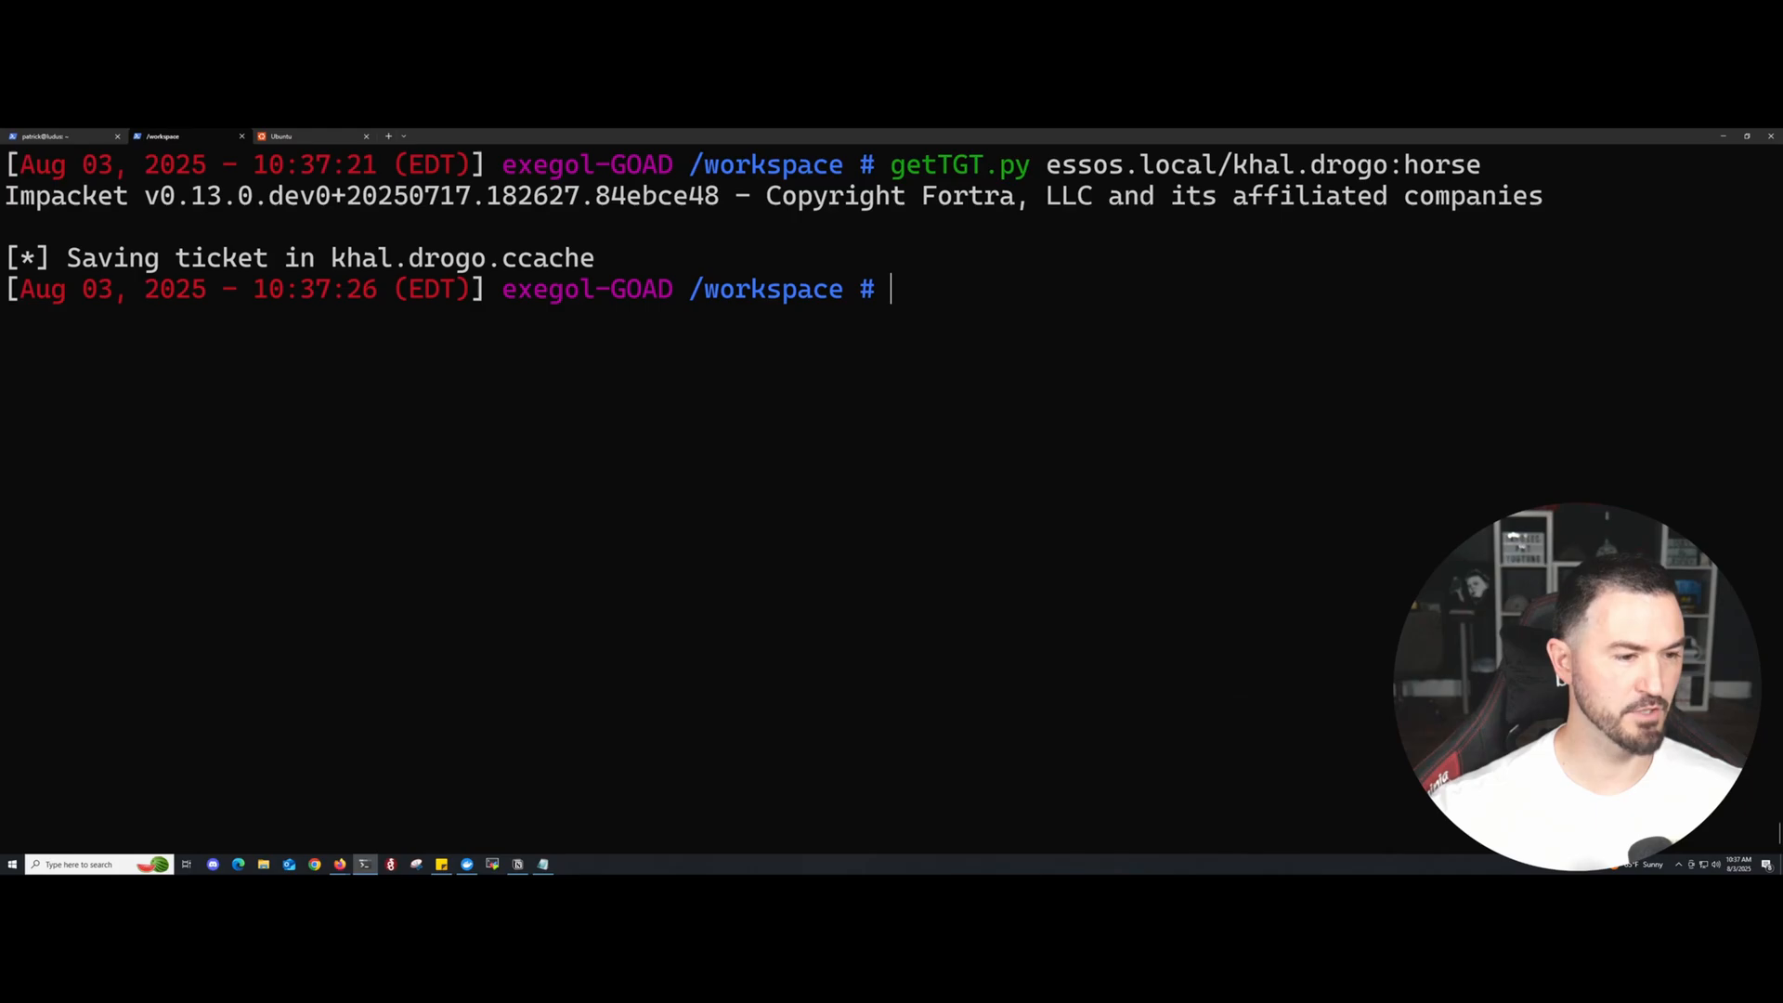
# - Set KRB5CCNAME to /workspace/khal.drogo.ccache, then type a Kerberos smbclient.py command for braavos.essos.local
pyautogui.write('export KRB5CCNAME=/workspace/khal.drogo.ccache')
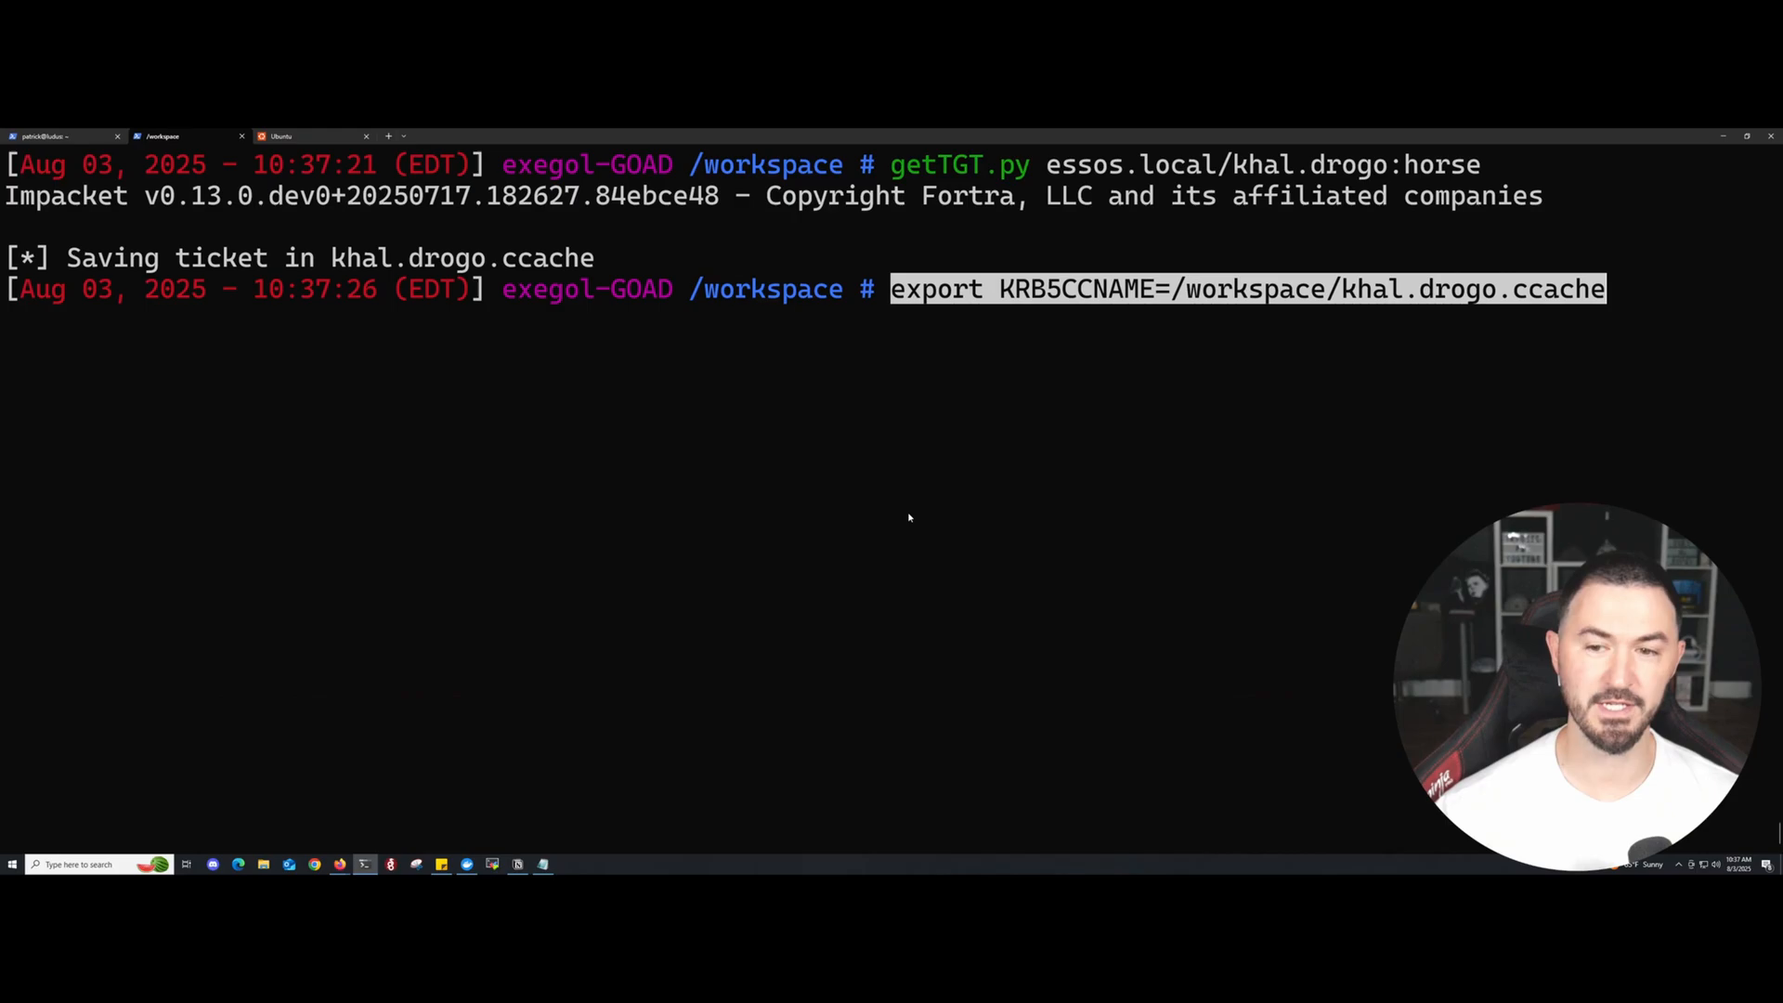
pyautogui.press('Return')
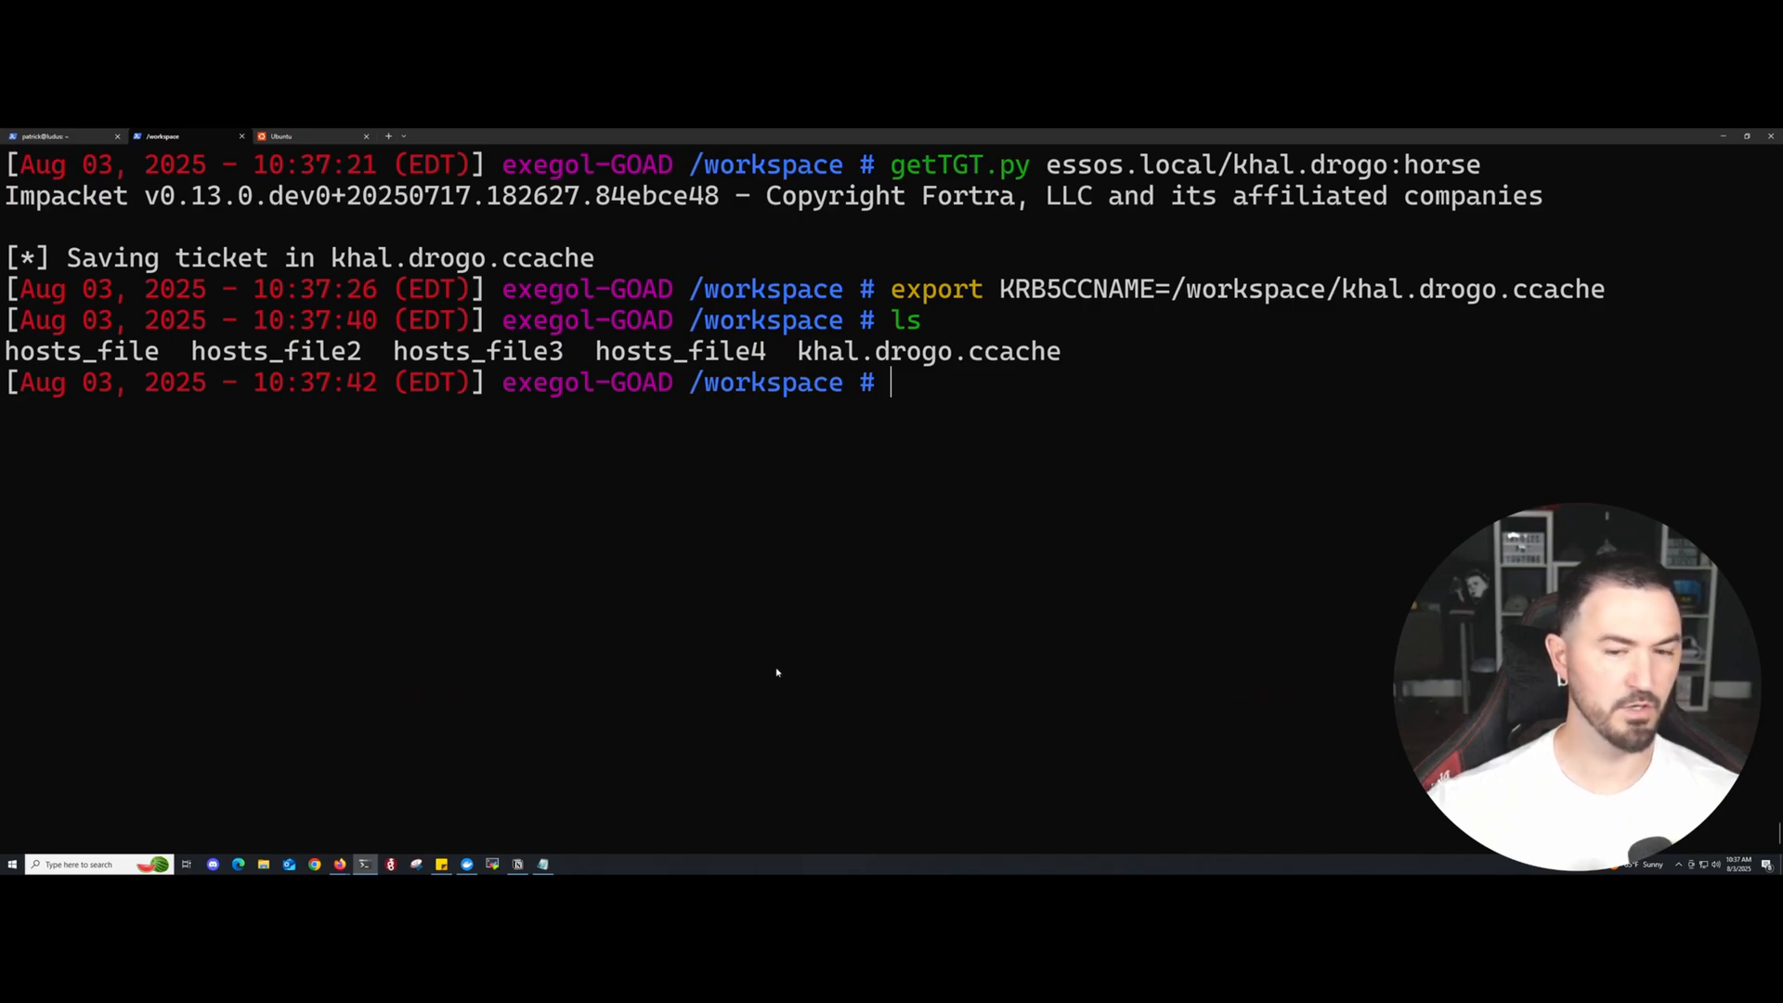
pyautogui.write('smbclient.py -k @braavos.essos.local')
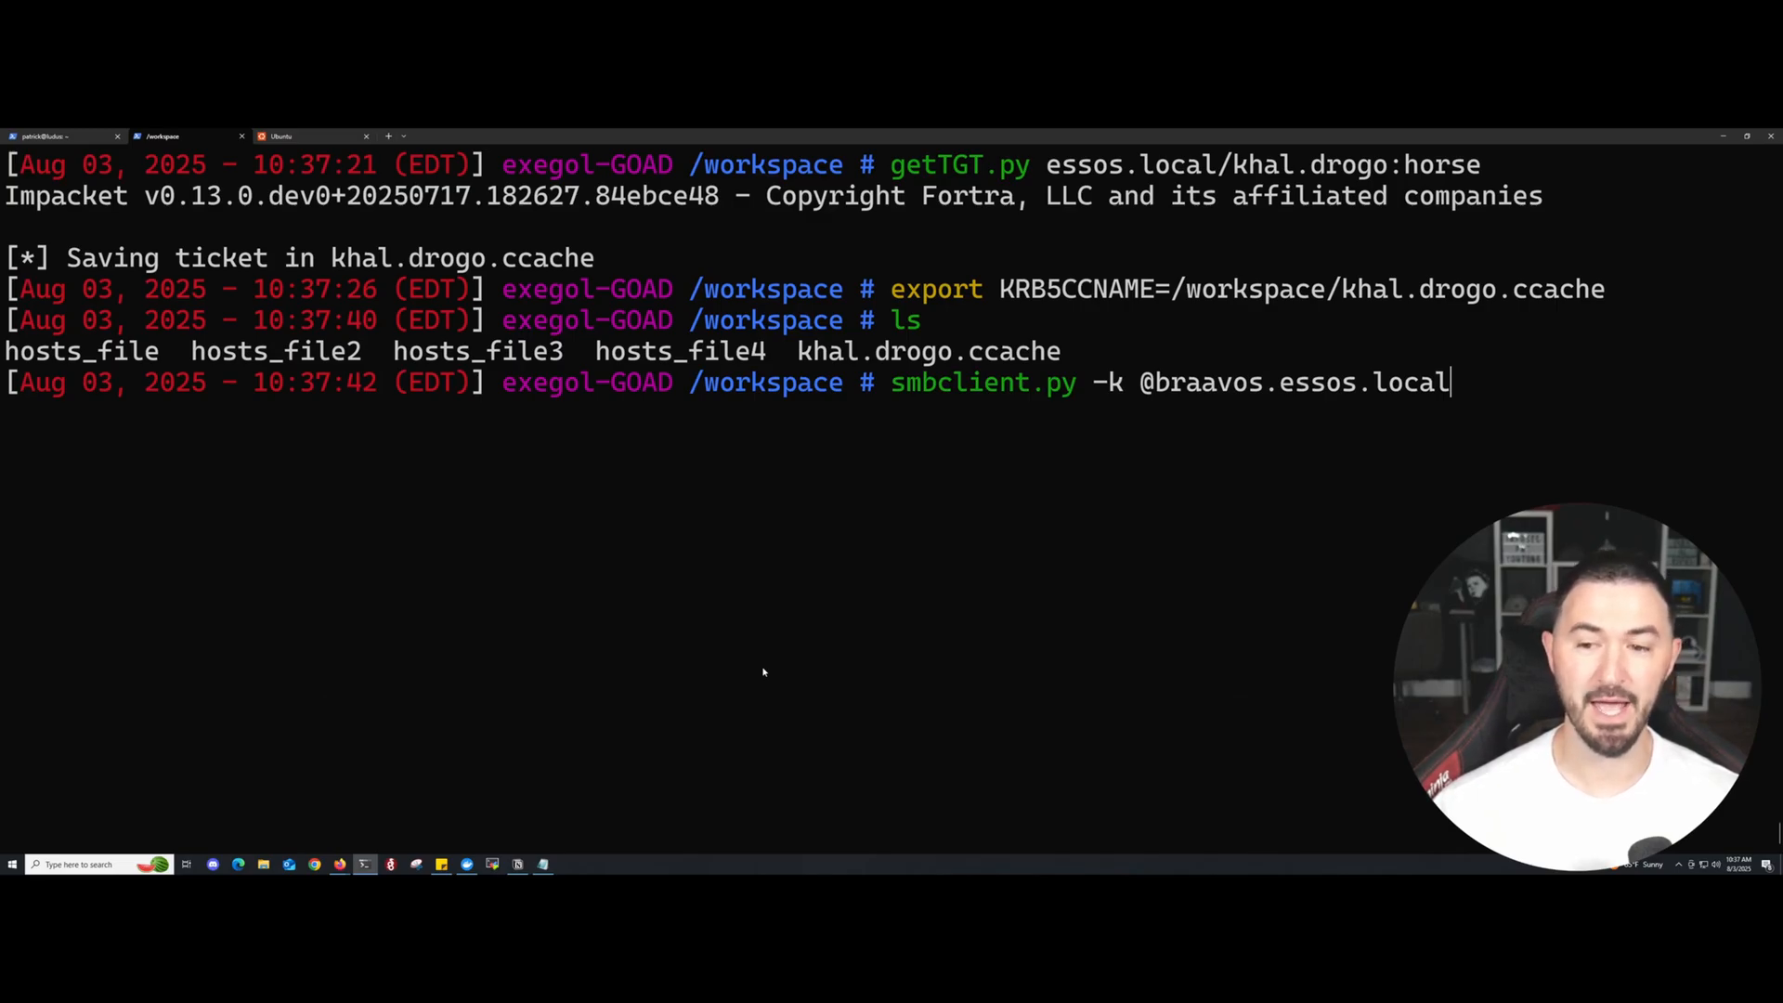
# - Connect to braavos.essos.local with Kerberos, list its shares, and open the C$ share
pyautogui.press('Return')
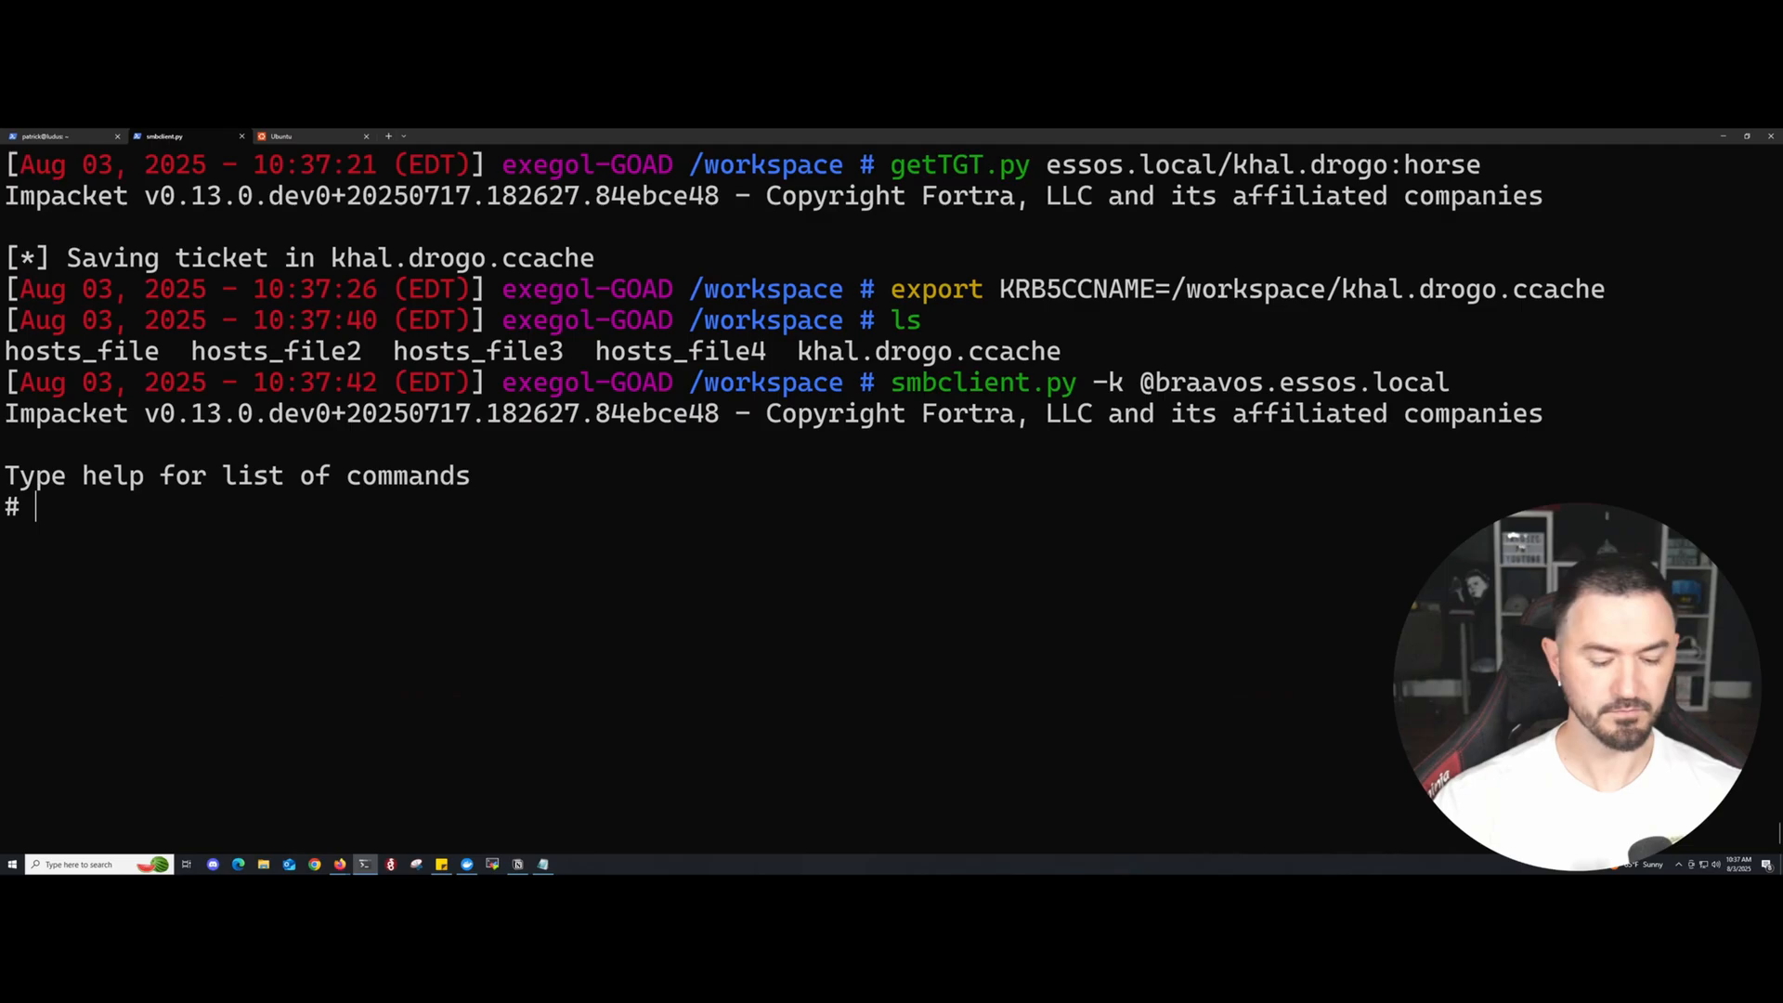
pyautogui.write('share')
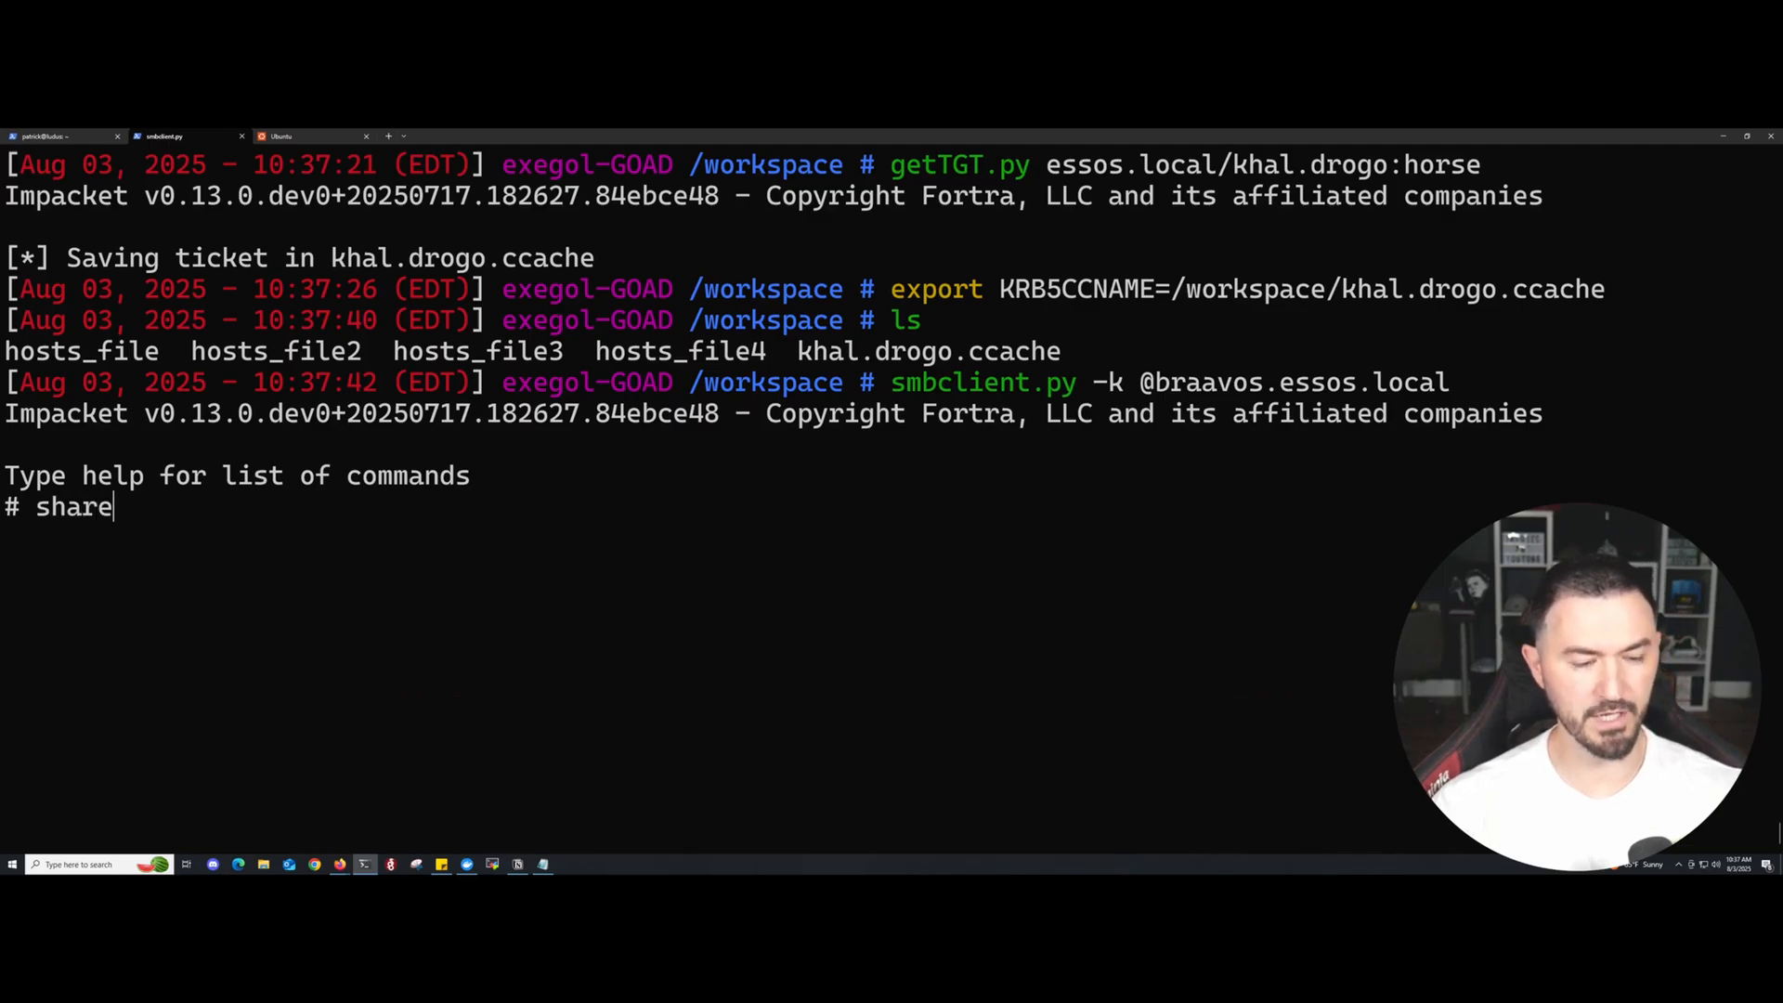
pyautogui.press('Return')
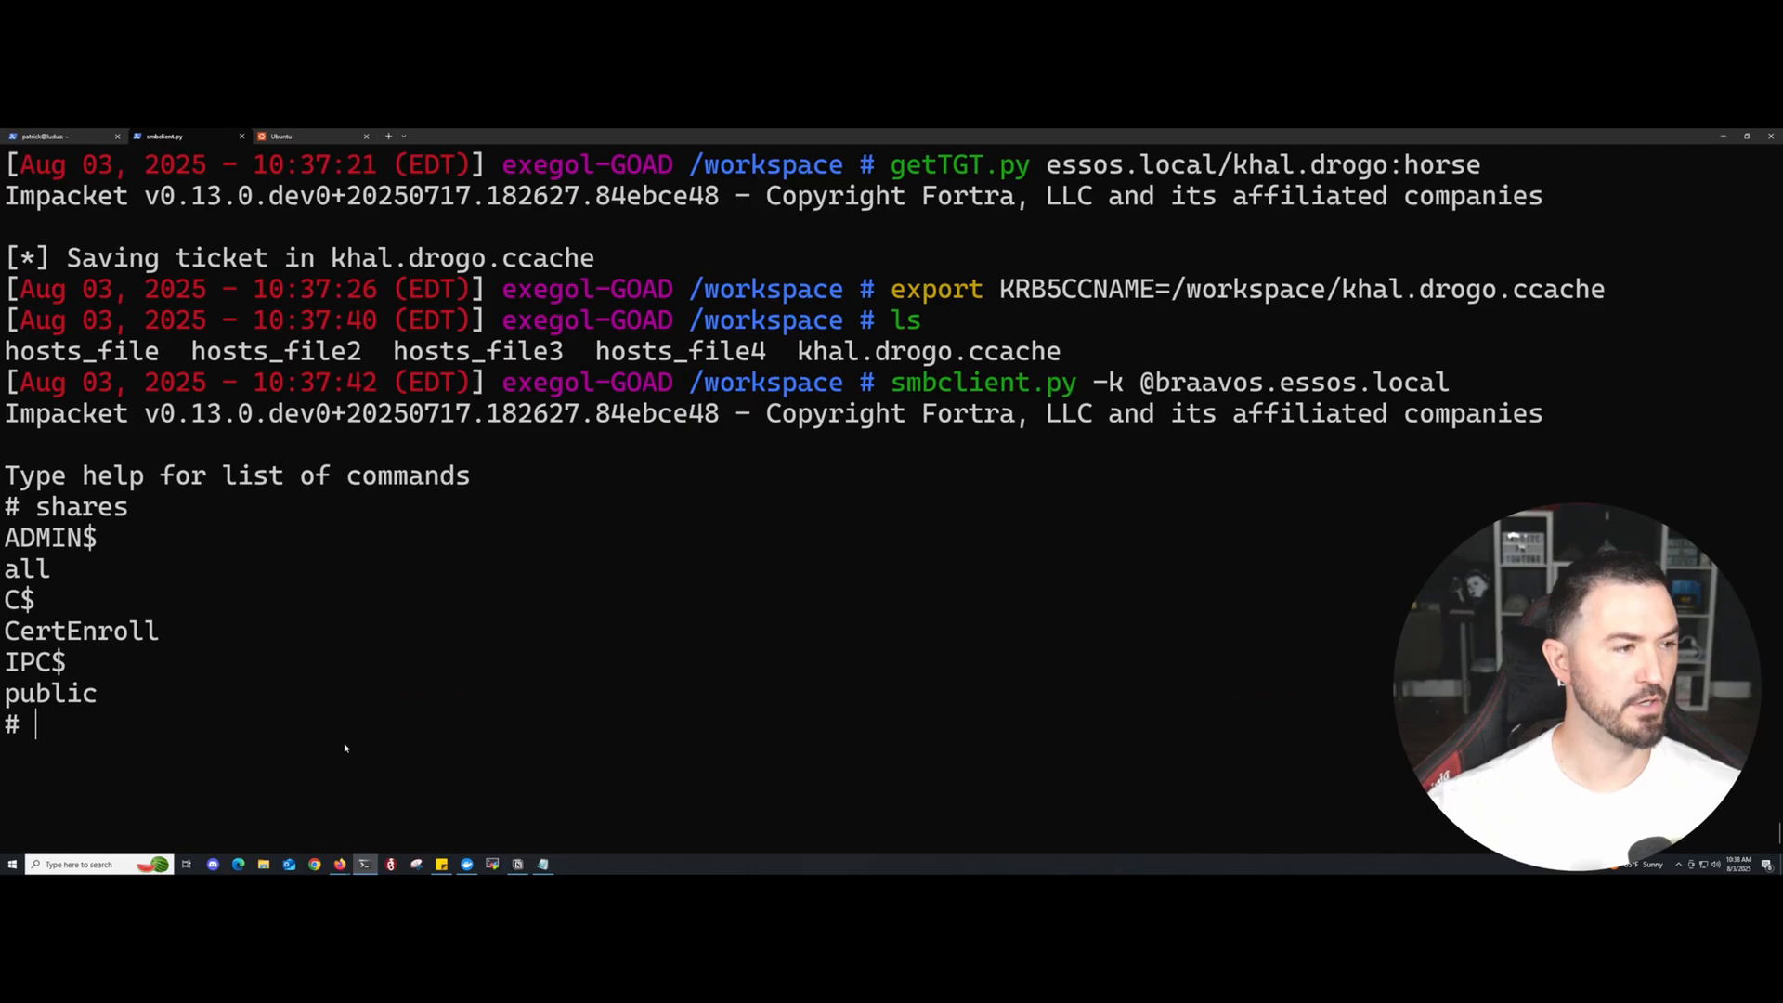
pyautogui.moveTo(287, 751)
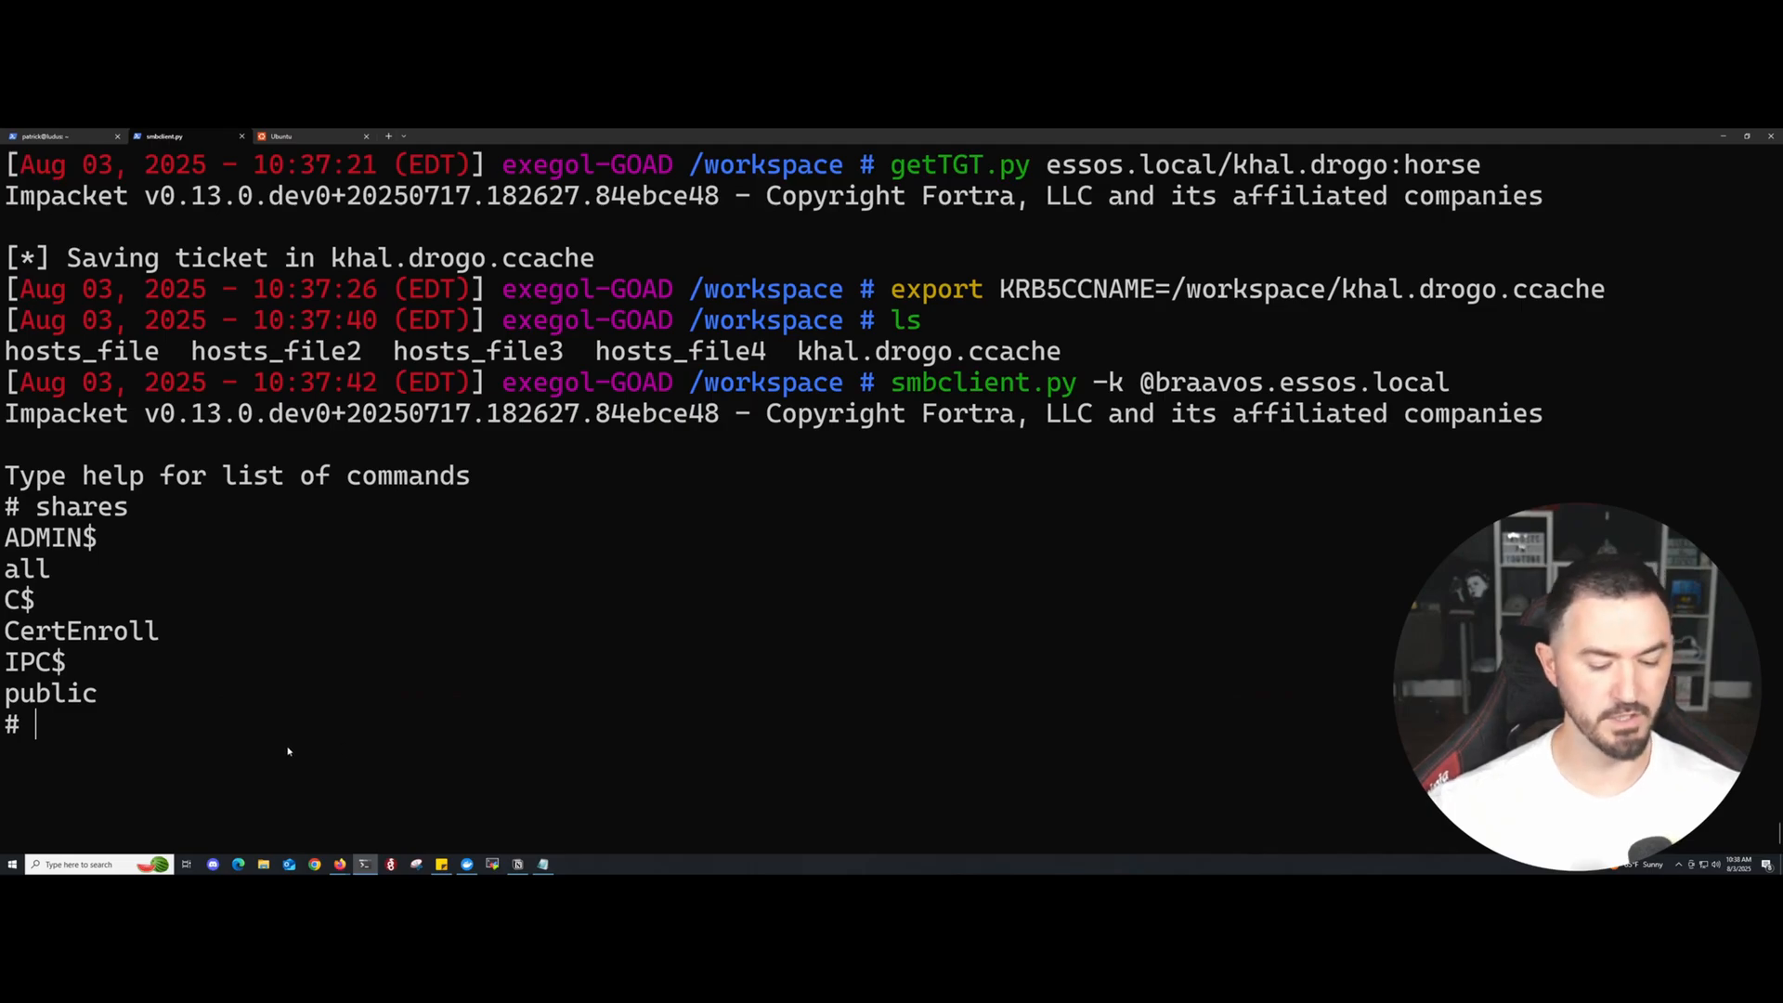
pyautogui.write('use')
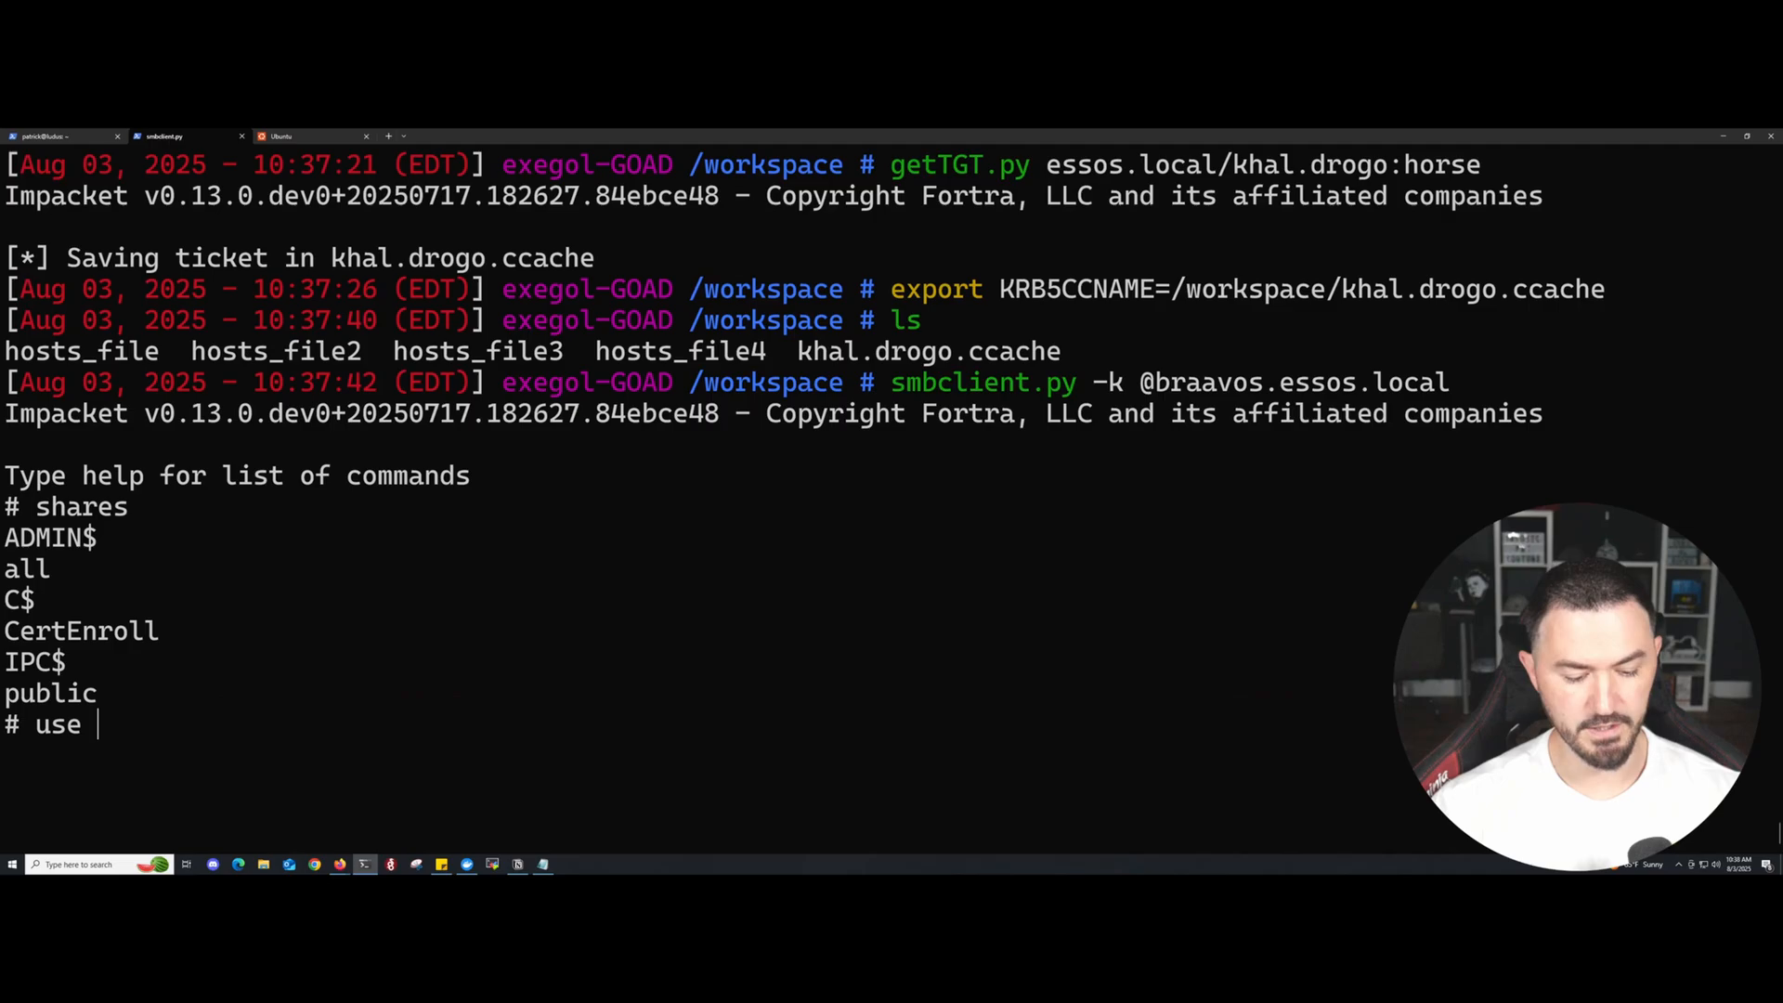
pyautogui.write('C')
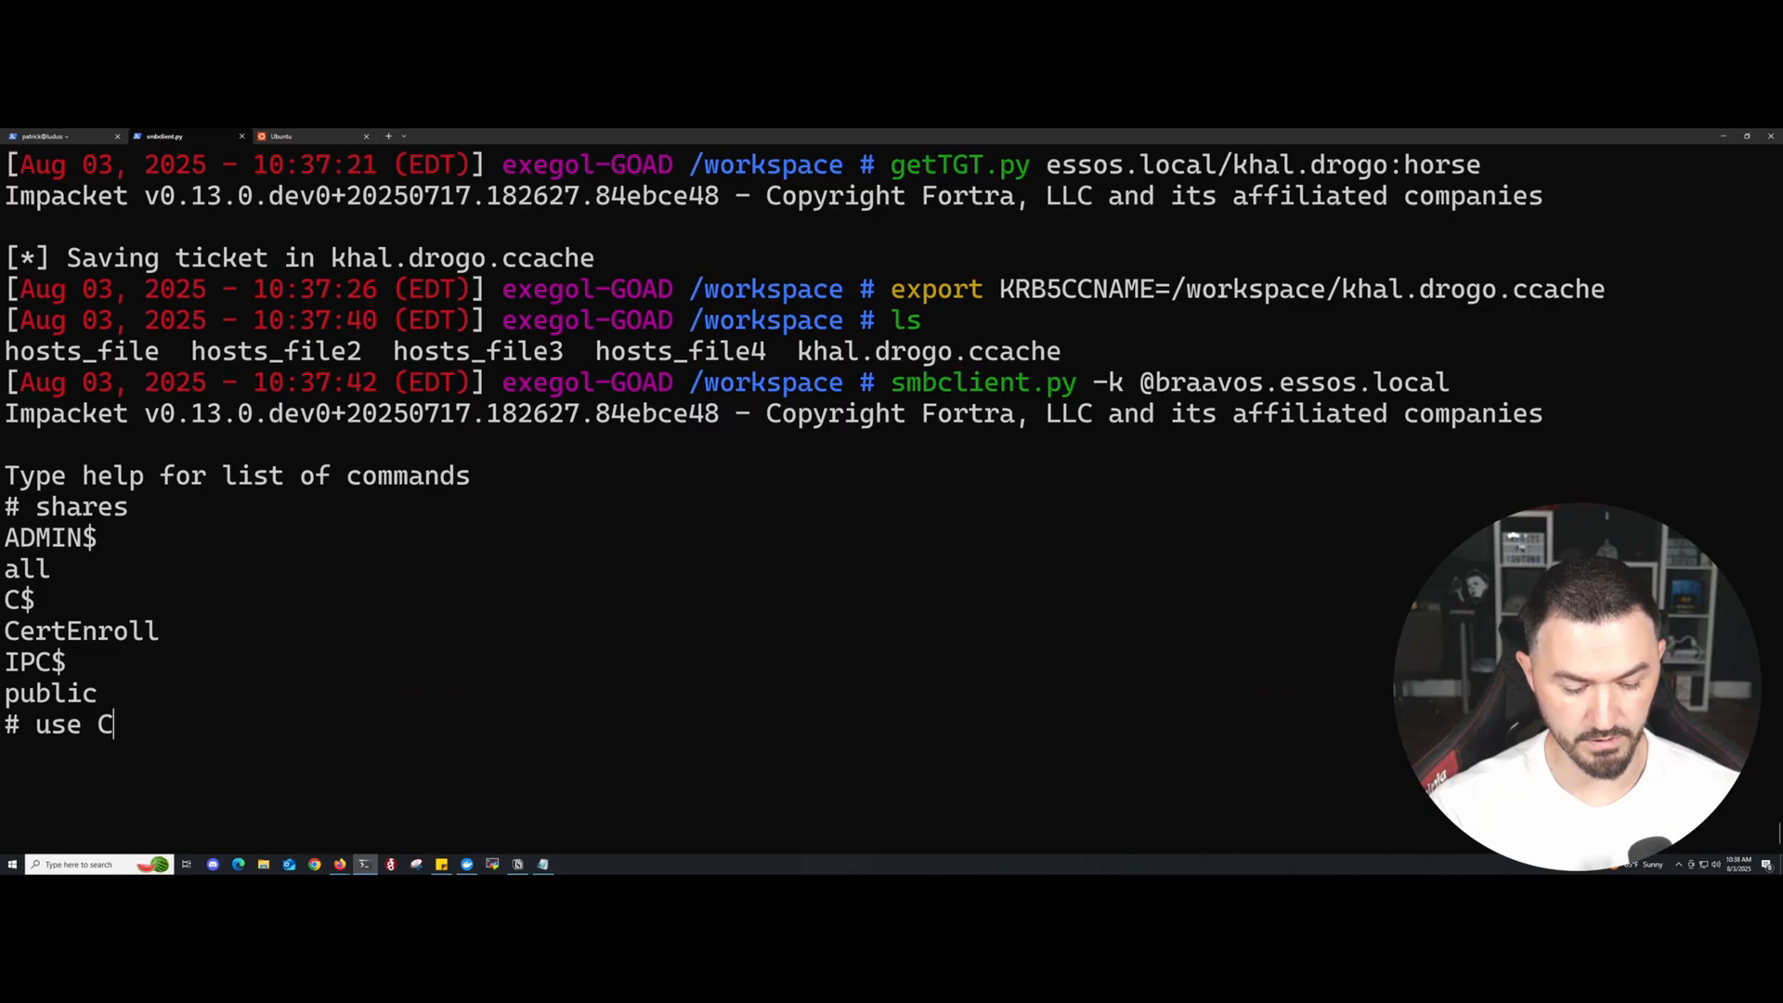
pyautogui.press('Return')
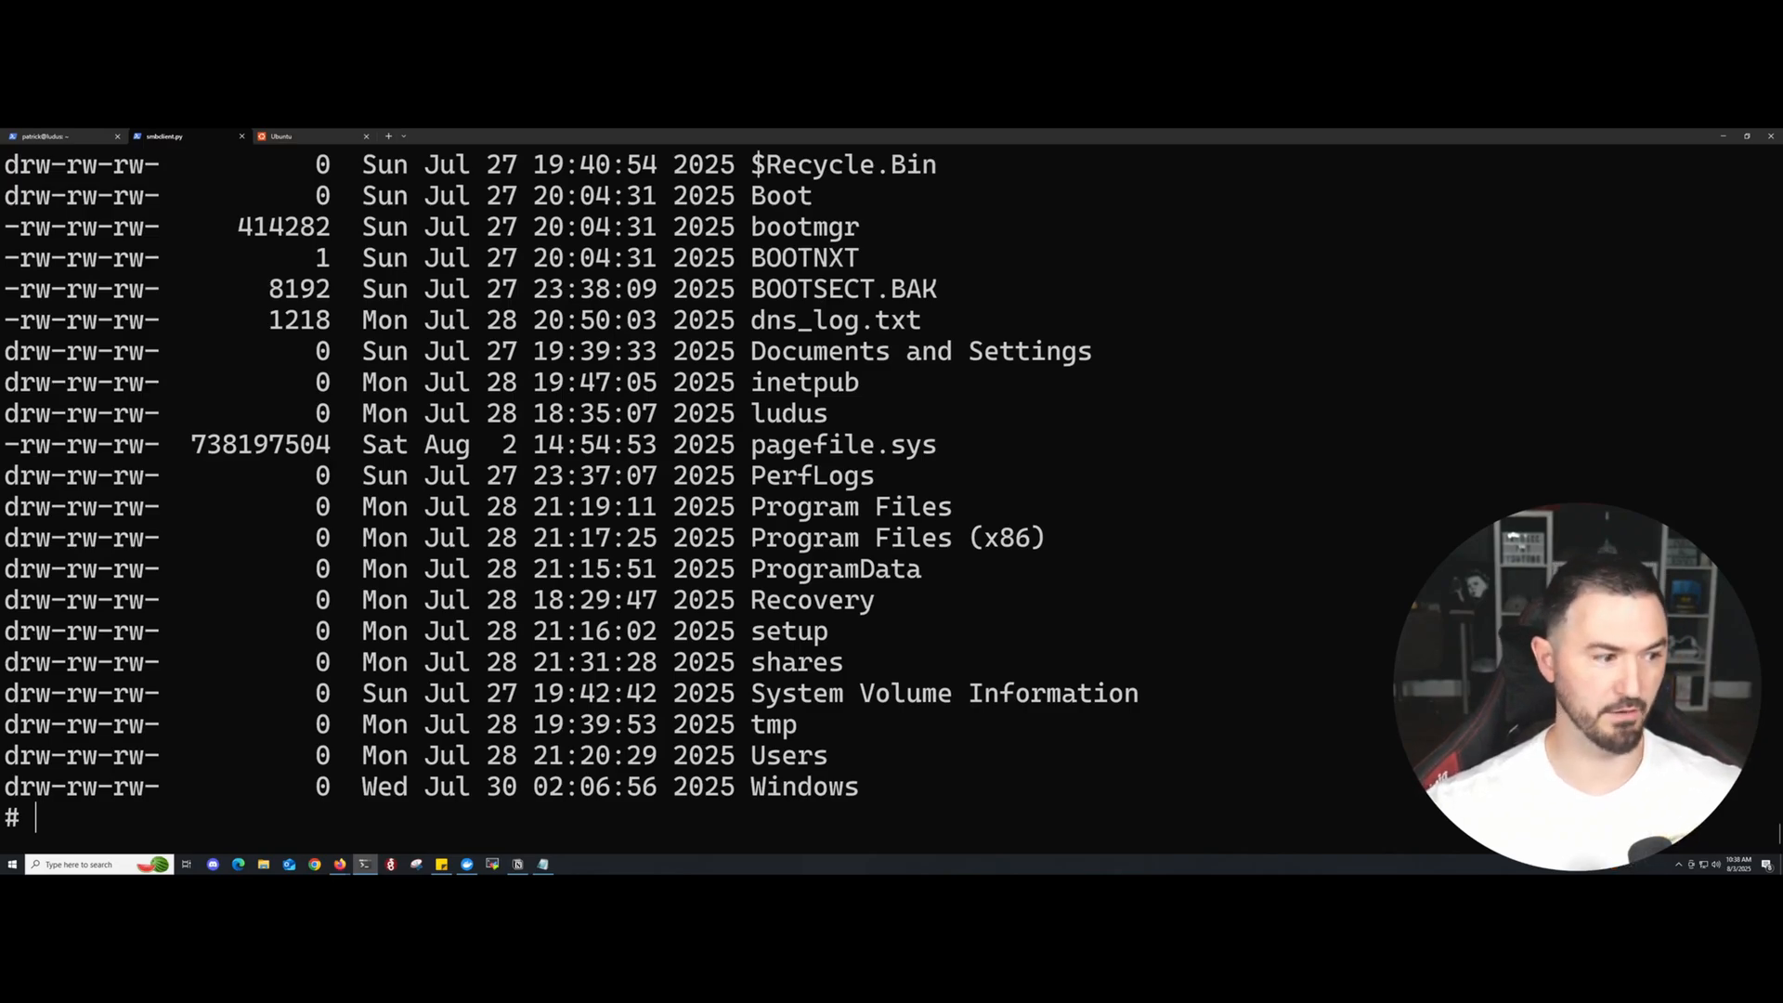
pyautogui.moveTo(796, 662)
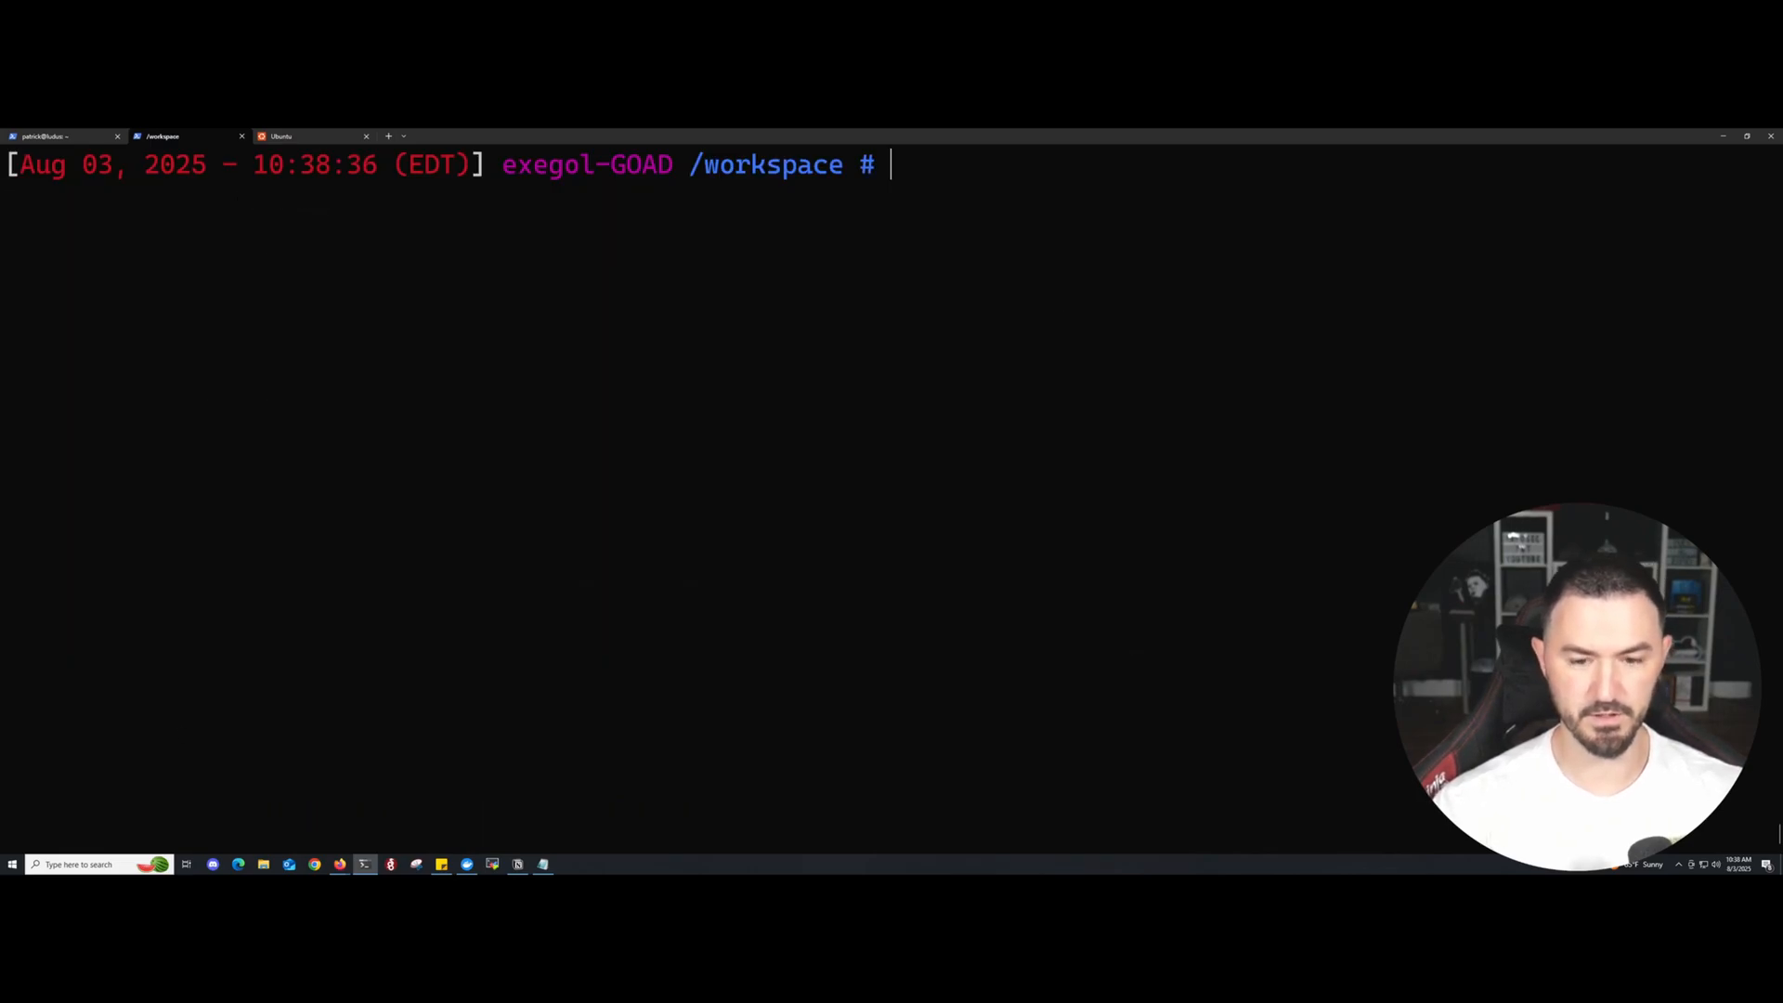
pyautogui.press('Return')
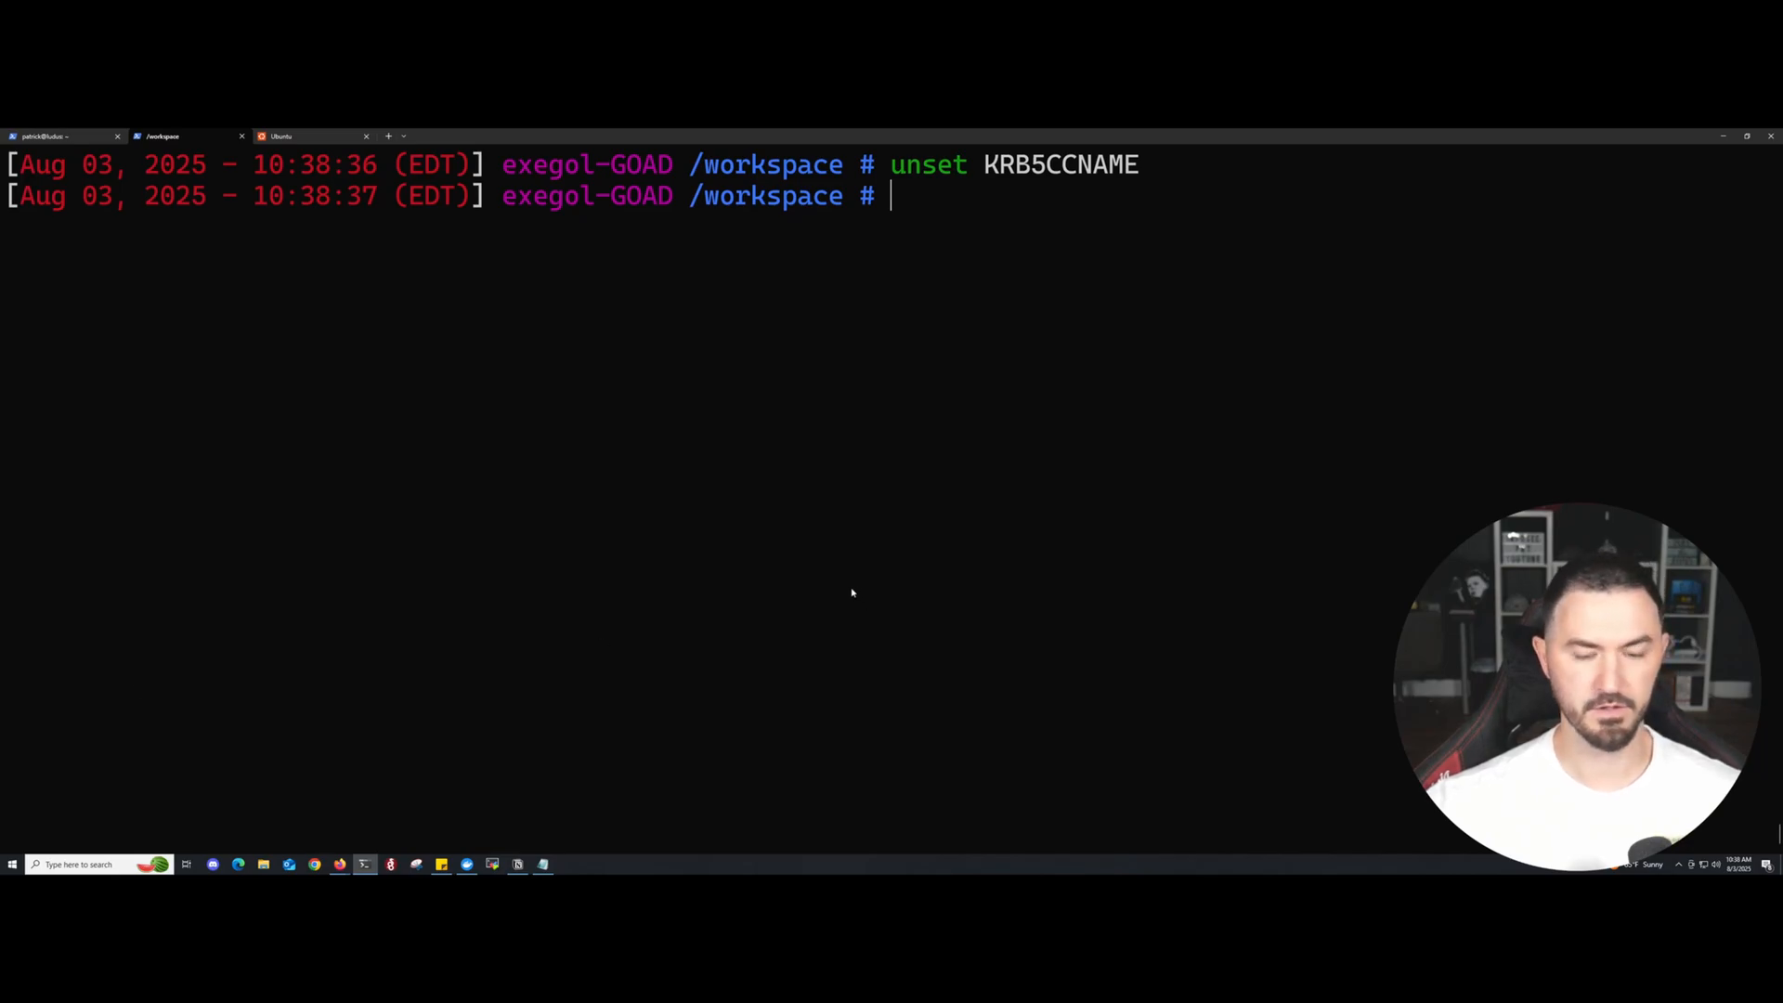
pyautogui.write('getTGT.py north.sevenkingdoms.local/arya.stark:Needle')
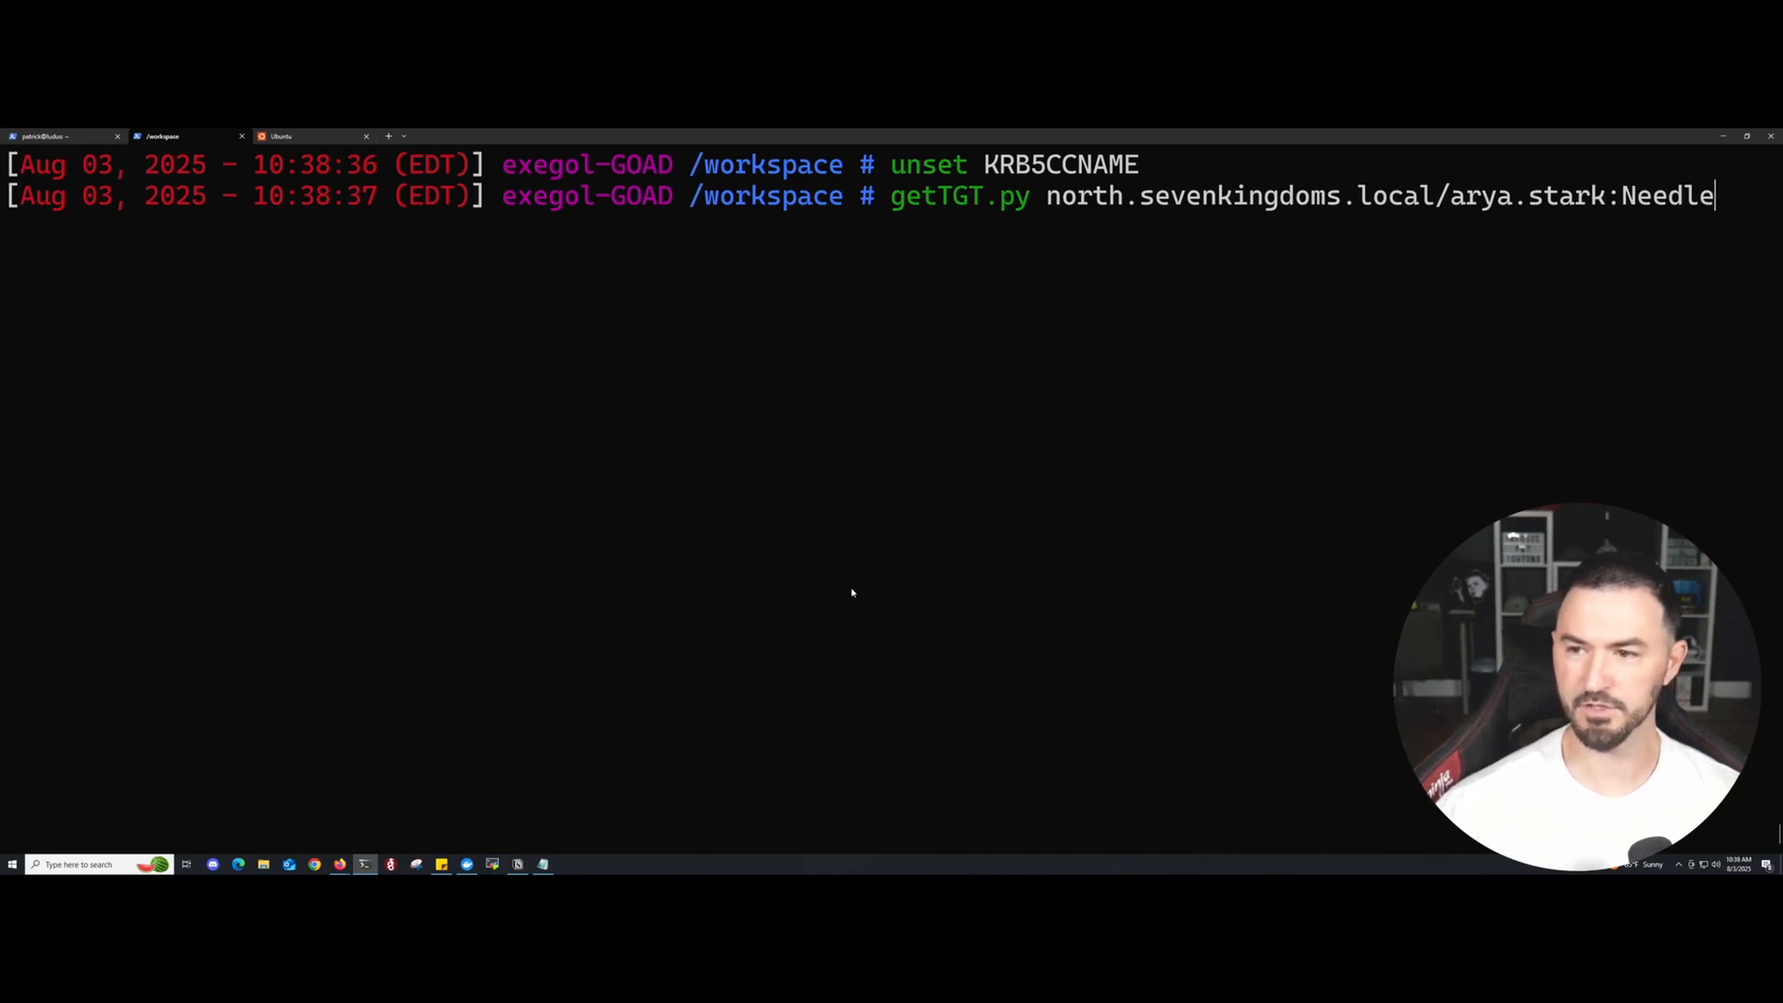
pyautogui.press('Return')
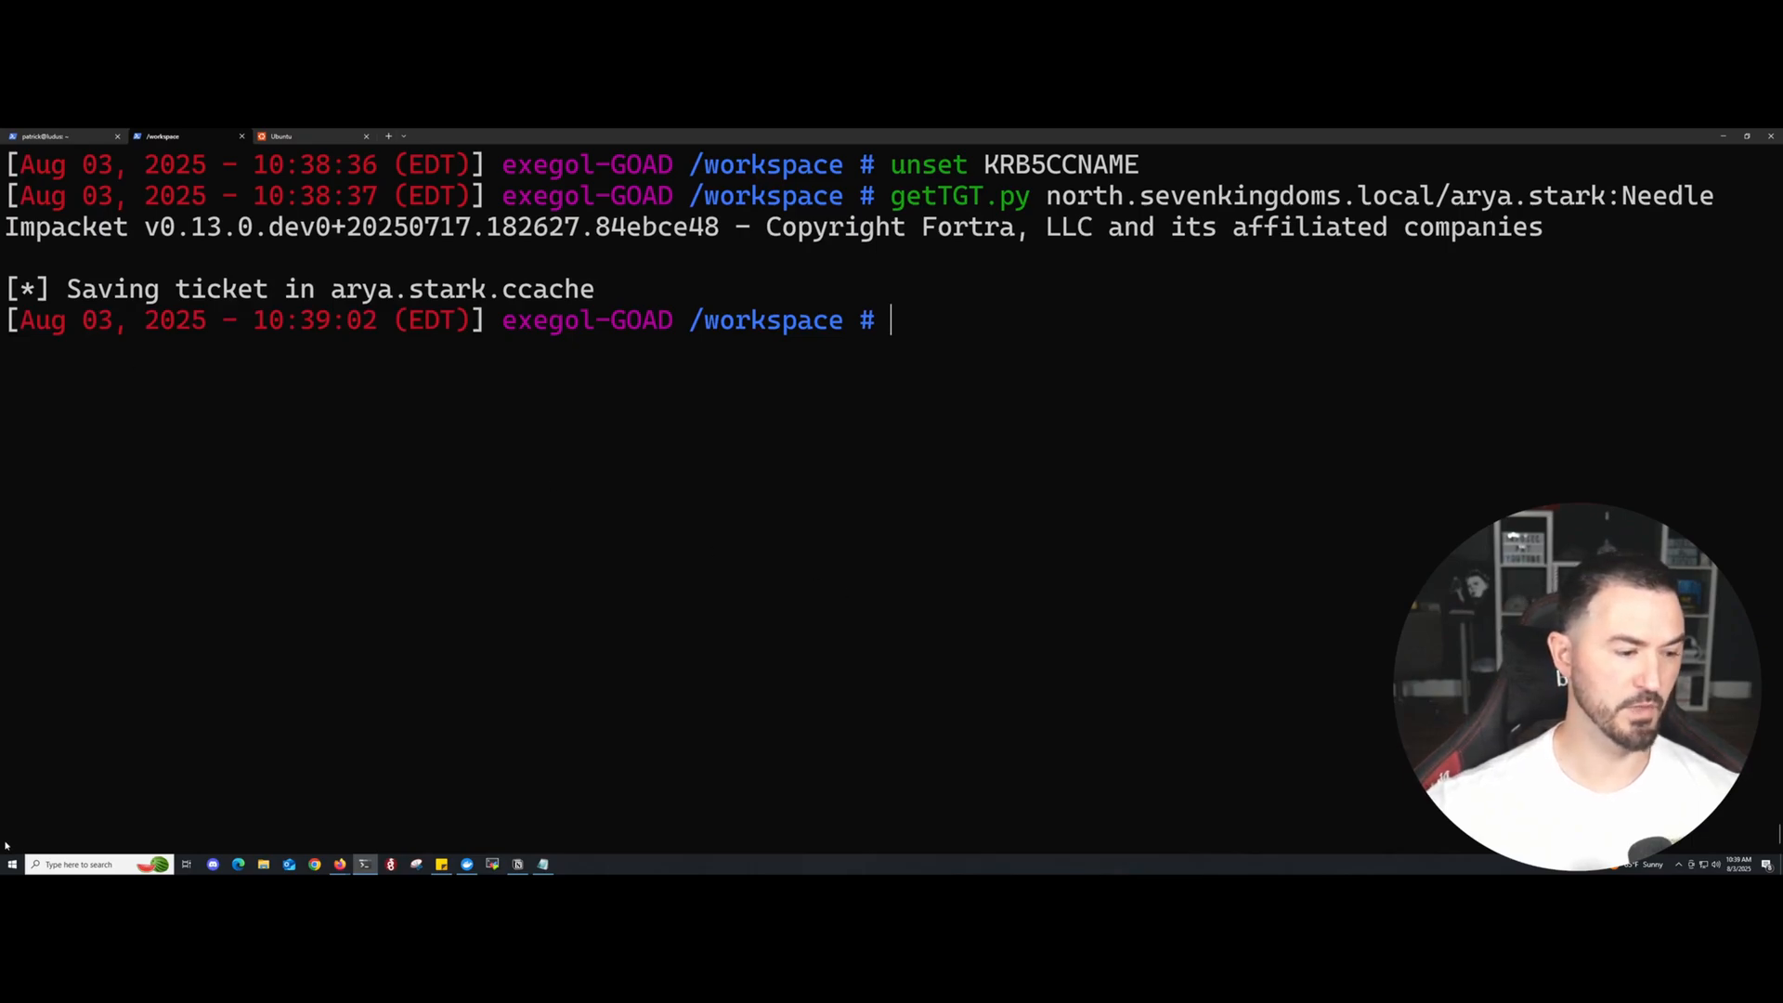
pyautogui.moveTo(971, 631)
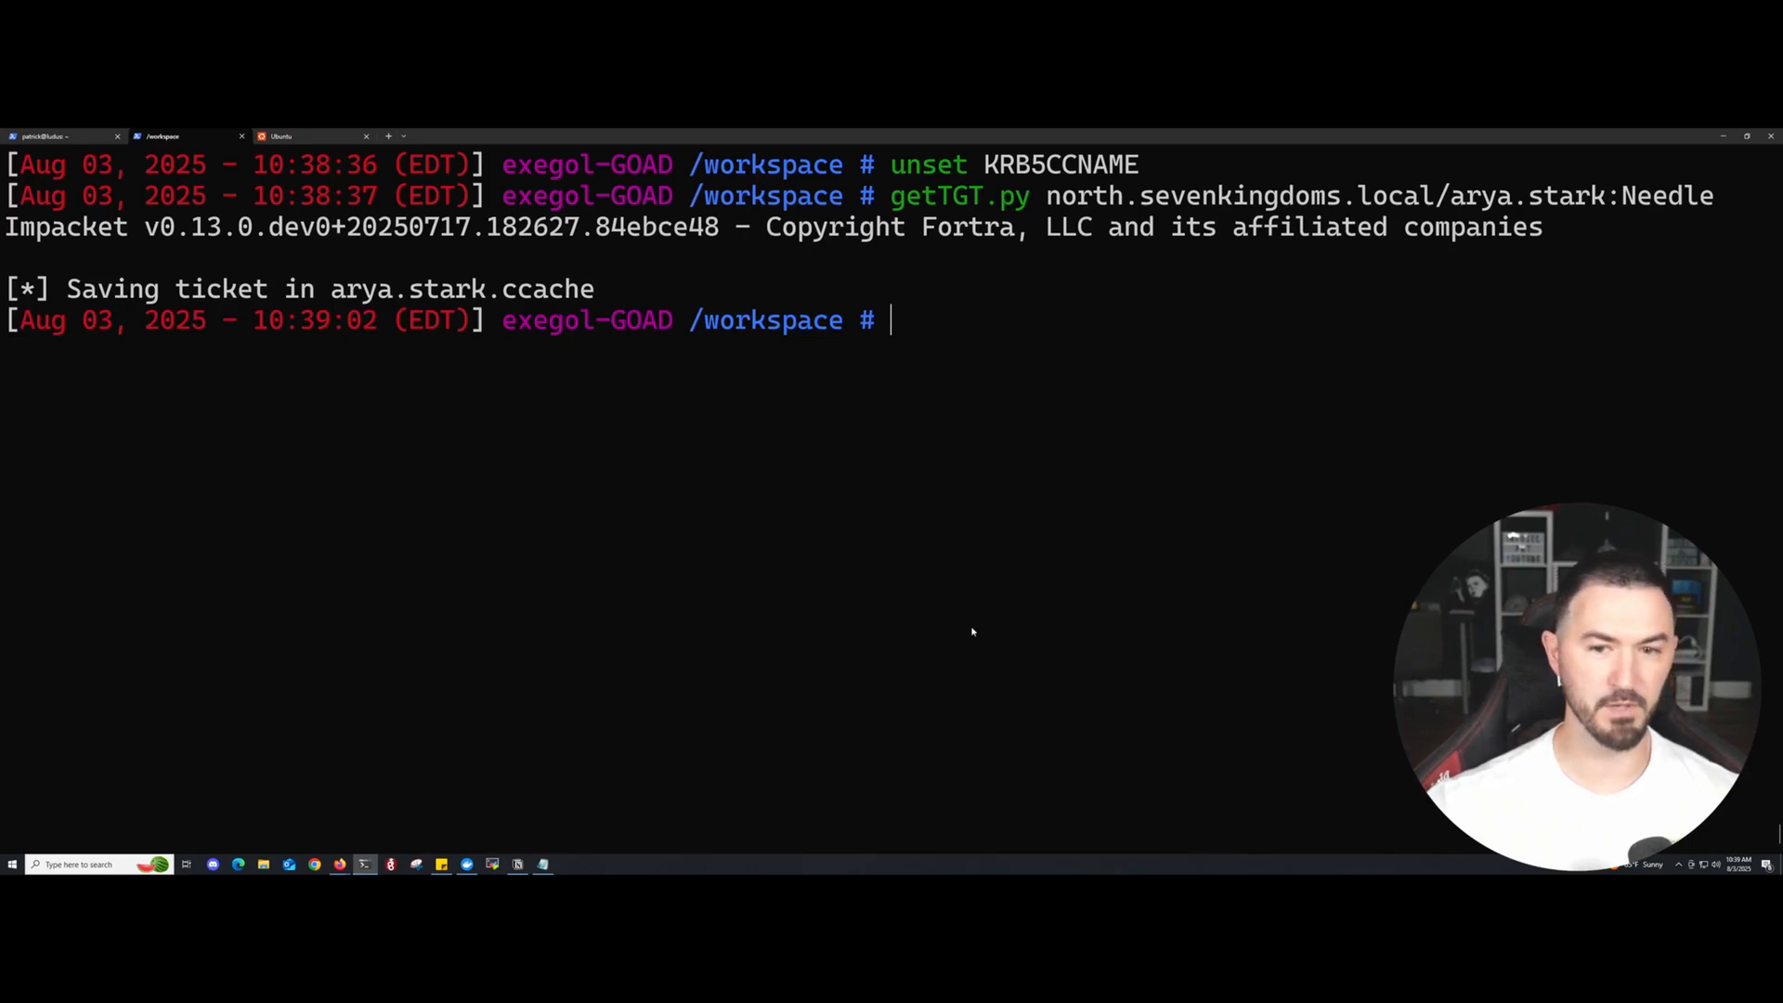
pyautogui.write('export KRB5CCNAME=/workspace/arya.stark.ccache')
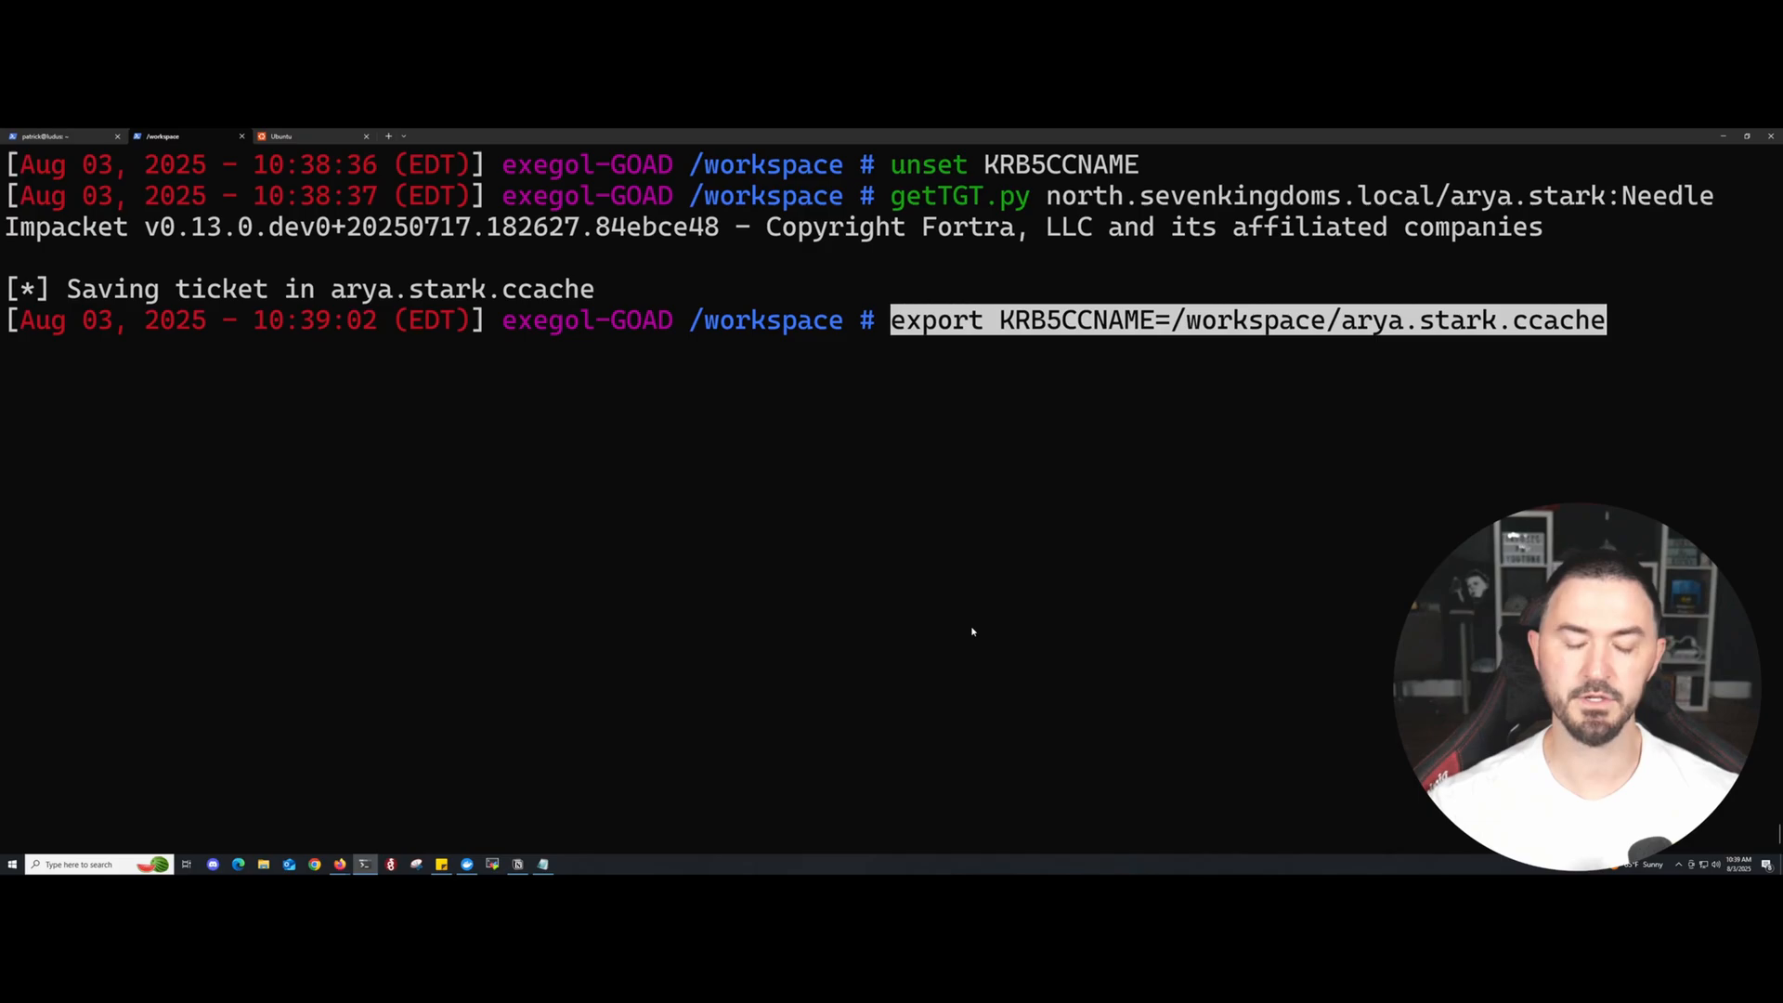
pyautogui.press('Return')
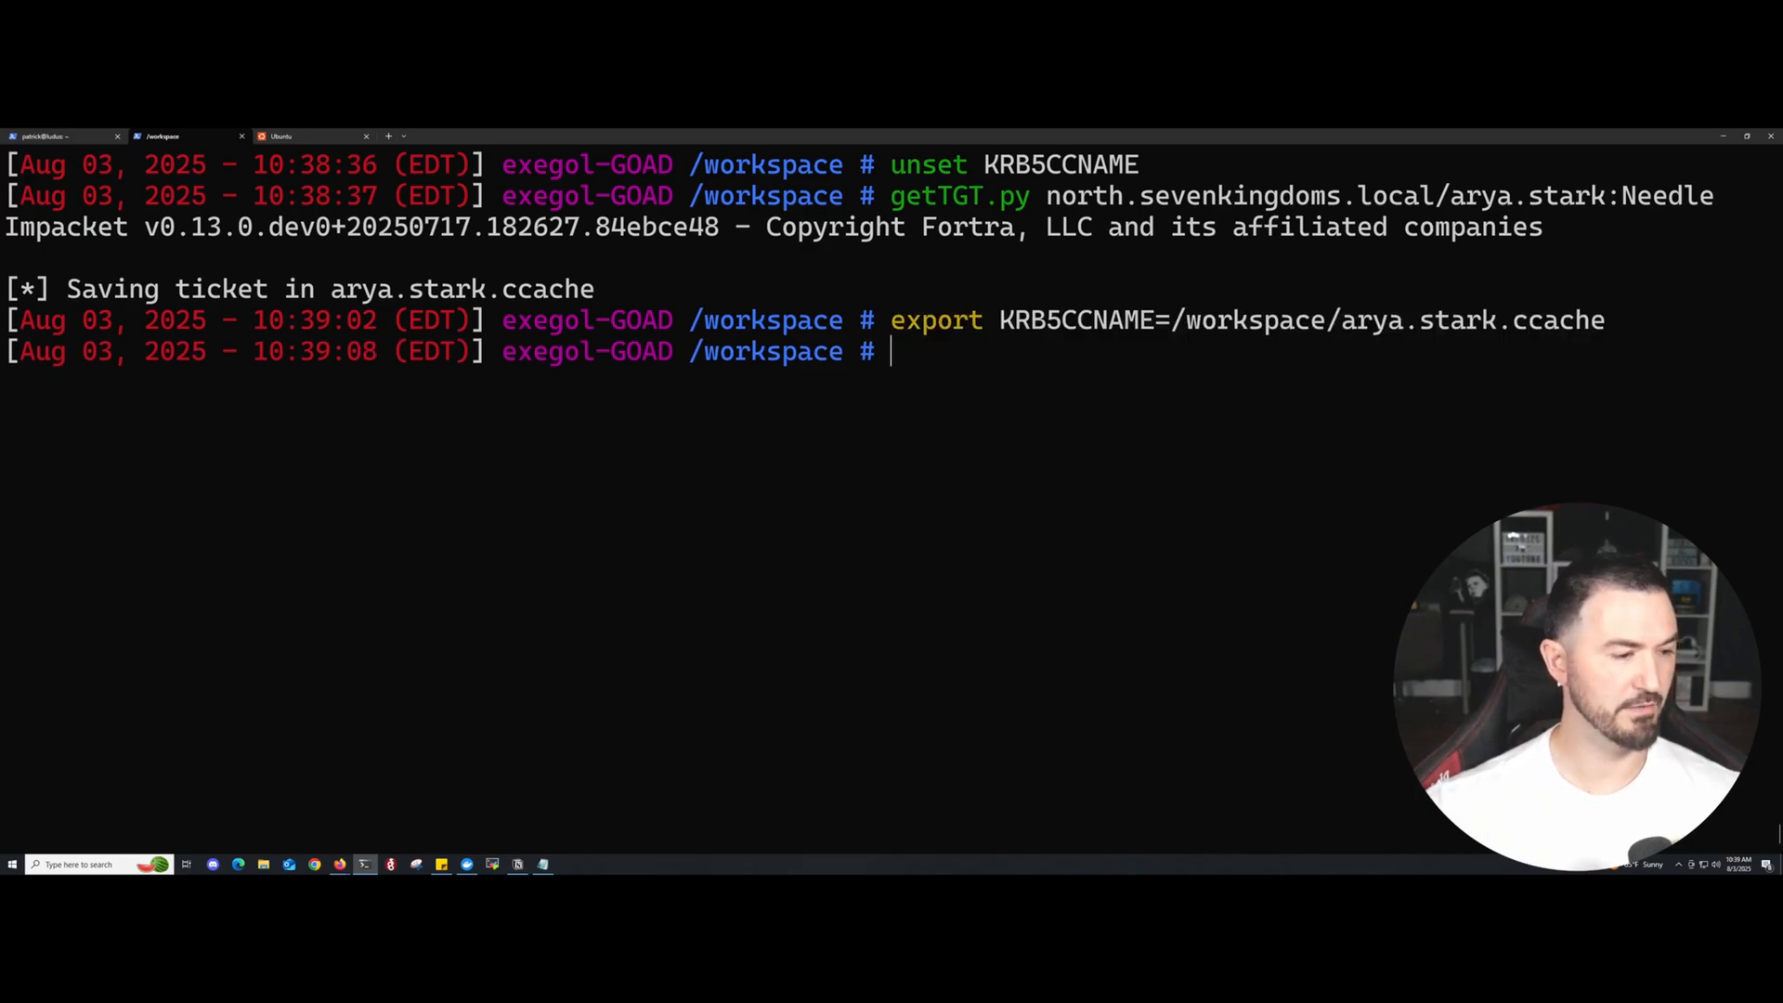
pyautogui.write('smbclient.py -k -no-pass @winterfell.north.sevenkingdoms.local')
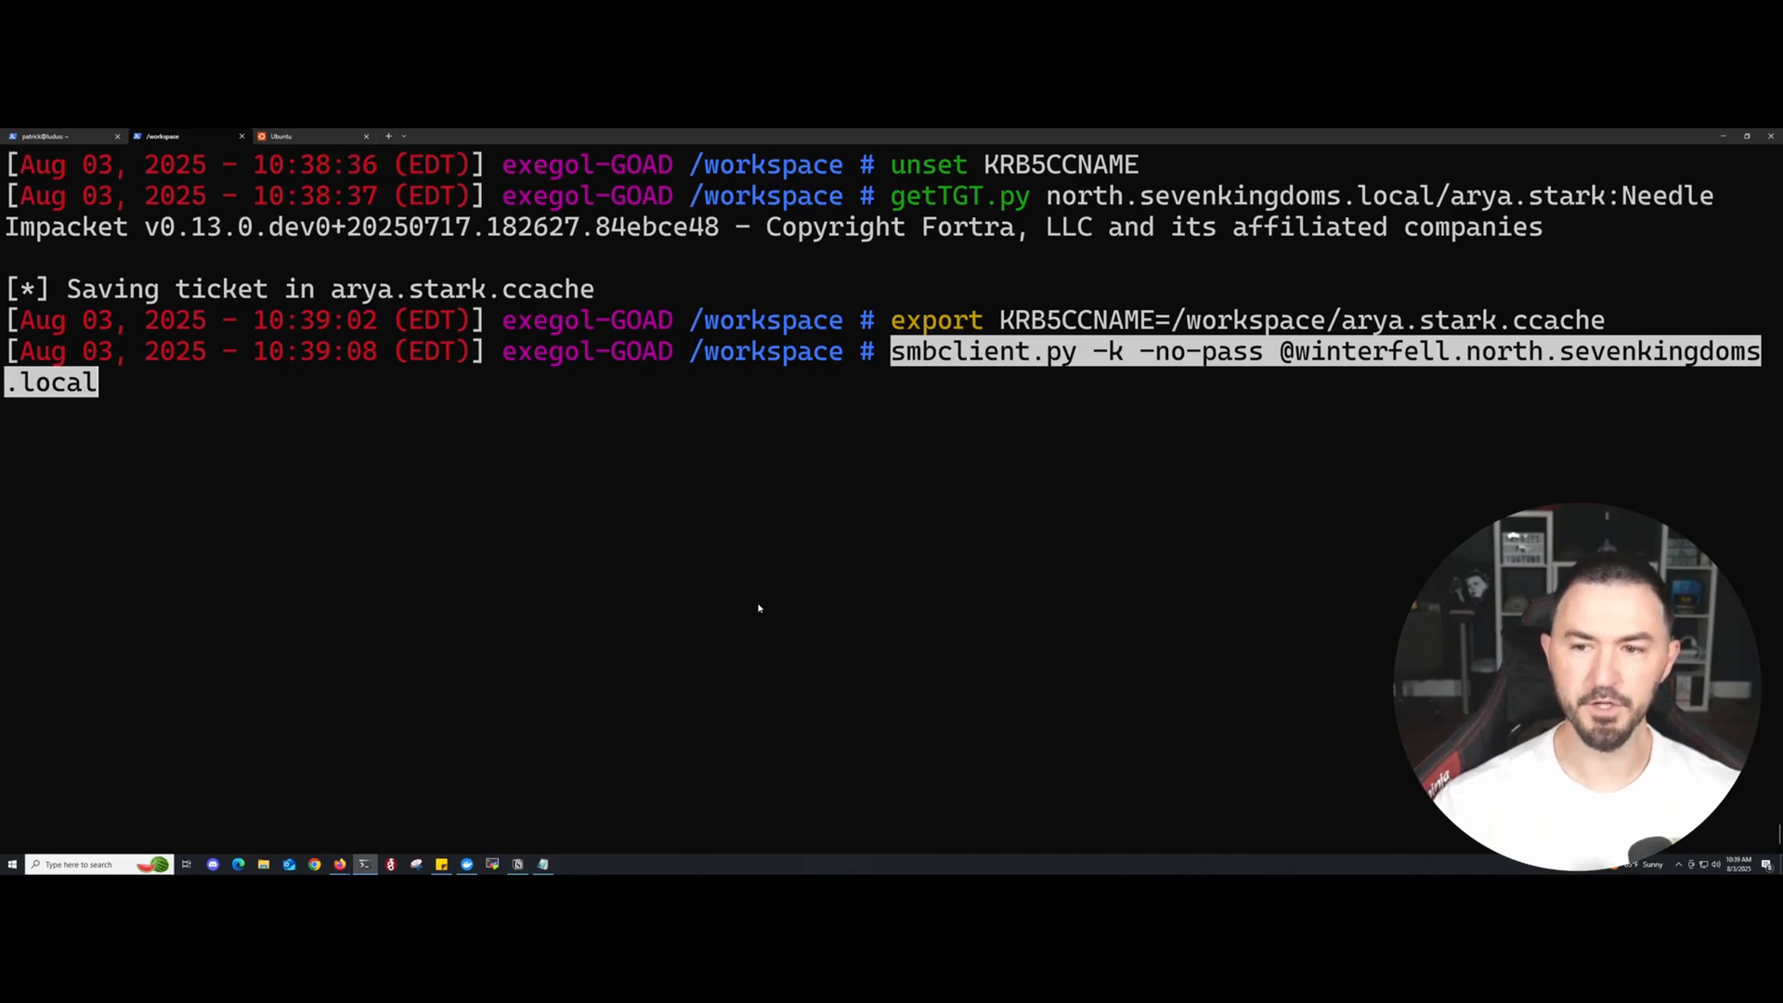
pyautogui.press('Return')
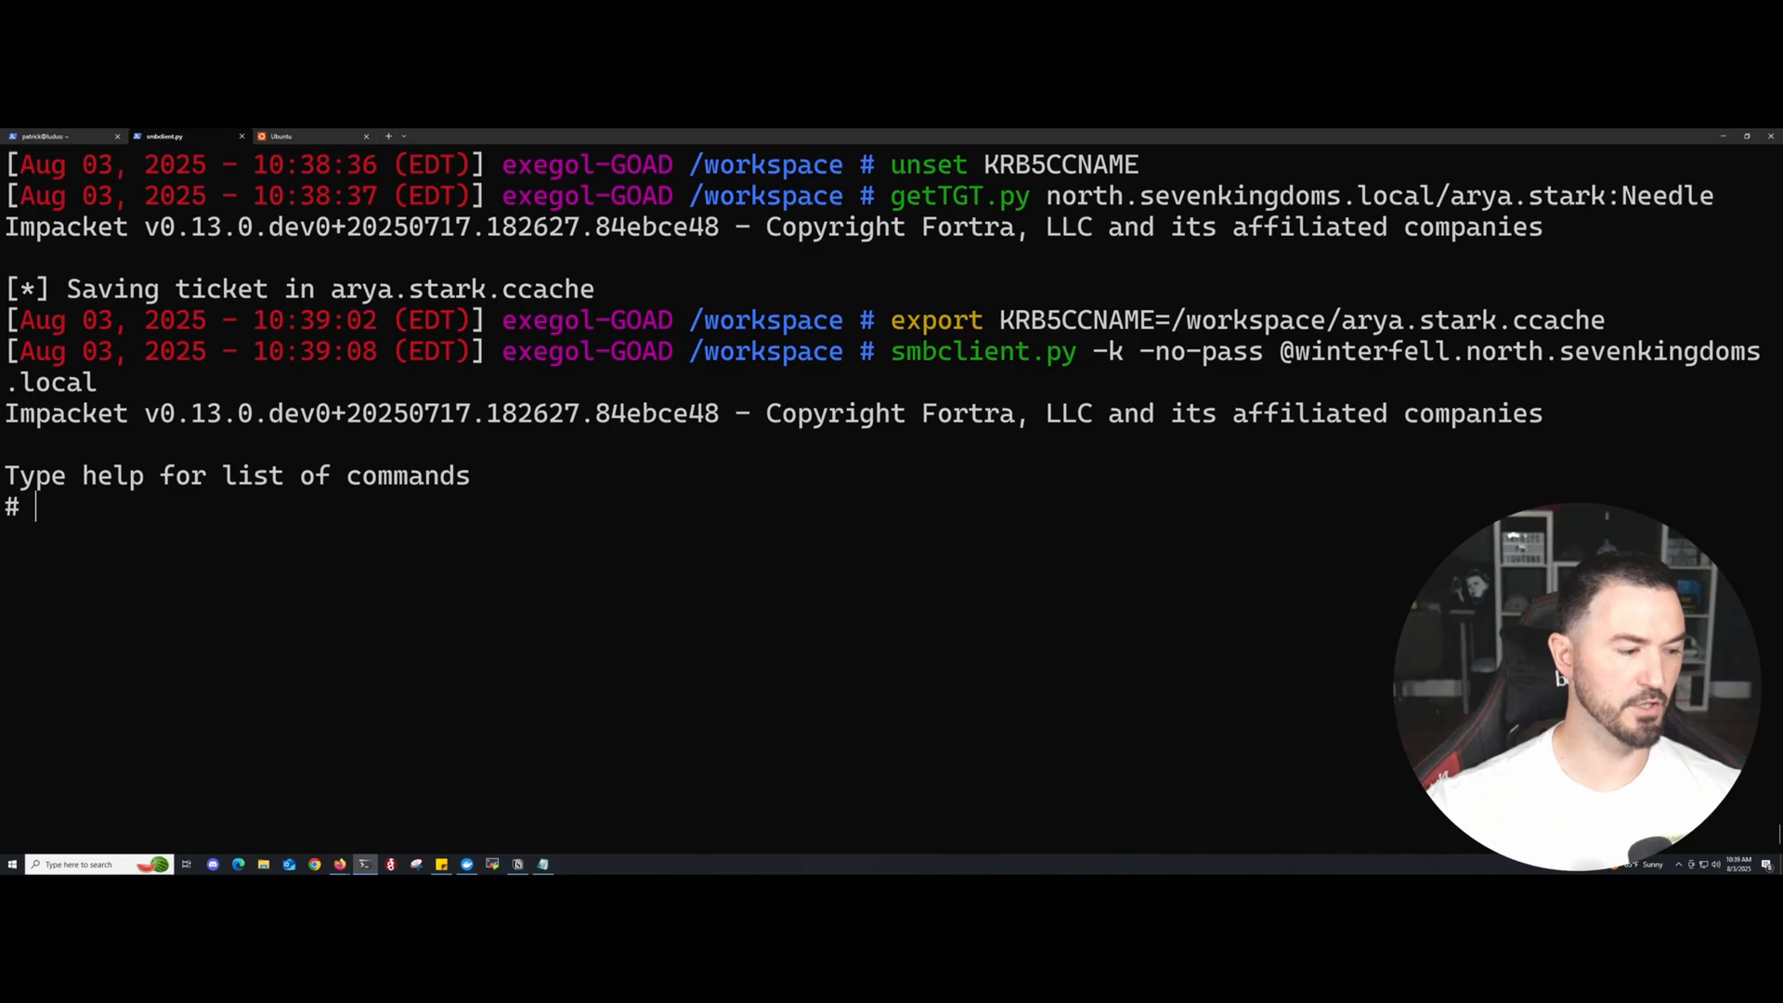
pyautogui.moveTo(290, 698)
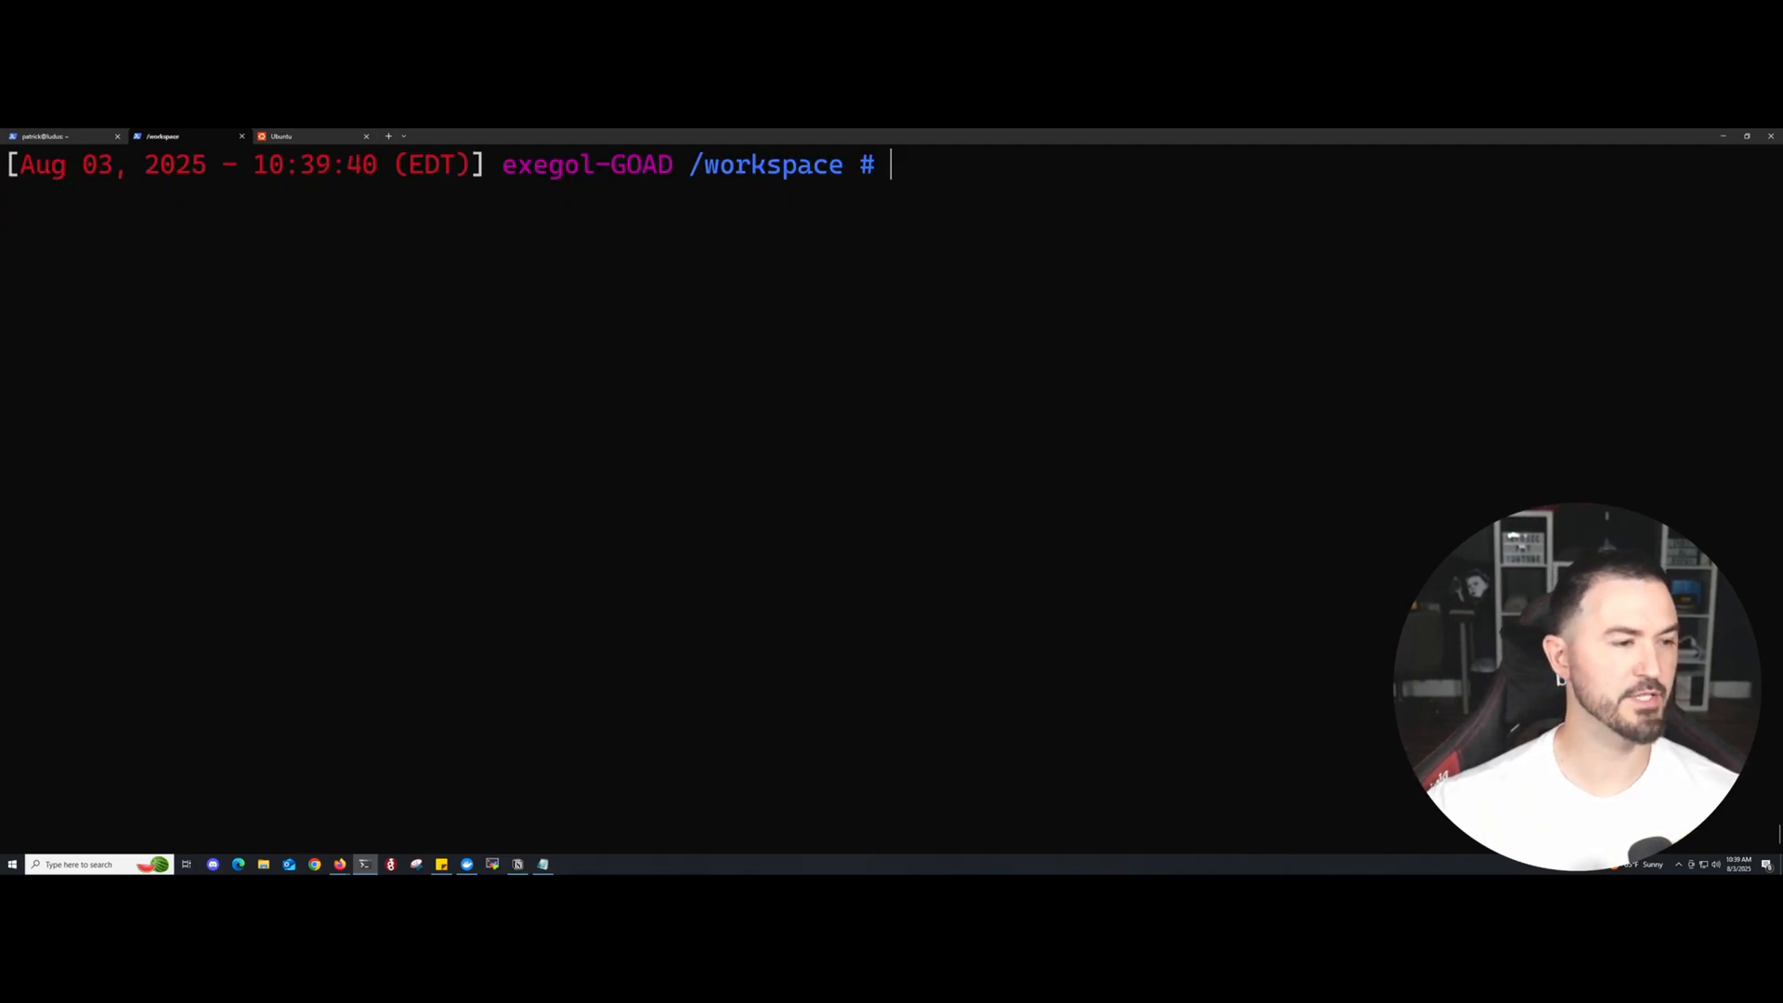
# - Type a fresh passwordless Kerberos smbclient.py command targeting winterfell
pyautogui.write('smbclient.py -k -no-pass @winterfel')
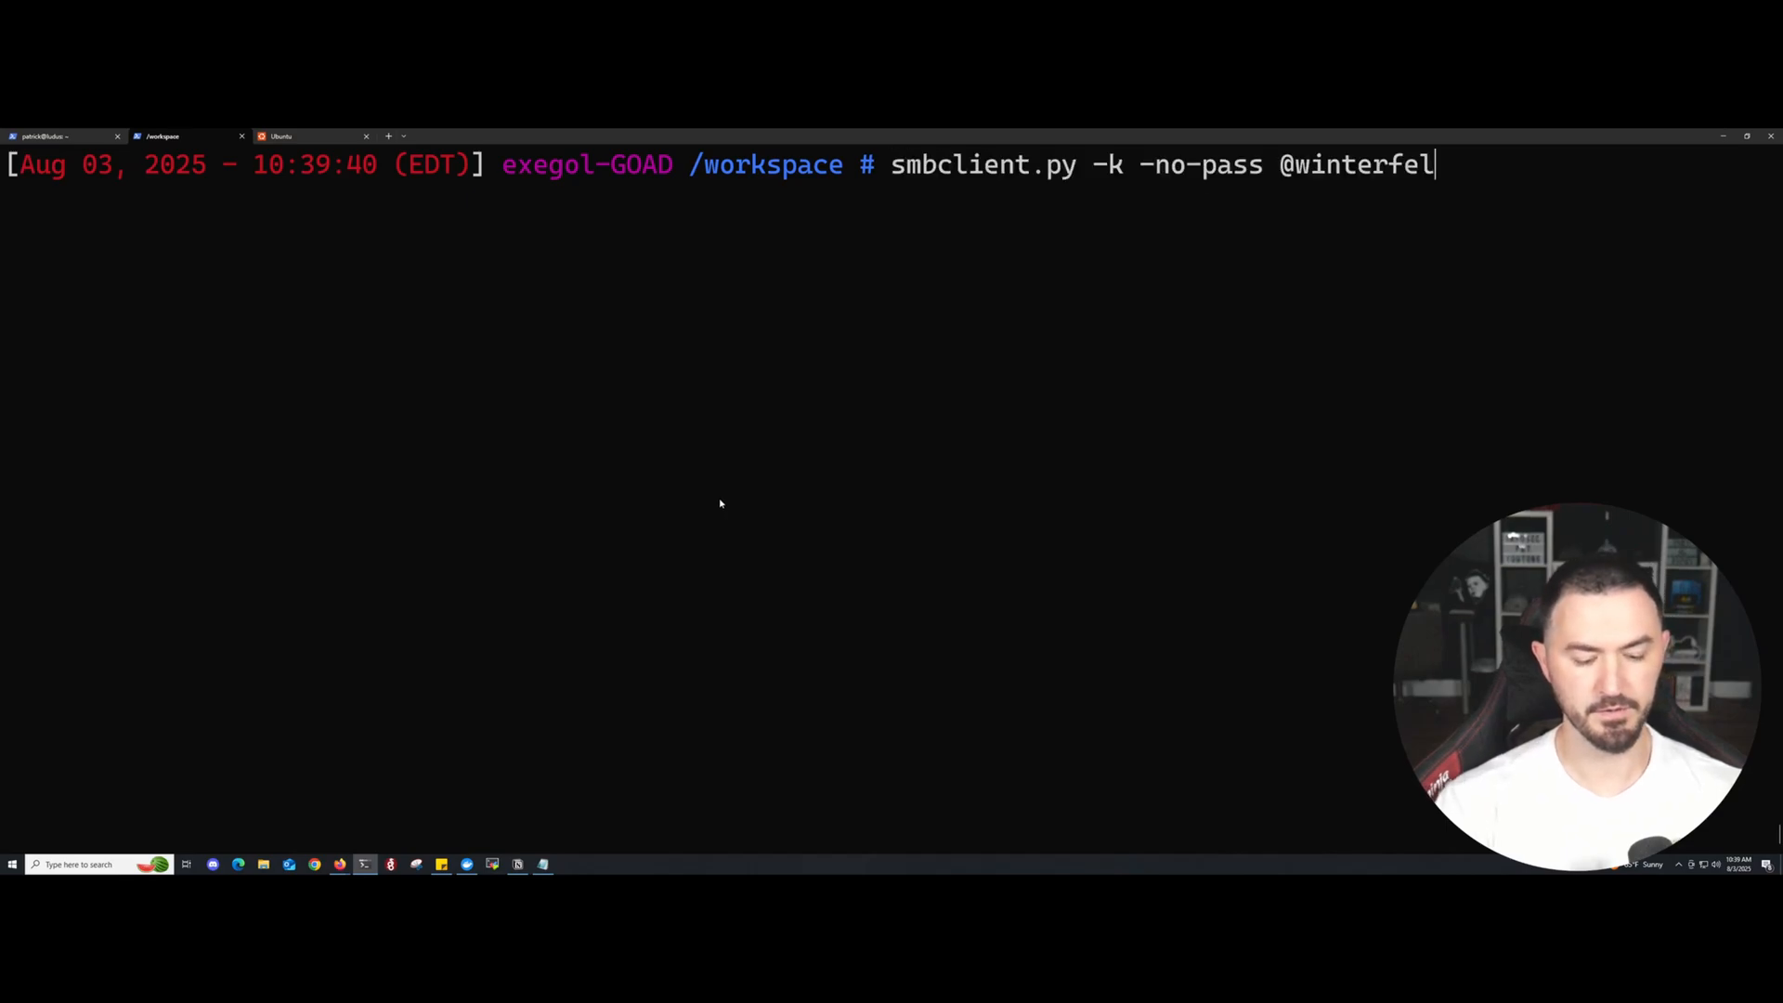
# - Connect to winterfell, list its shares, enter a use command, and select north.sevenkingdoms.local
pyautogui.press('Return')
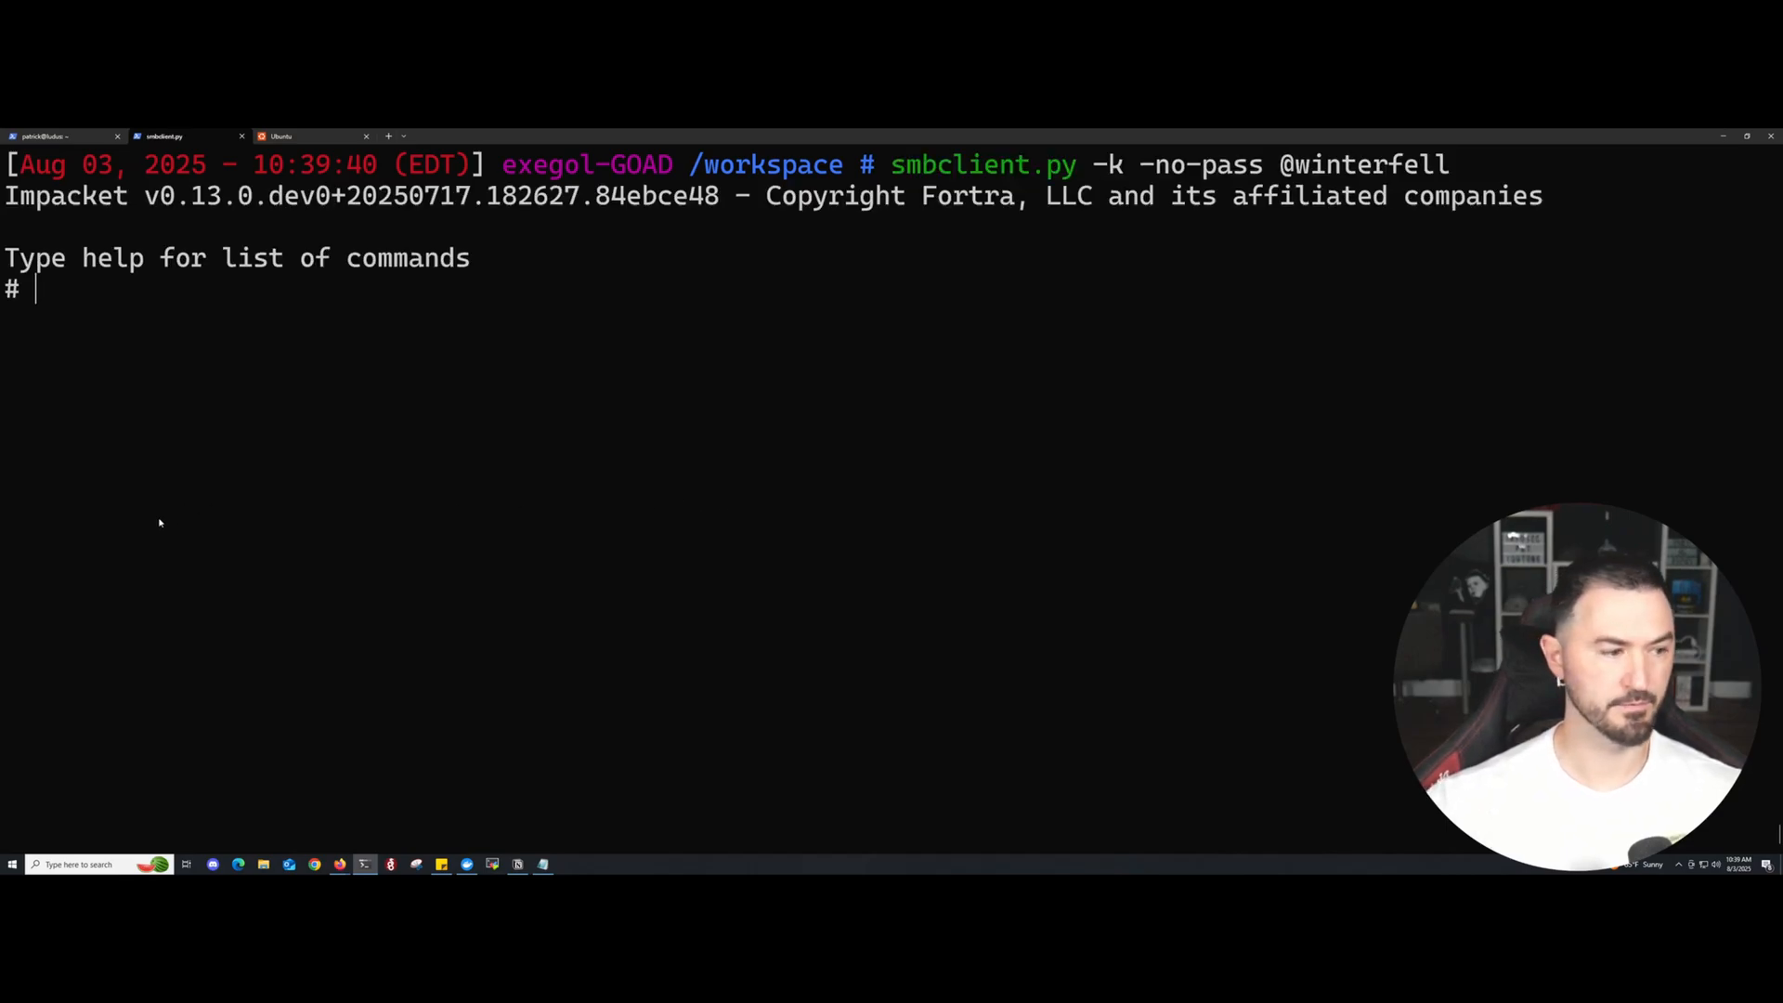
pyautogui.write('sha')
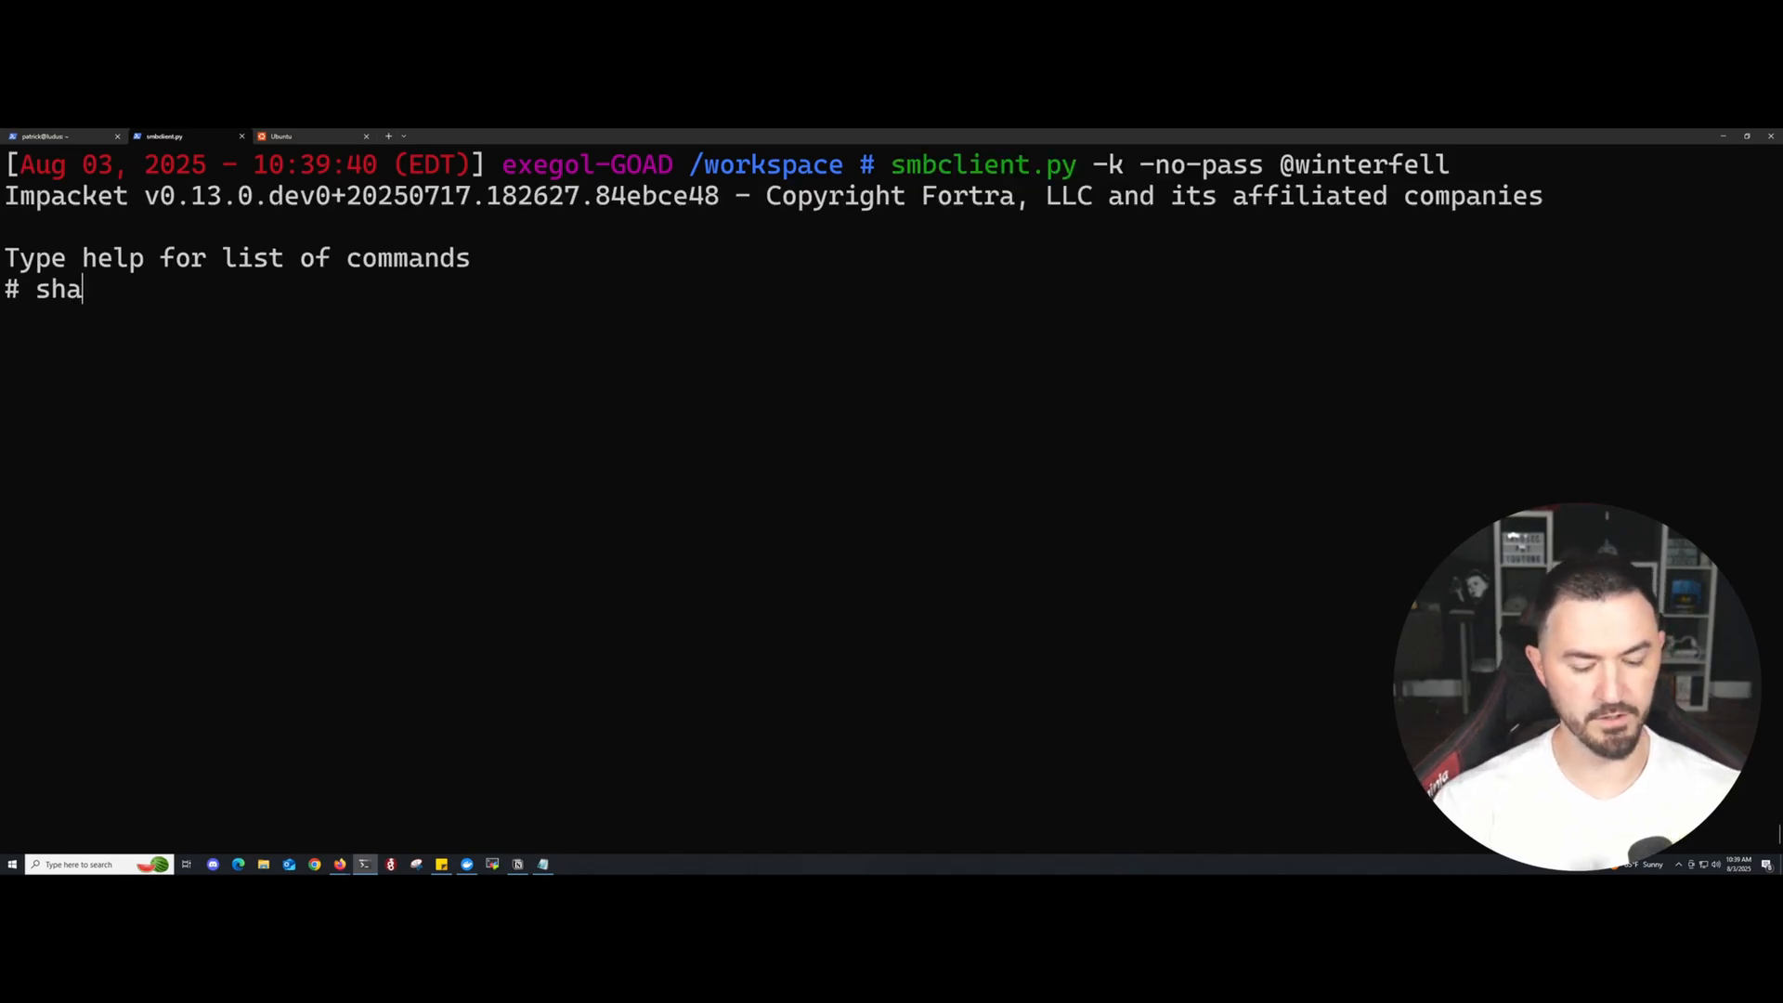
pyautogui.press('Return')
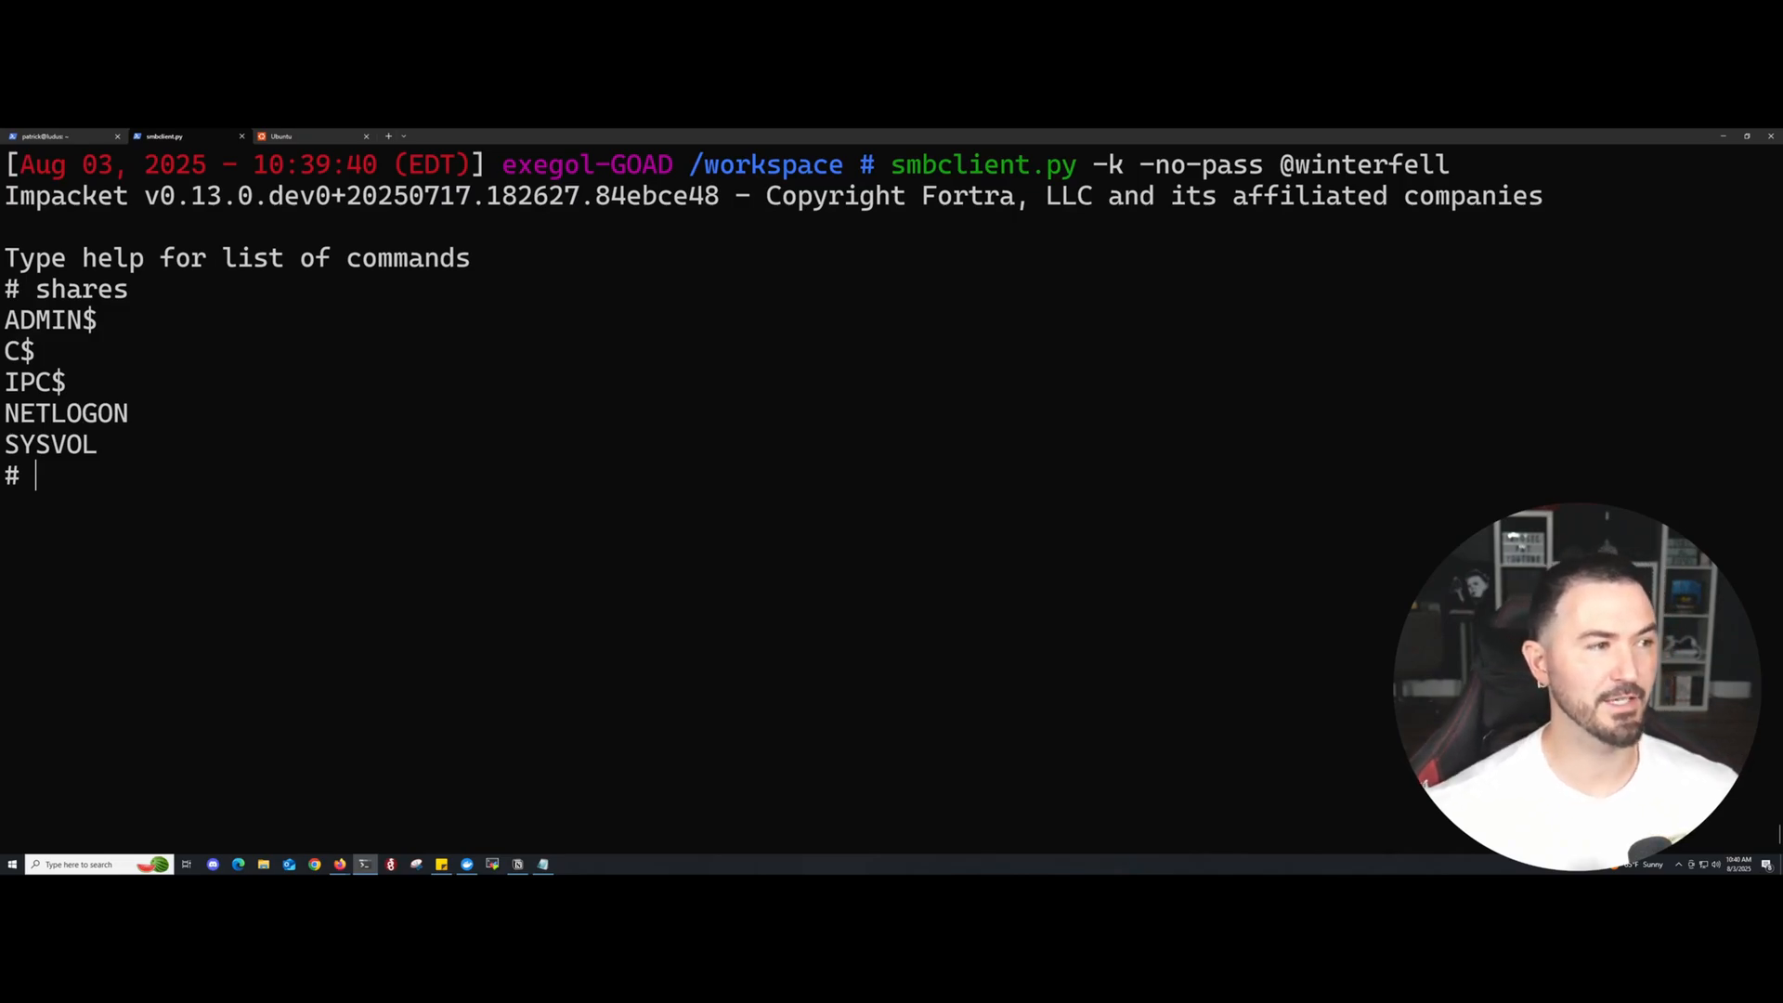
pyautogui.moveTo(235, 545)
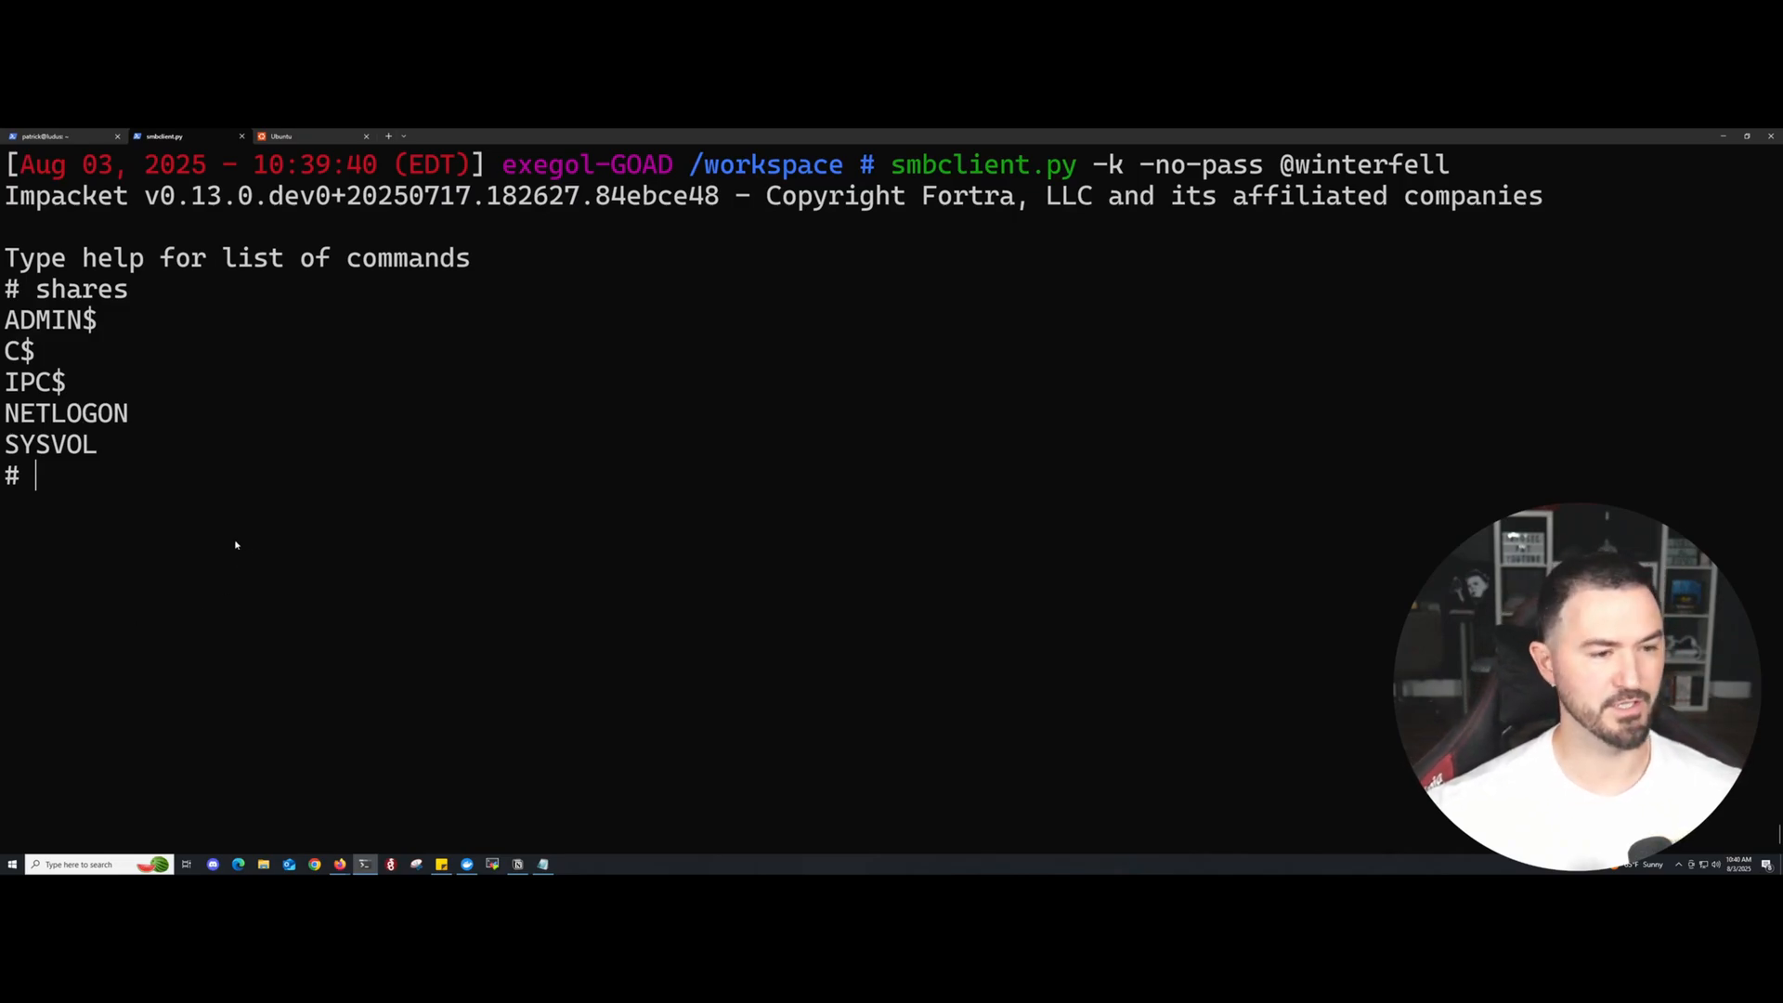
pyautogui.write('use SYSVOL')
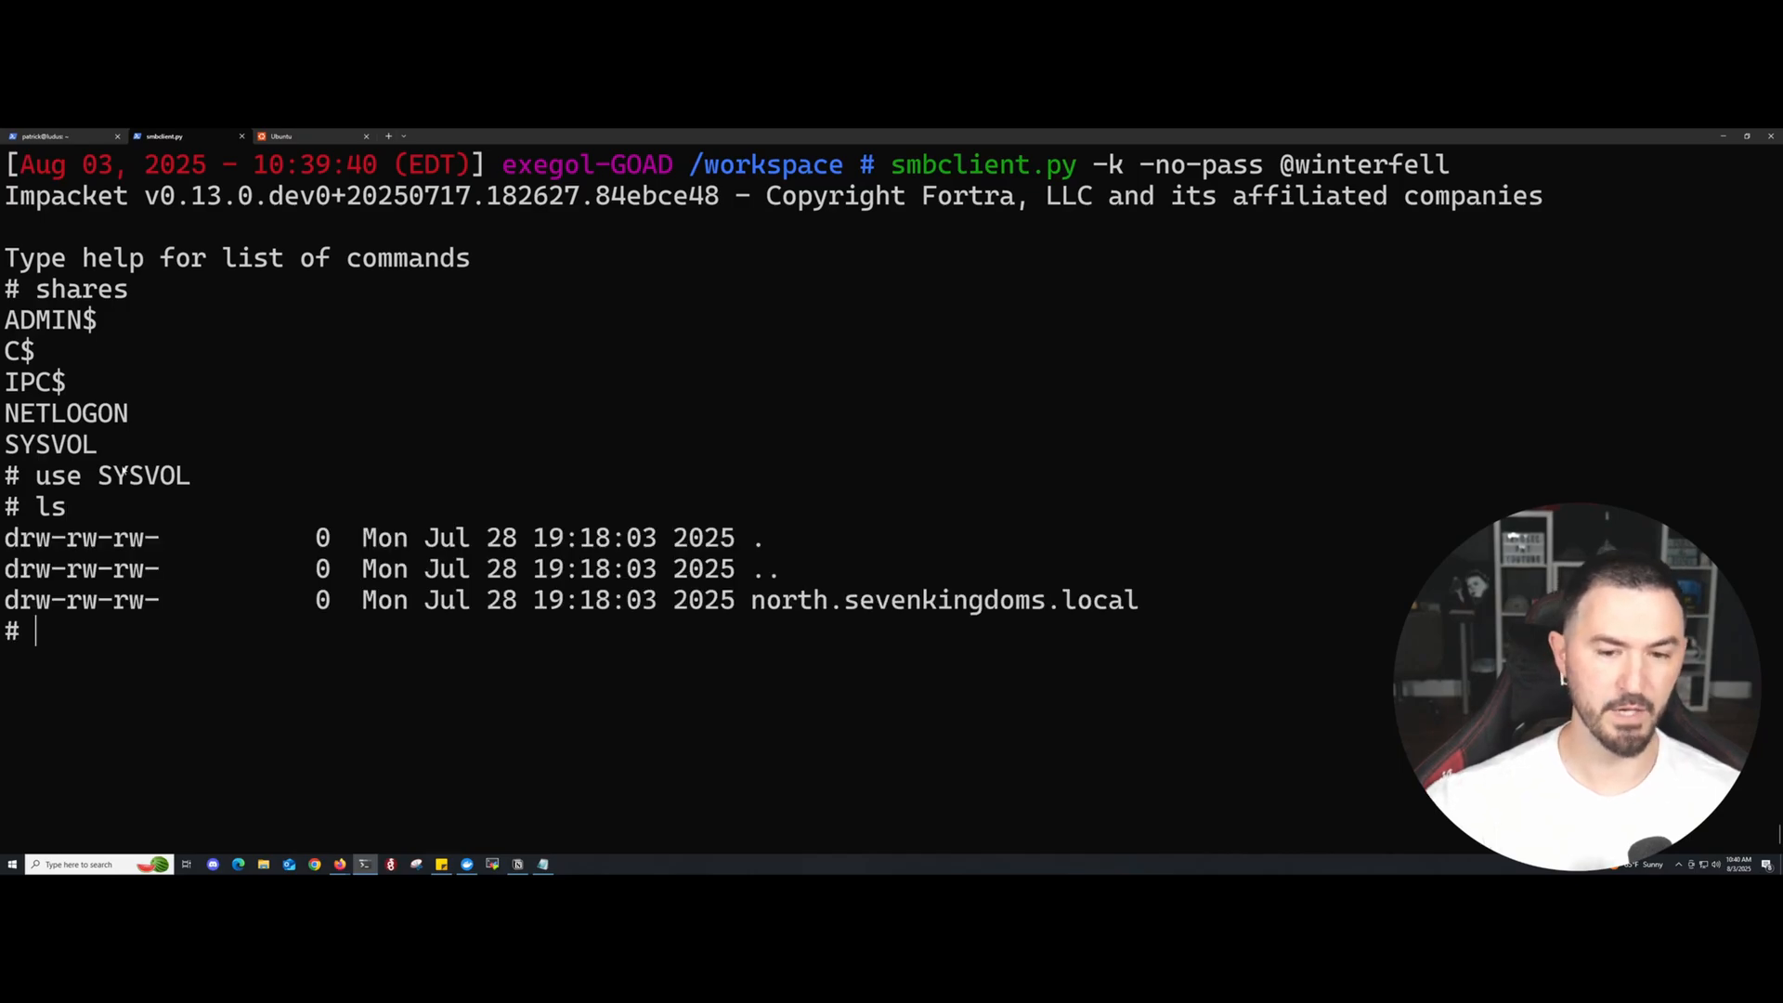
pyautogui.doubleClick(944, 601)
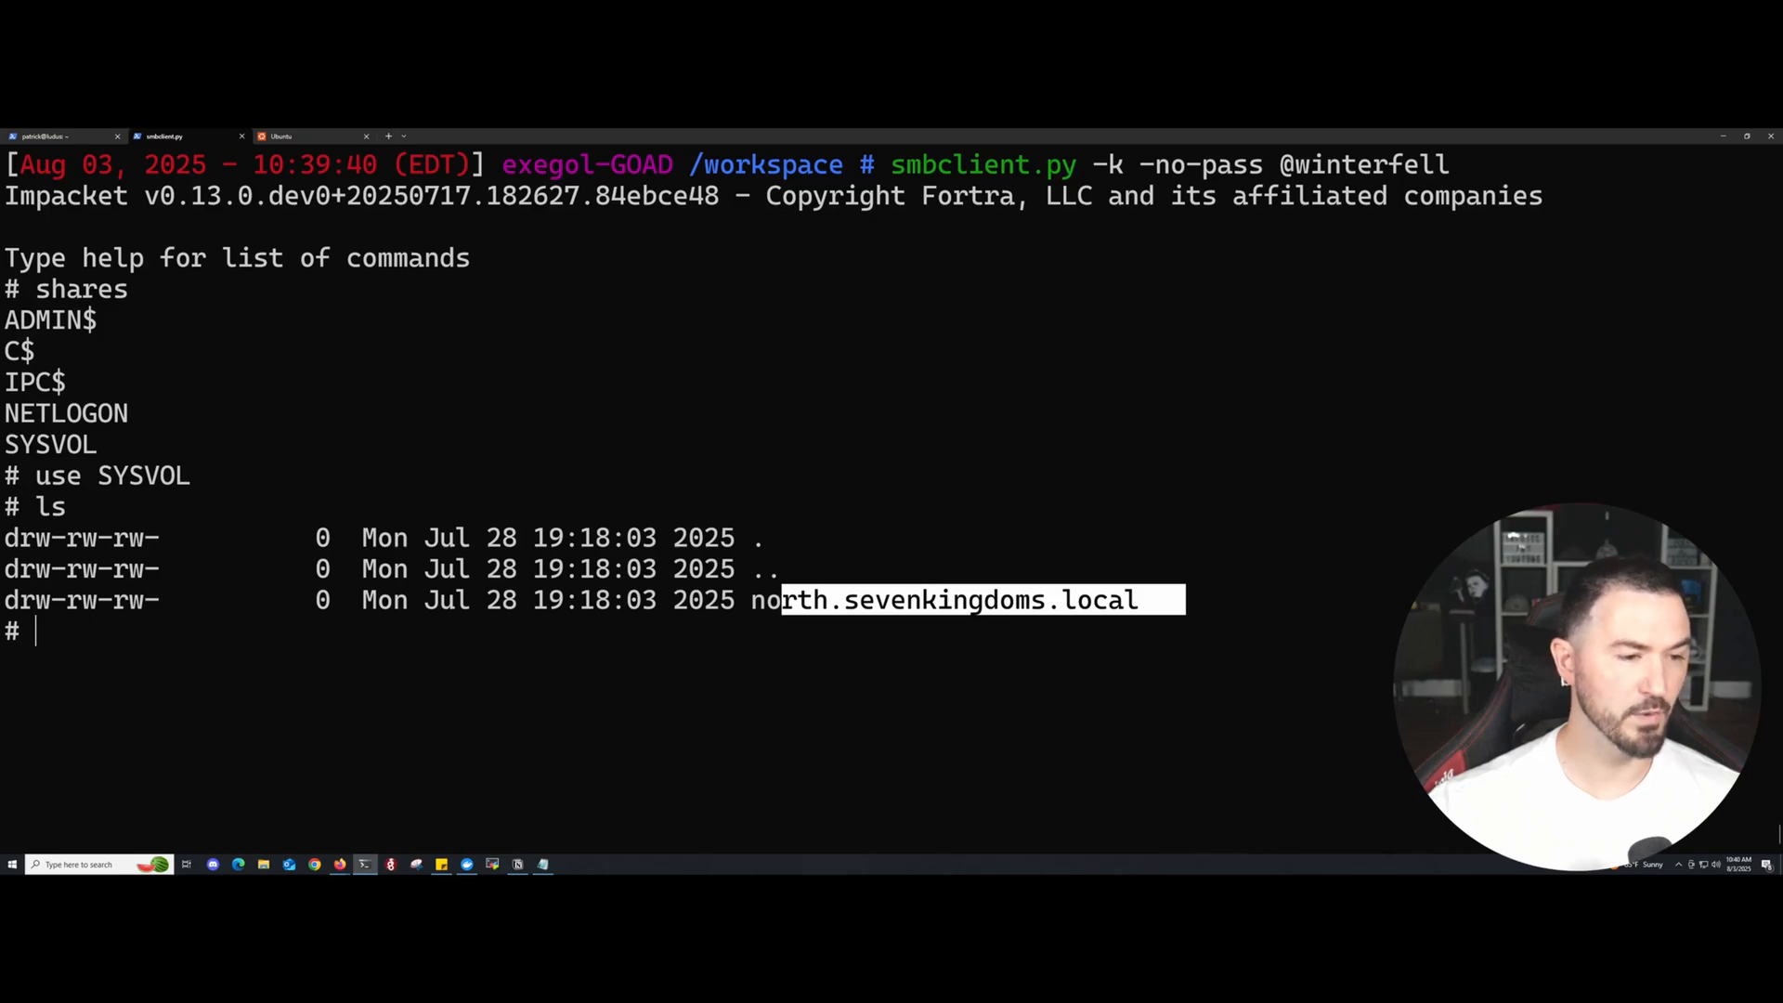
pyautogui.moveTo(270, 782)
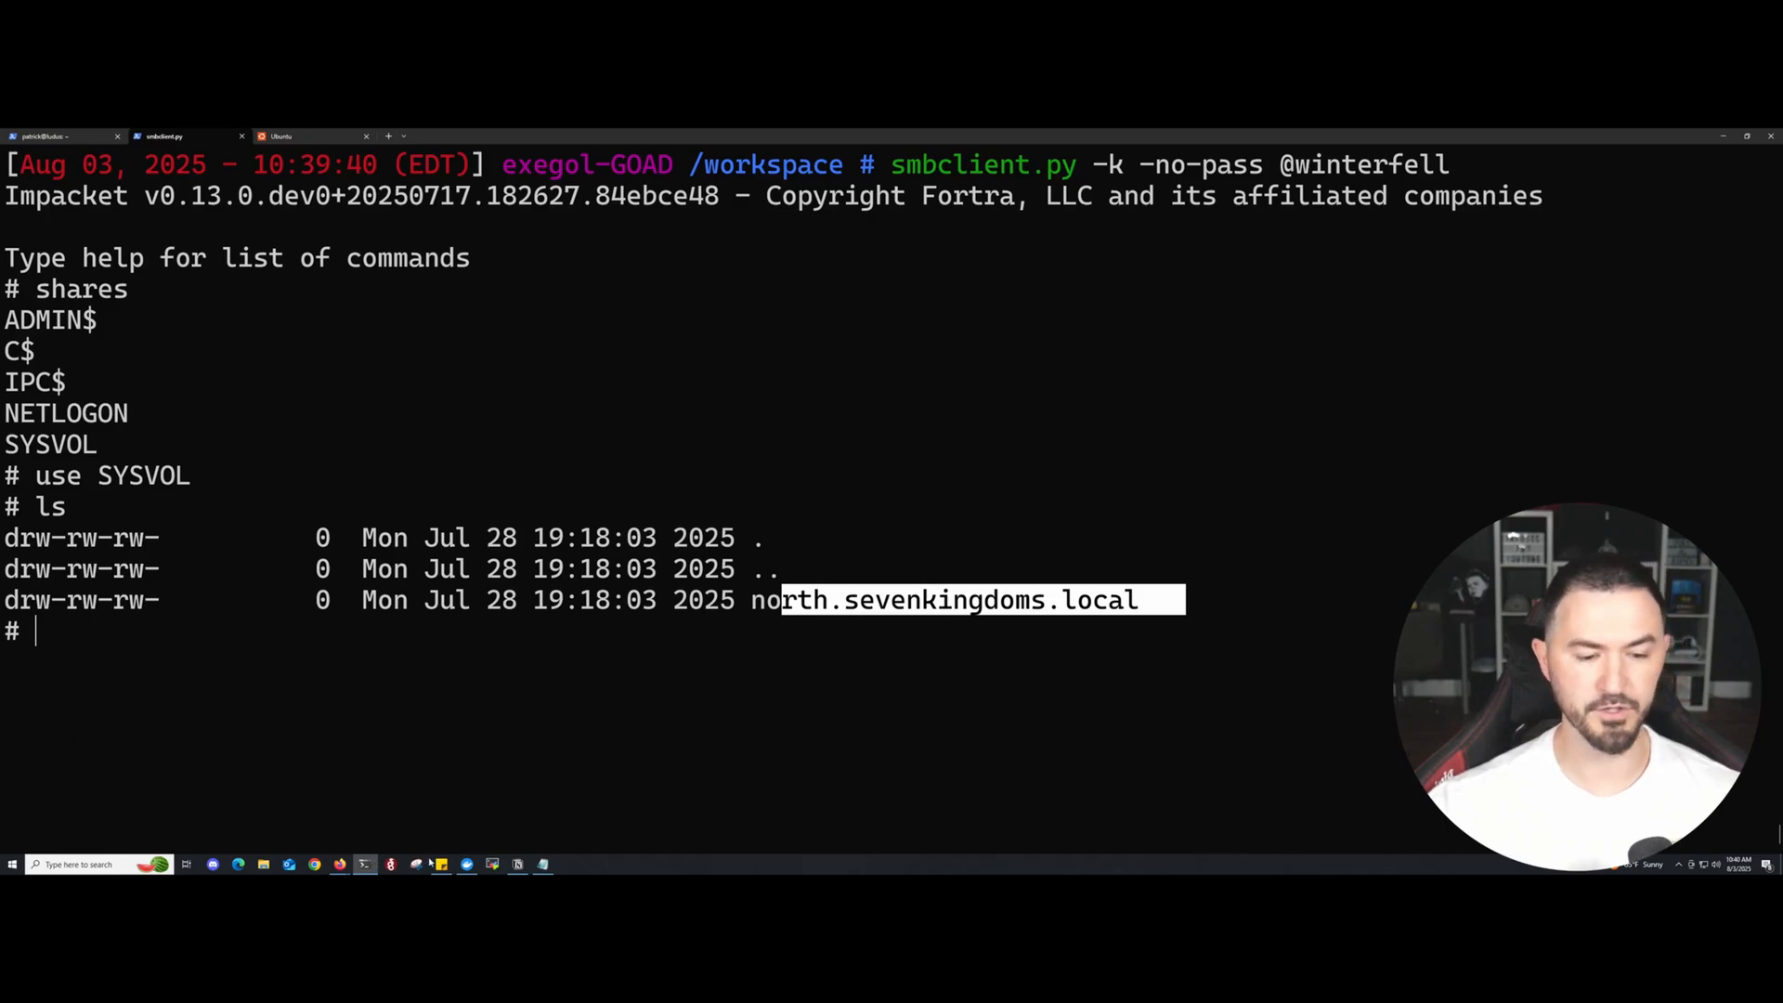
# - Draft 'nmap -Pn -p- -sC -sV -oA full_scan_goad' for the lab hosts in Notepad, fixing the IP prefix
pyautogui.click(543, 865)
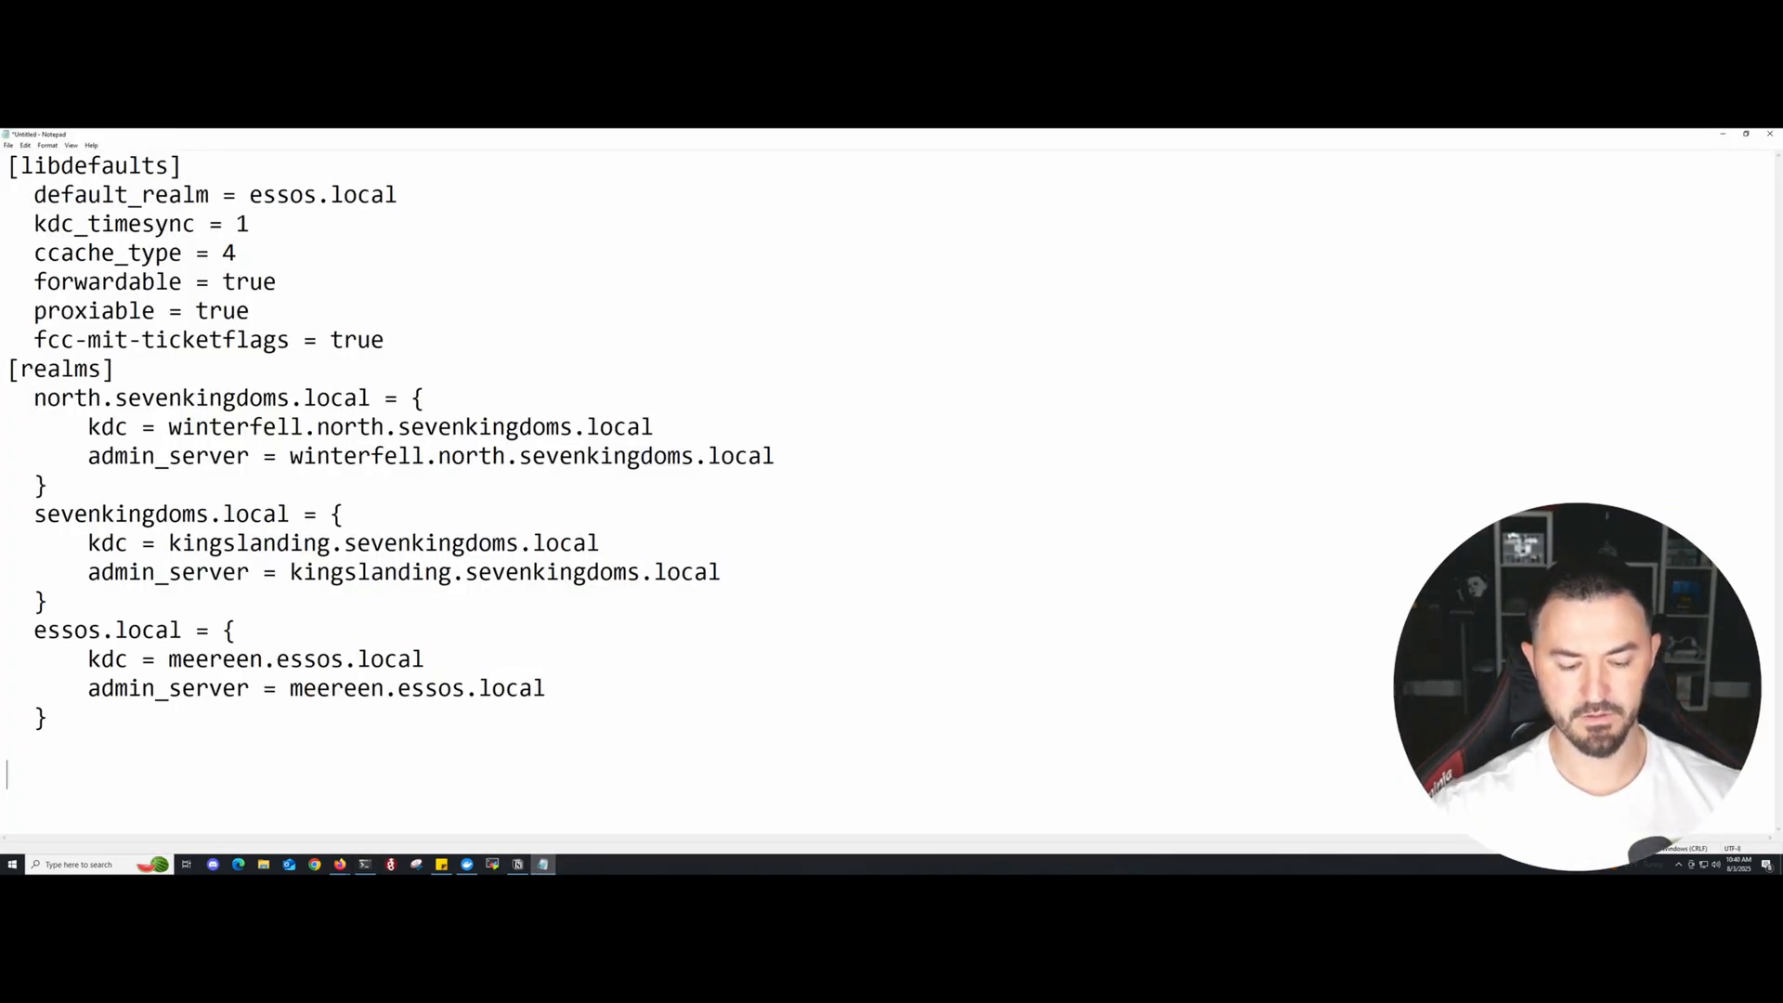
pyautogui.write('nmap -Pn -p- -sC -sV -oA full_scan_goad 192.168.56.10-12,22-23')
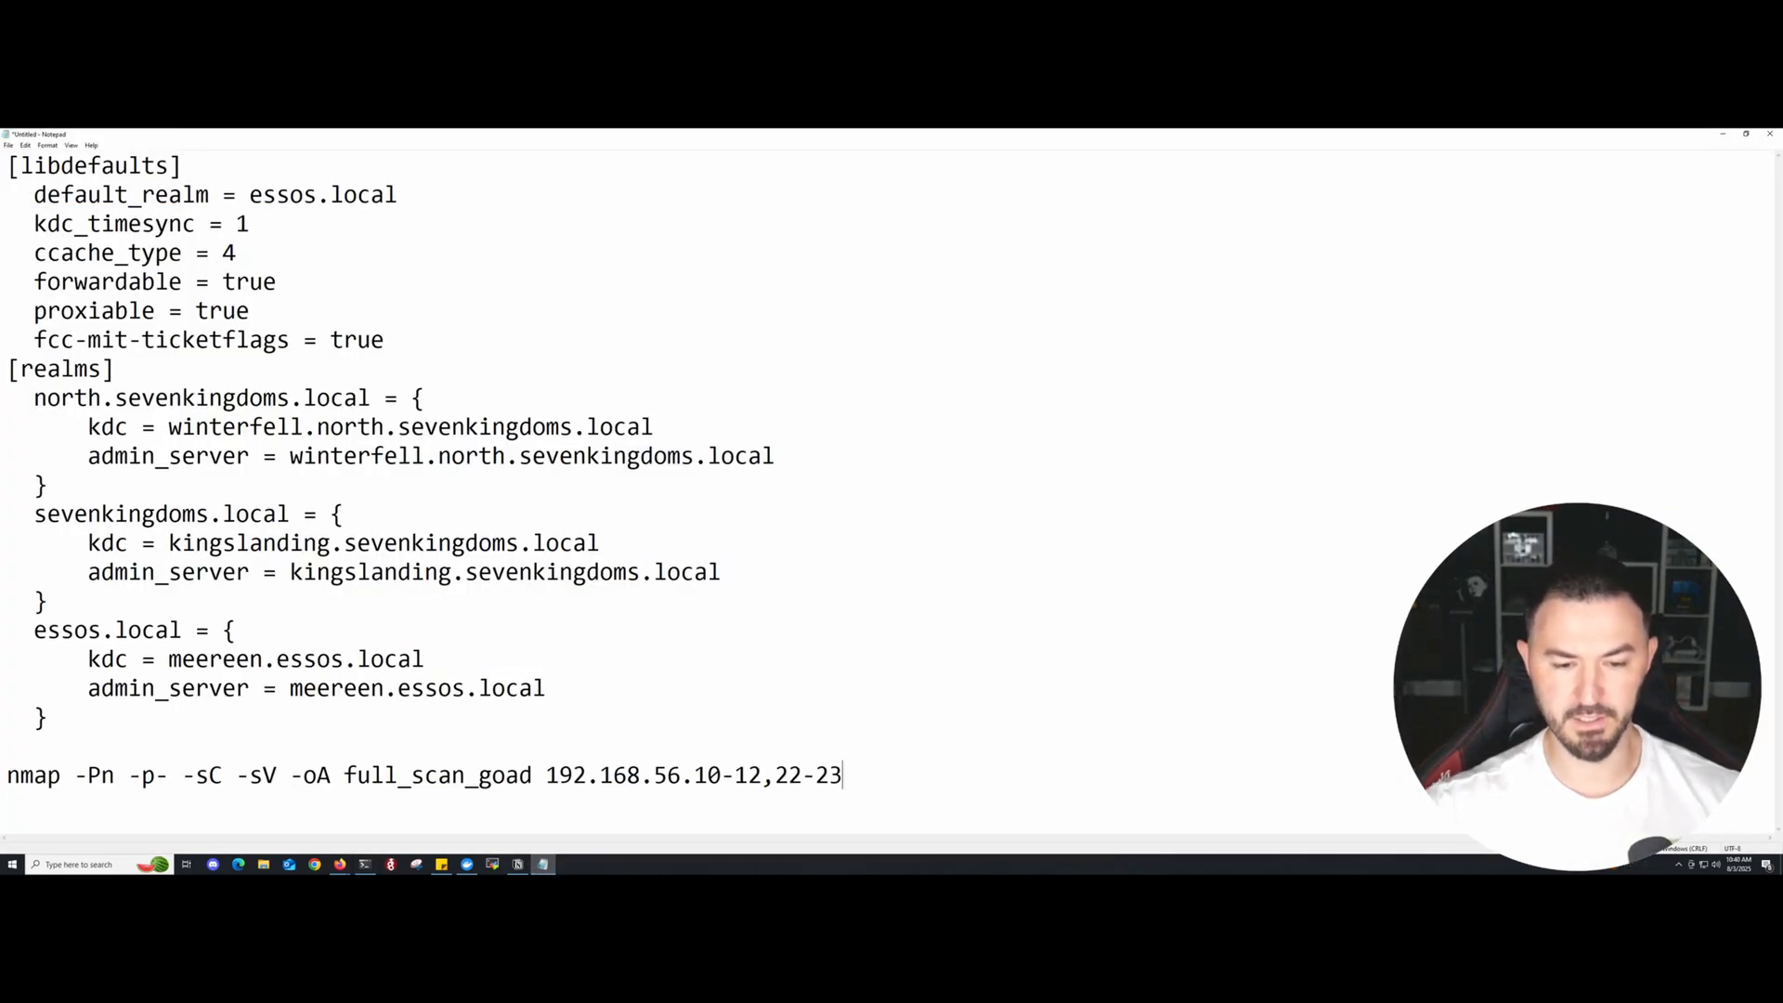
pyautogui.doubleClick(619, 775)
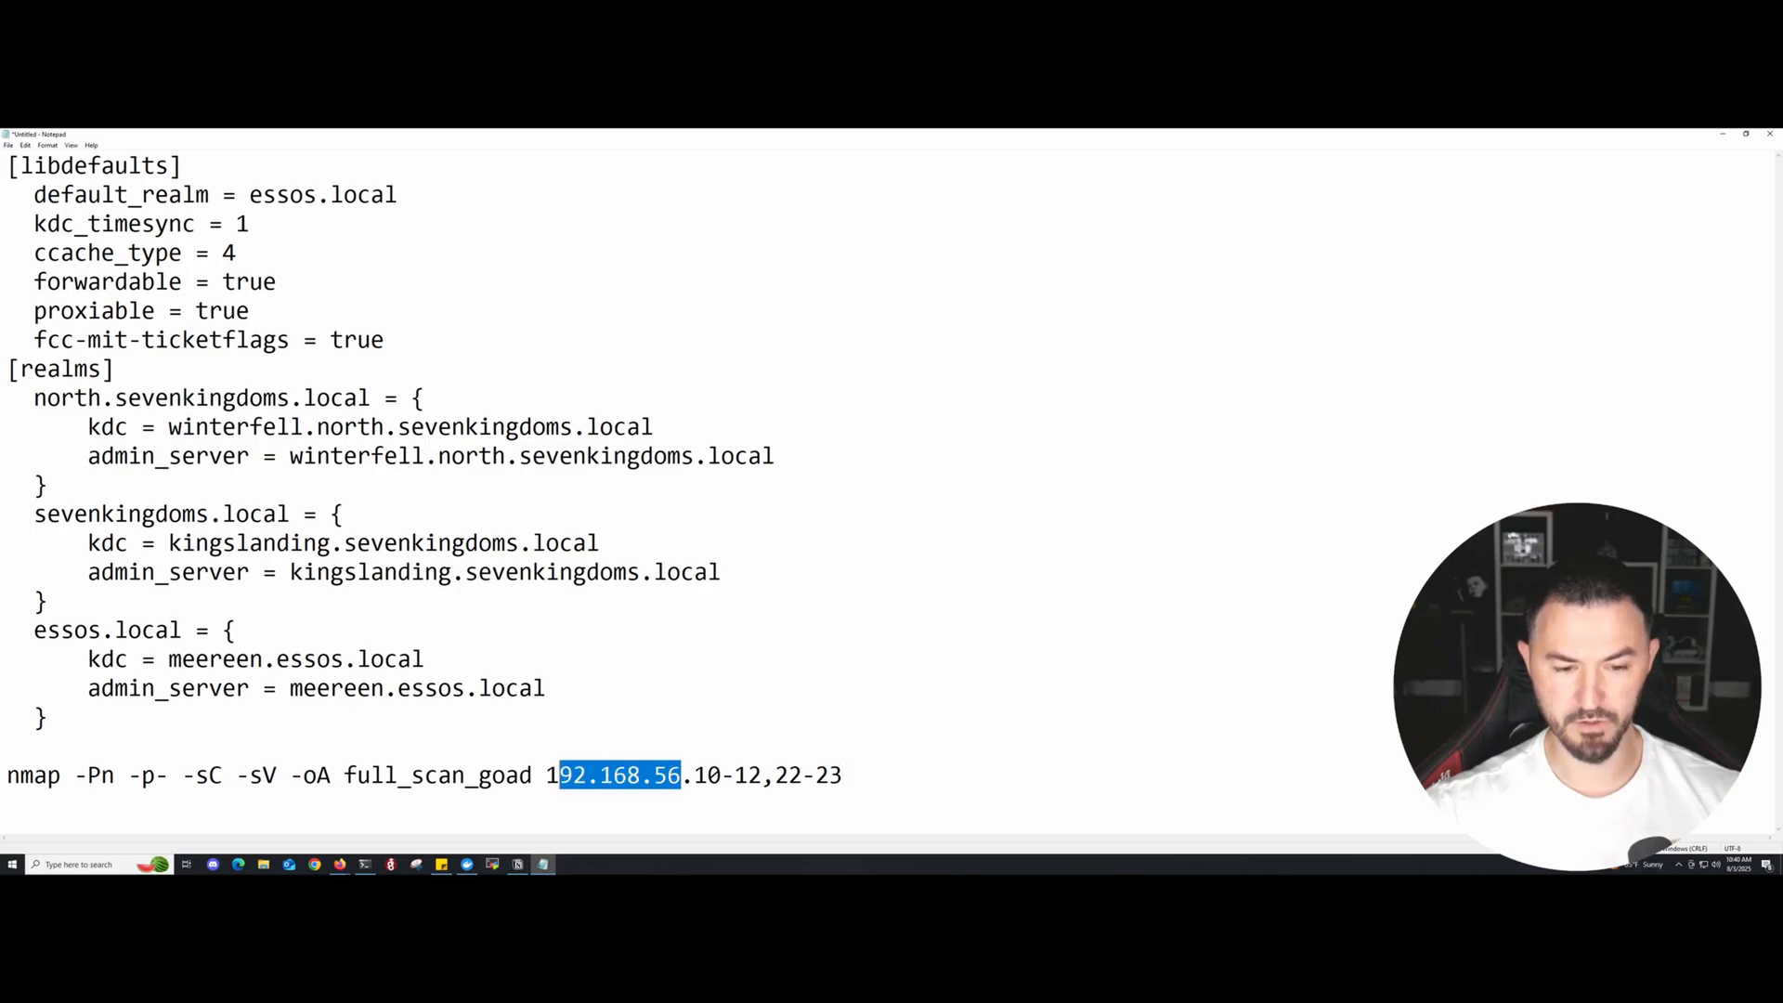
pyautogui.write('0.5')
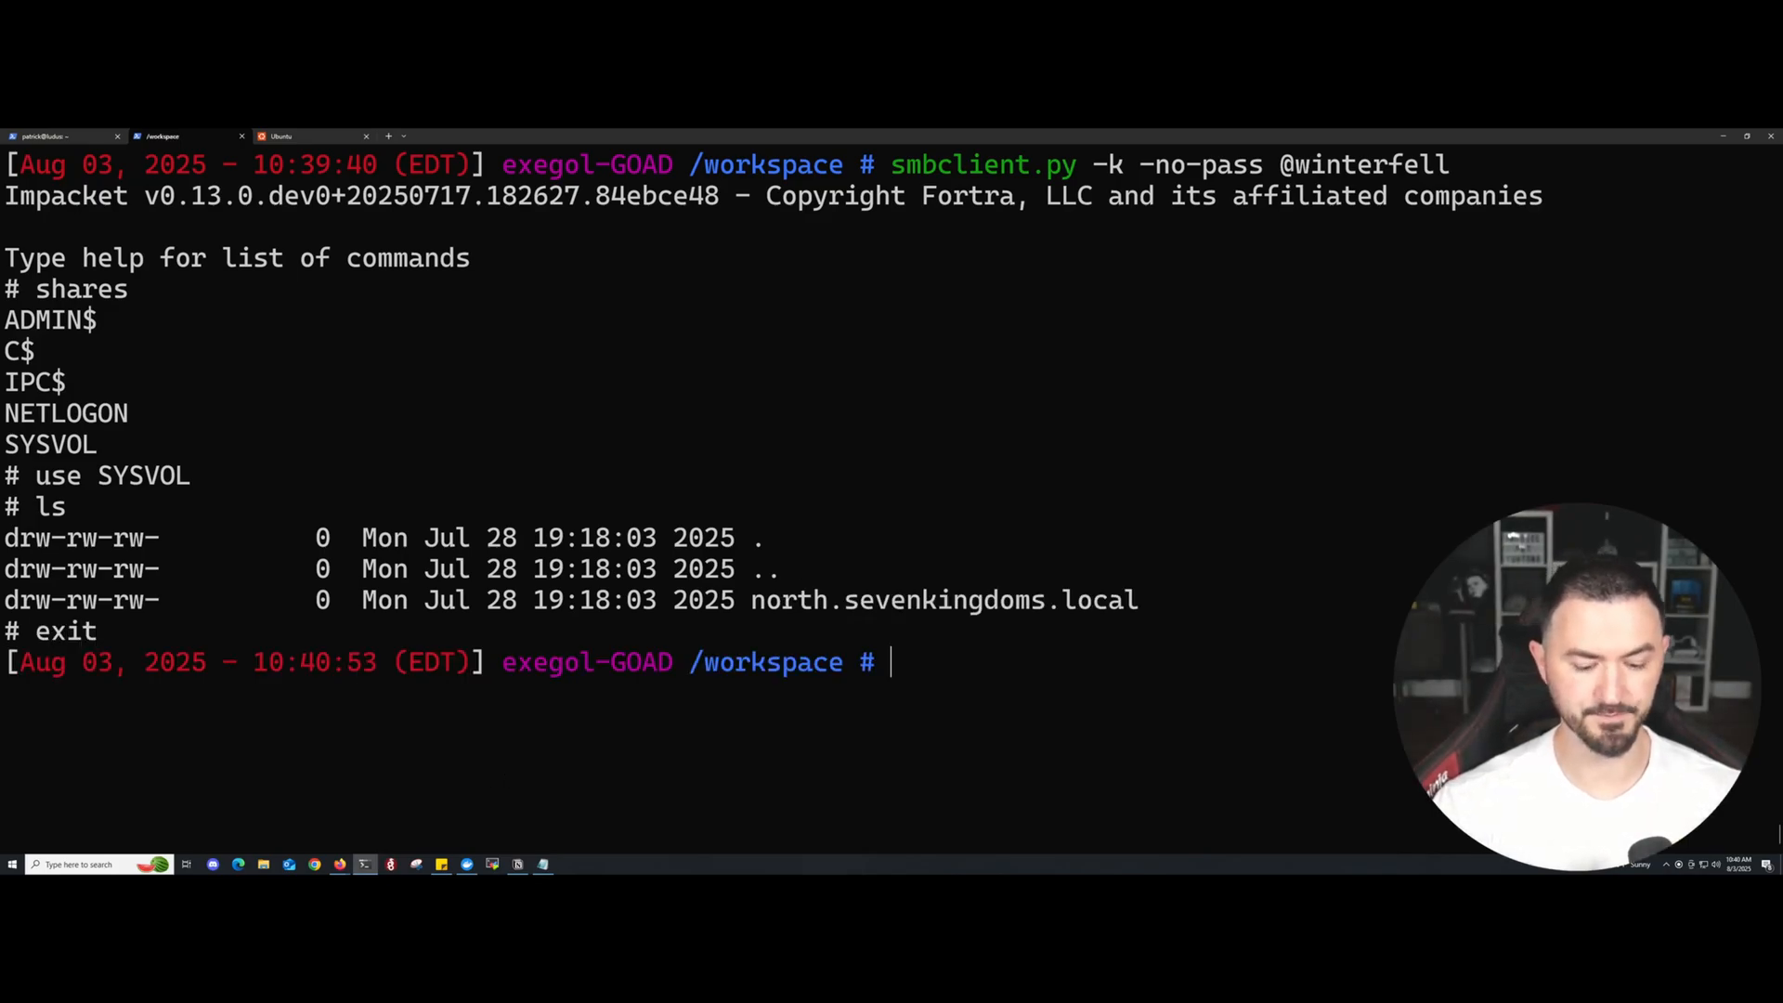
# - Display /etc/krb5.conf with cat in the Exegol shell
pyautogui.write('cat /etc/krb5.conf')
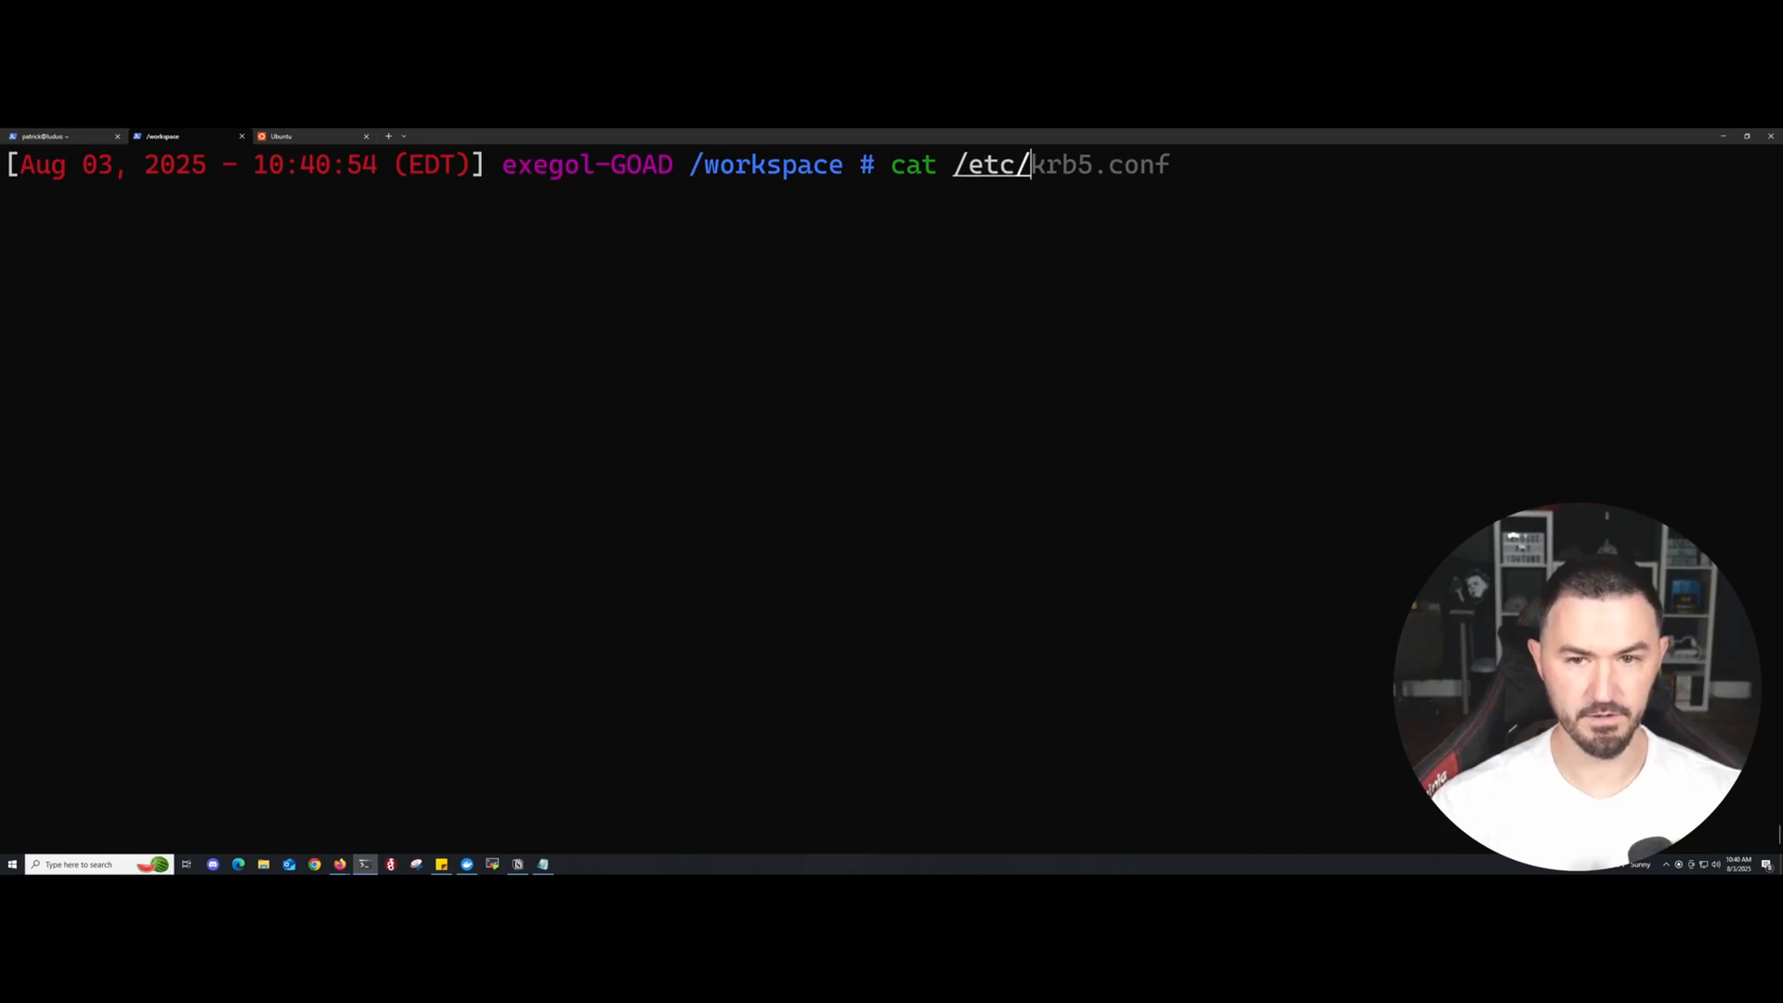
pyautogui.press('Return')
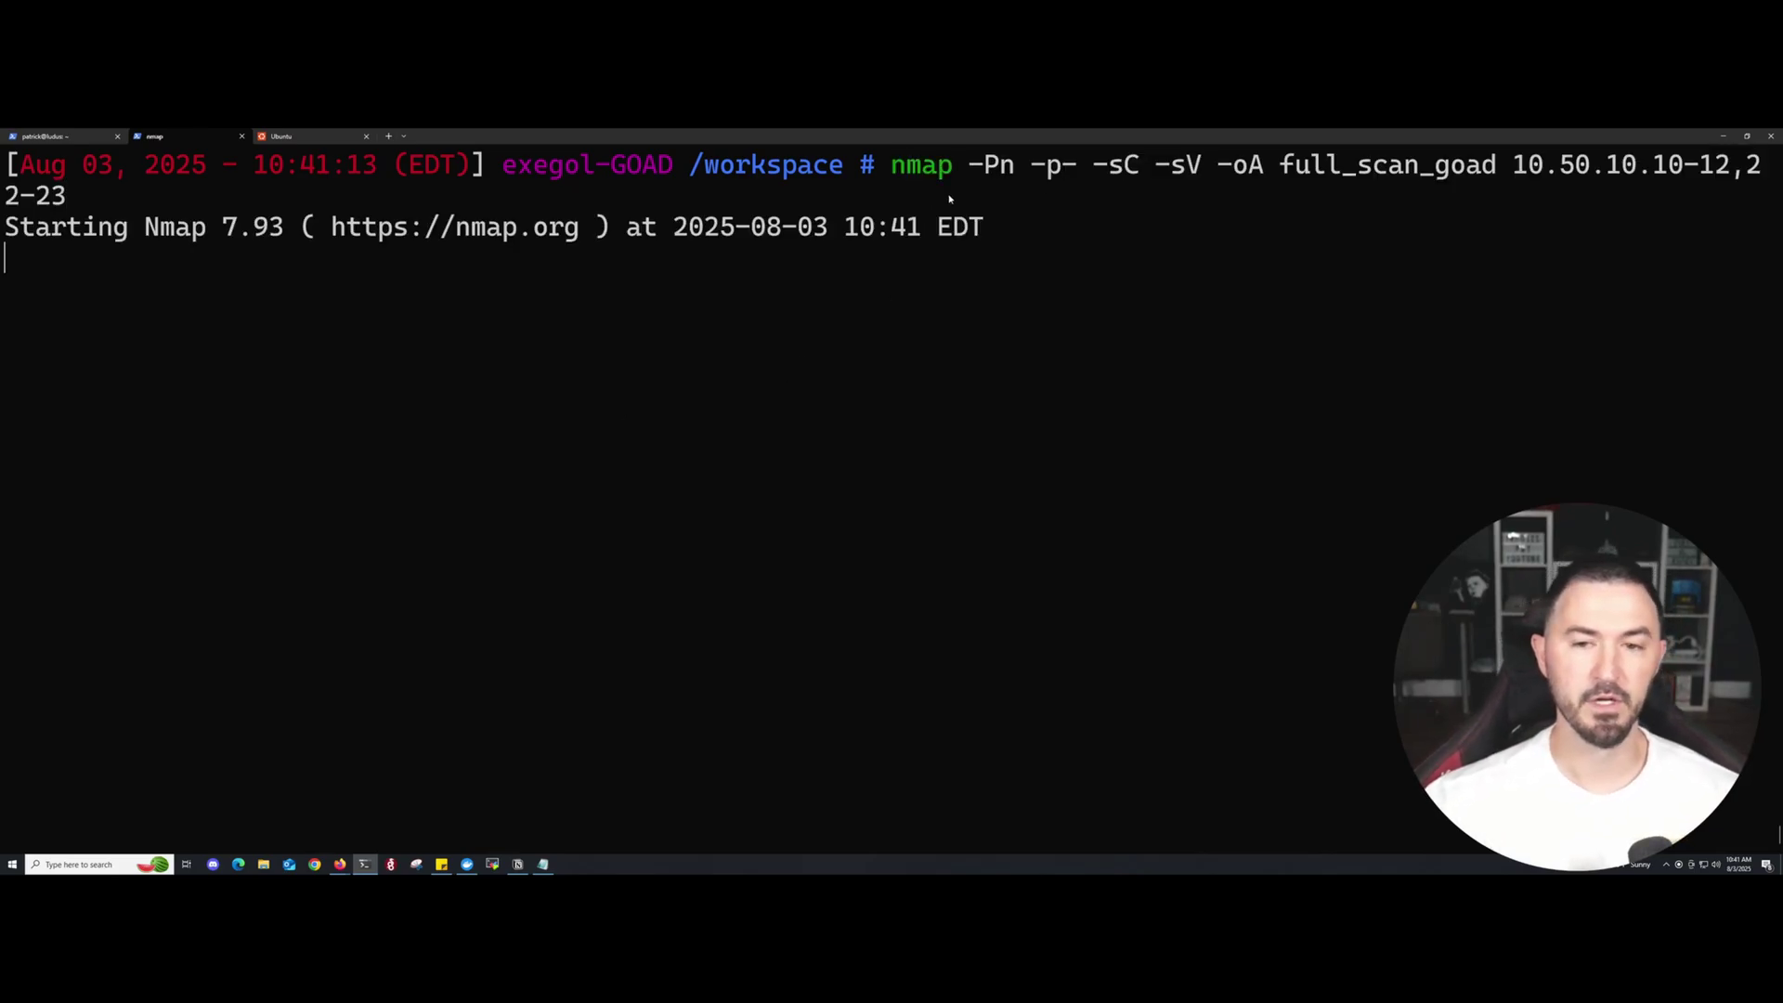
pyautogui.moveTo(987, 187)
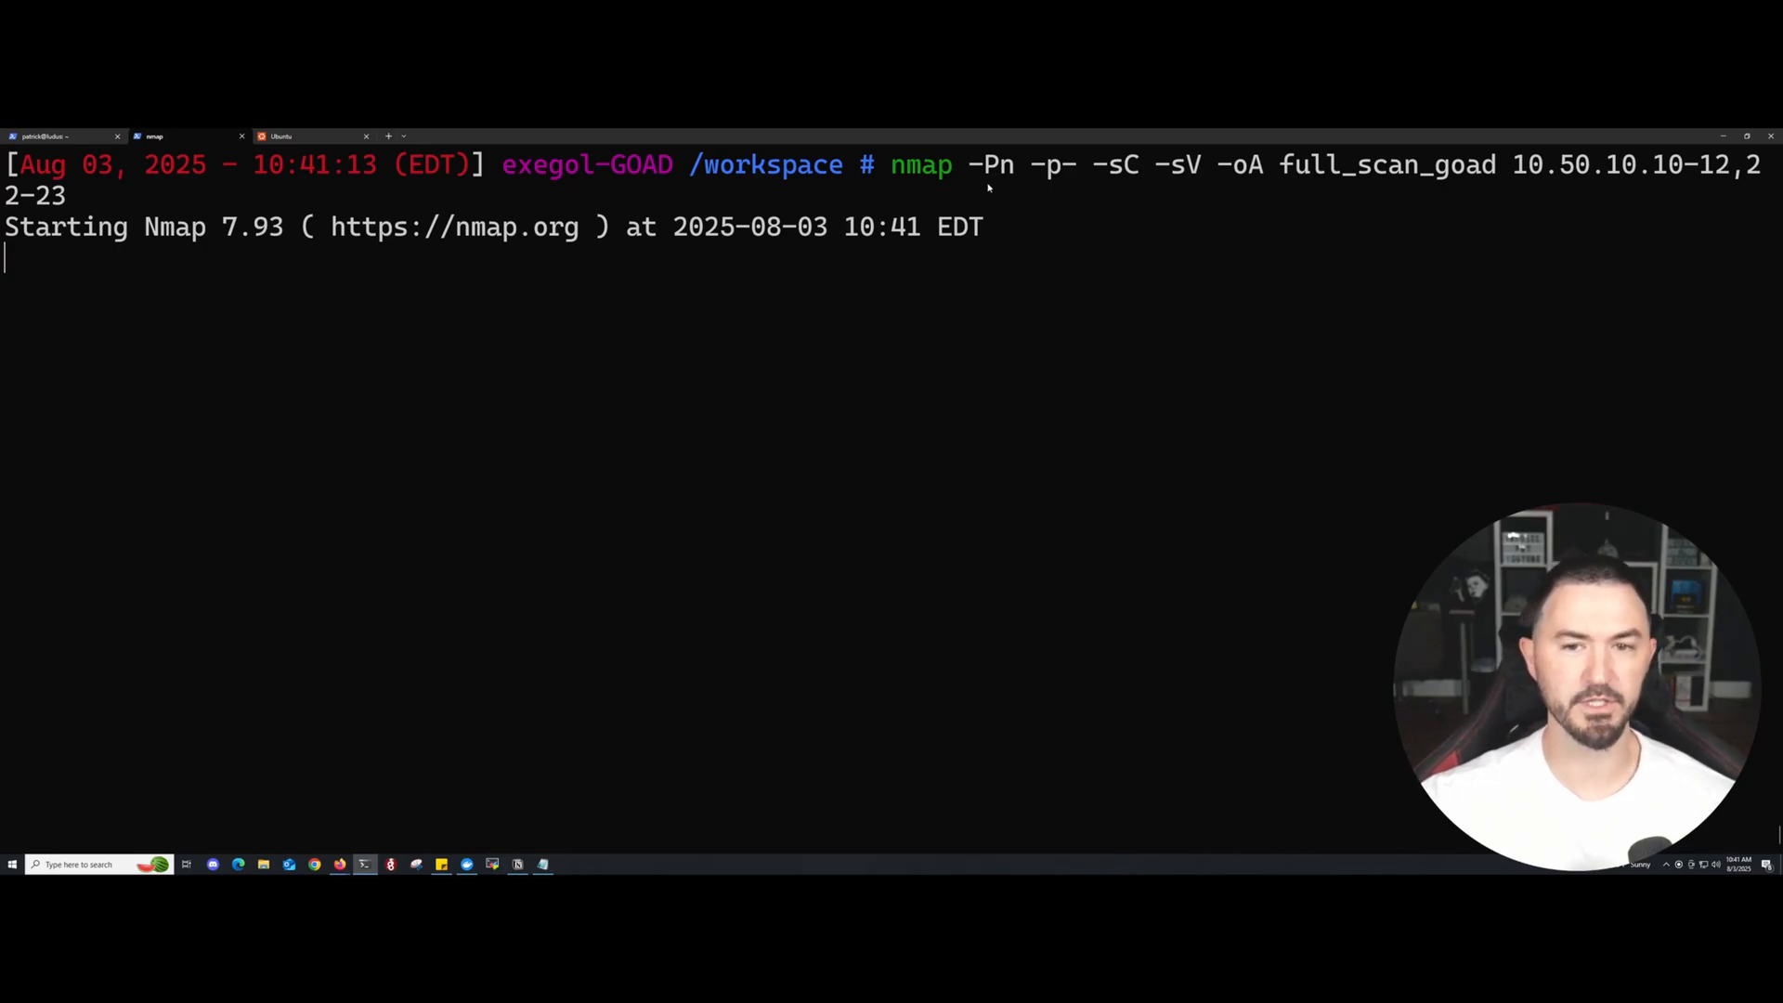
pyautogui.moveTo(1004, 199)
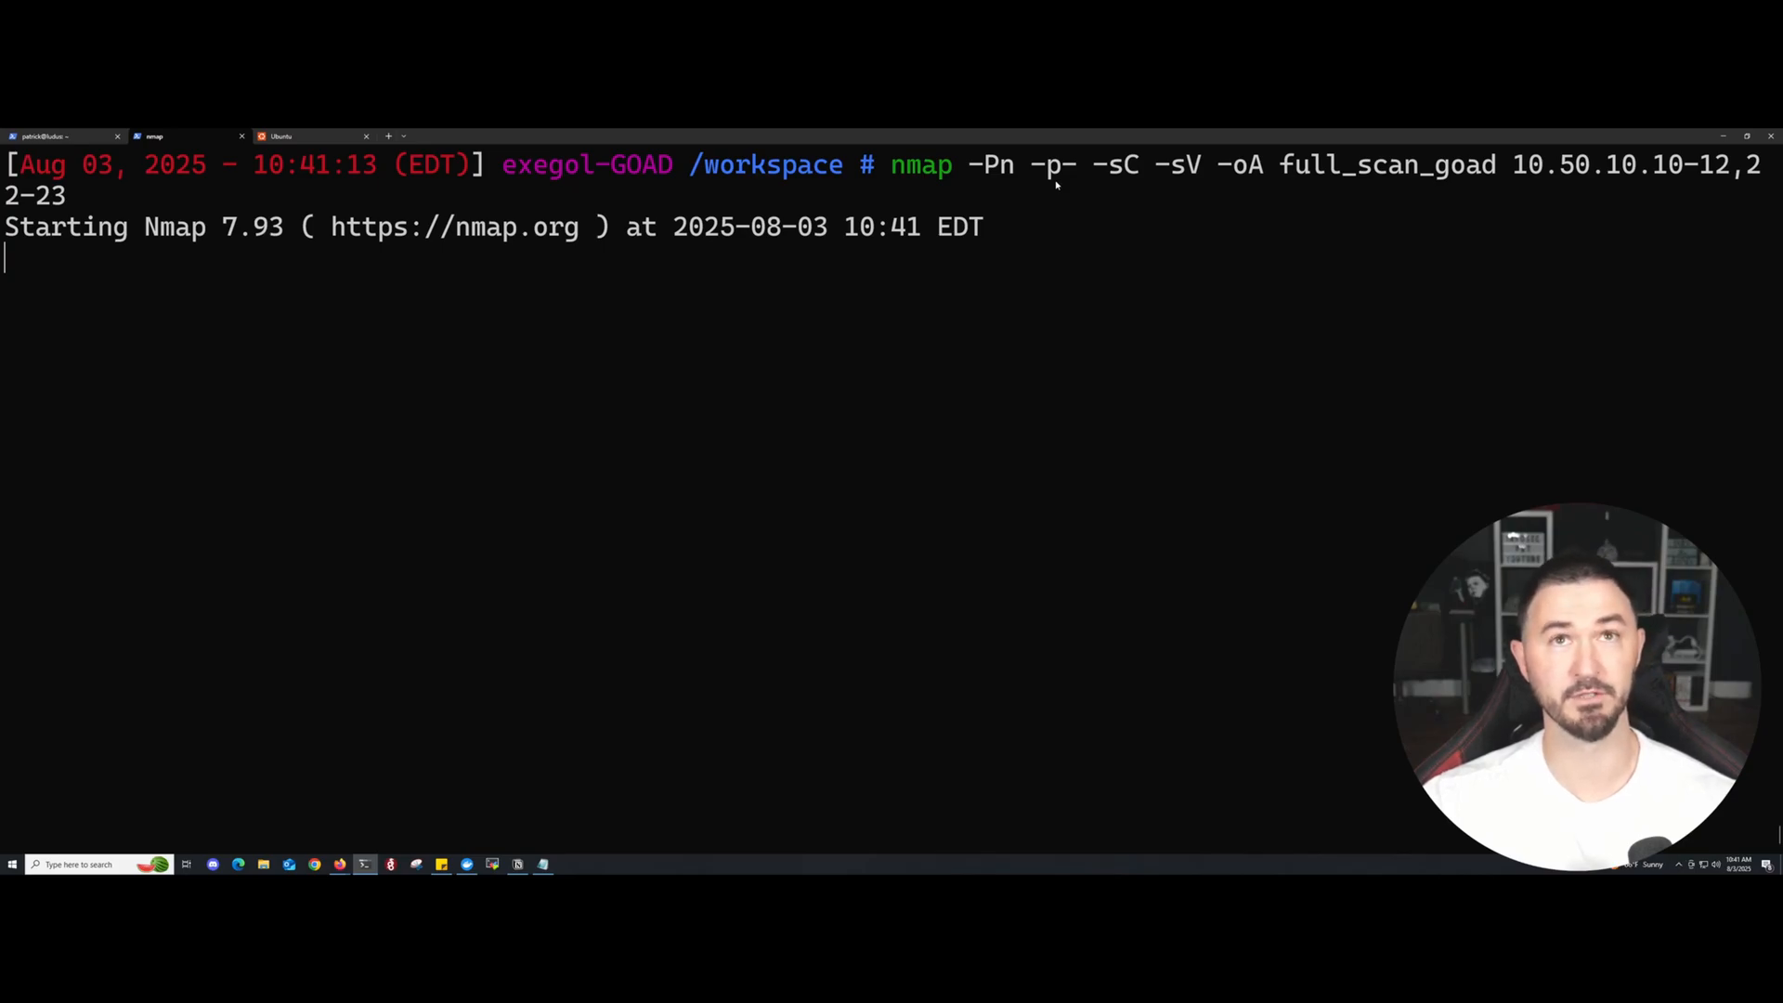
pyautogui.moveTo(1092, 186)
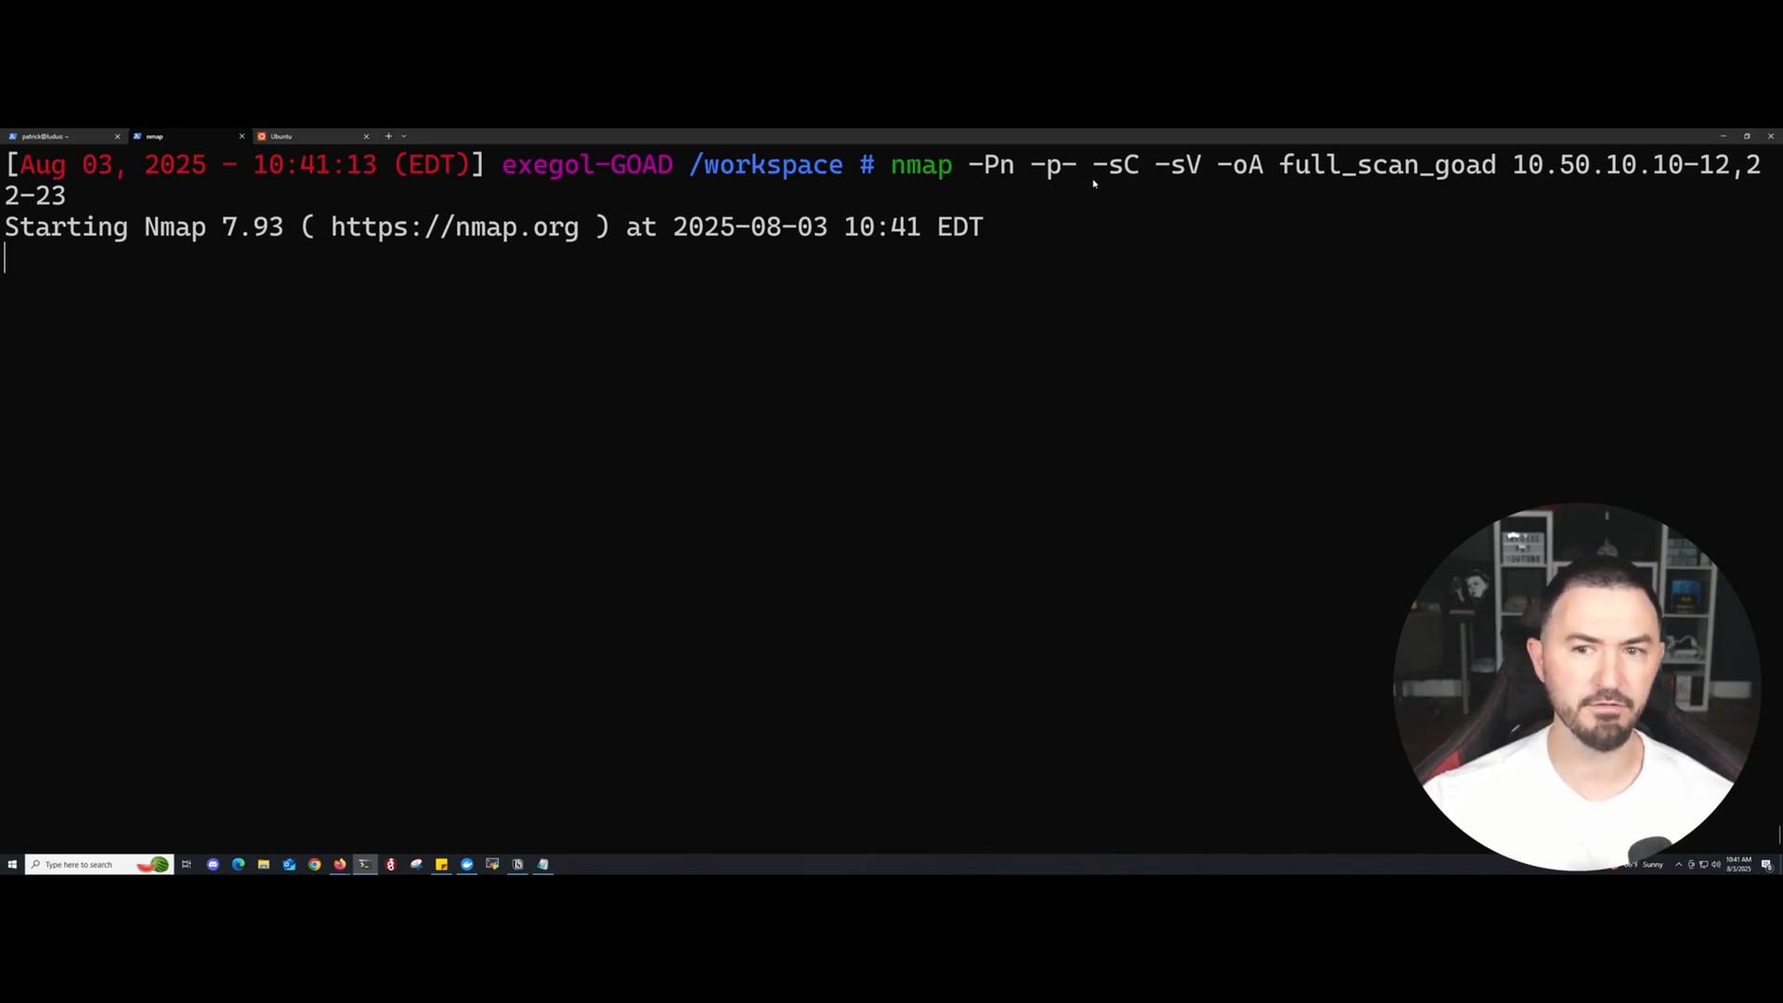
pyautogui.moveTo(1086, 213)
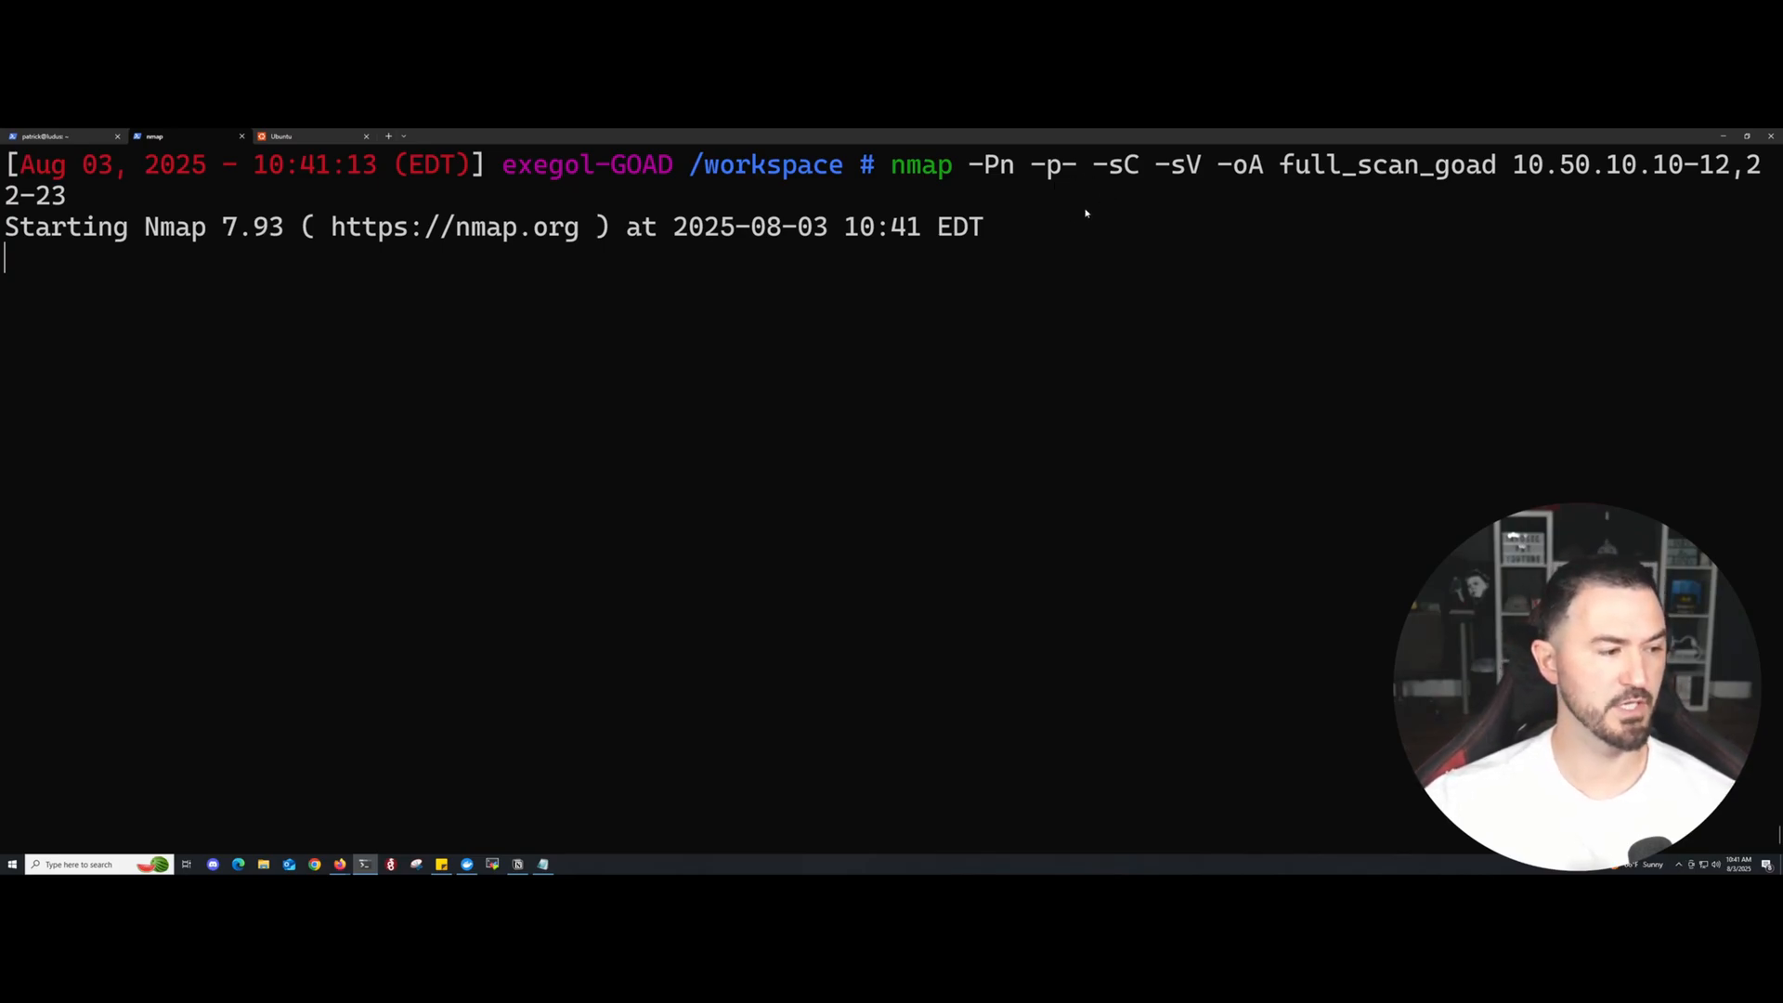
pyautogui.moveTo(1164, 183)
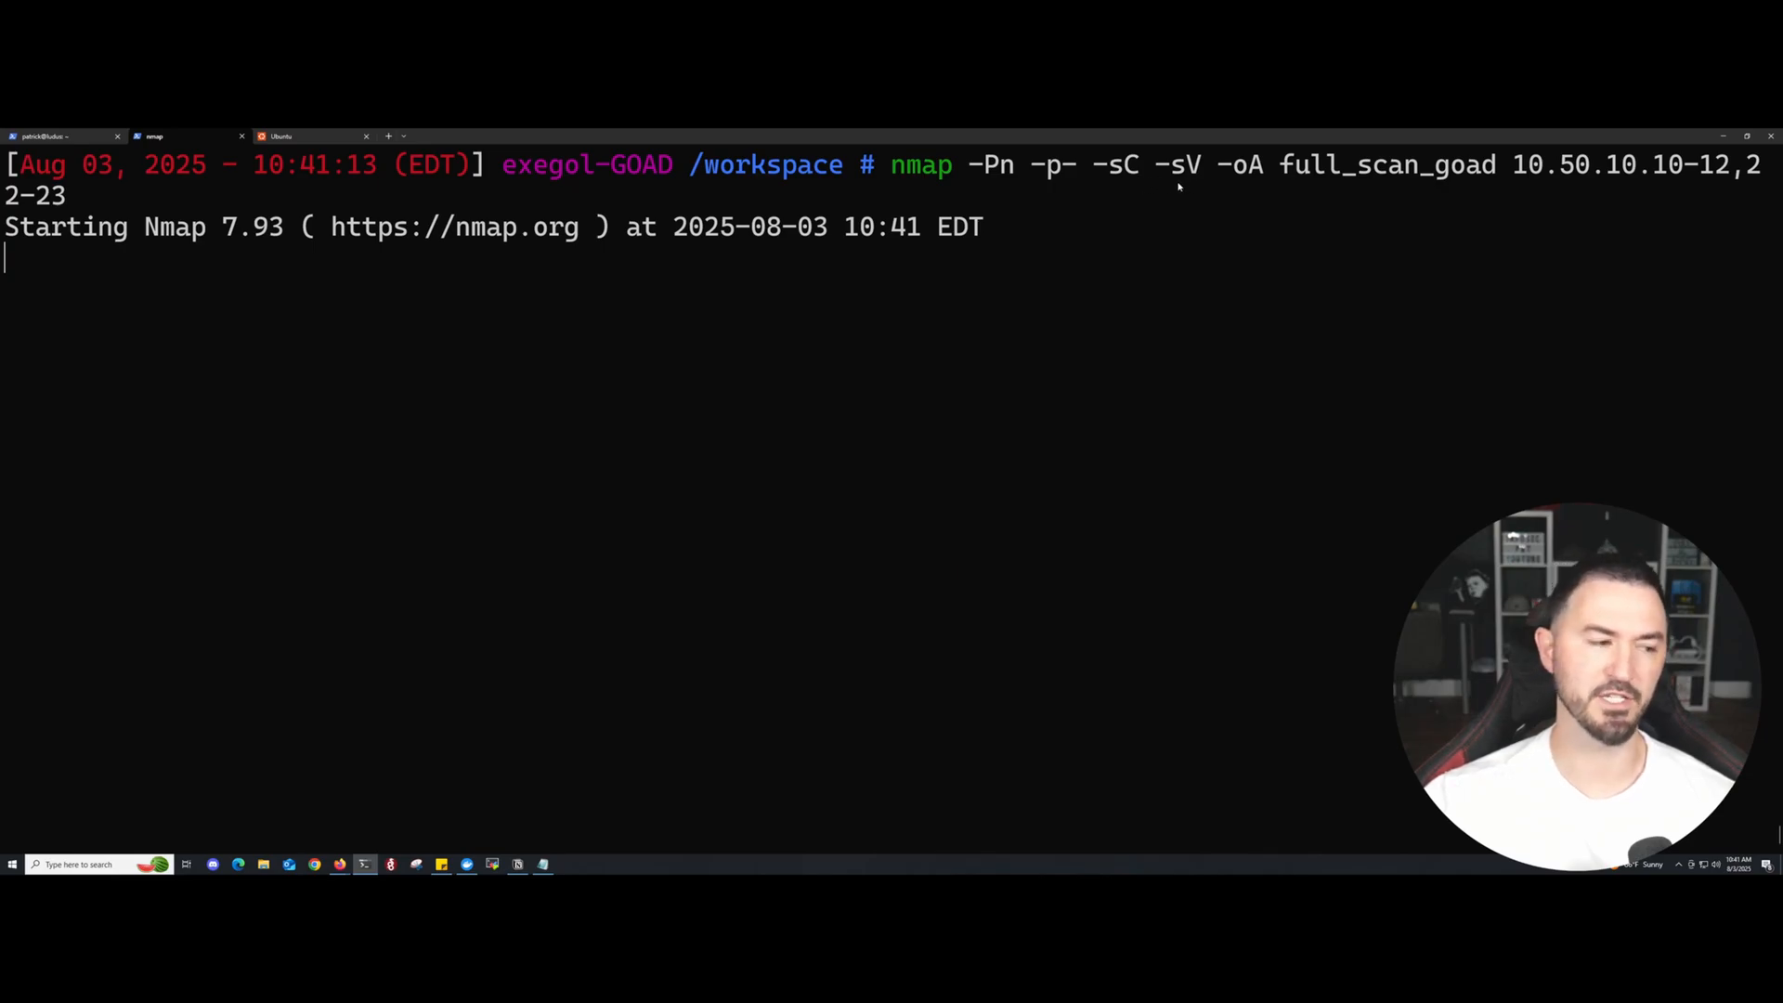
pyautogui.moveTo(1263, 182)
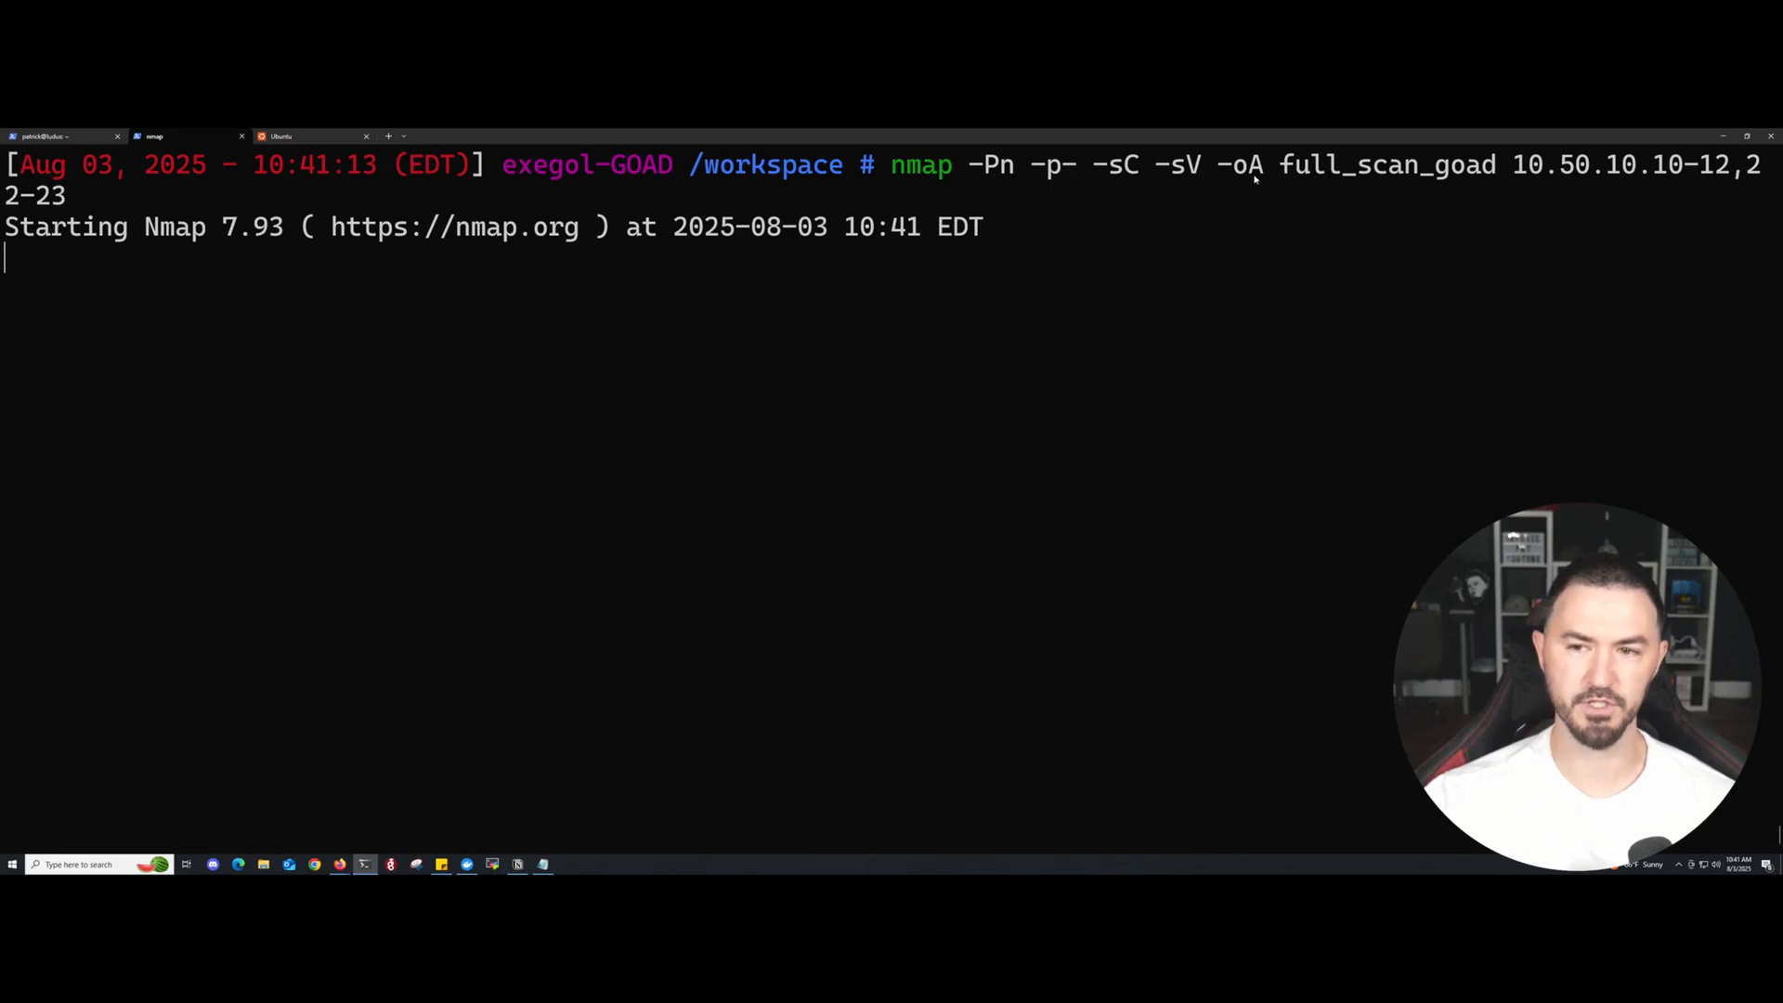
pyautogui.moveTo(1321, 180)
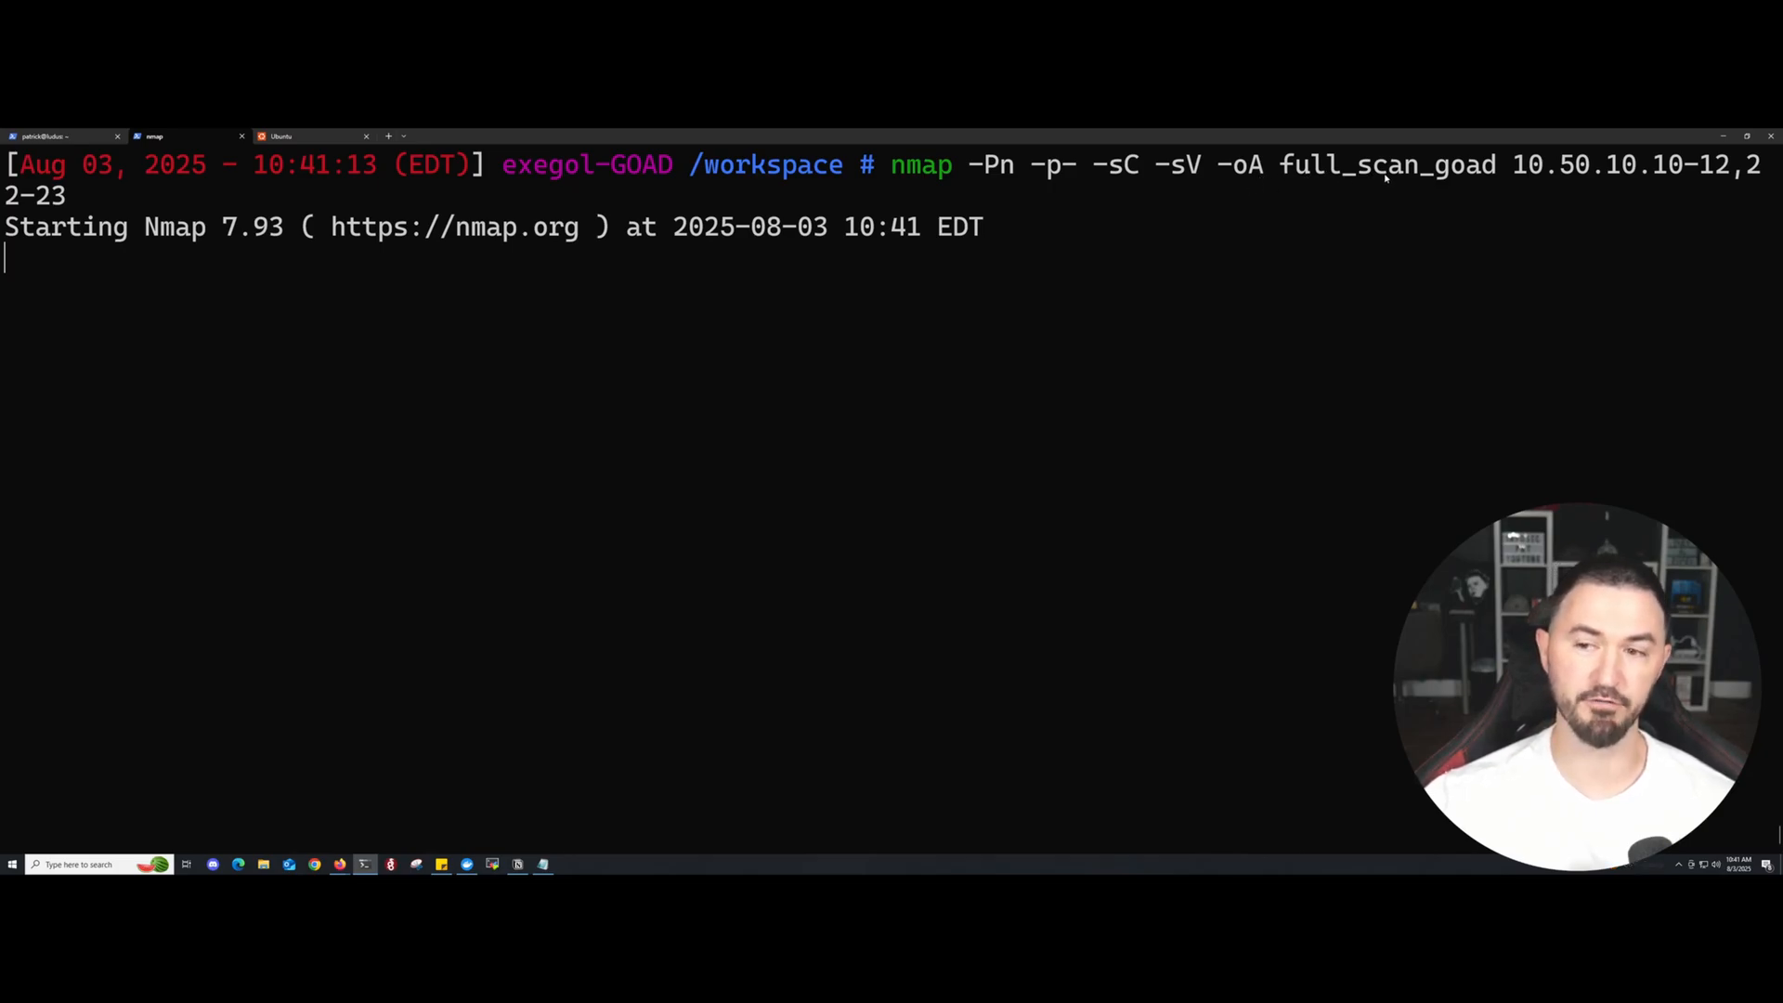
pyautogui.moveTo(1528, 190)
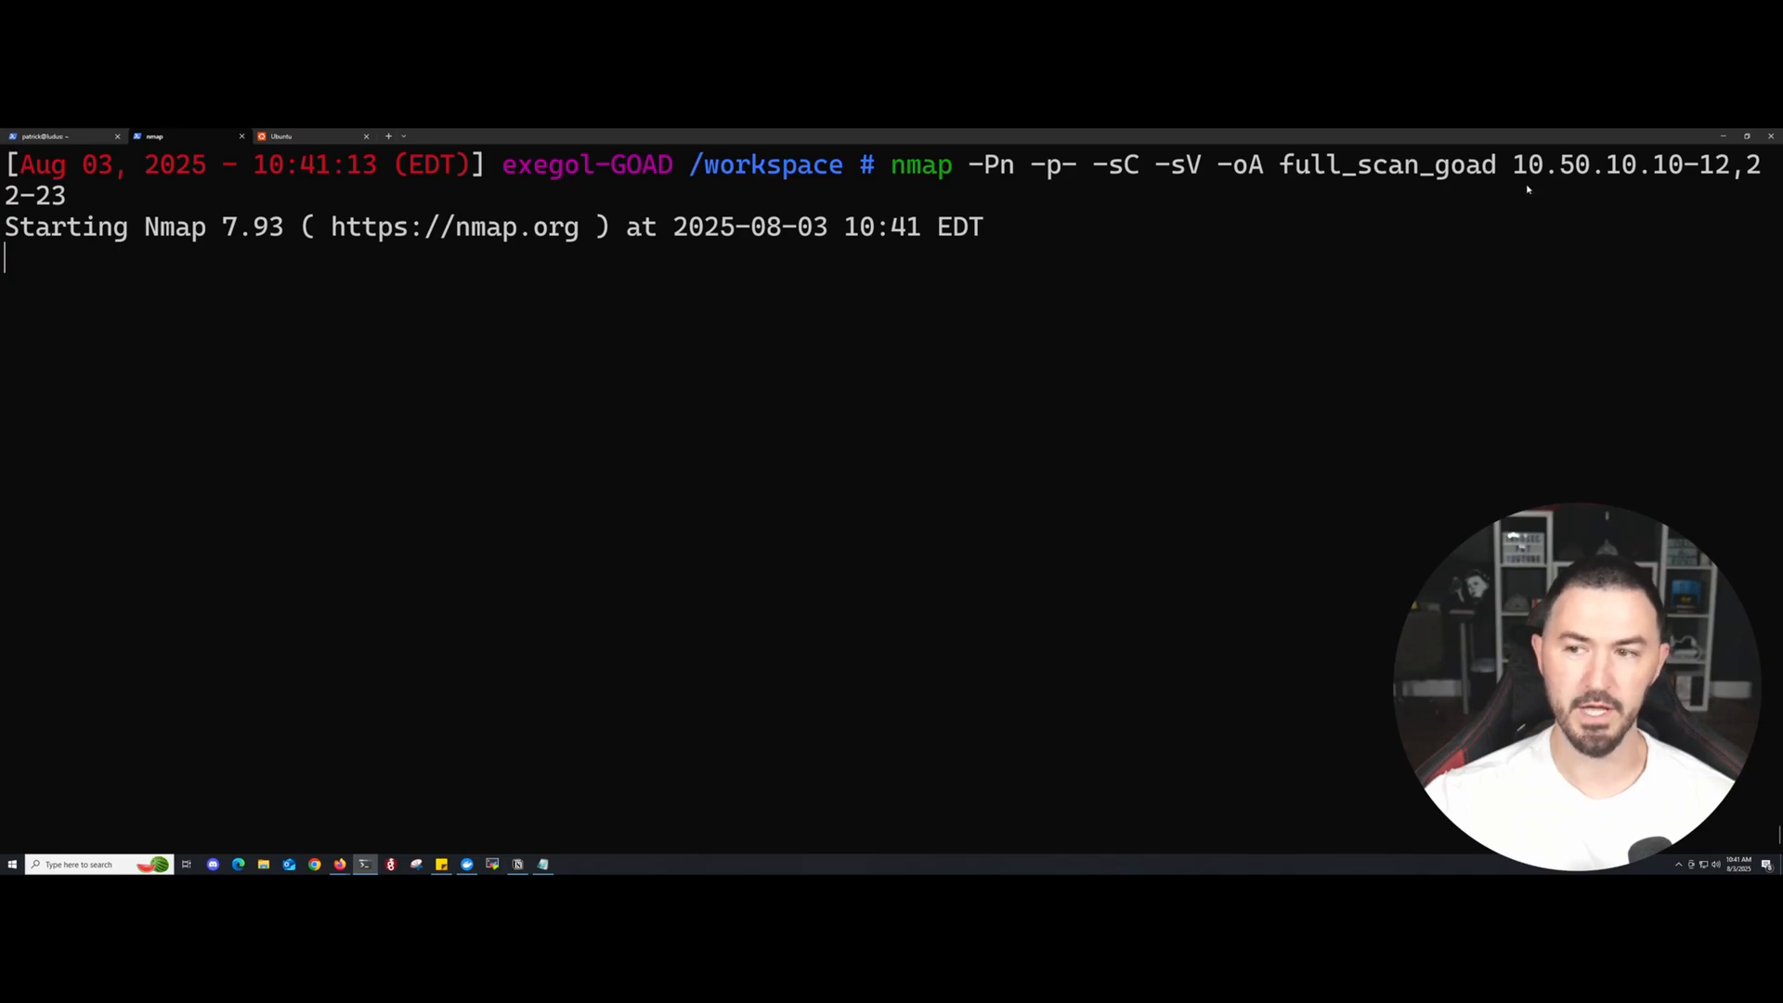
pyautogui.moveTo(514, 252)
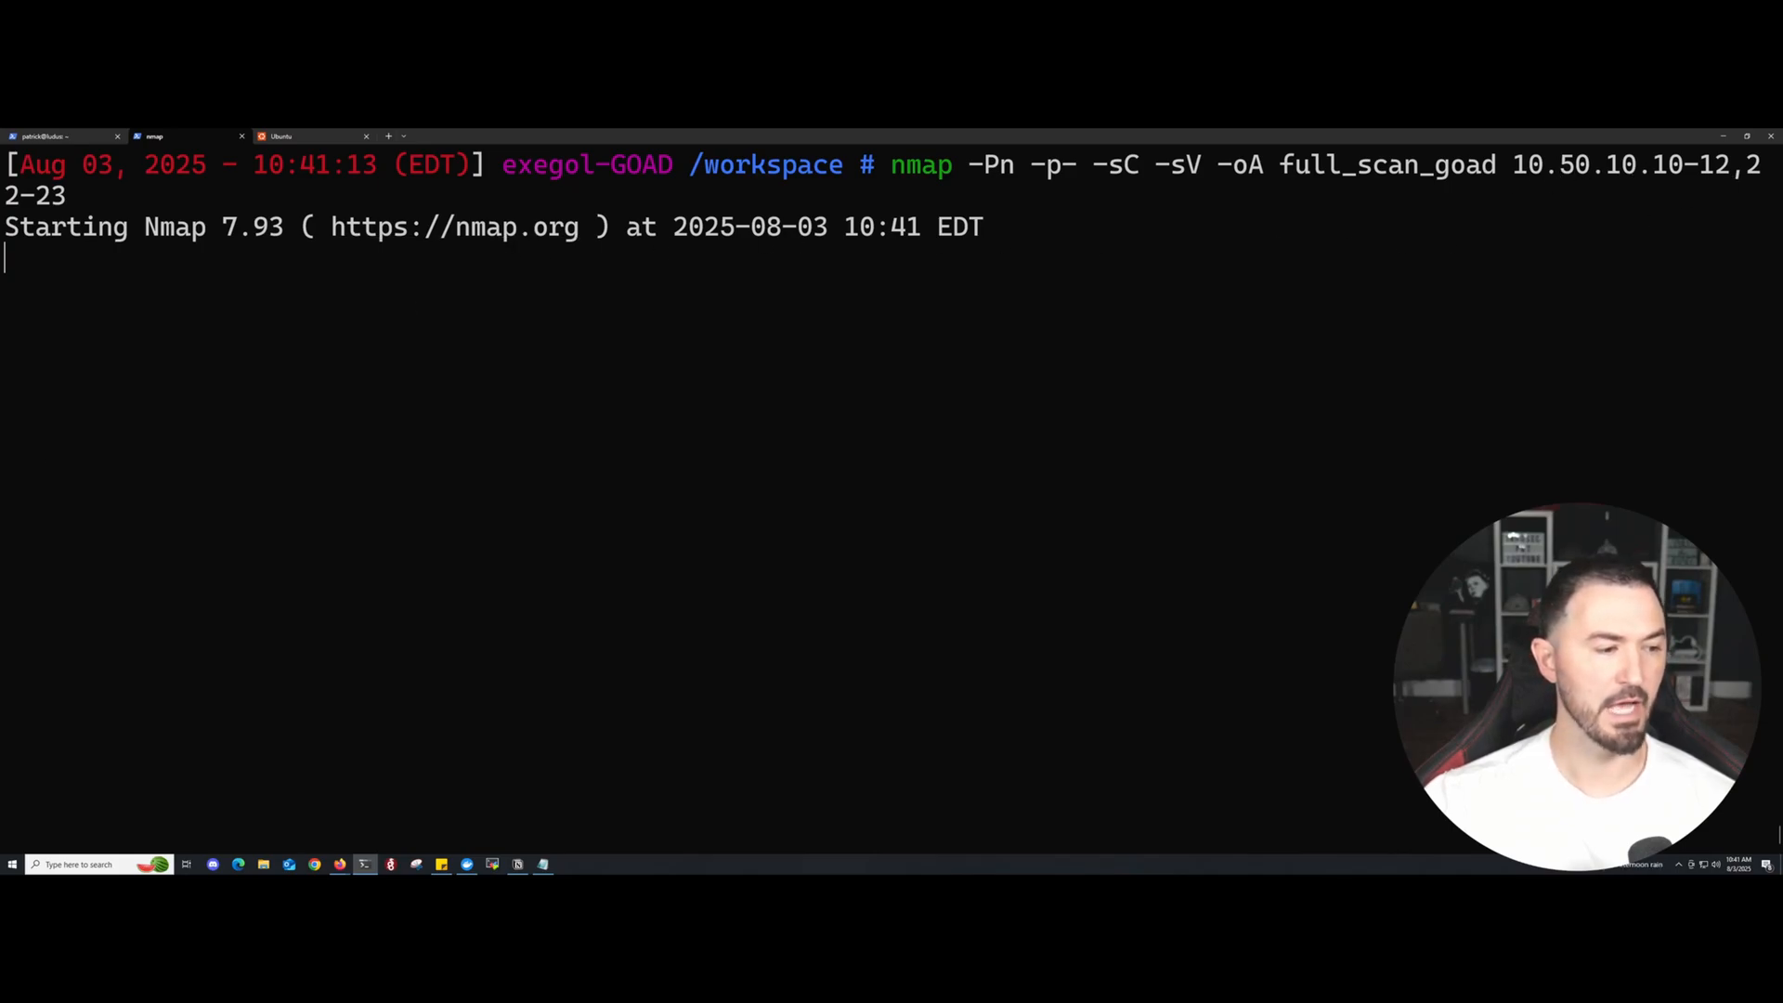
pyautogui.moveTo(702, 410)
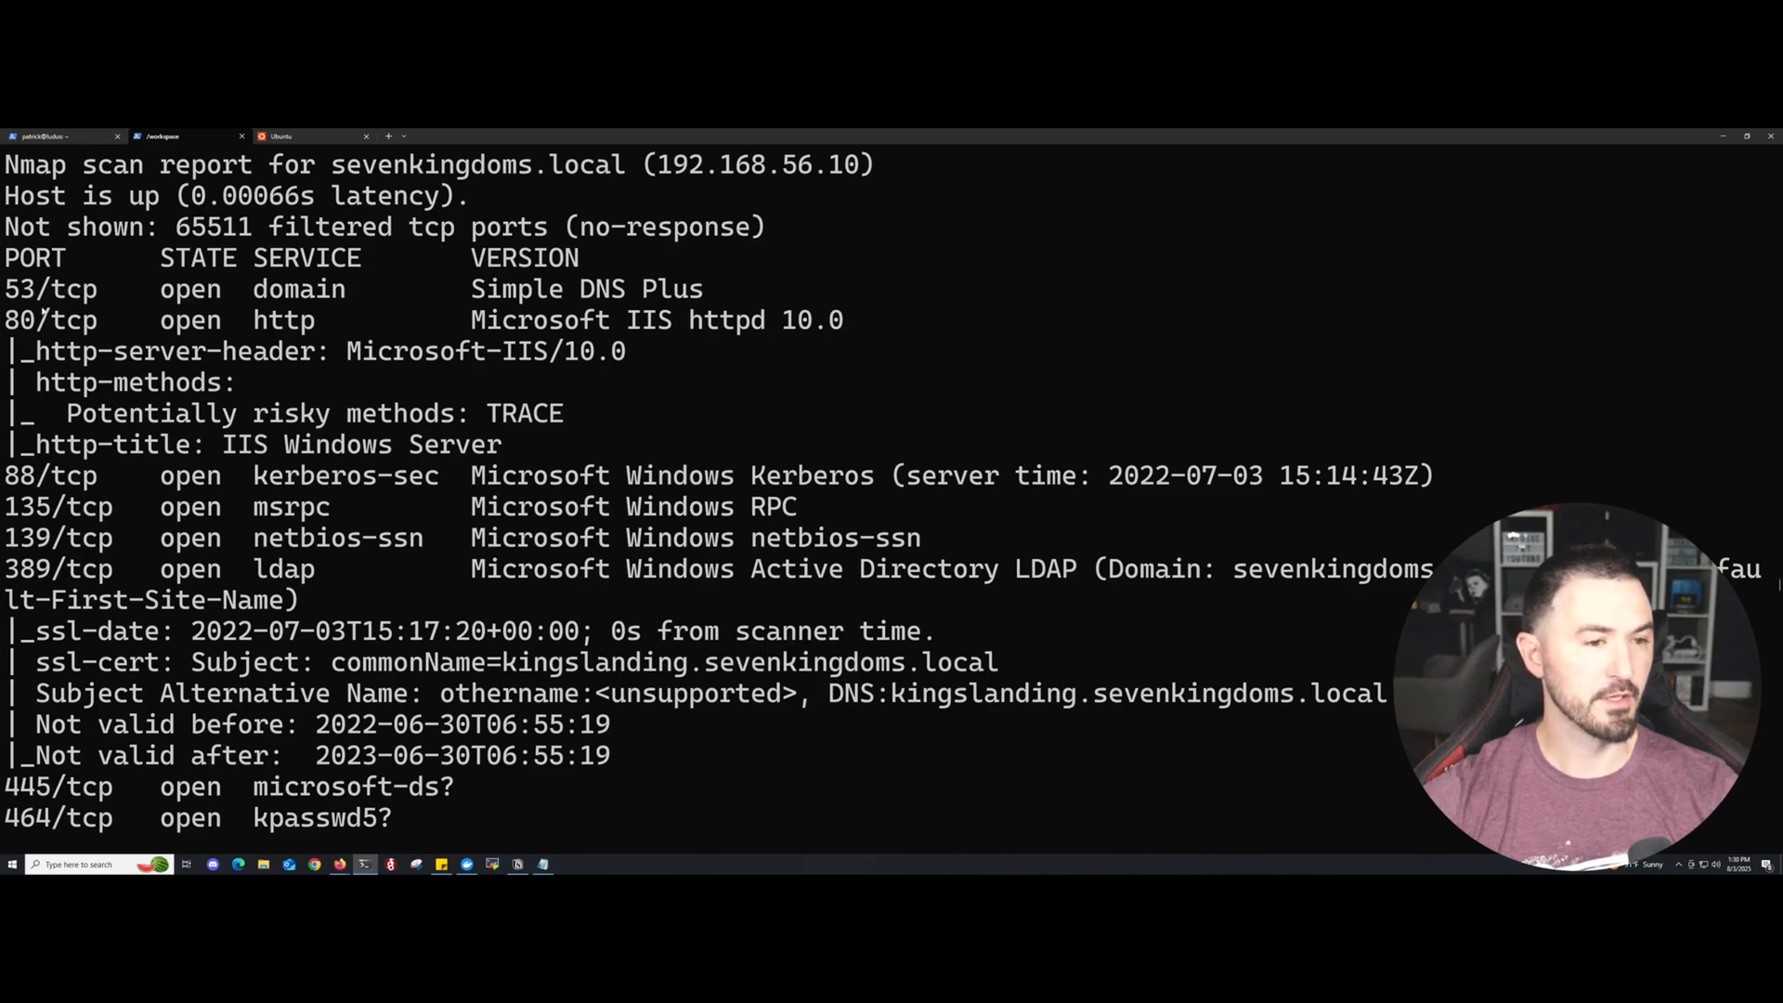
# - Scroll the KINGSLANDING nmap report past RDP, WinRM, .NET framing and high RPC ports
pyautogui.scroll(-3)
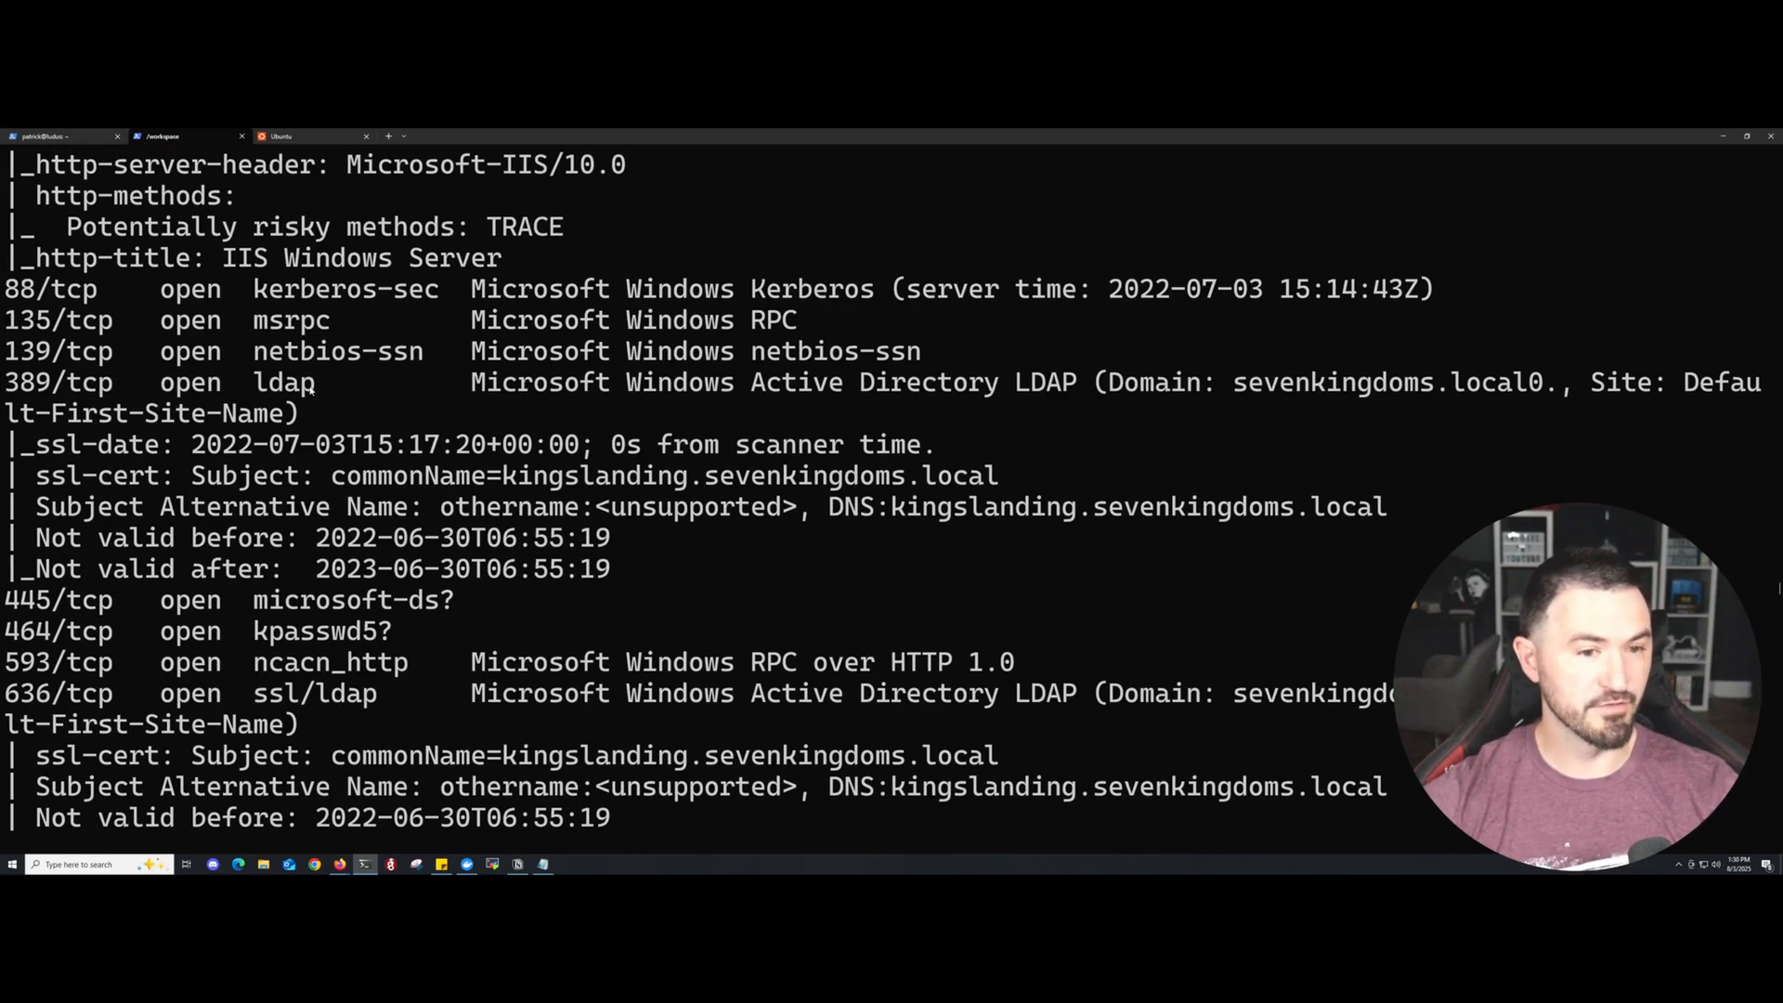
pyautogui.scroll(-3)
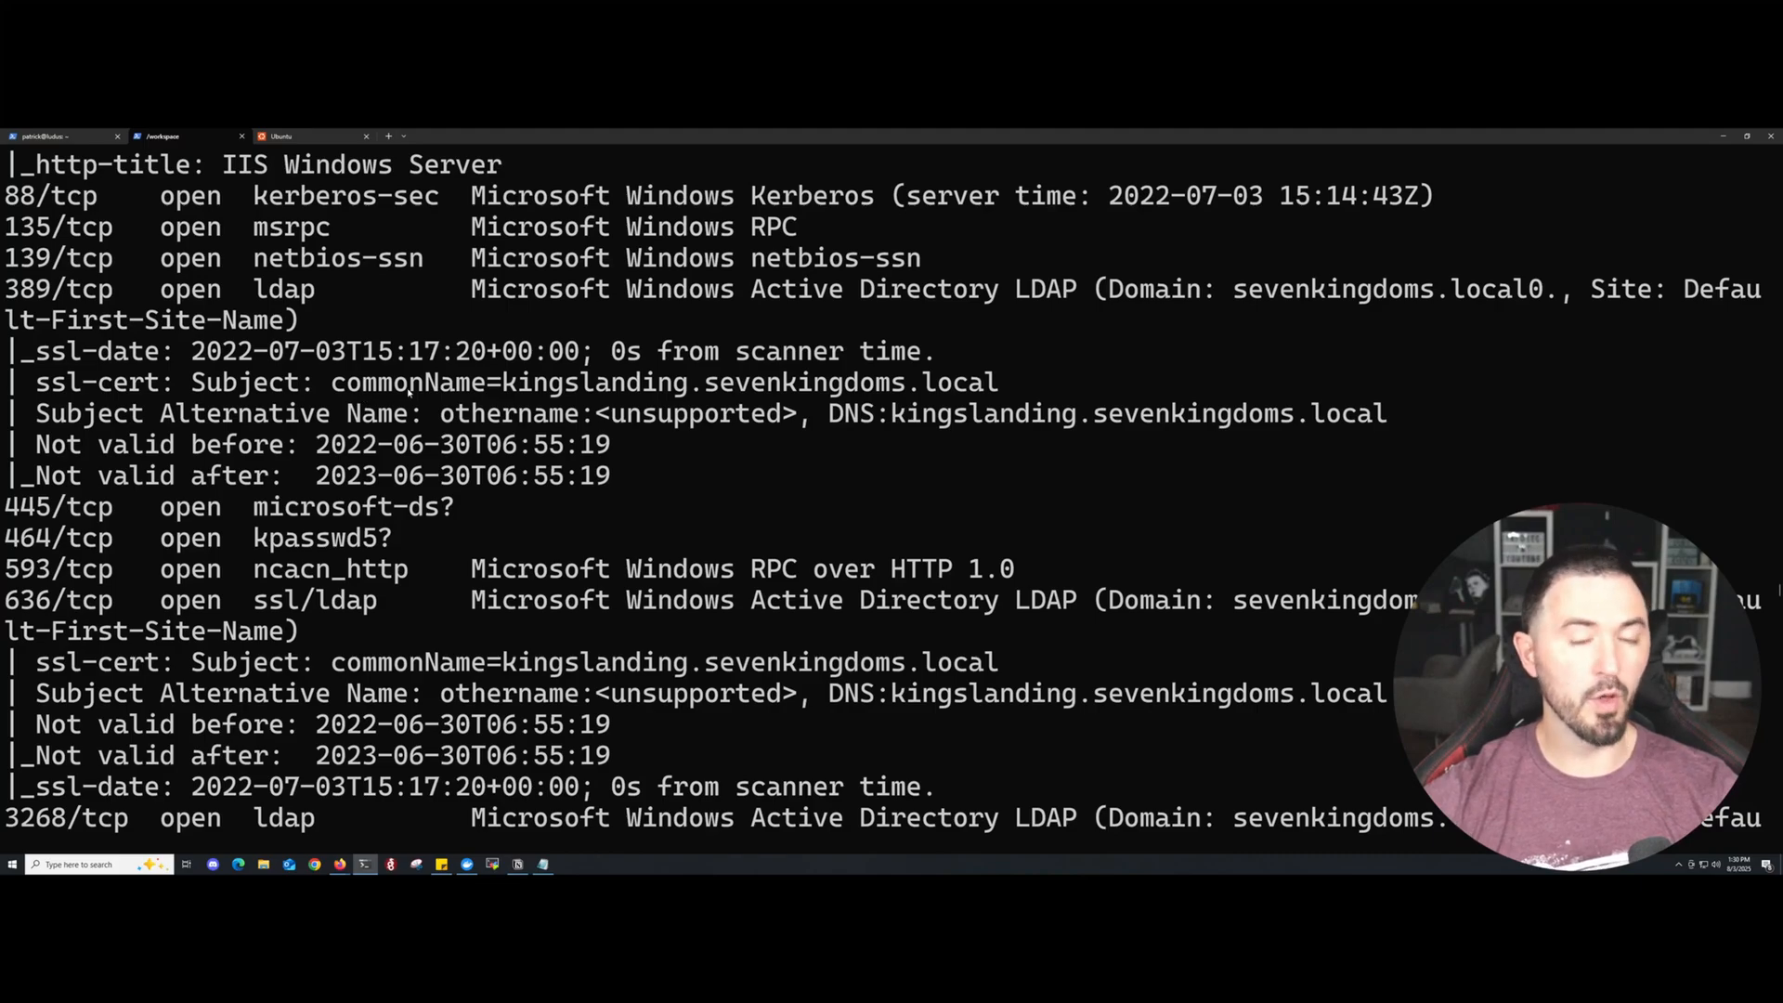
pyautogui.scroll(-3)
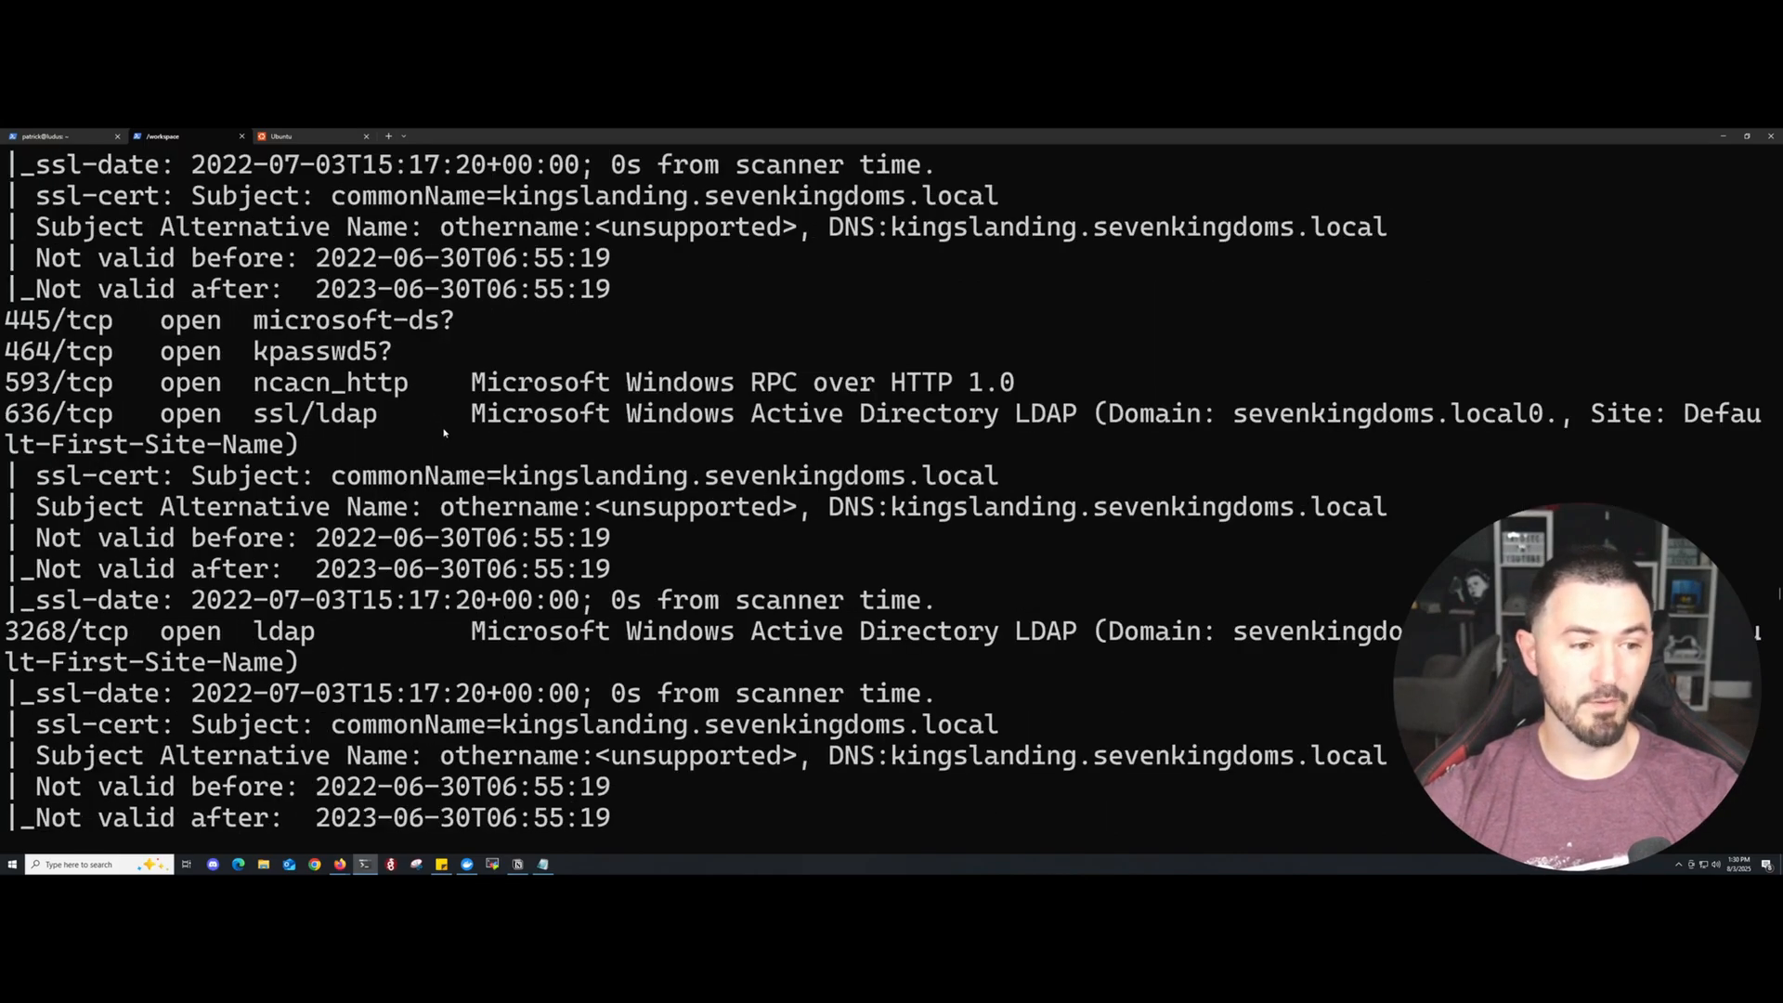
pyautogui.scroll(-3)
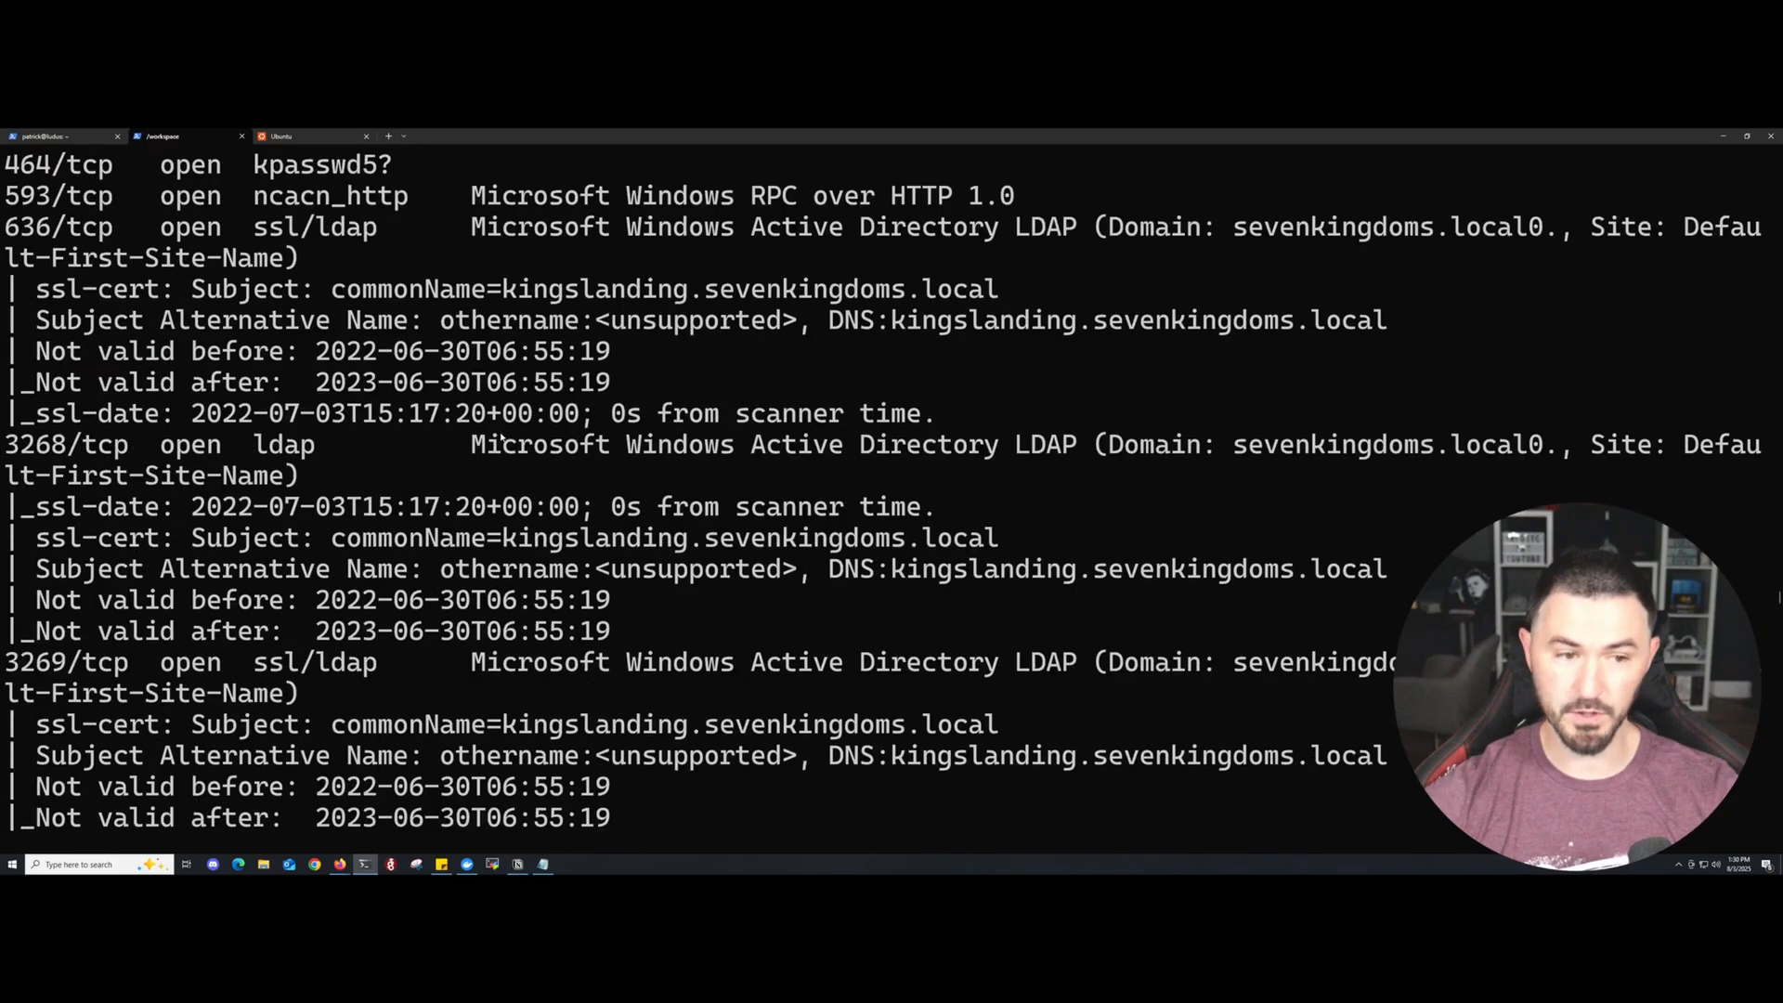
pyautogui.scroll(-3)
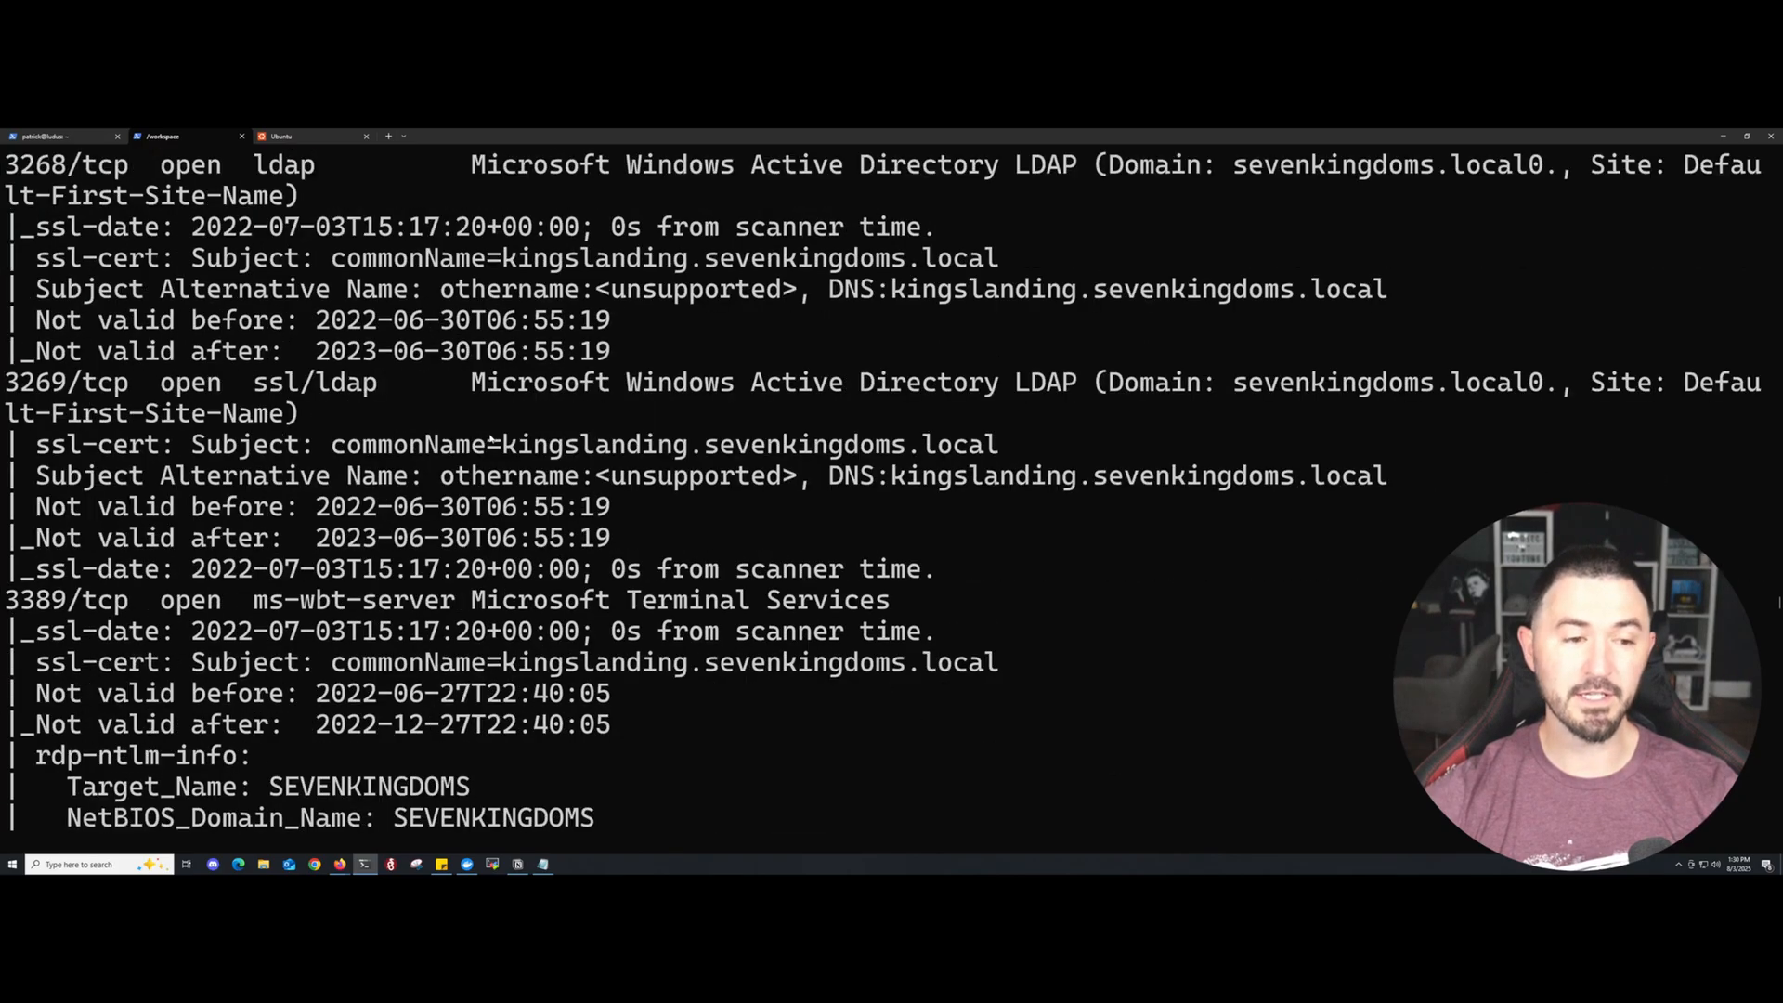
pyautogui.scroll(-3)
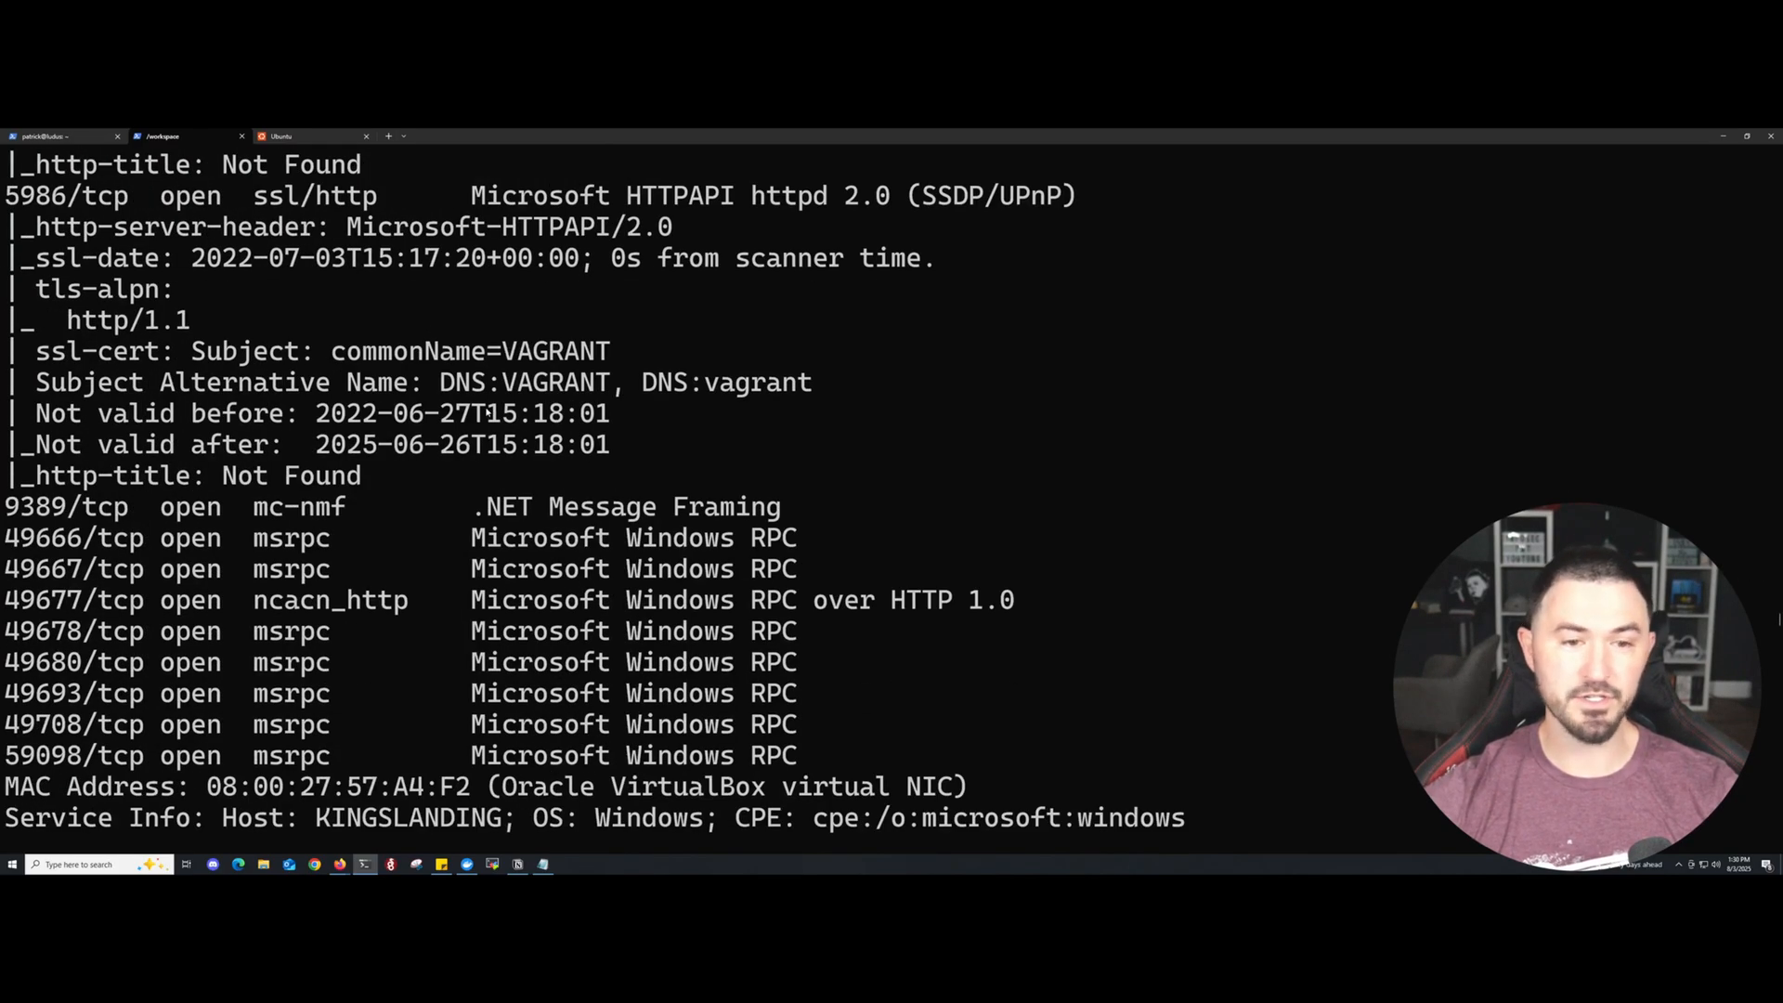